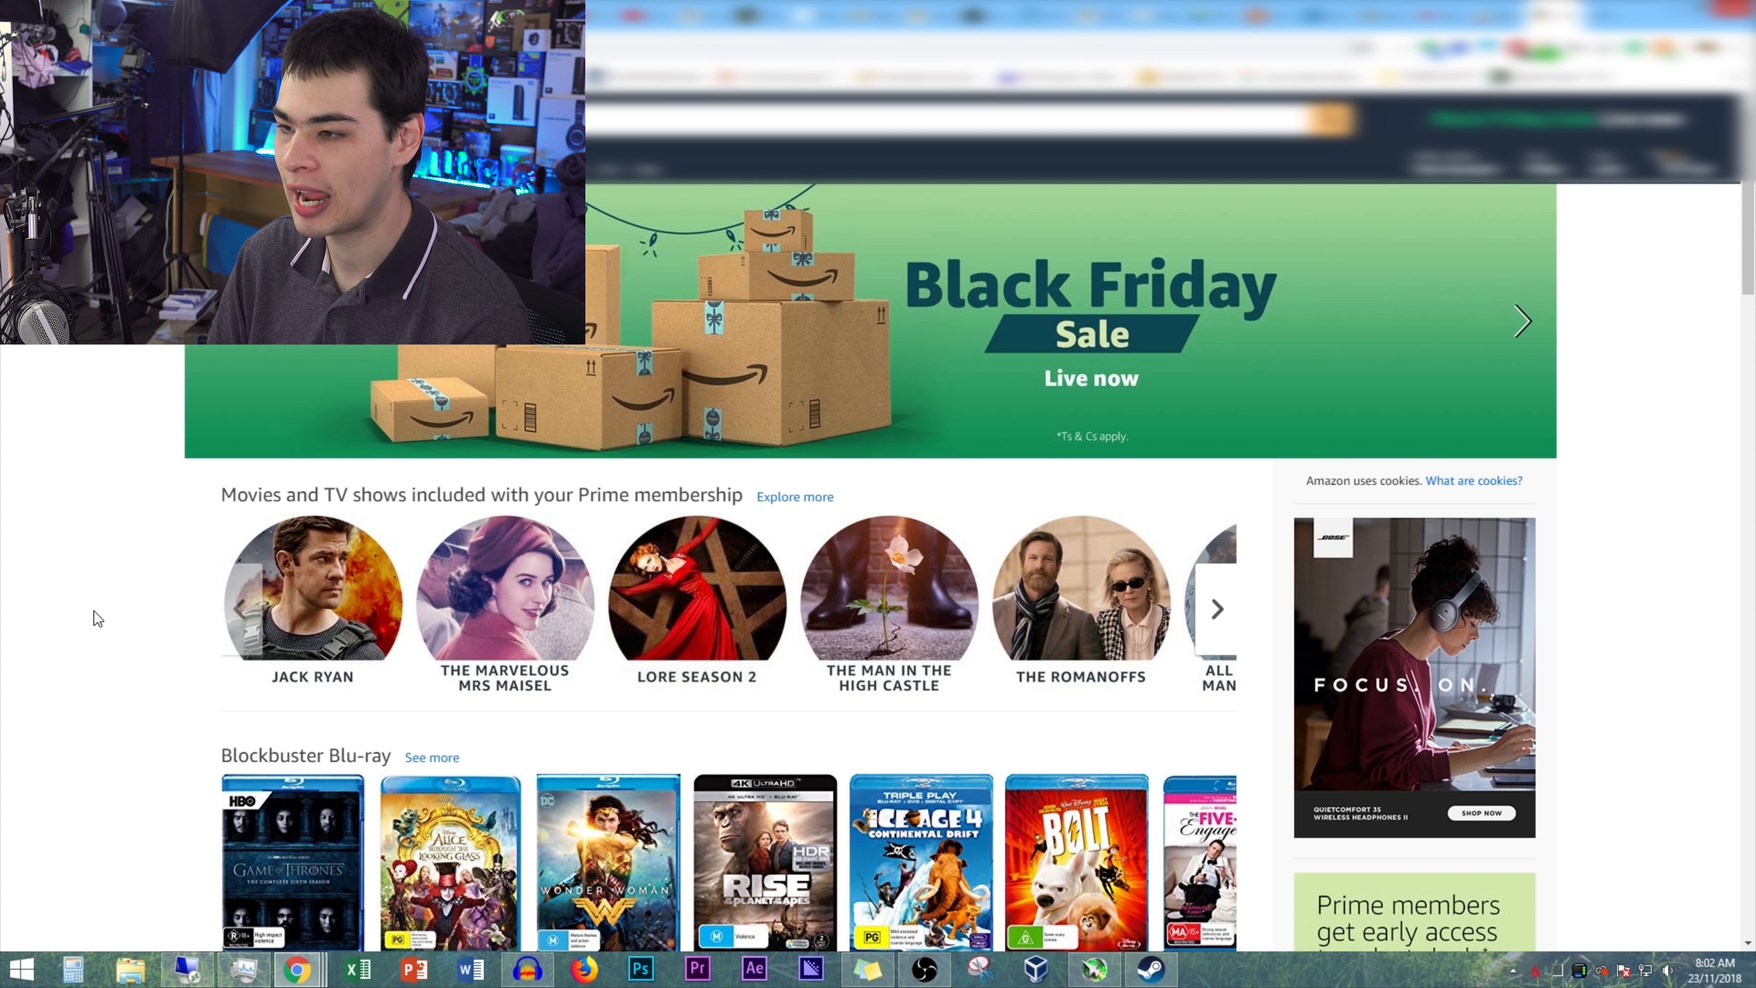
mouse_move(1500, 327)
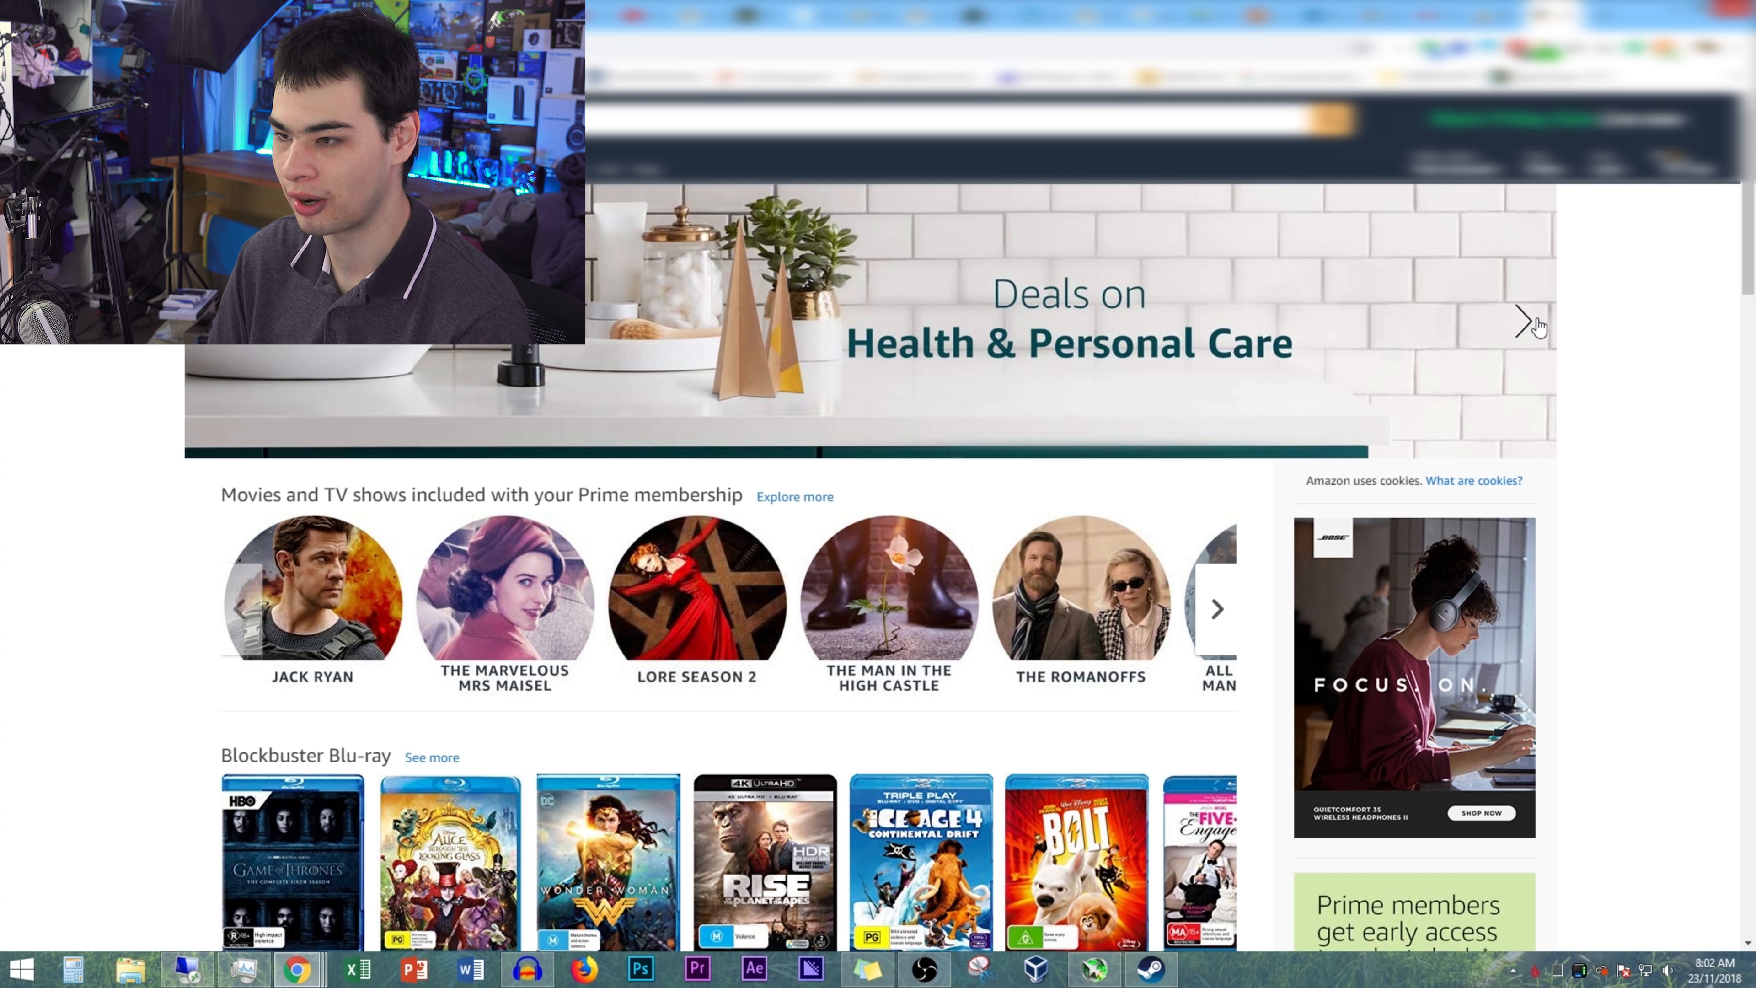
- Advance the promo banner, browse the Specials grid and select the RTX 2070 graphics card's price
left_click(1523, 325)
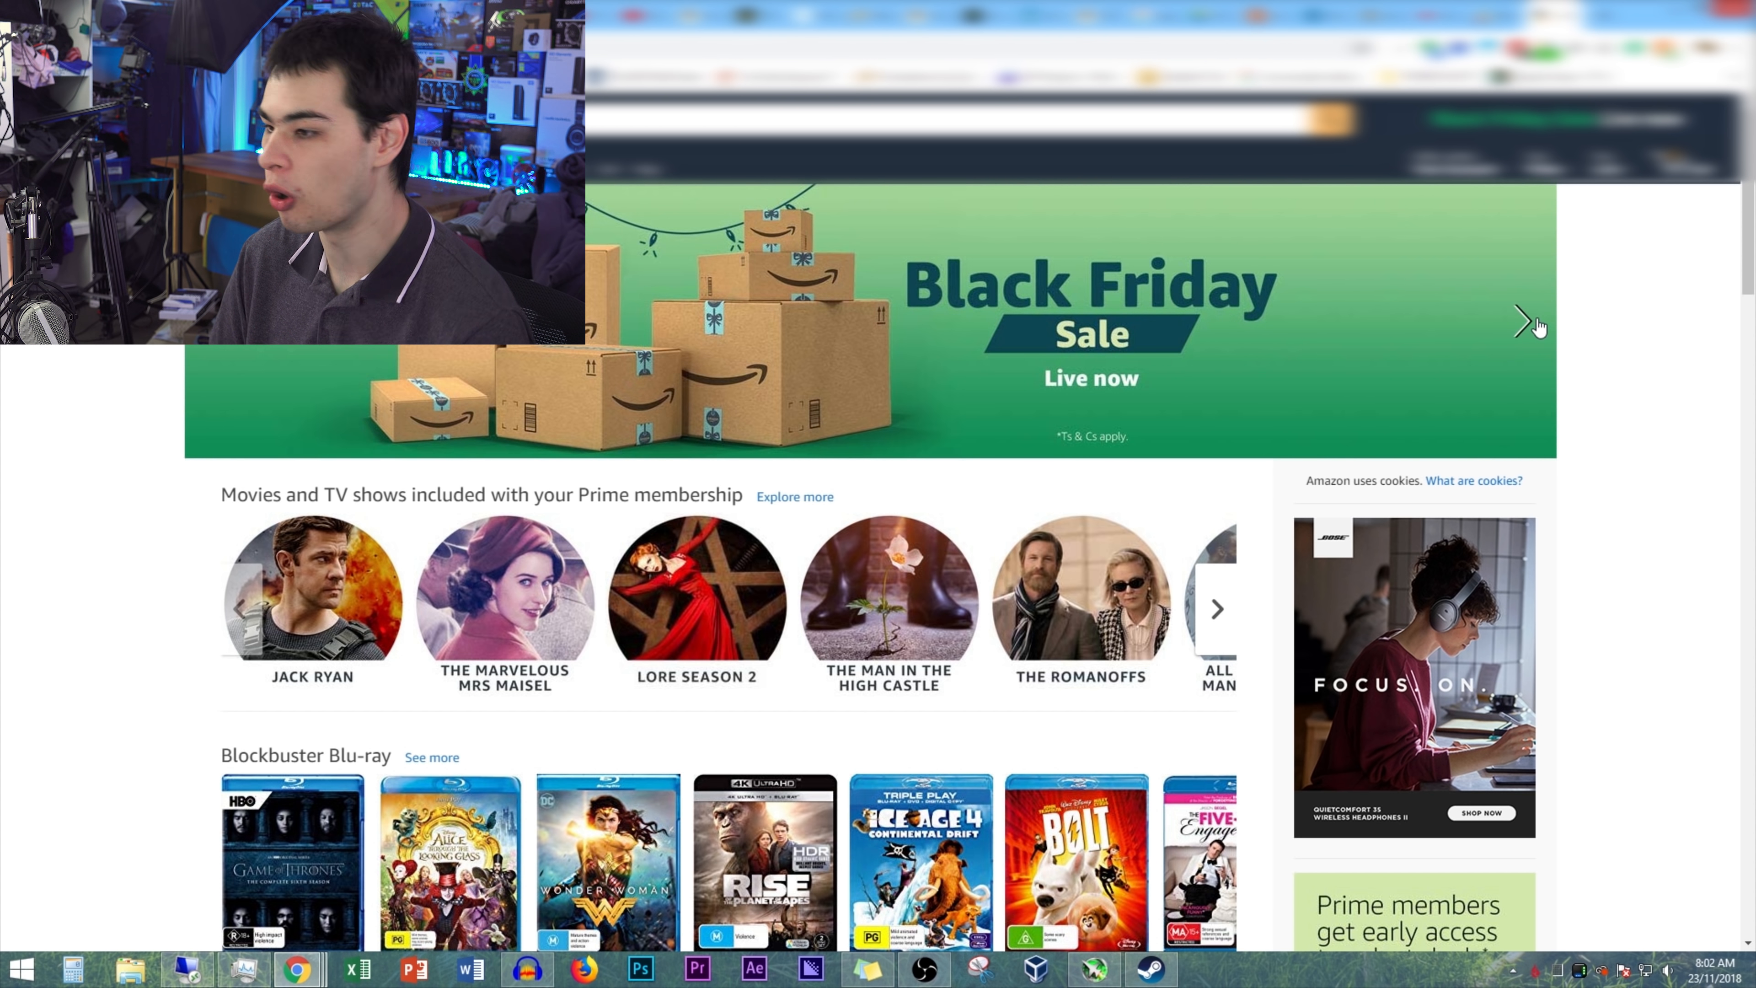
mouse_move(1652, 540)
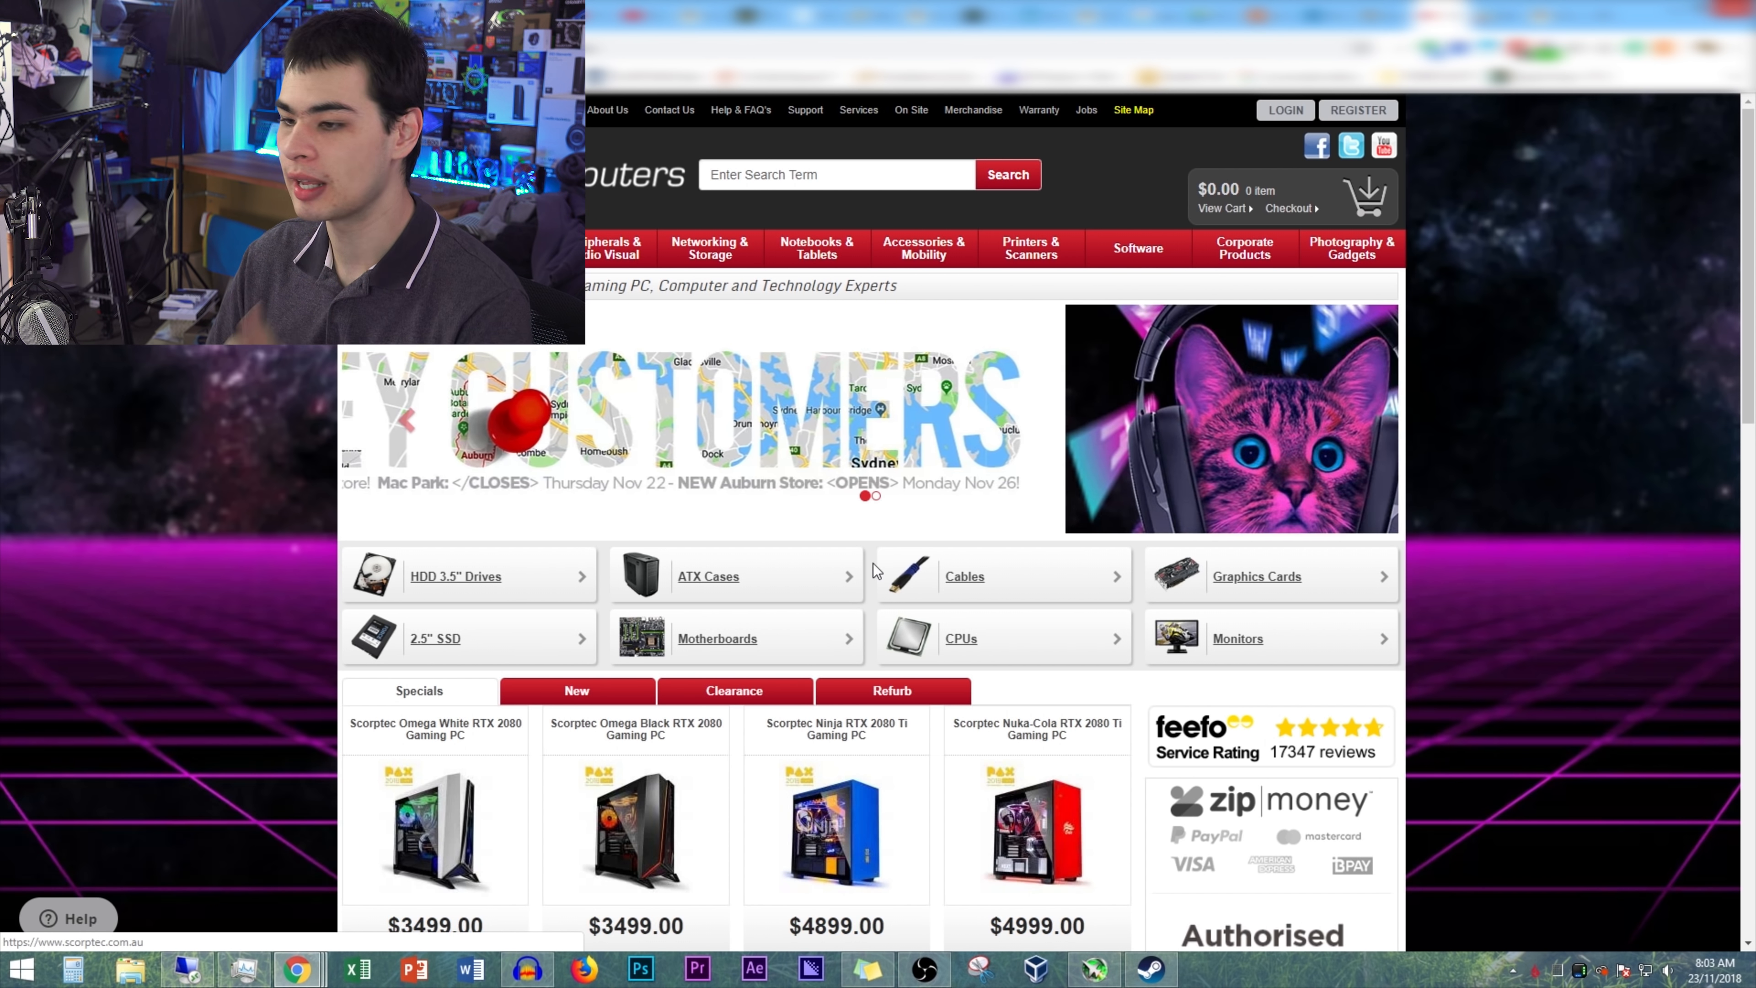
scroll("down", 3)
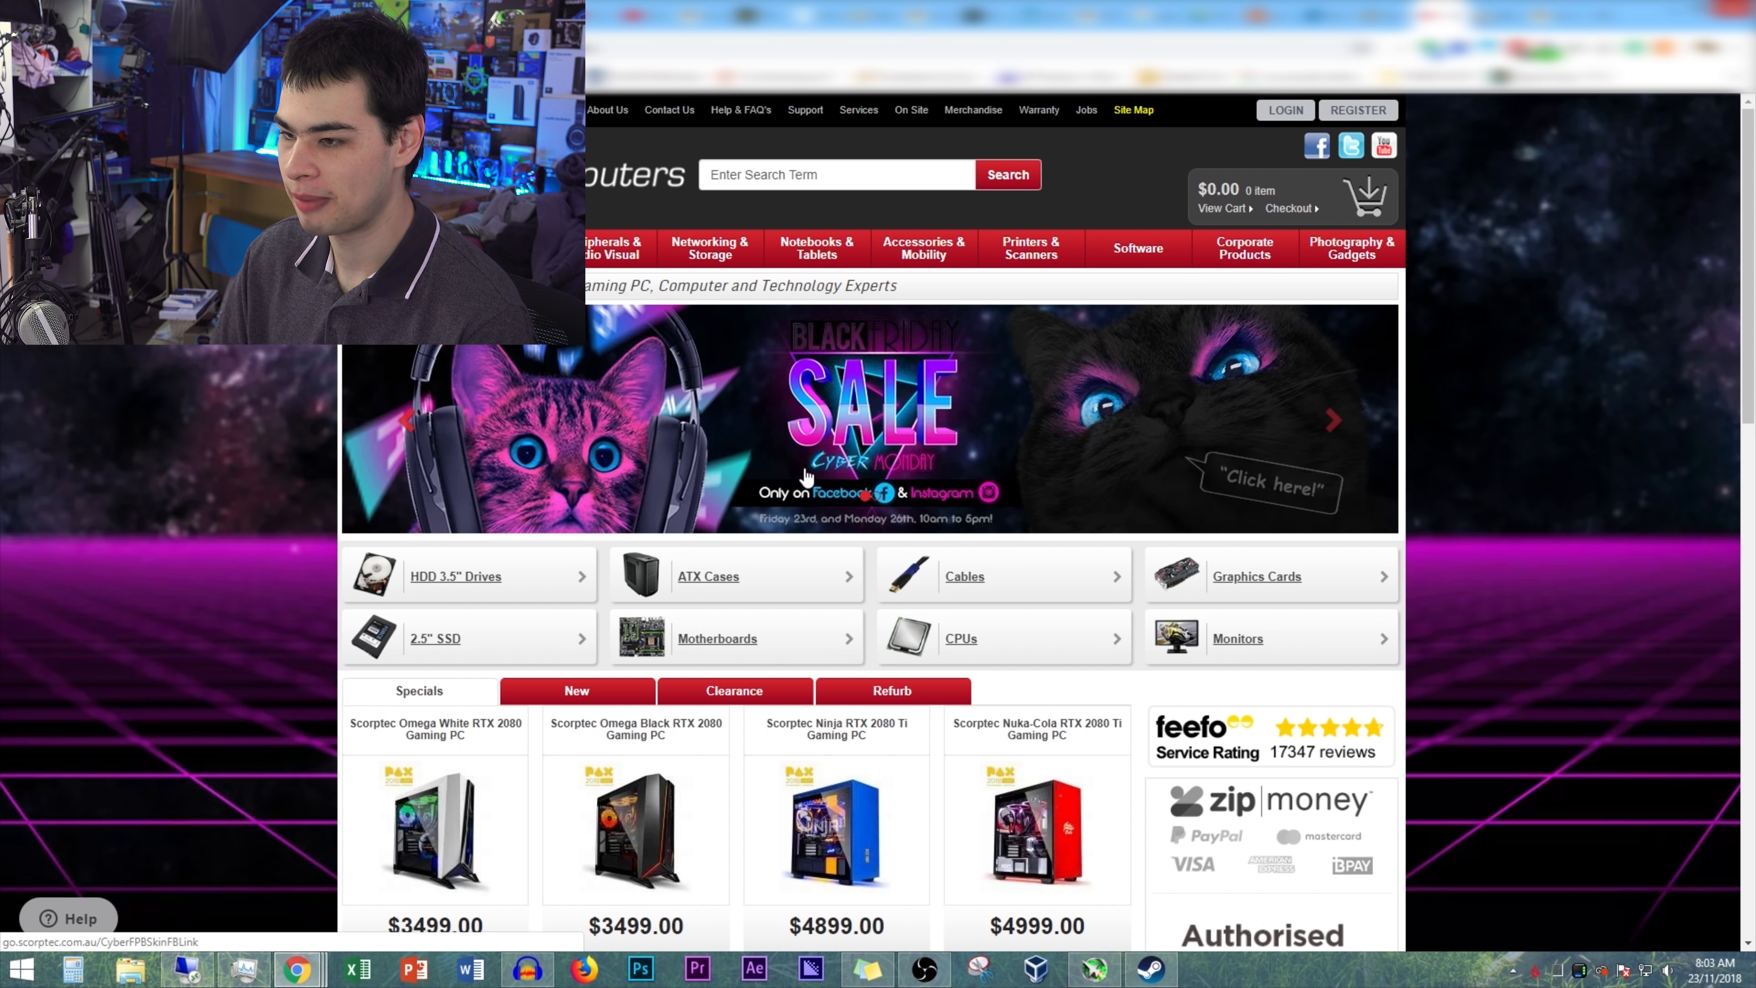
mouse_move(1068, 459)
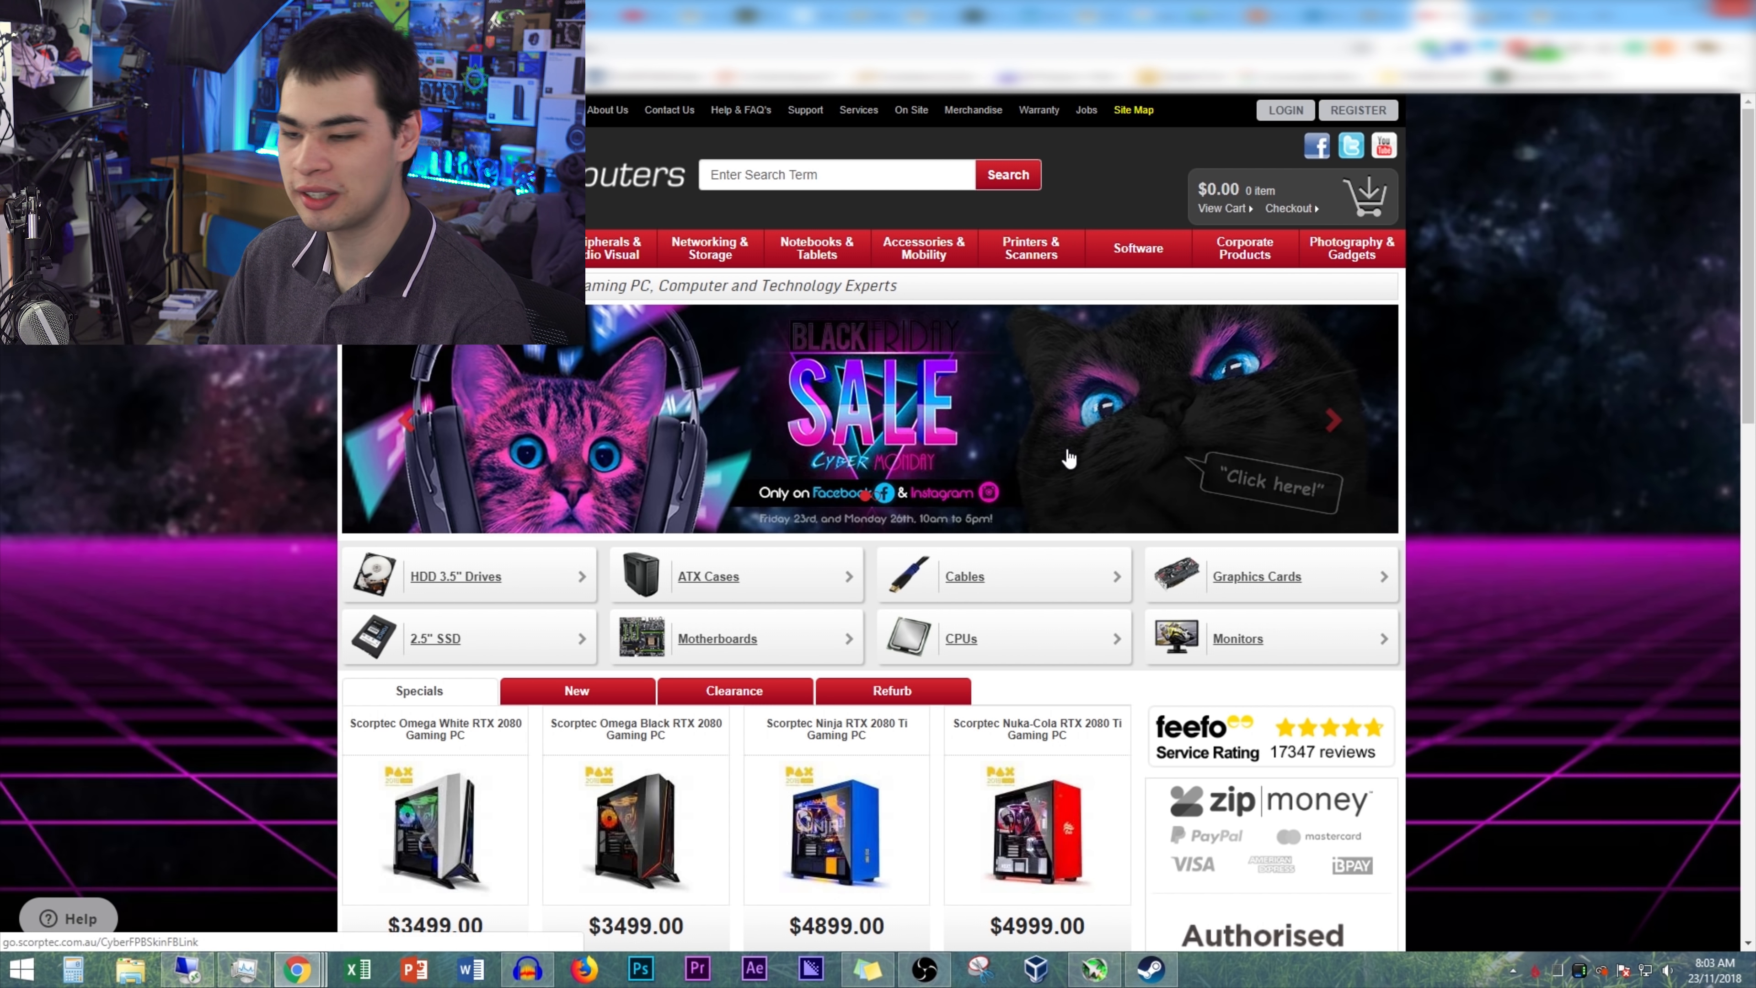
scroll("down", 3)
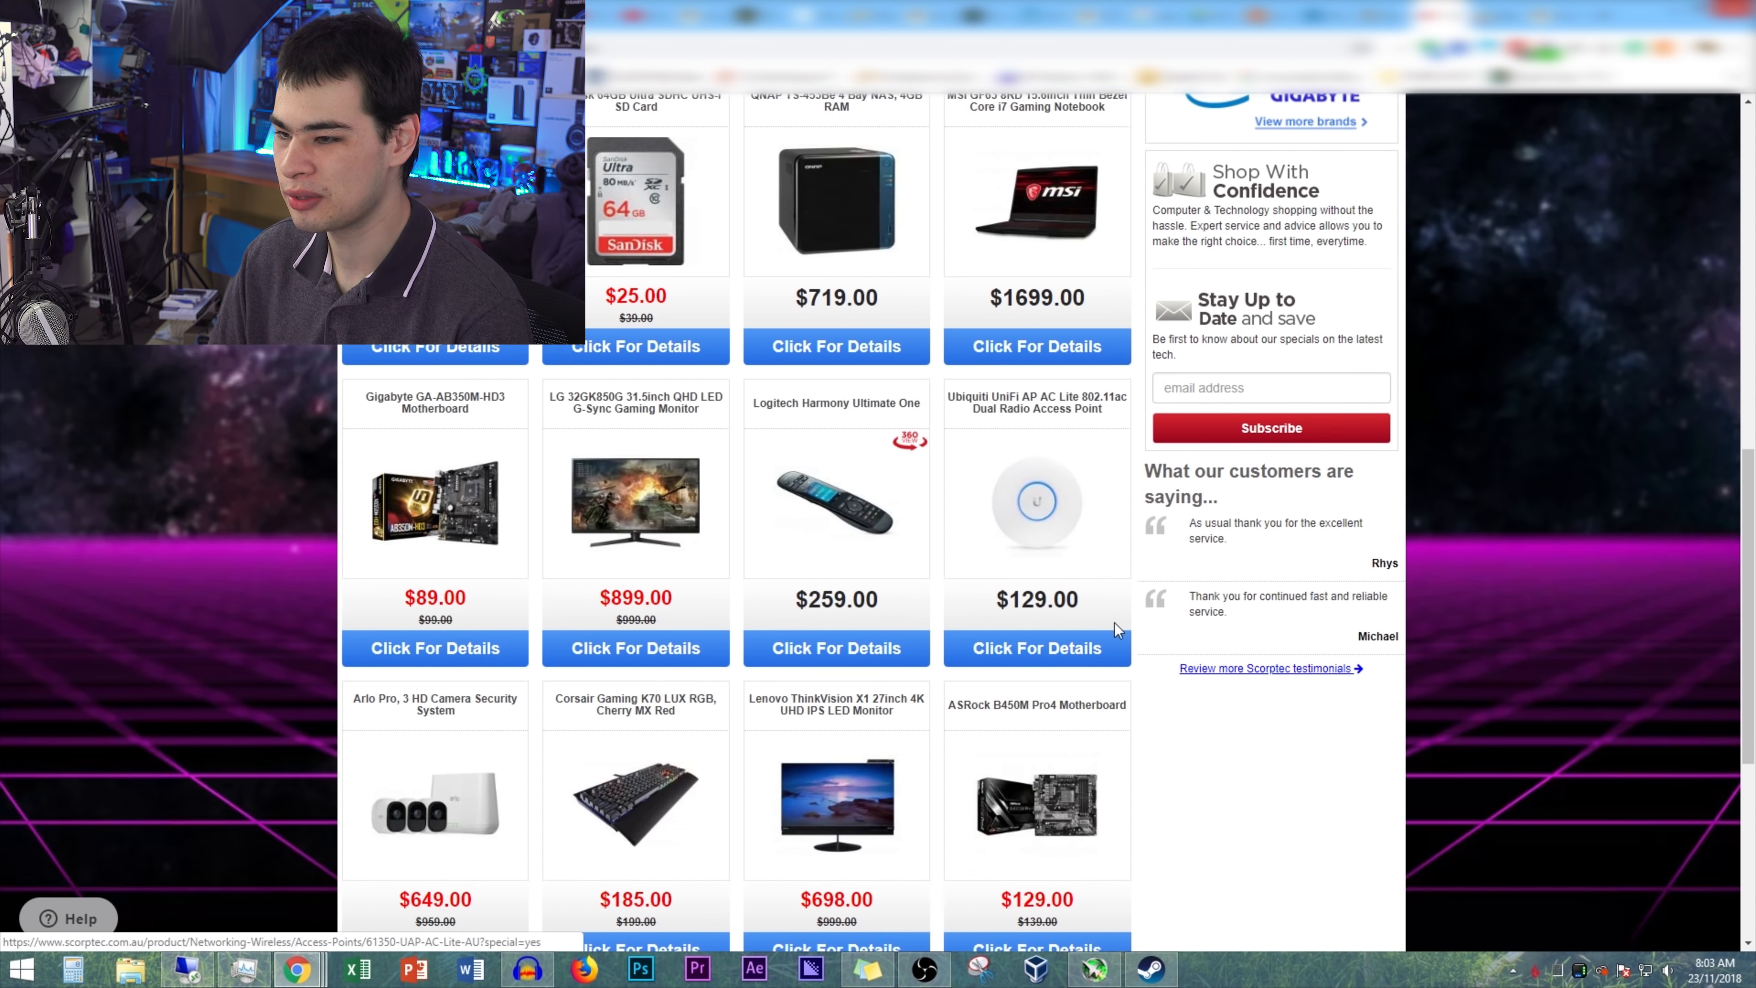
scroll("down", 3)
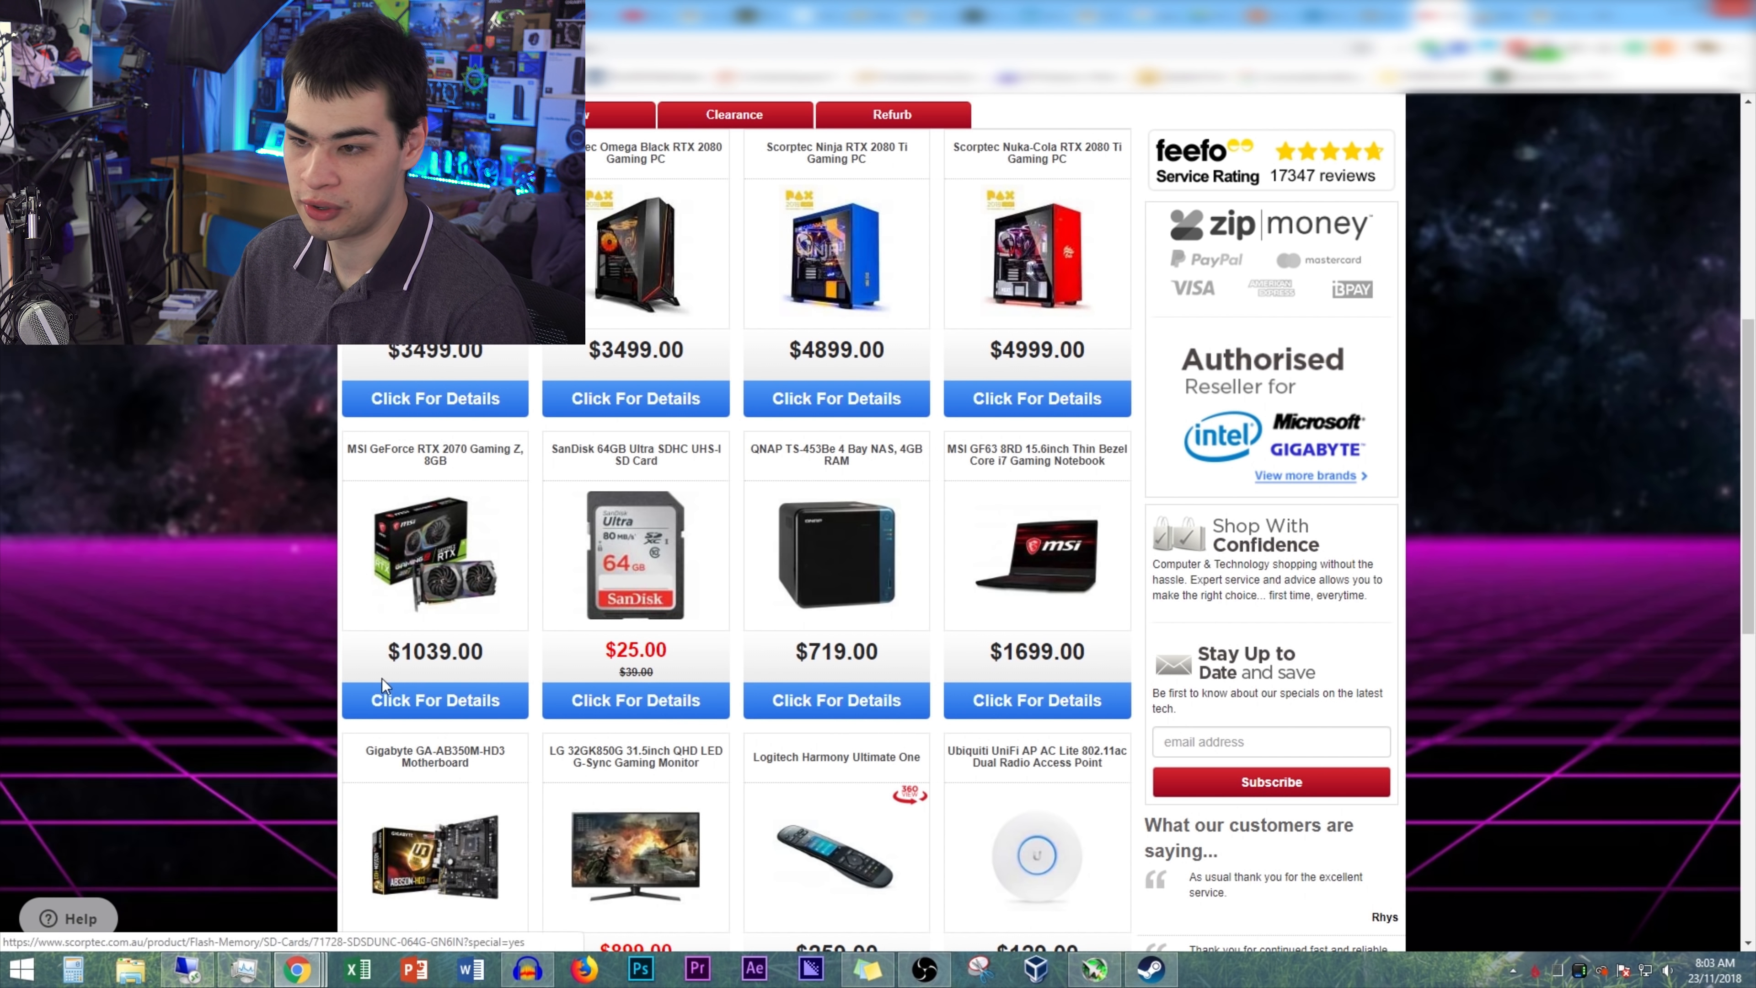
double_click(434, 652)
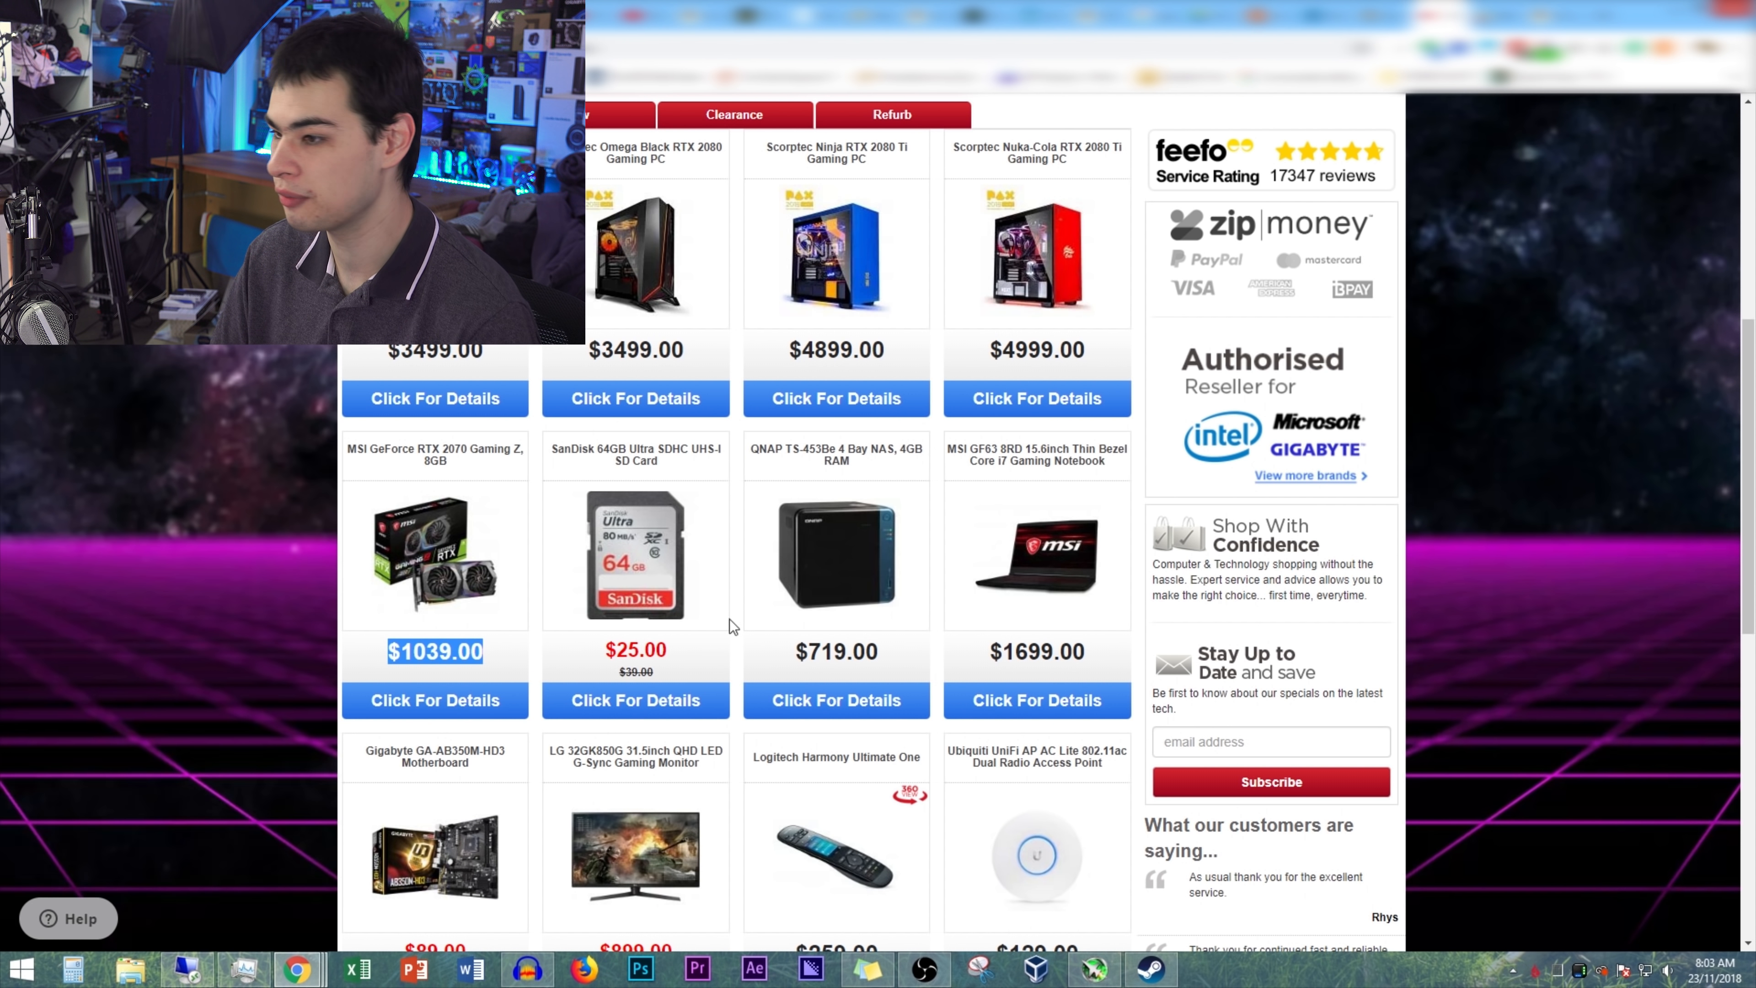
scroll("down", 3)
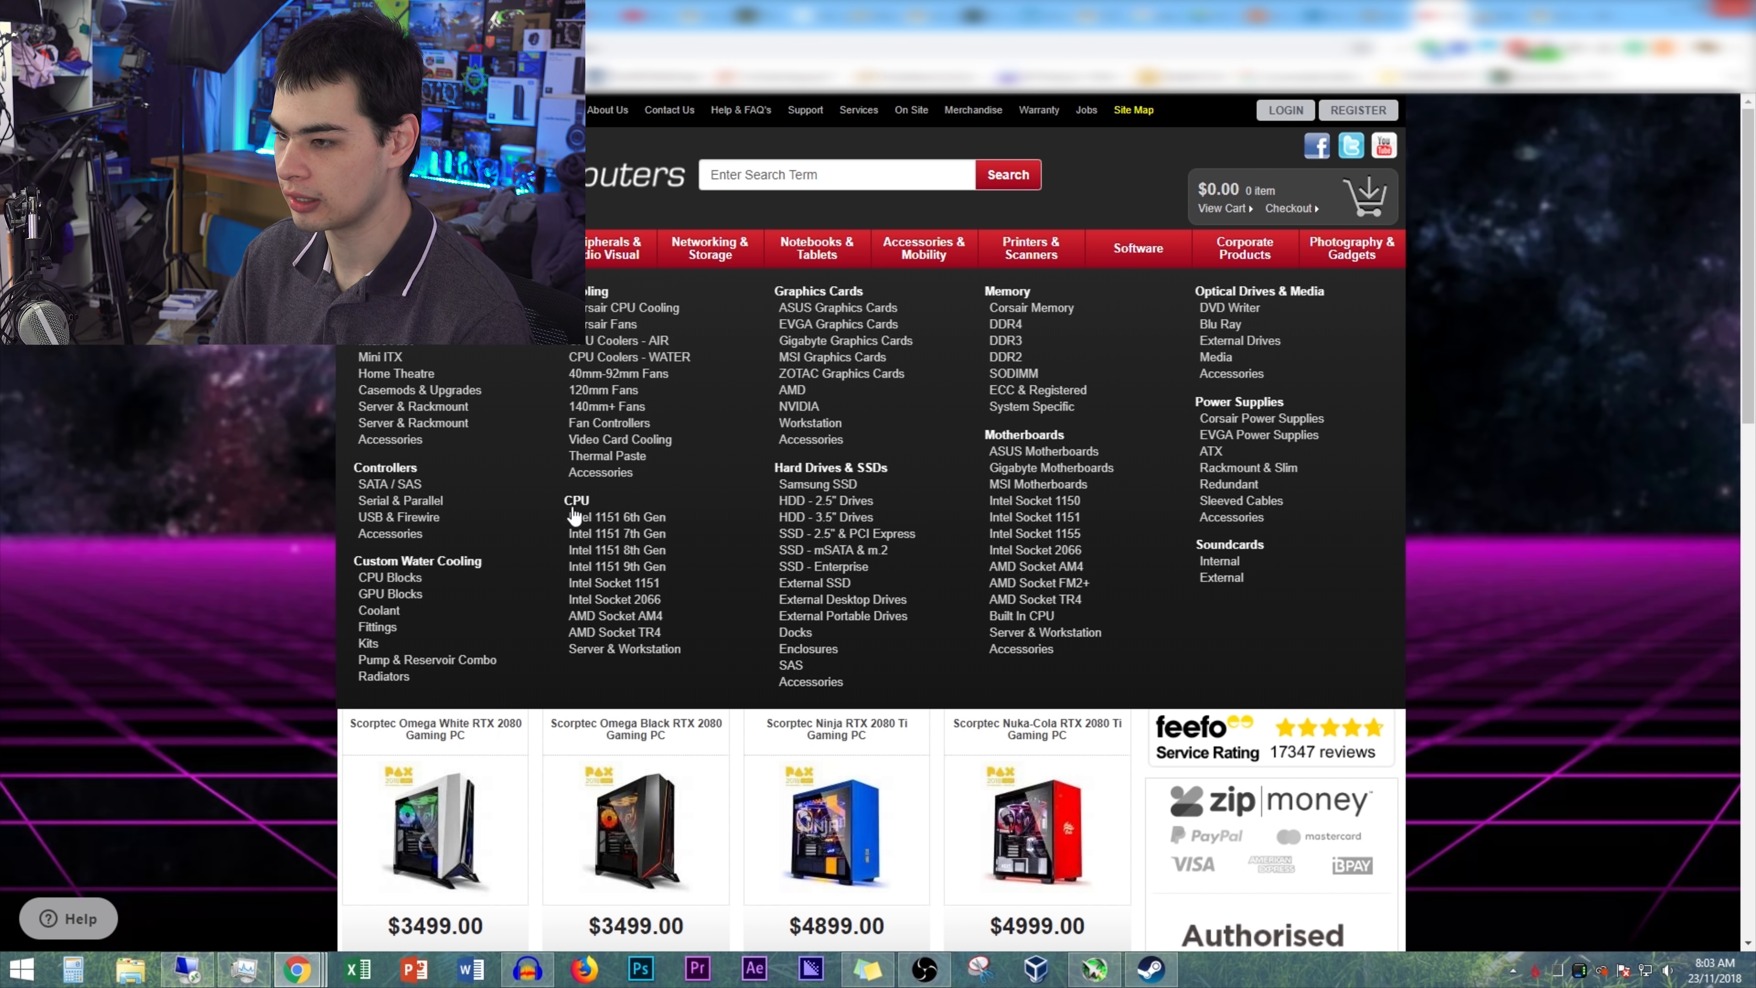
mouse_move(991, 286)
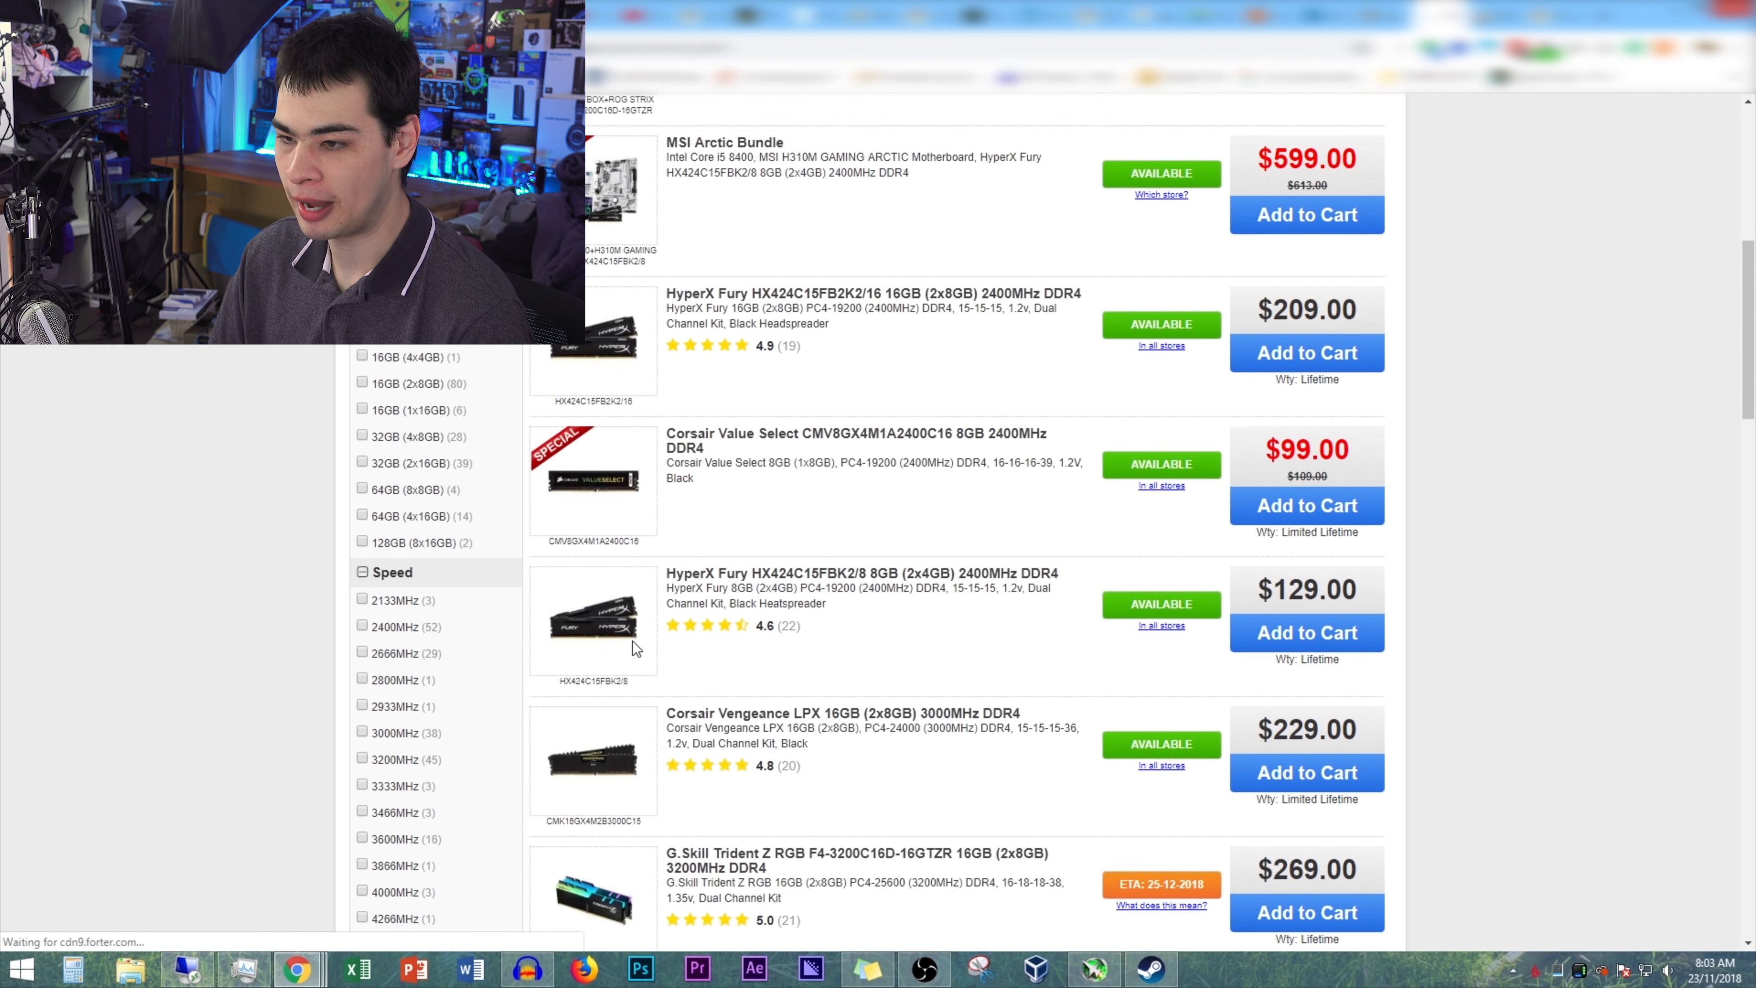
- Scroll through the DDR4 memory kit listing to see prices and availability
scroll("down", 3)
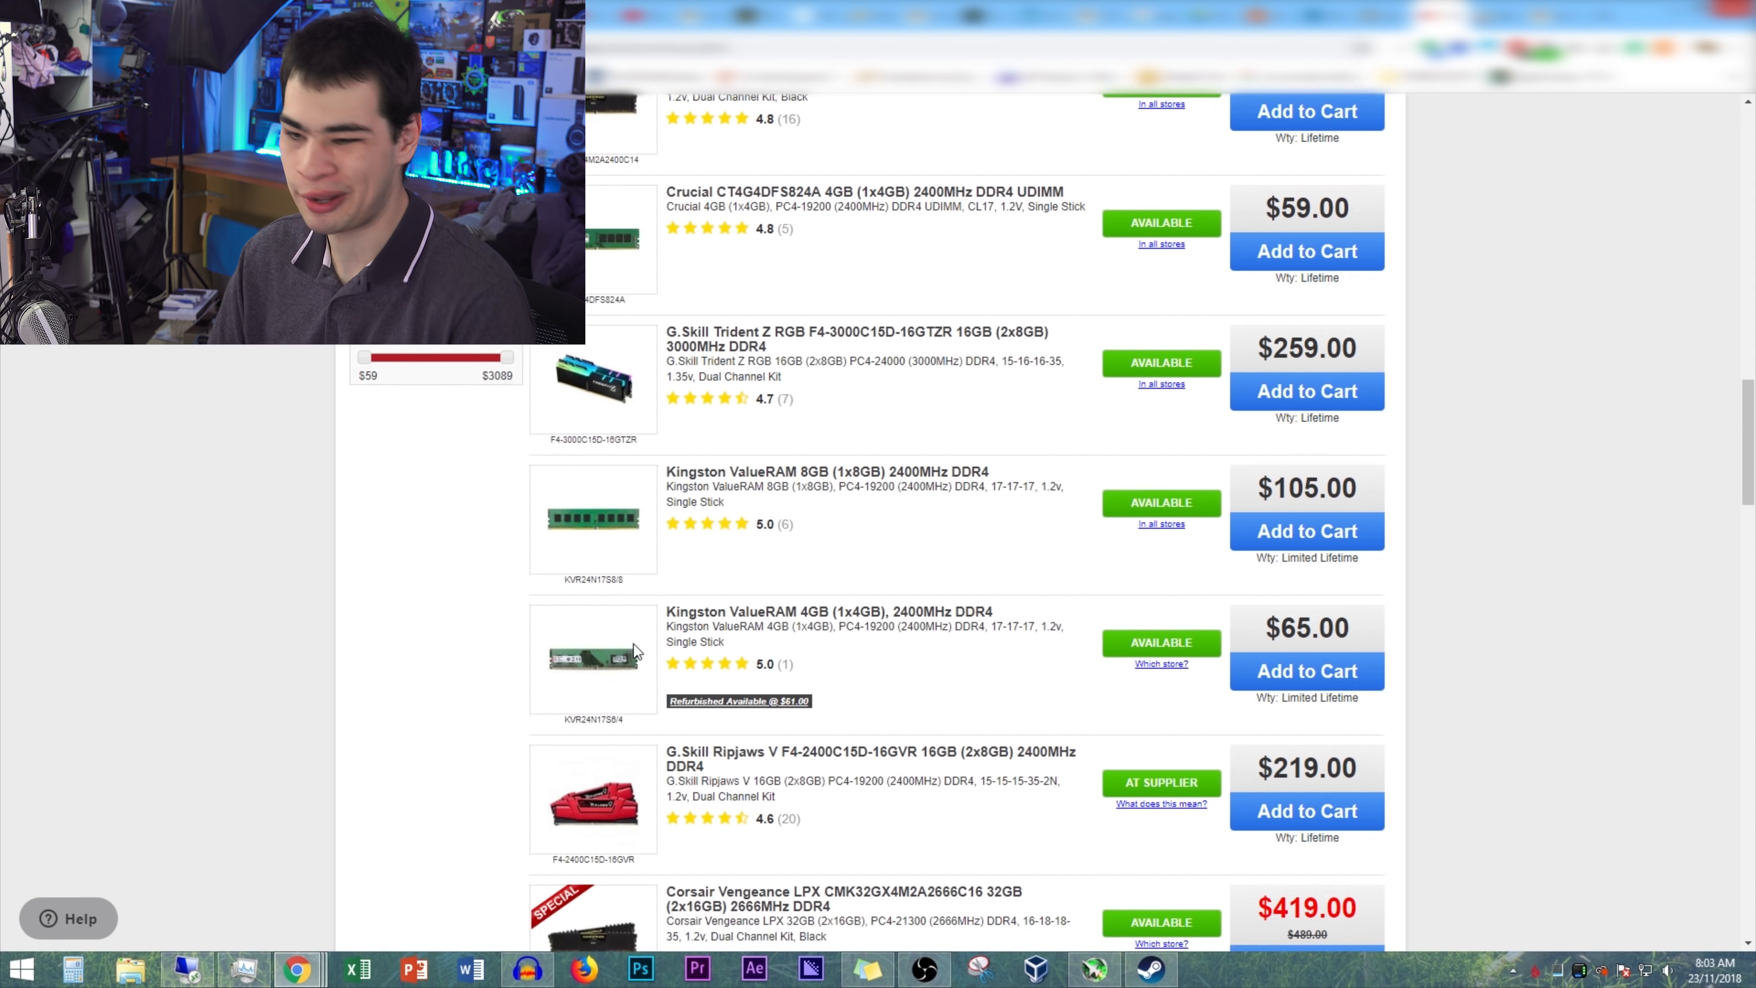
scroll("down", 3)
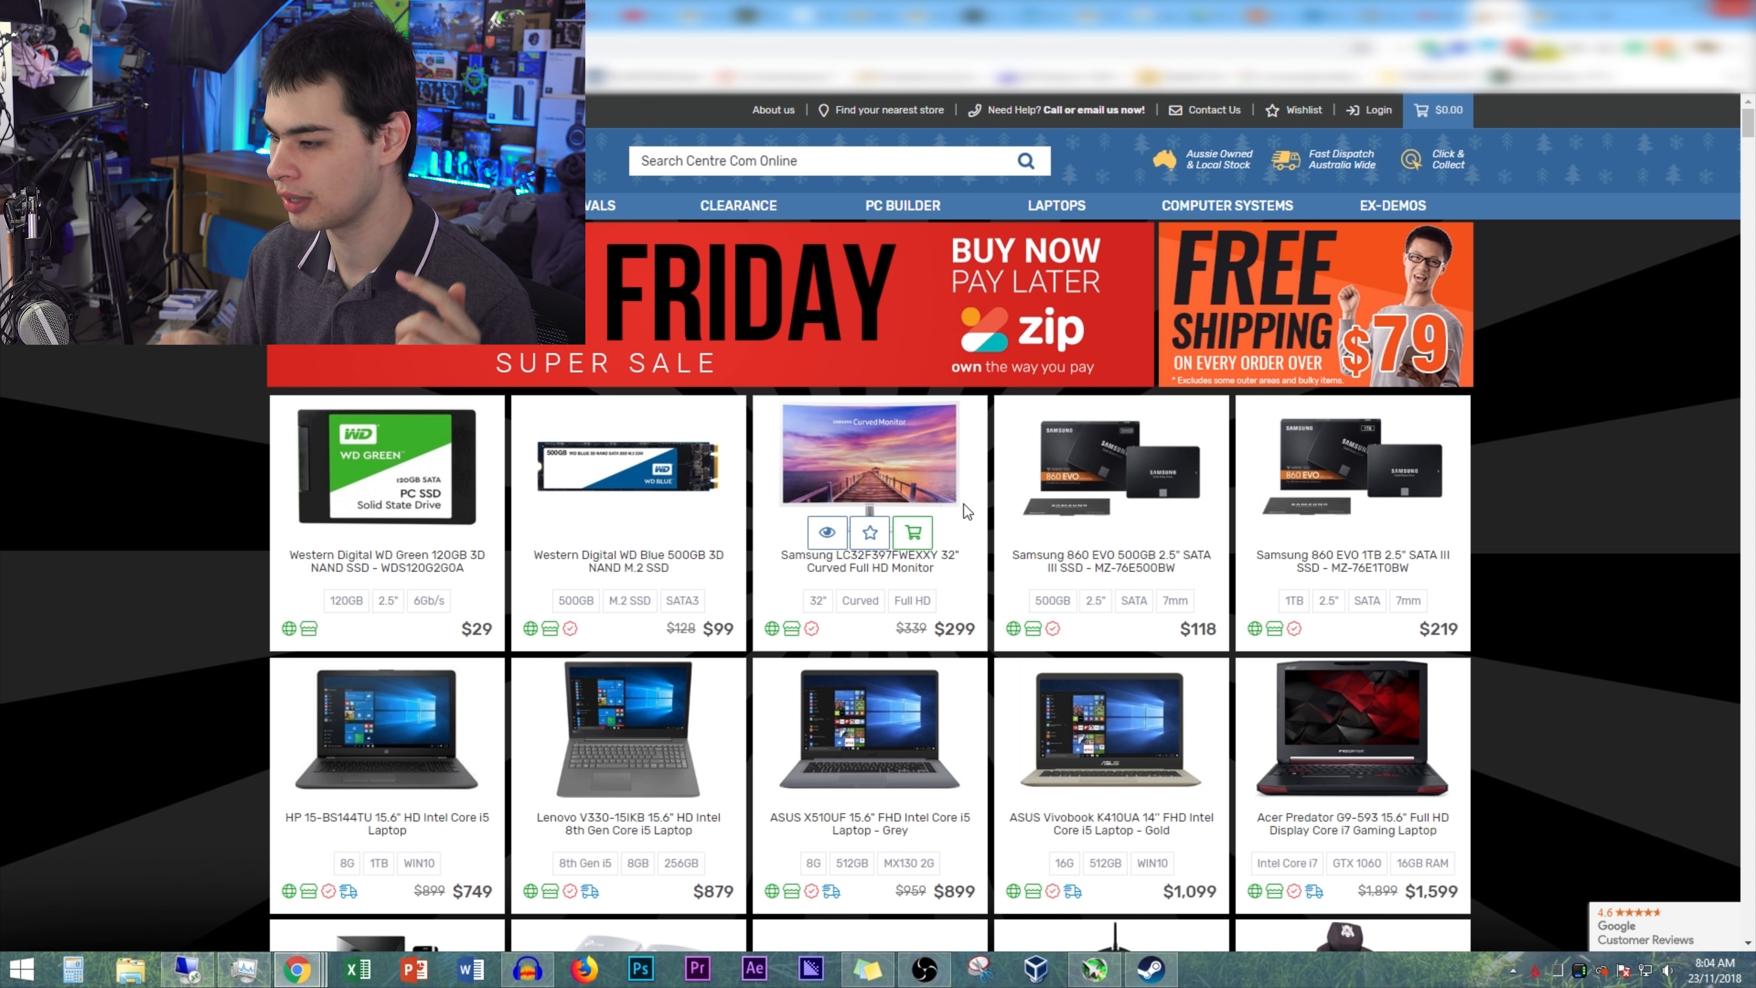
mouse_move(994, 477)
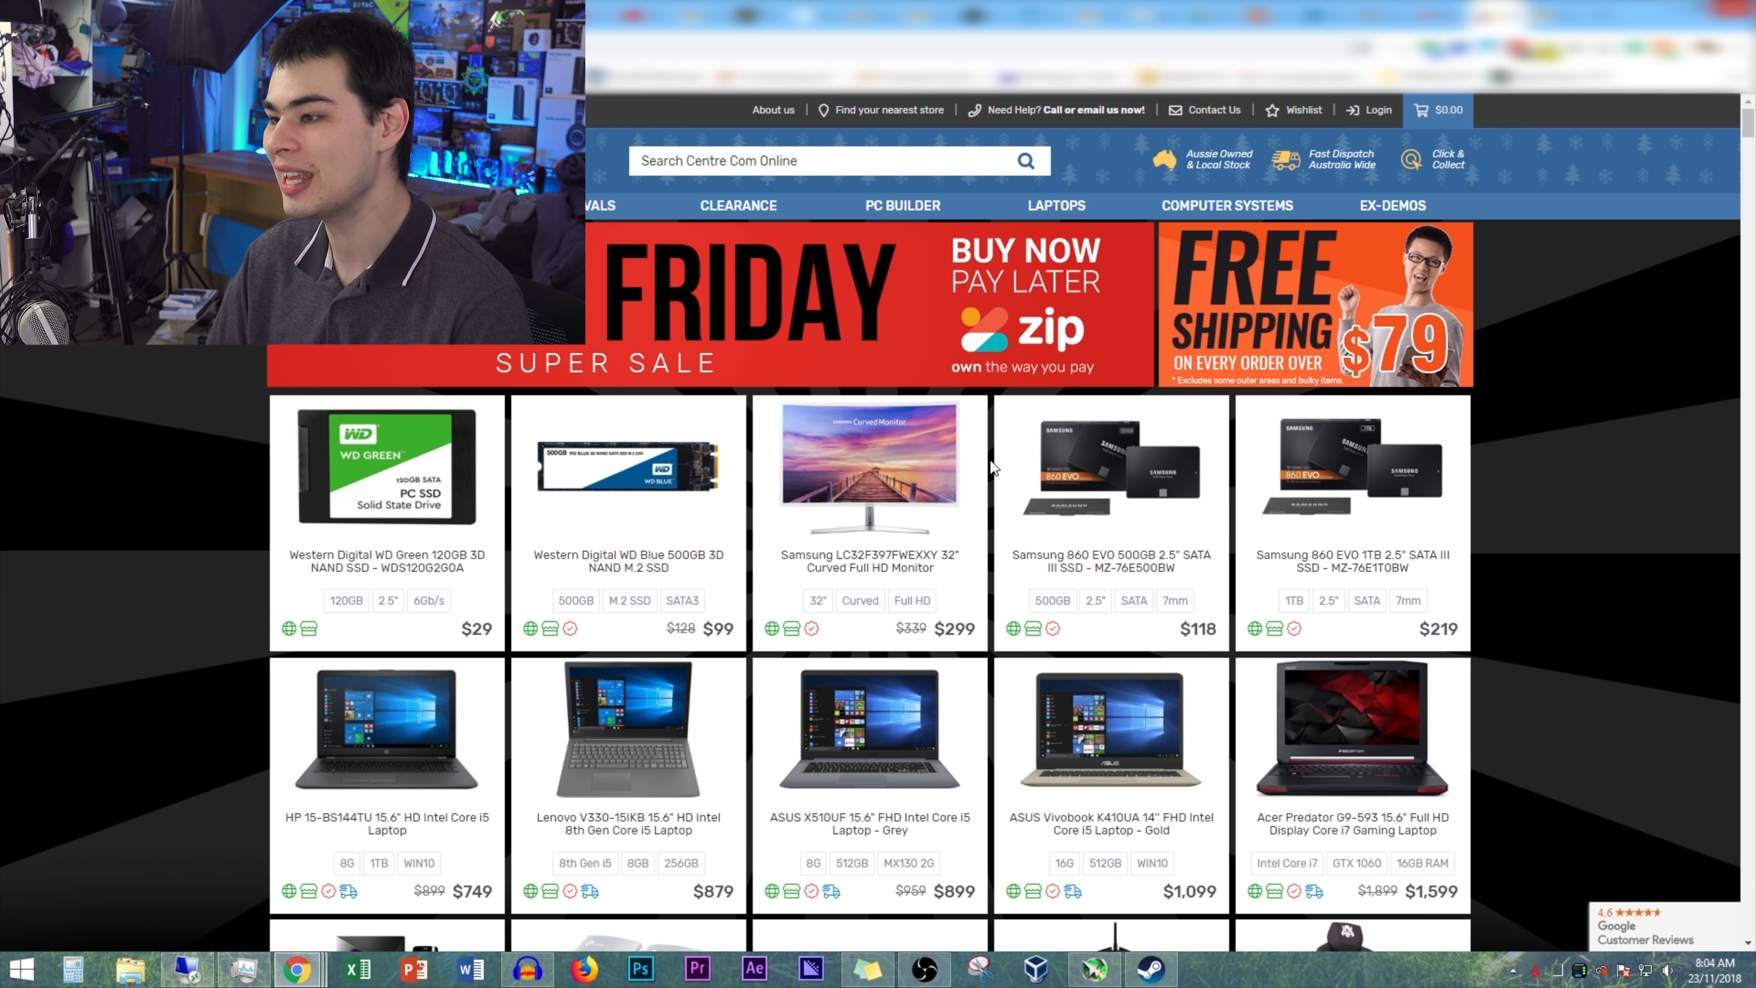
mouse_move(870, 473)
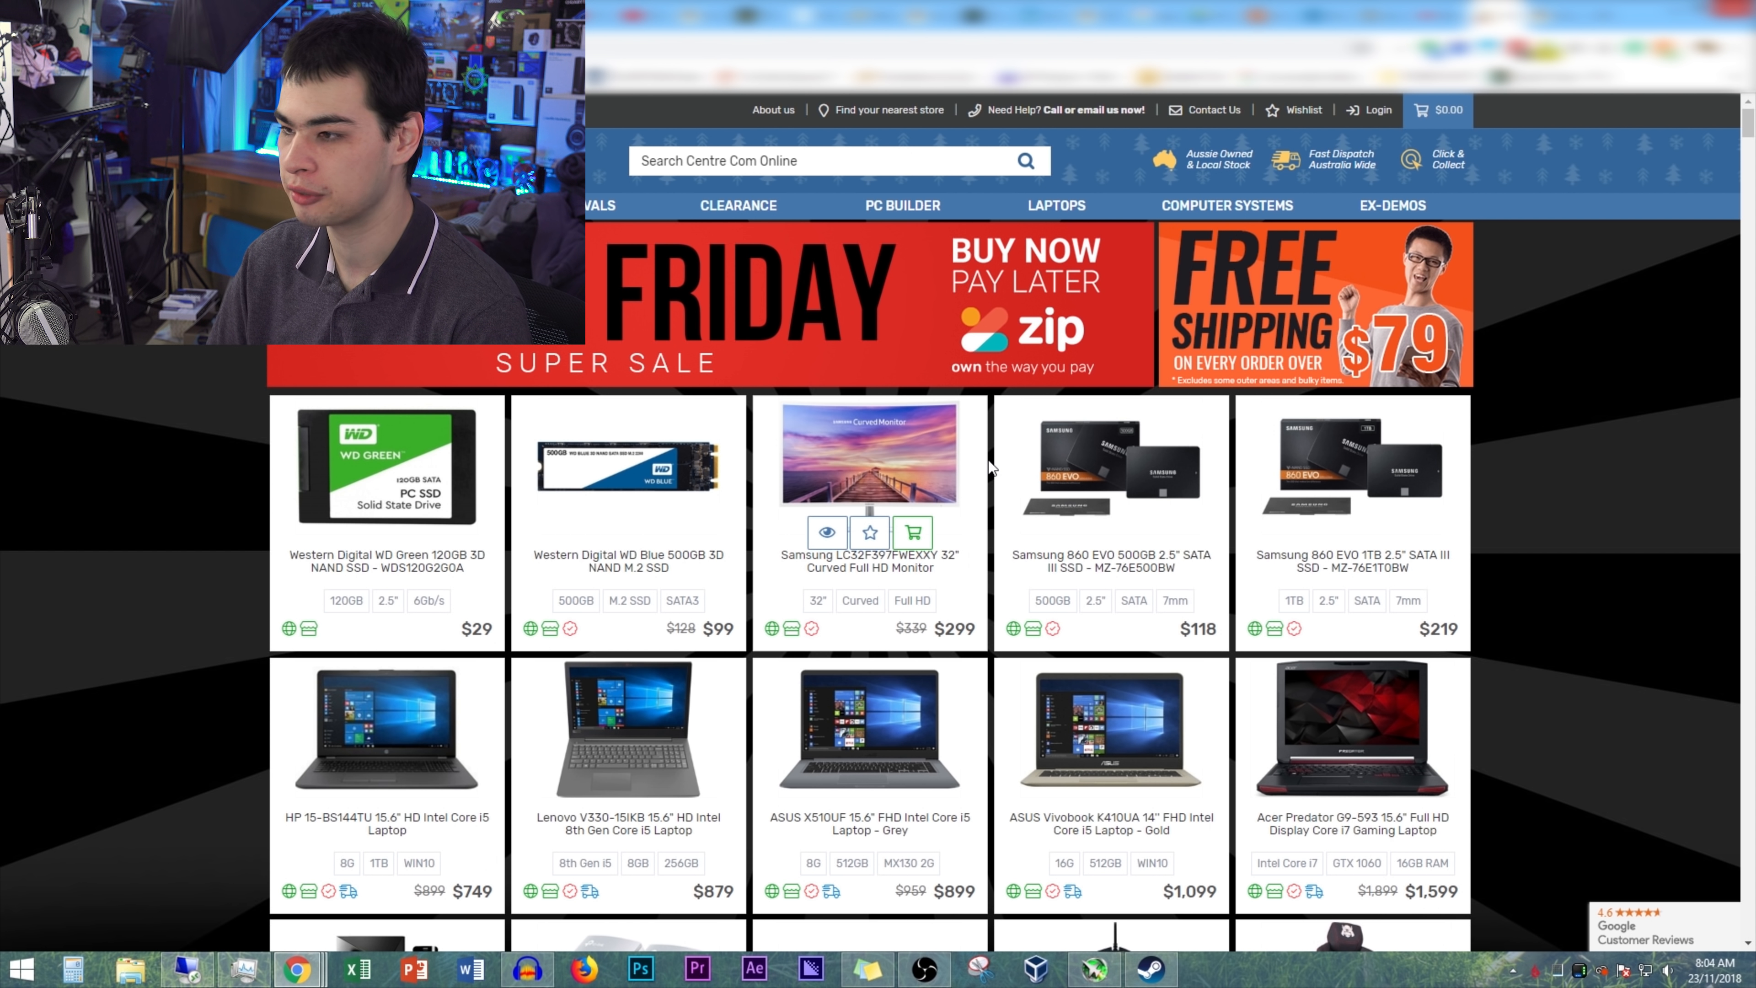
mouse_move(1026, 469)
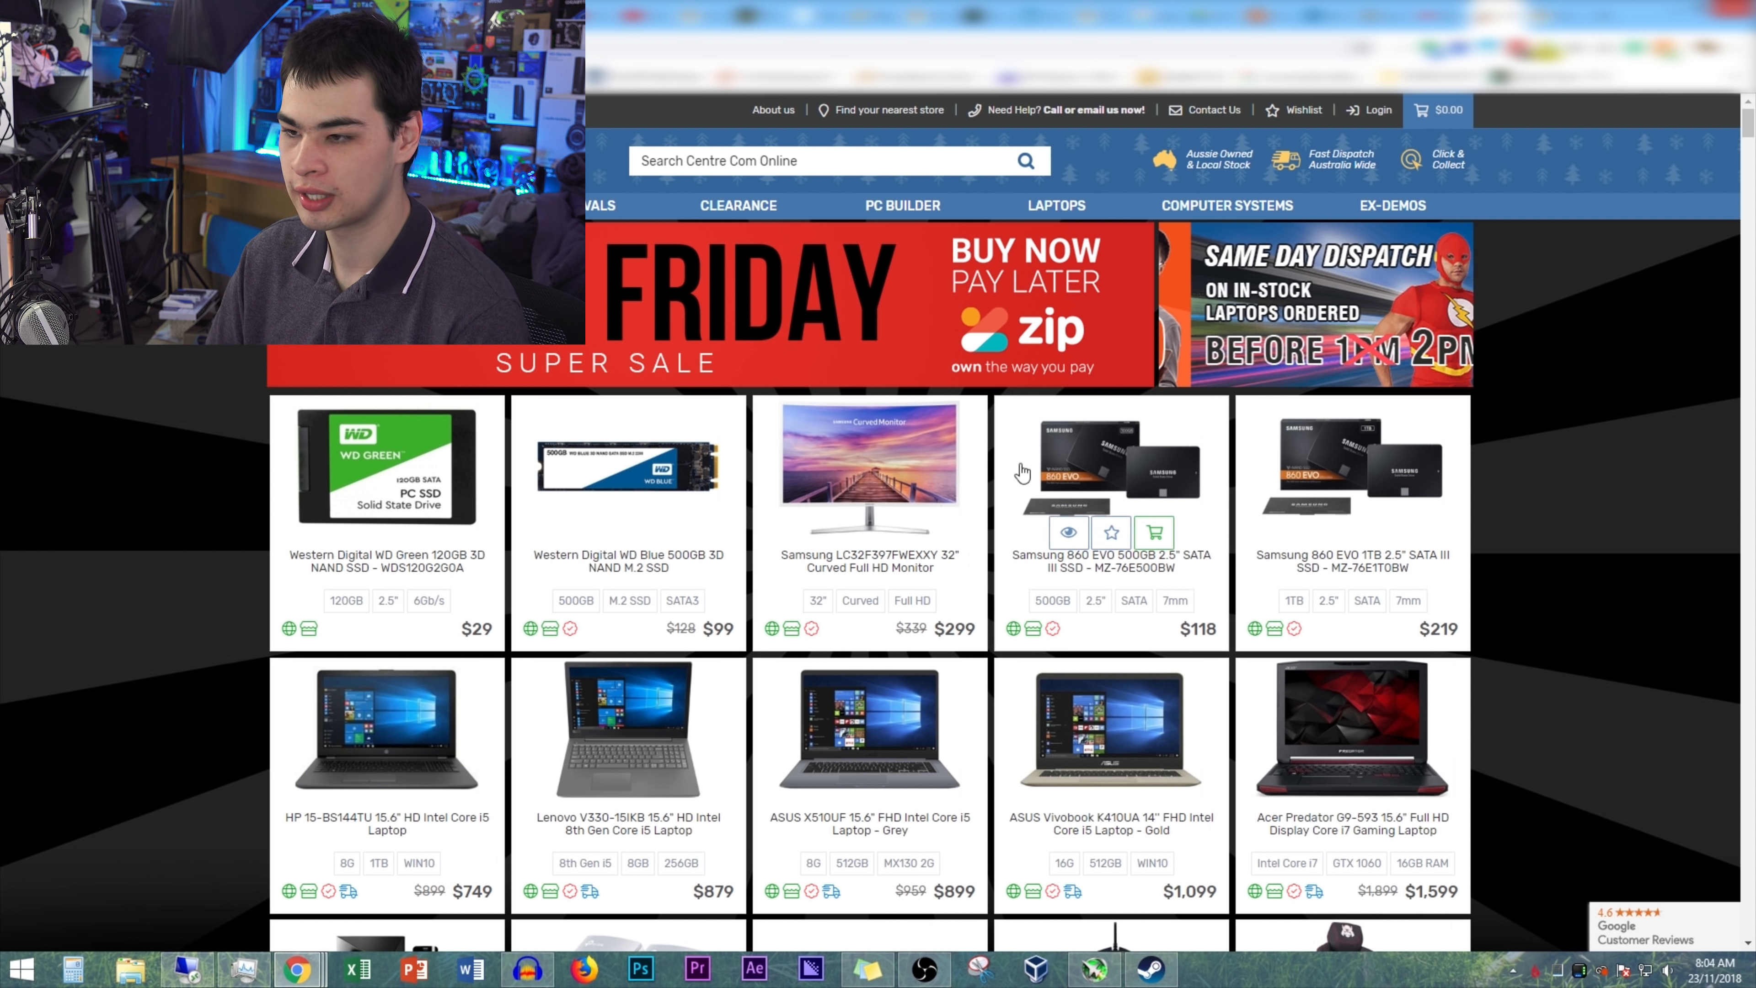
- Scroll down the Black Friday Super Sale grid past storage drives, monitors, laptops and peripherals
scroll("down", 3)
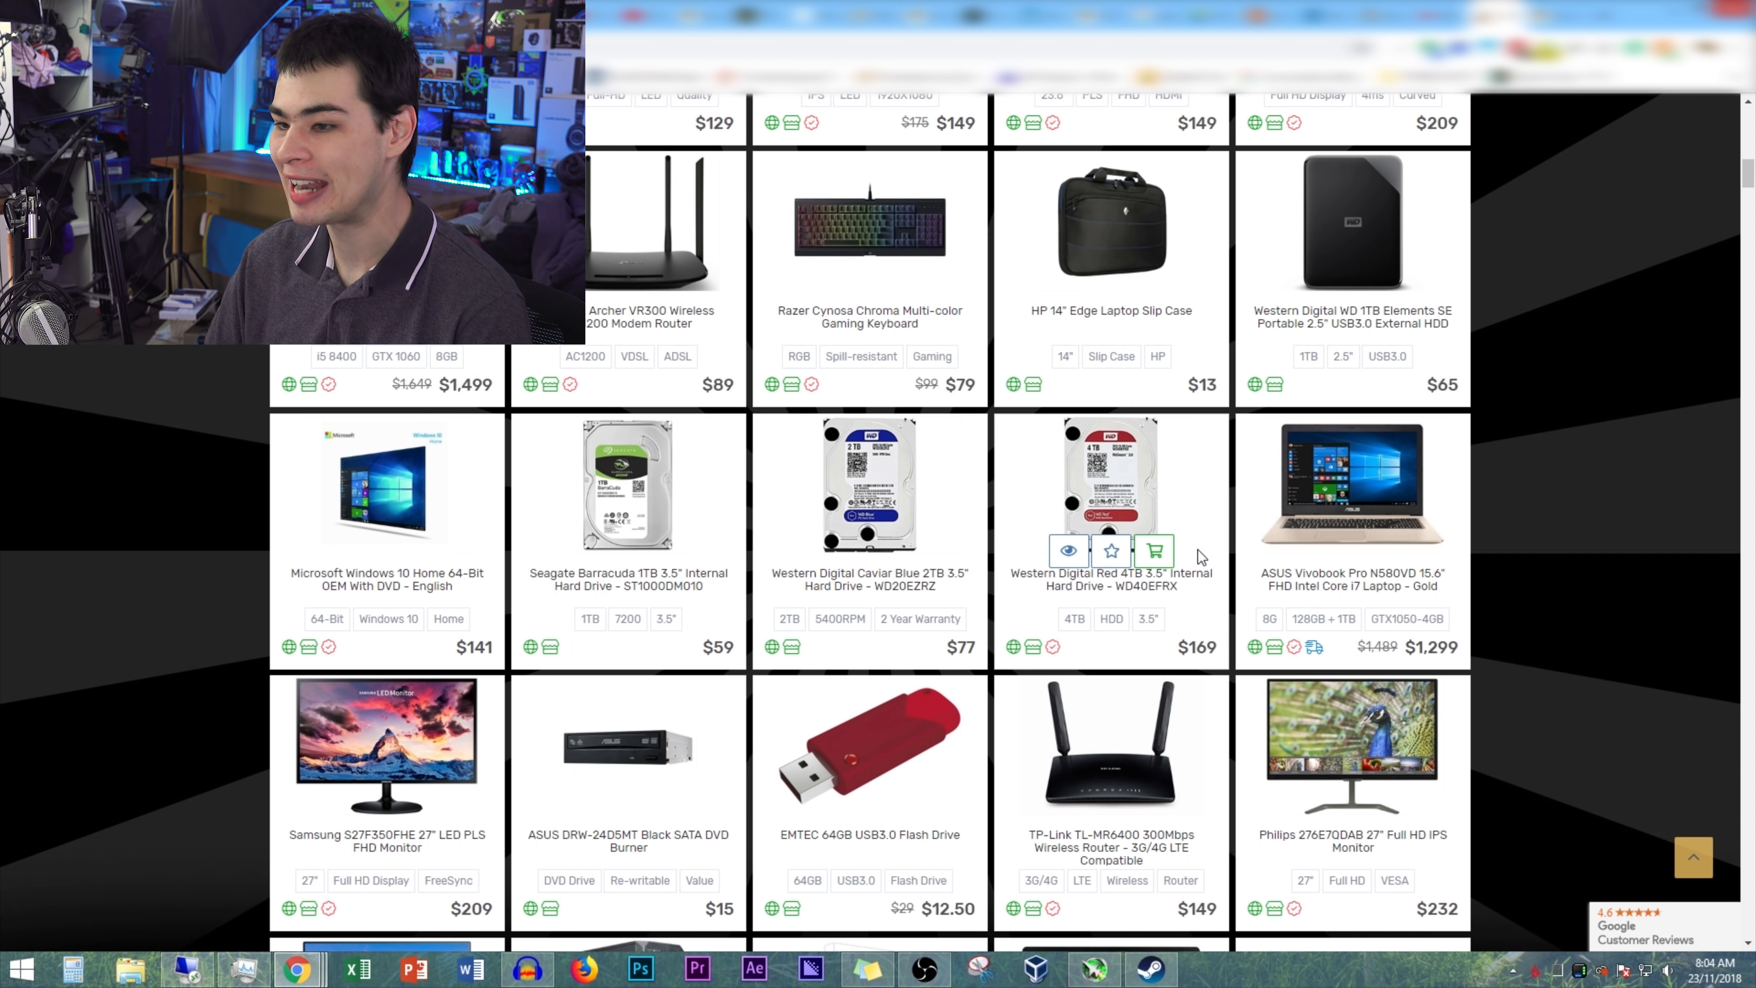
scroll("down", 3)
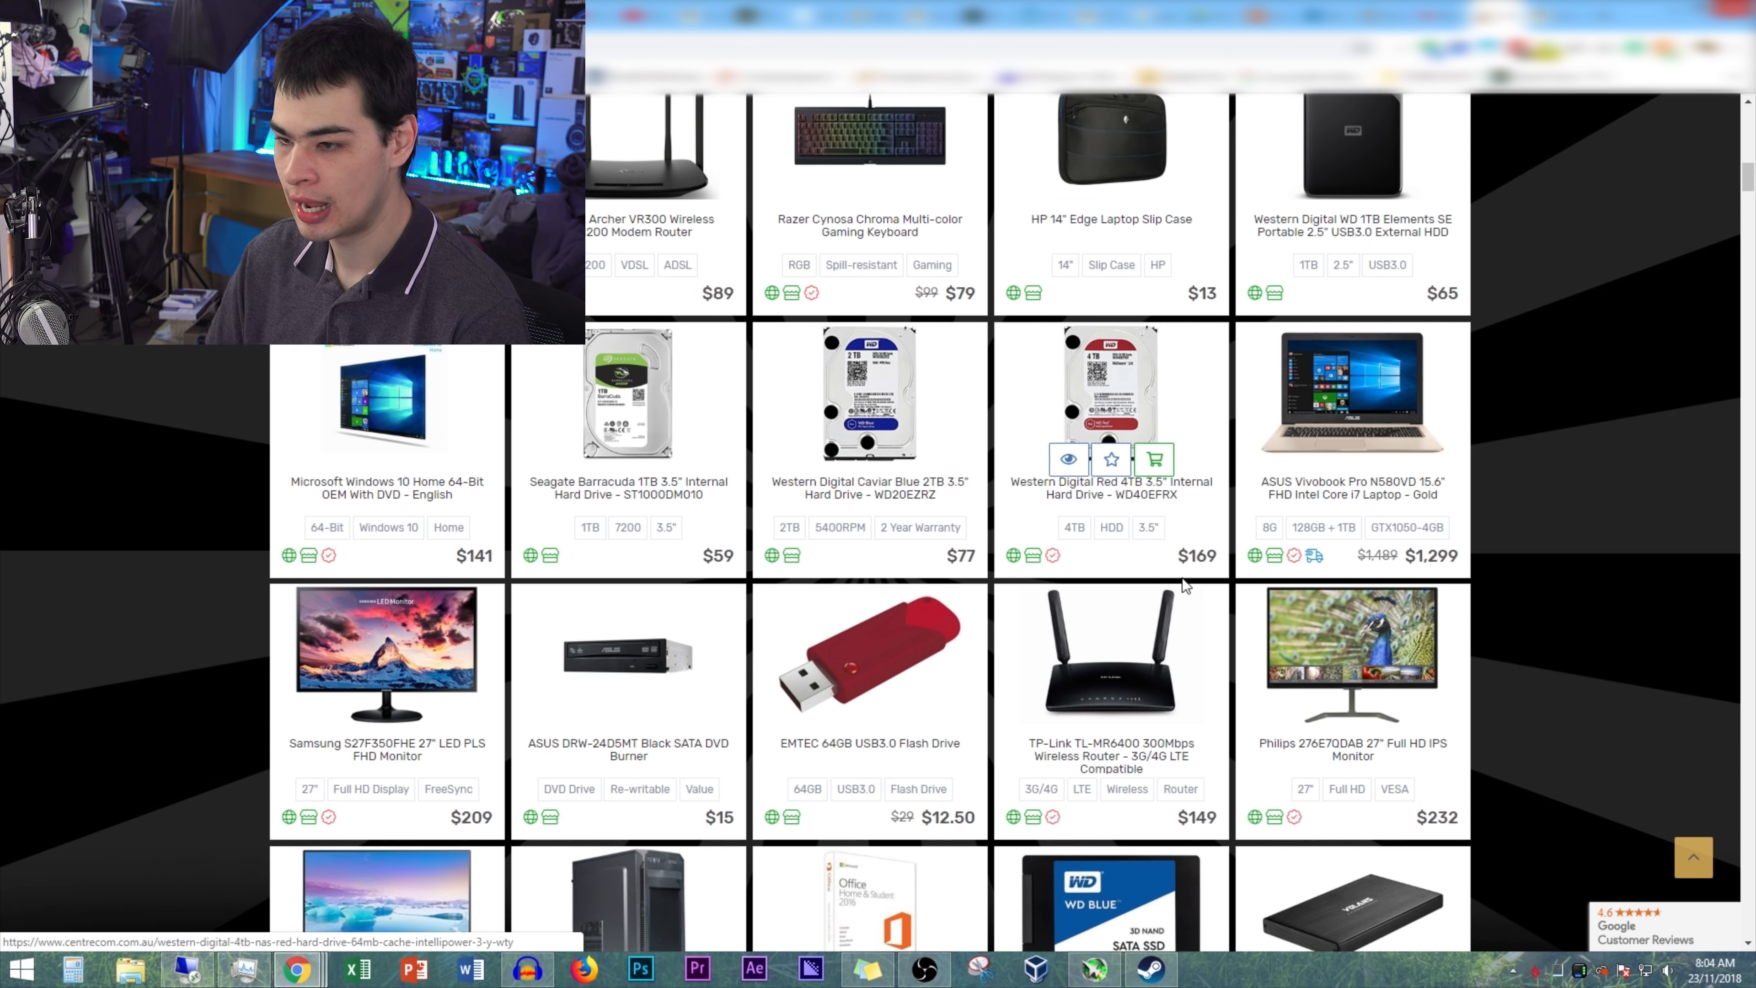
scroll("down", 3)
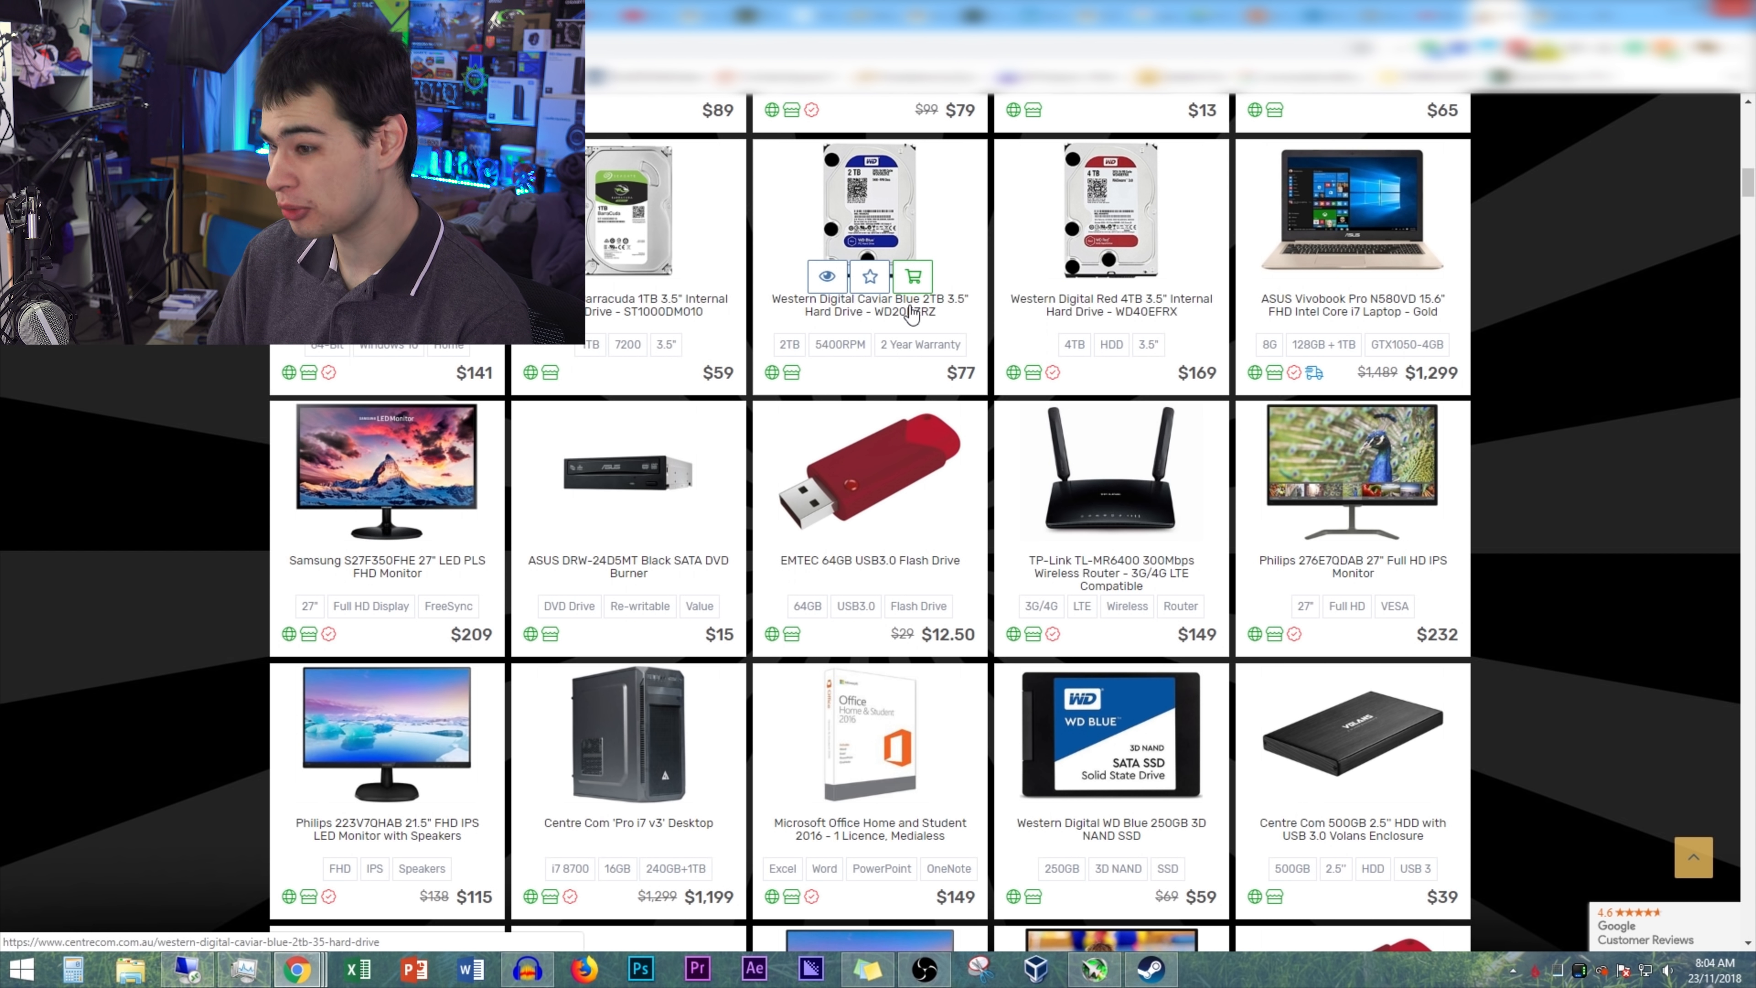
scroll("down", 3)
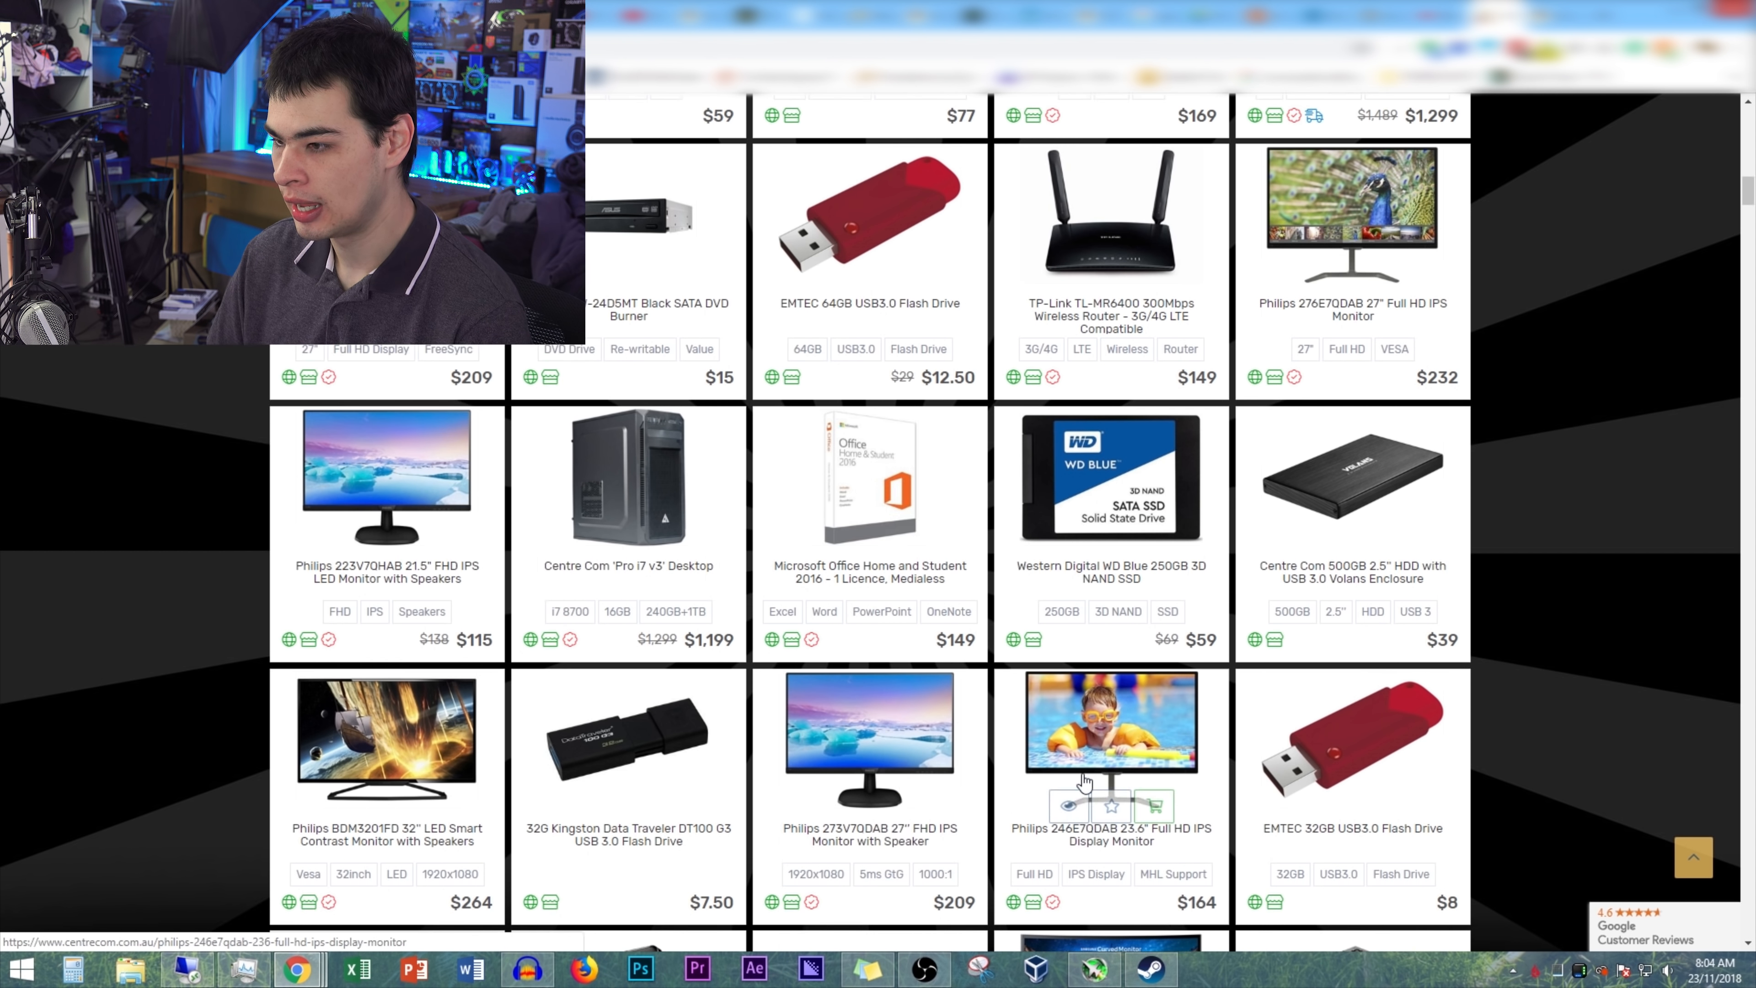
scroll("down", 3)
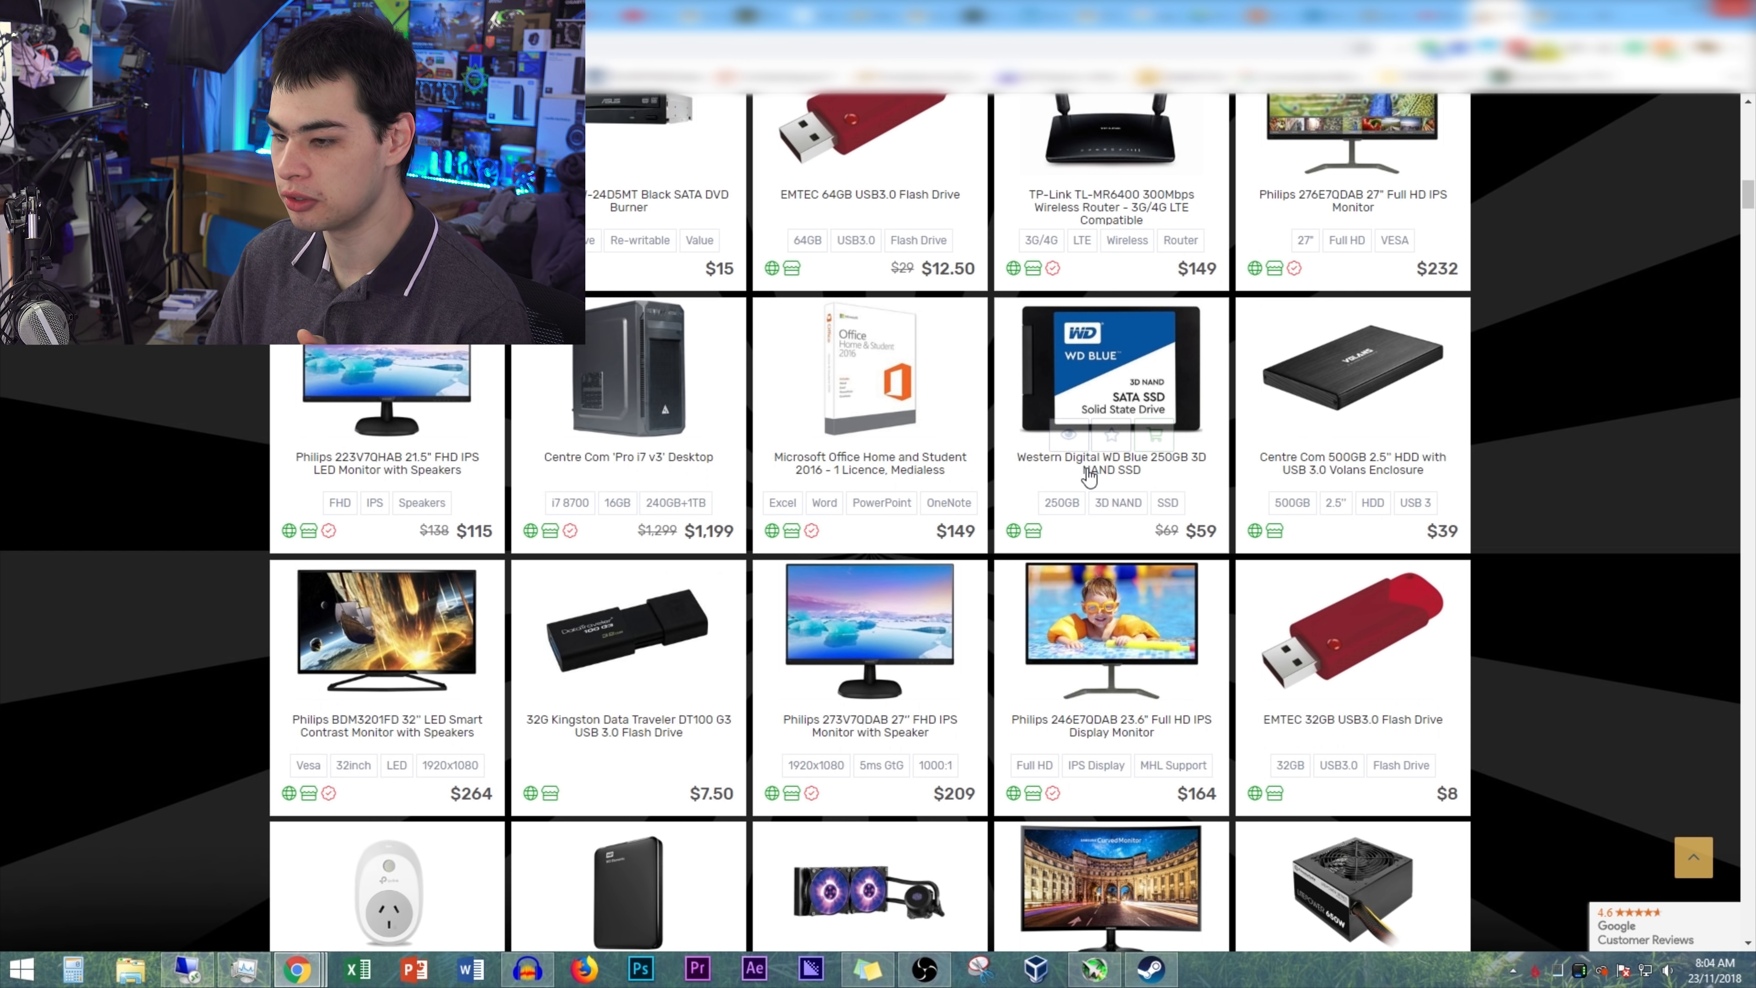
scroll("down", 3)
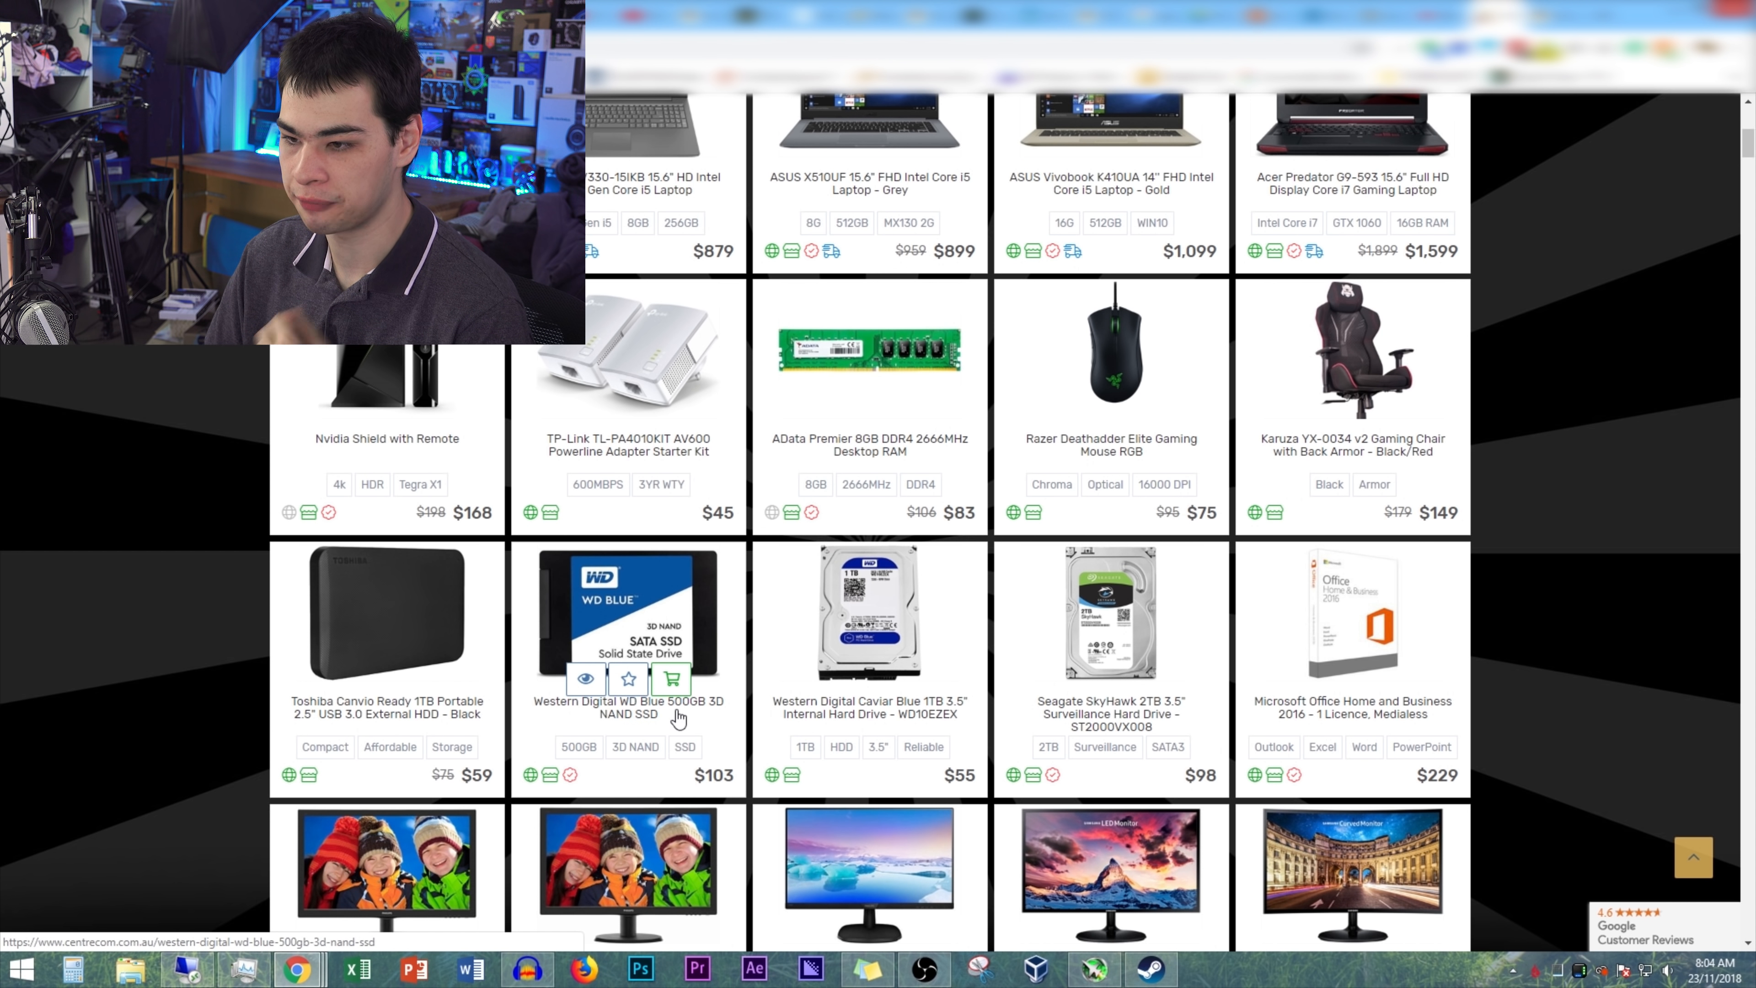
mouse_move(717, 795)
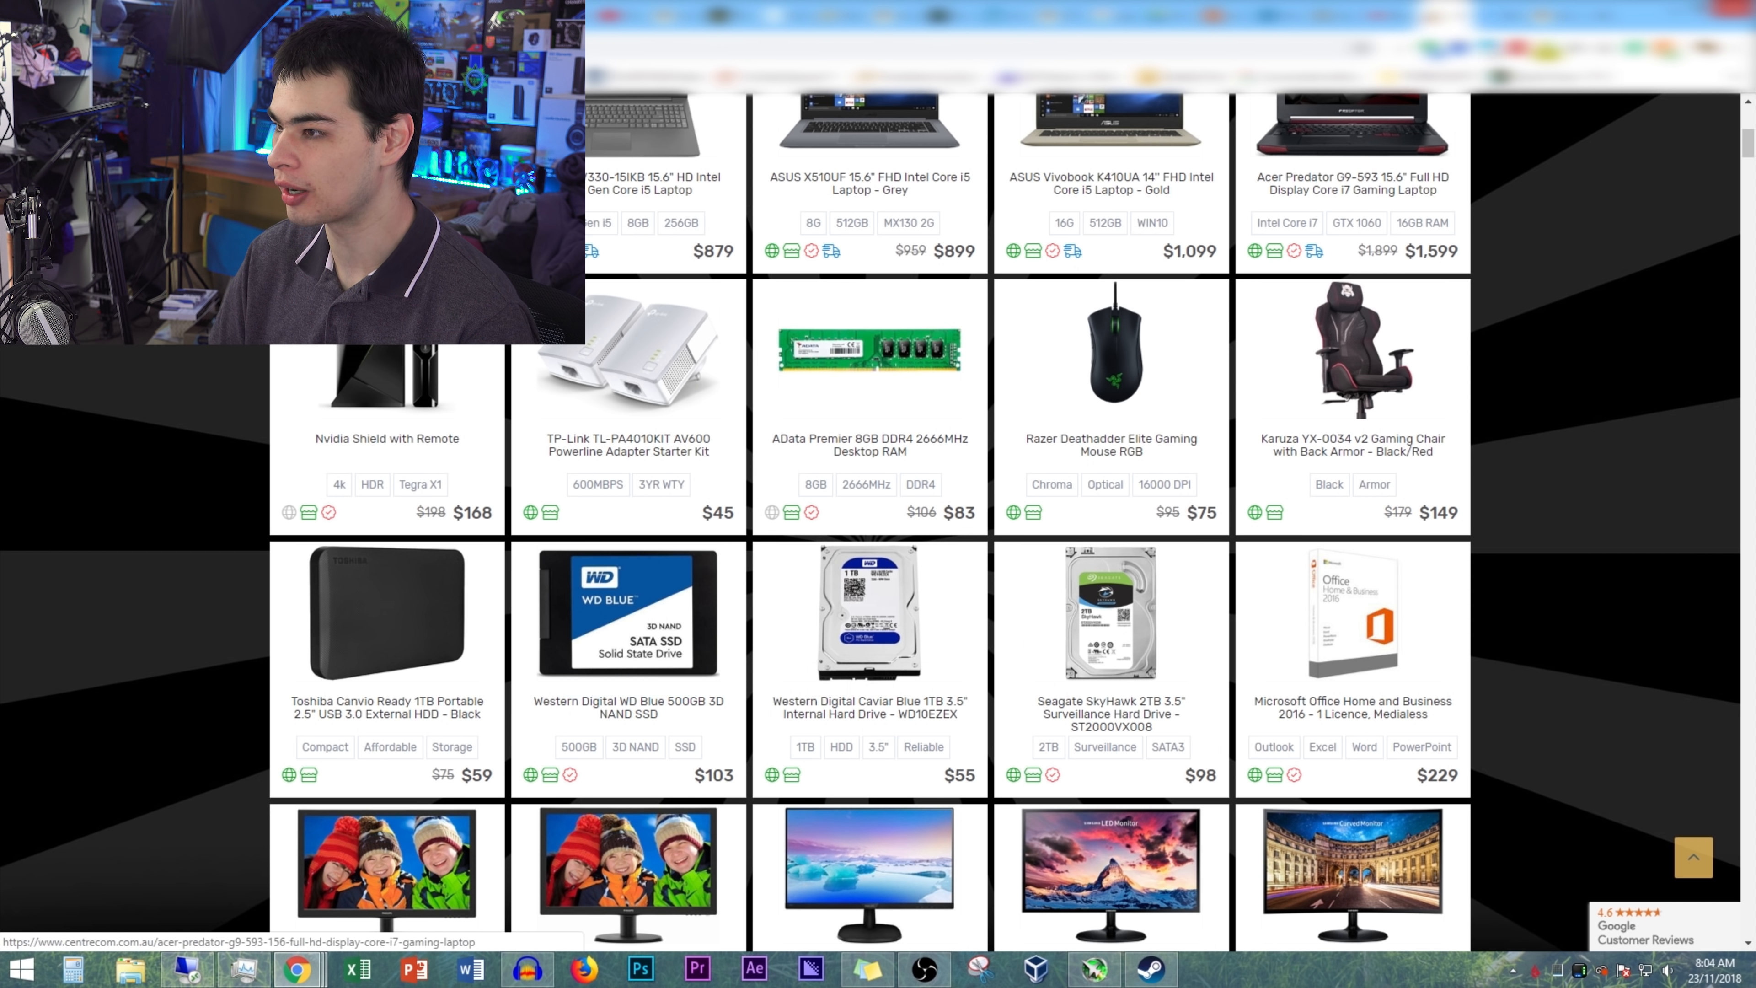
left_click(631, 614)
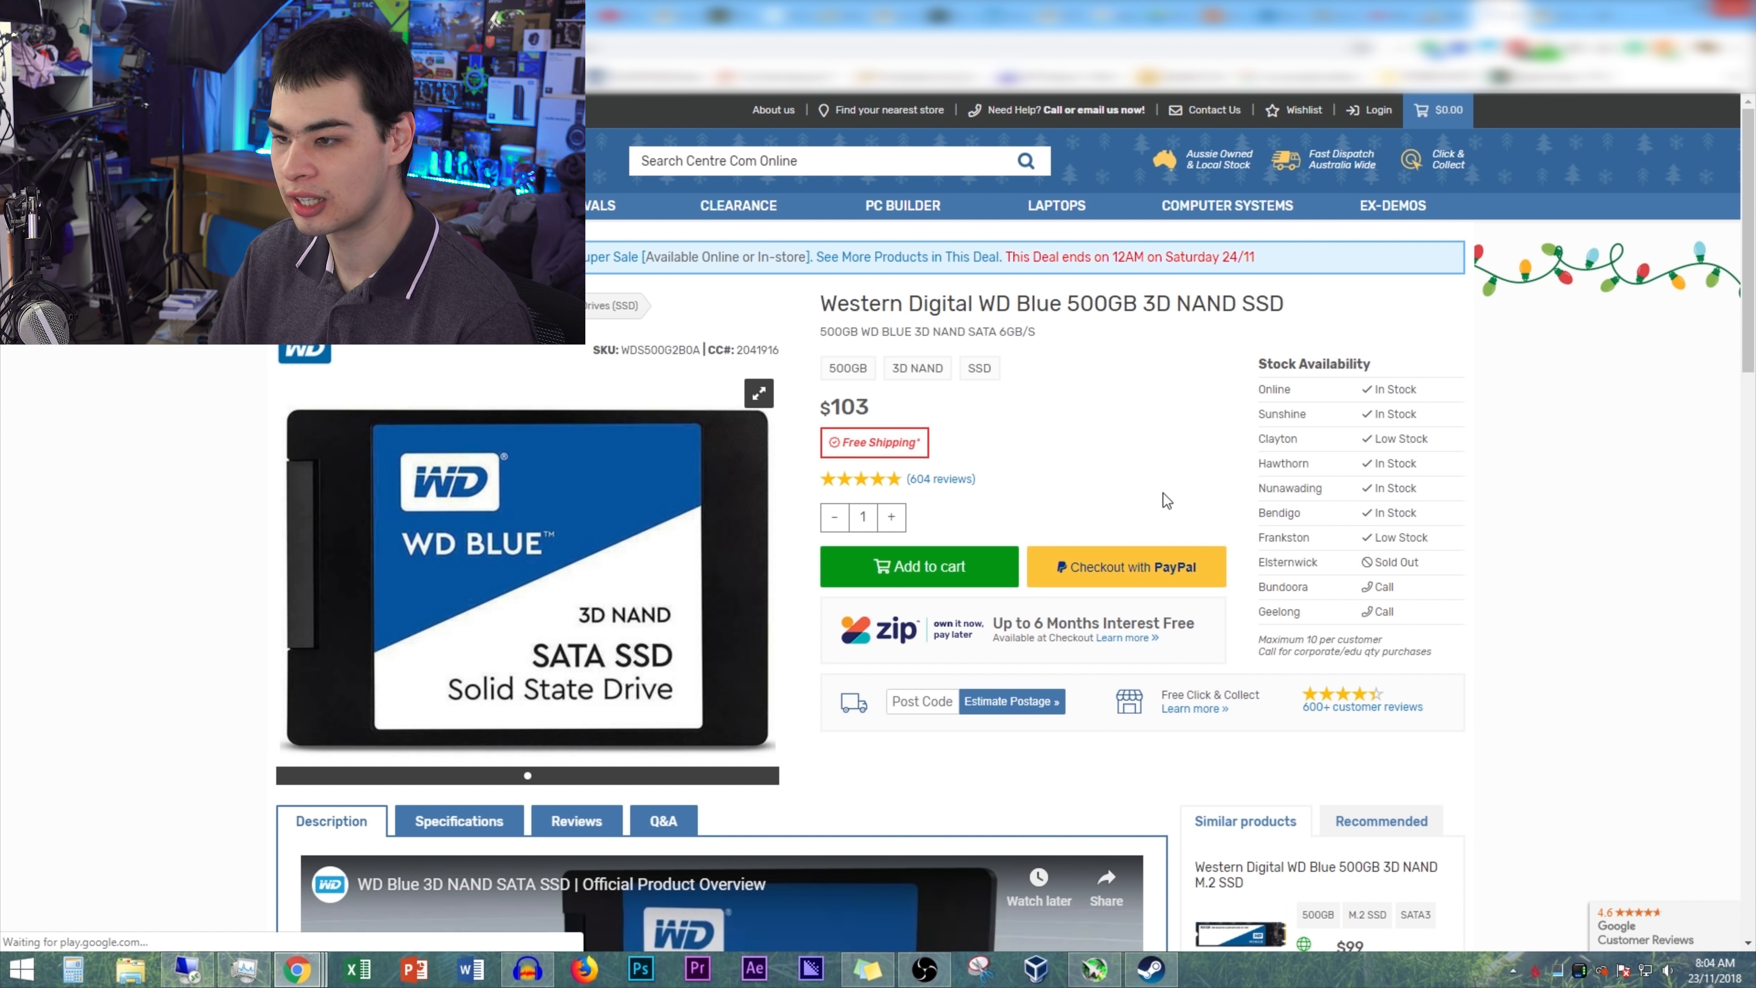
scroll("down", 3)
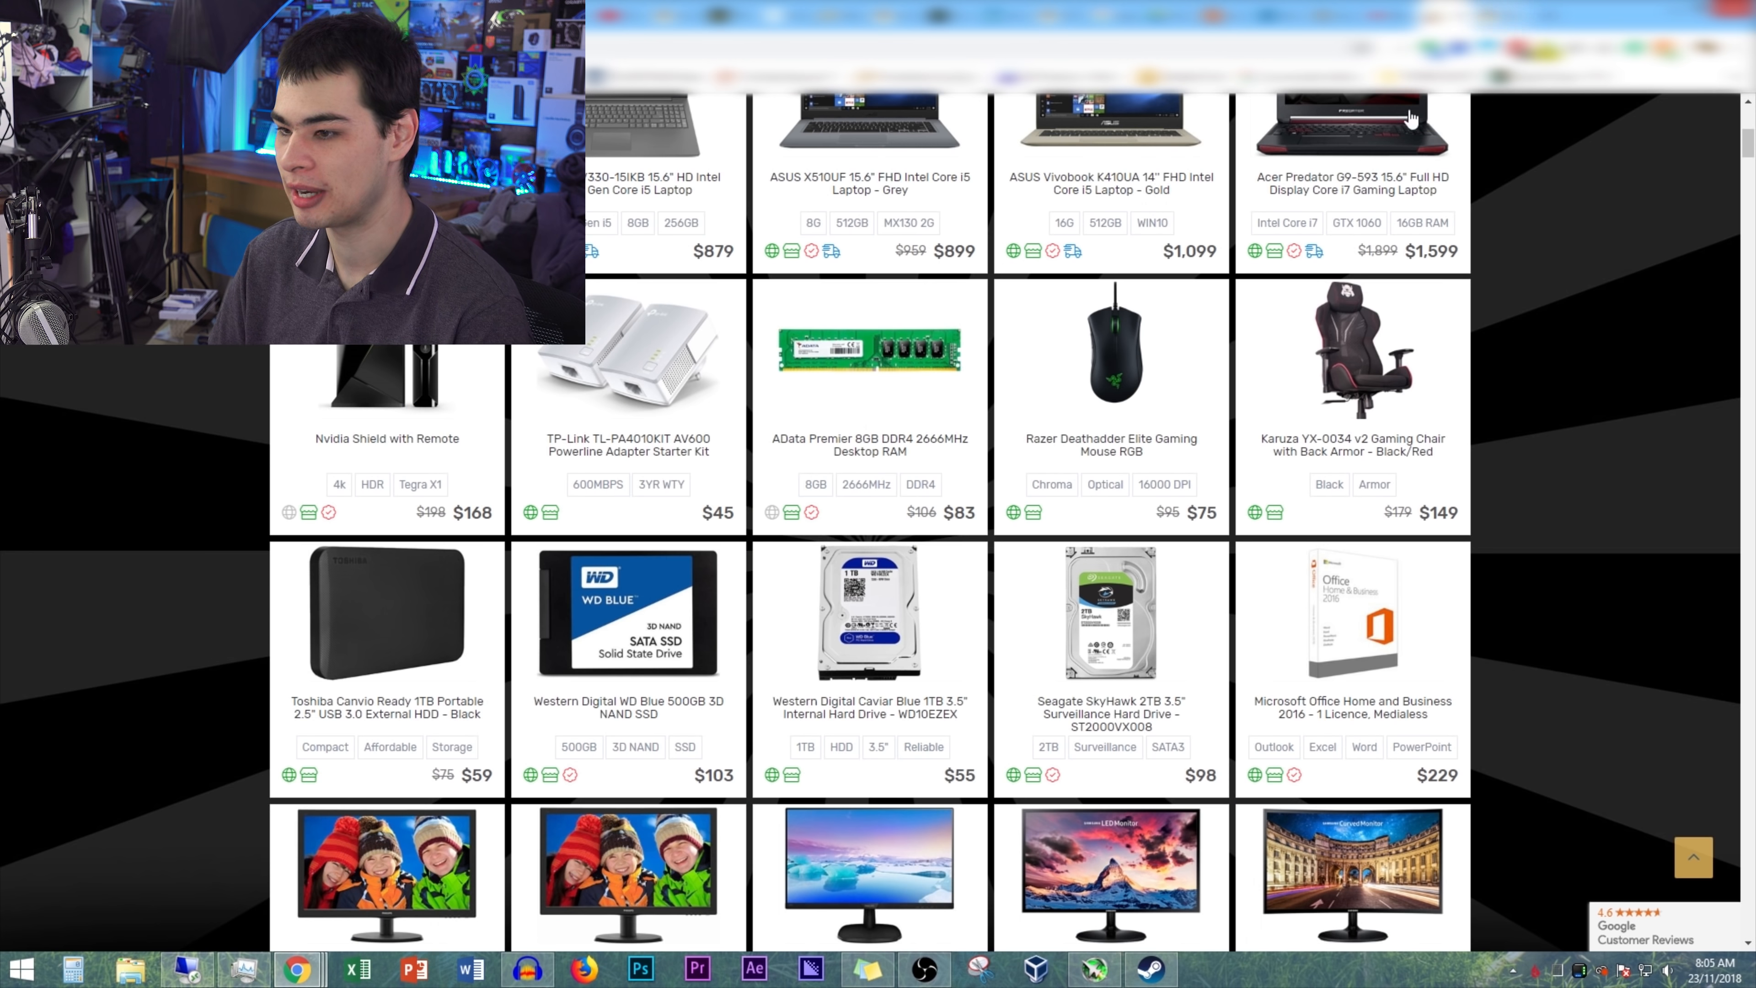
- Scroll down the deals grid past the keyboards and mice
scroll("down", 3)
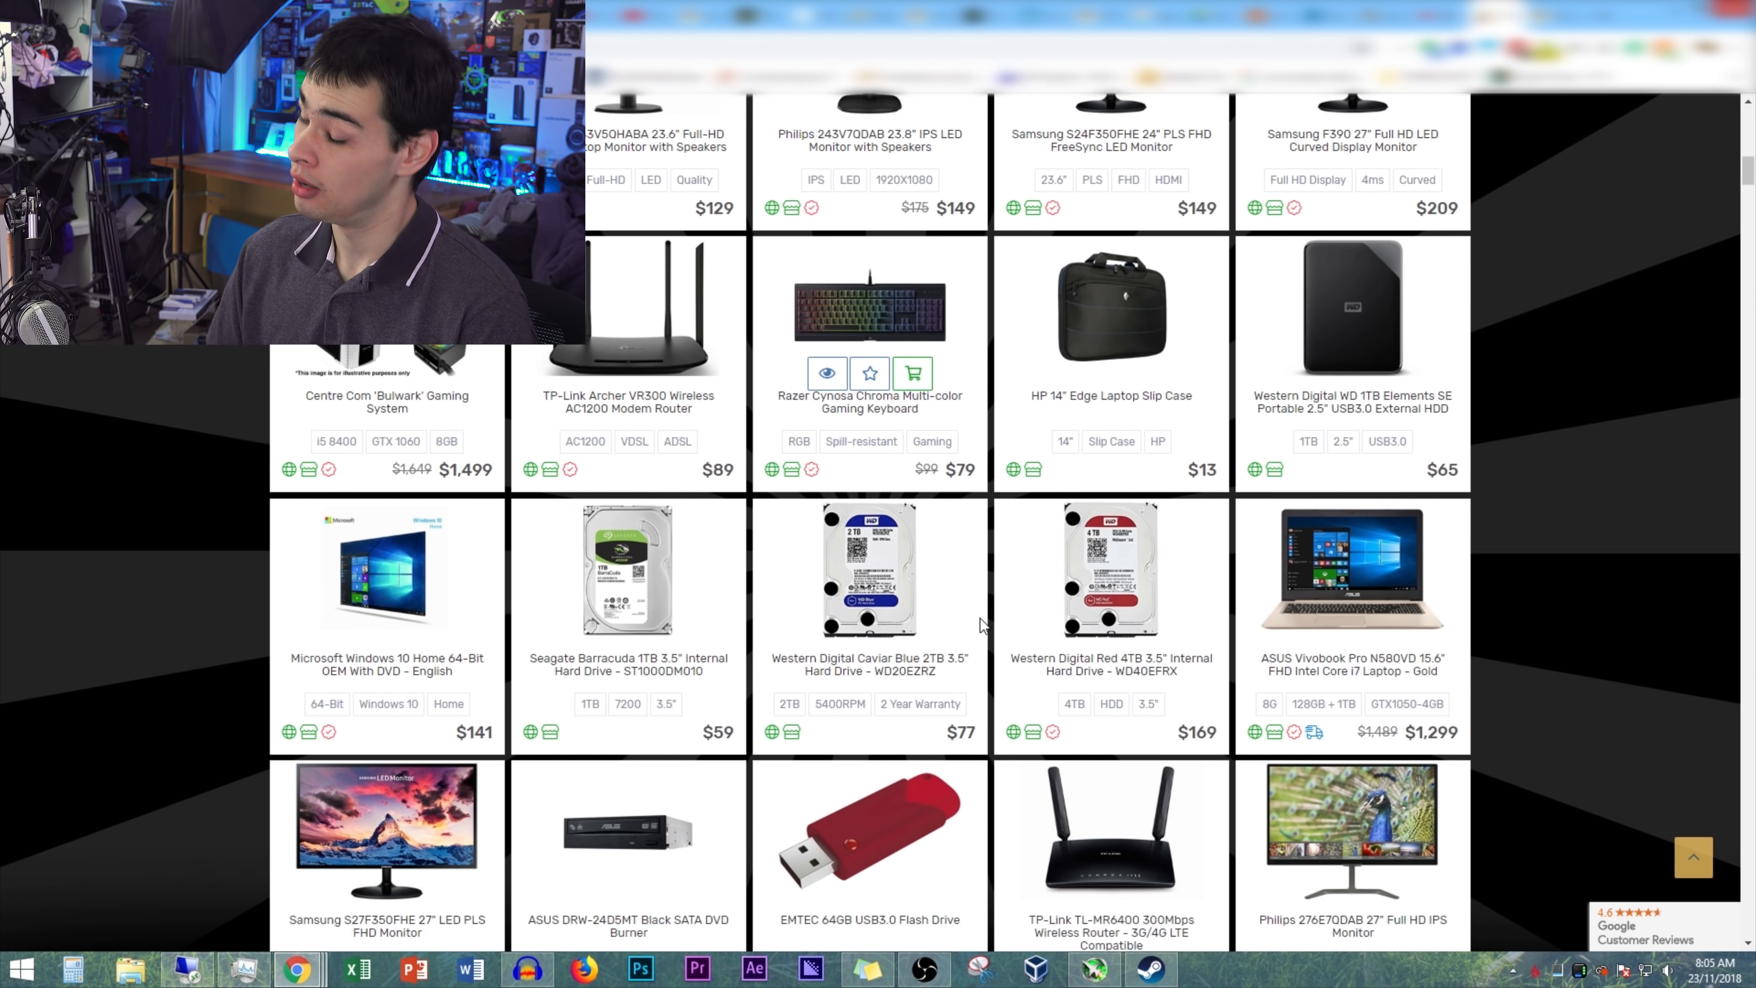
scroll("down", 3)
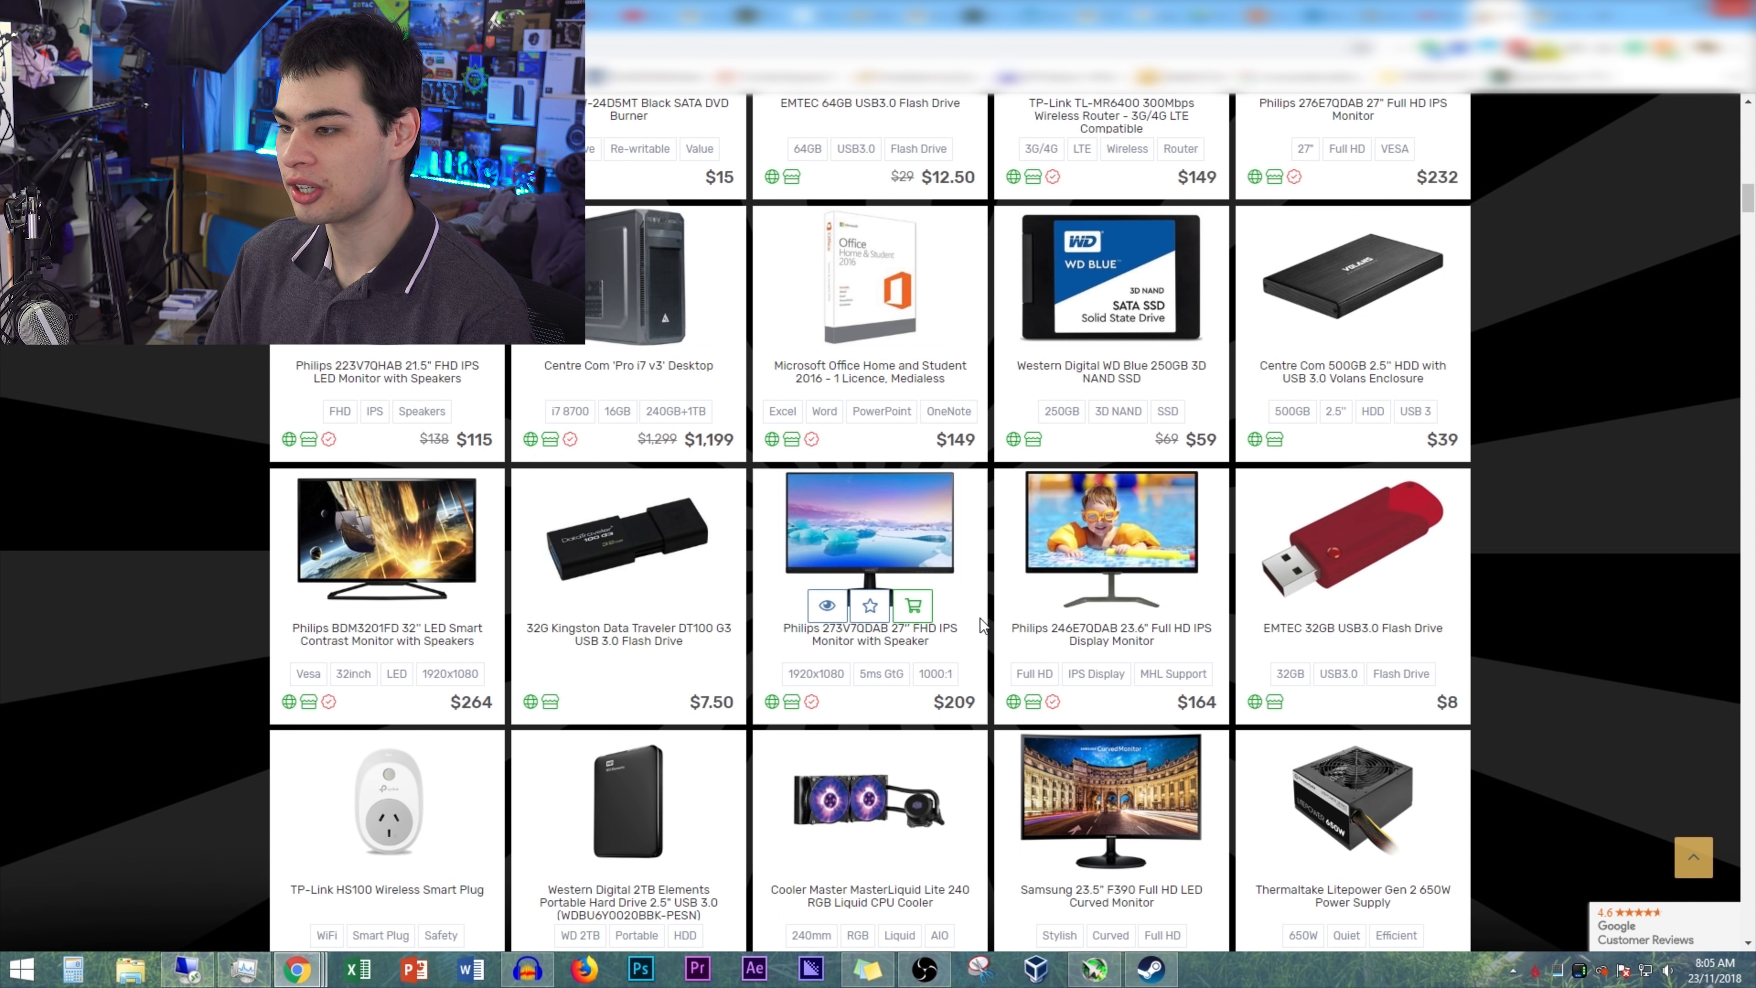
scroll("down", 3)
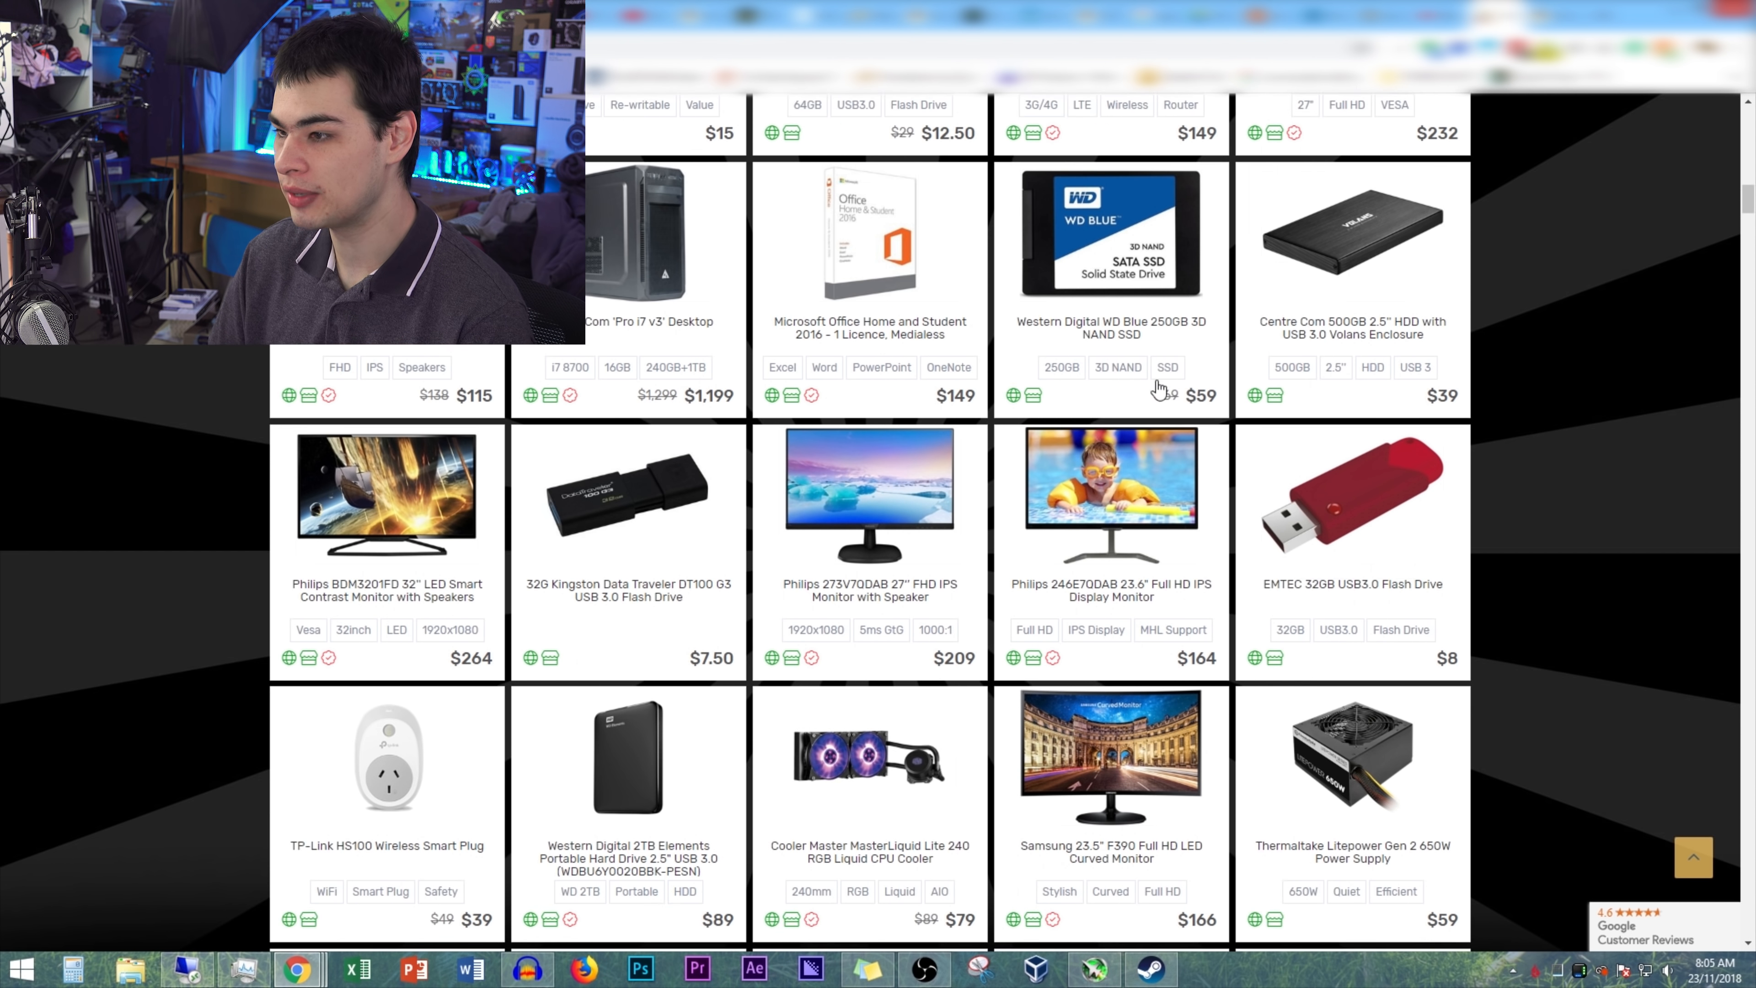
scroll("down", 3)
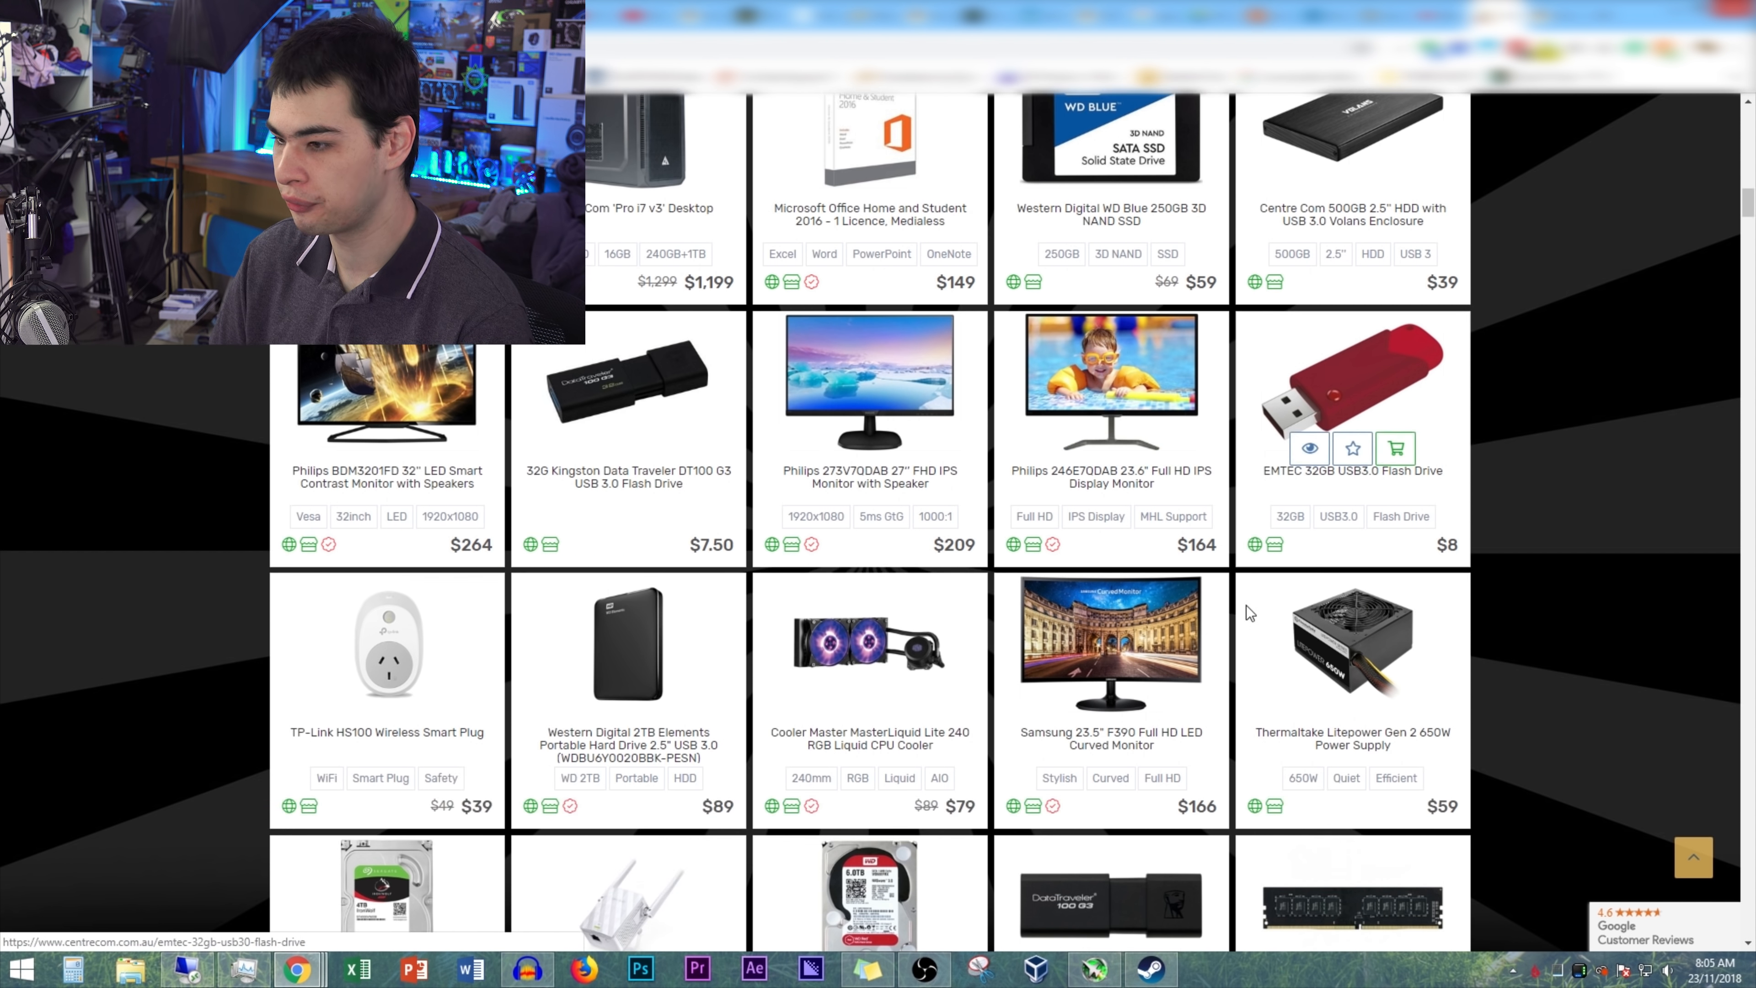
scroll("down", 3)
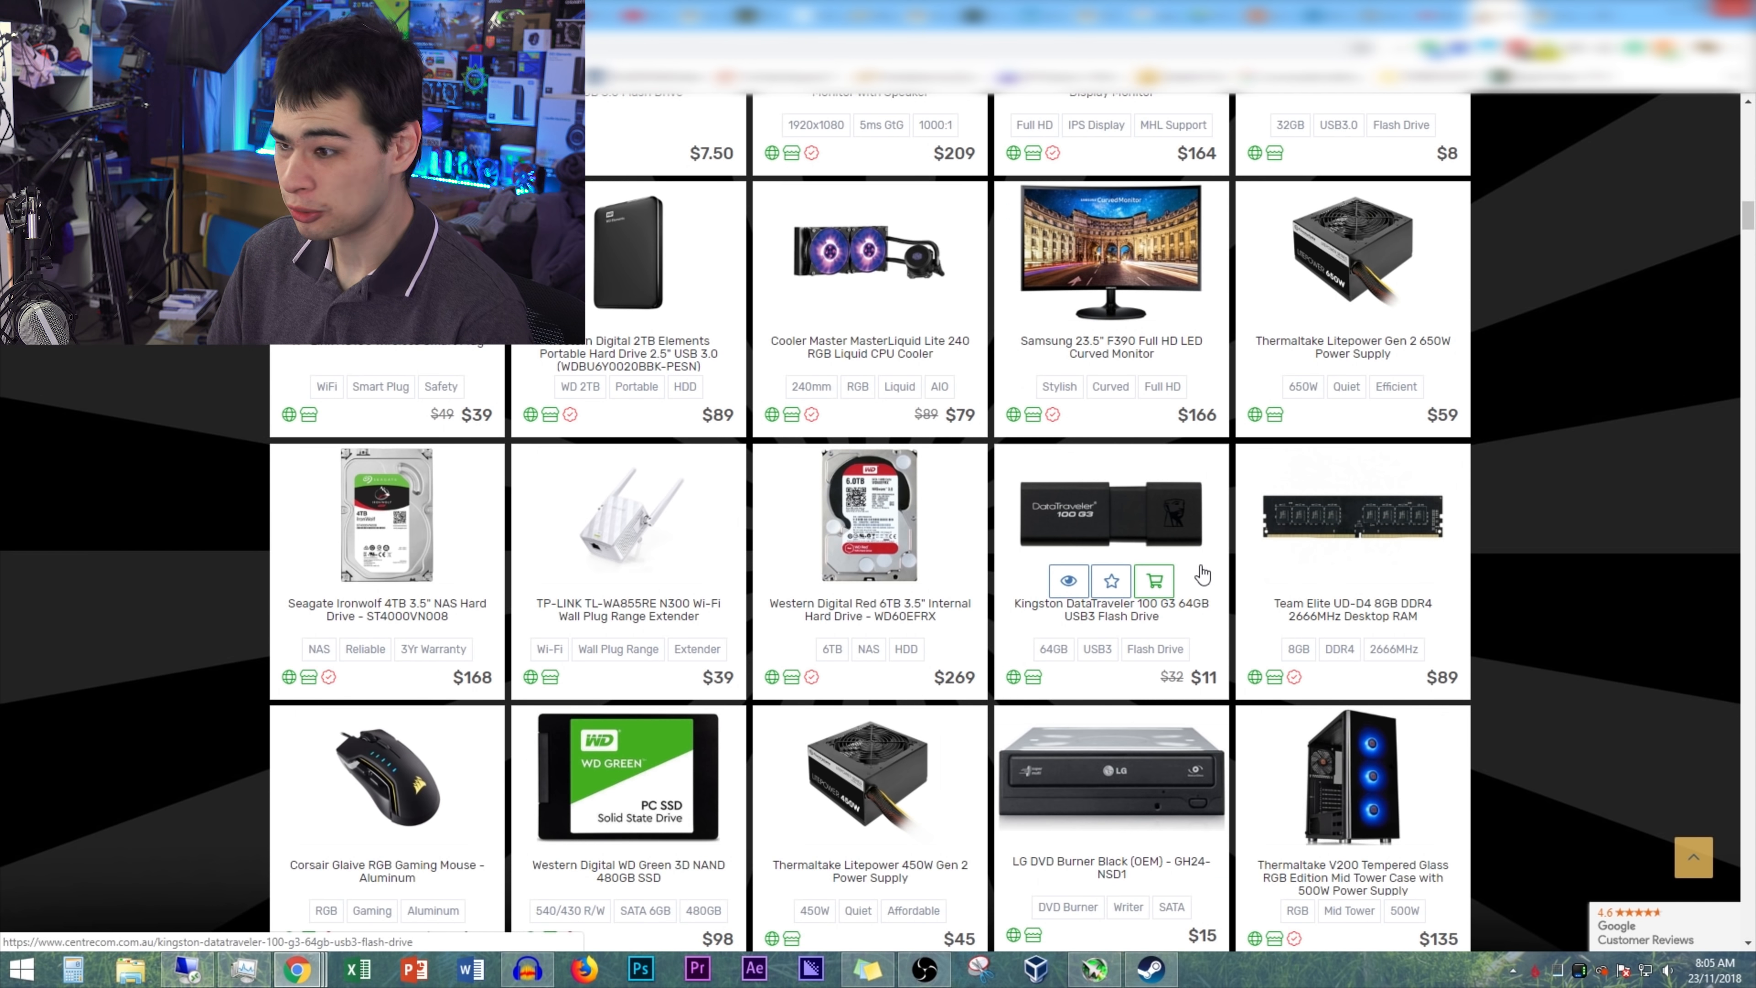
scroll("down", 3)
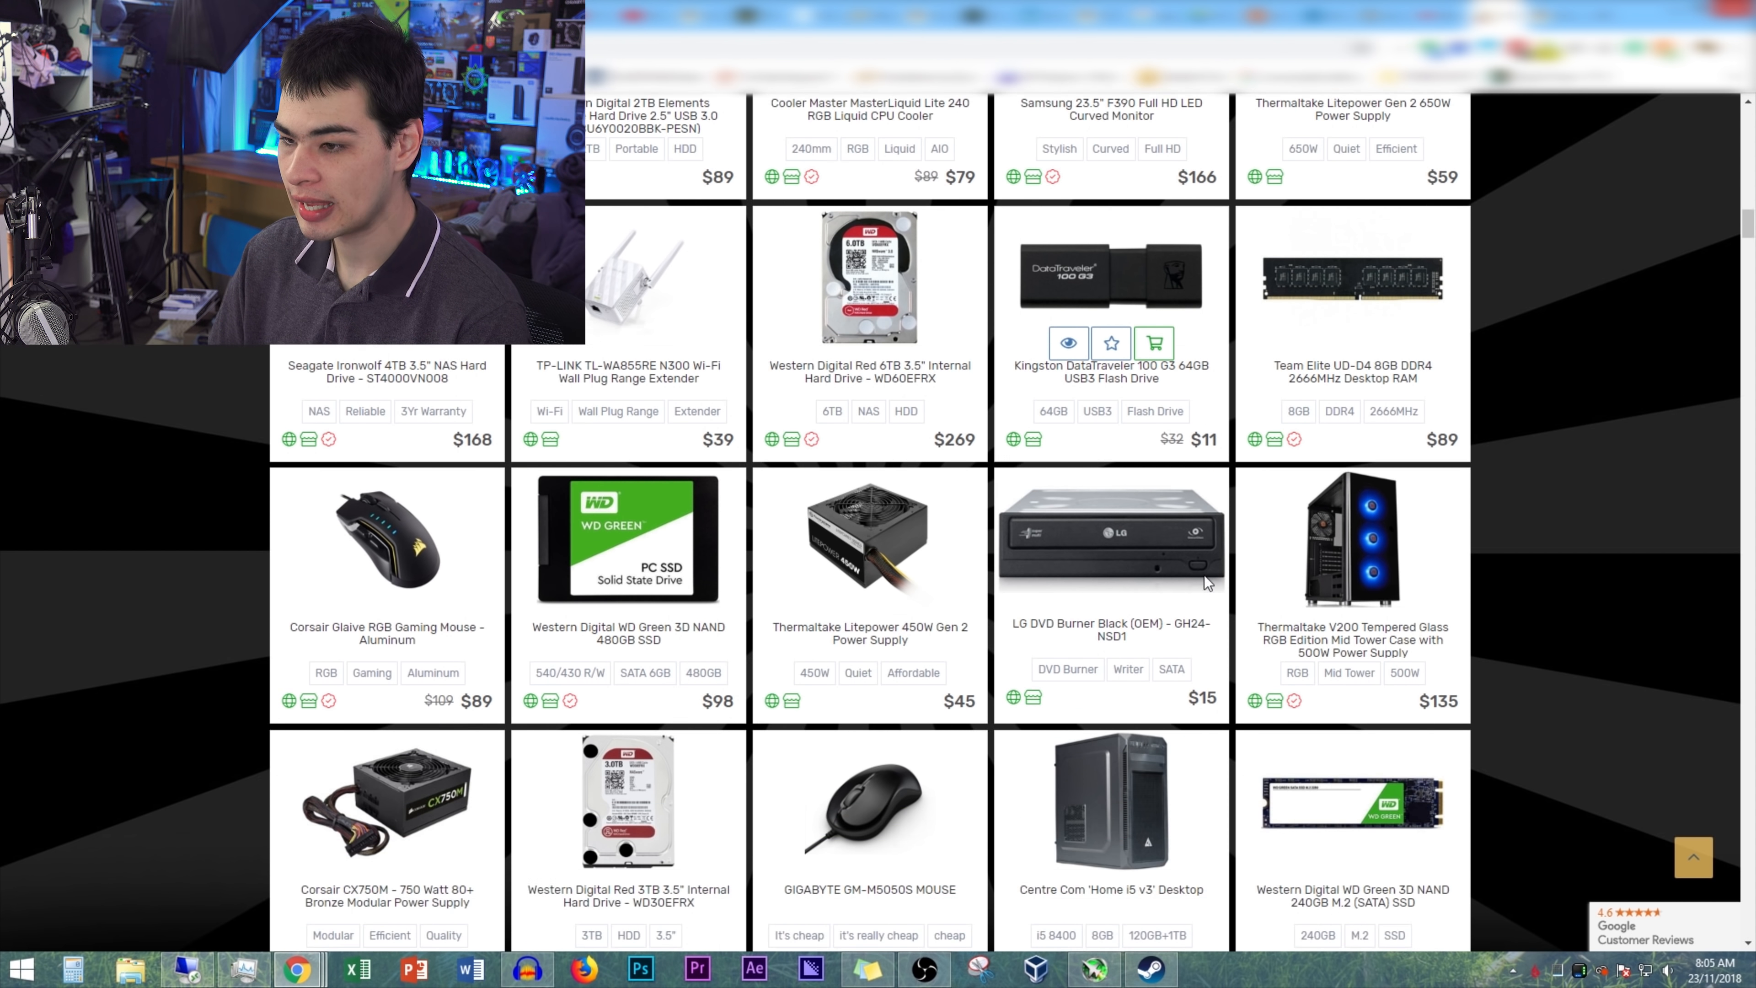
scroll("down", 3)
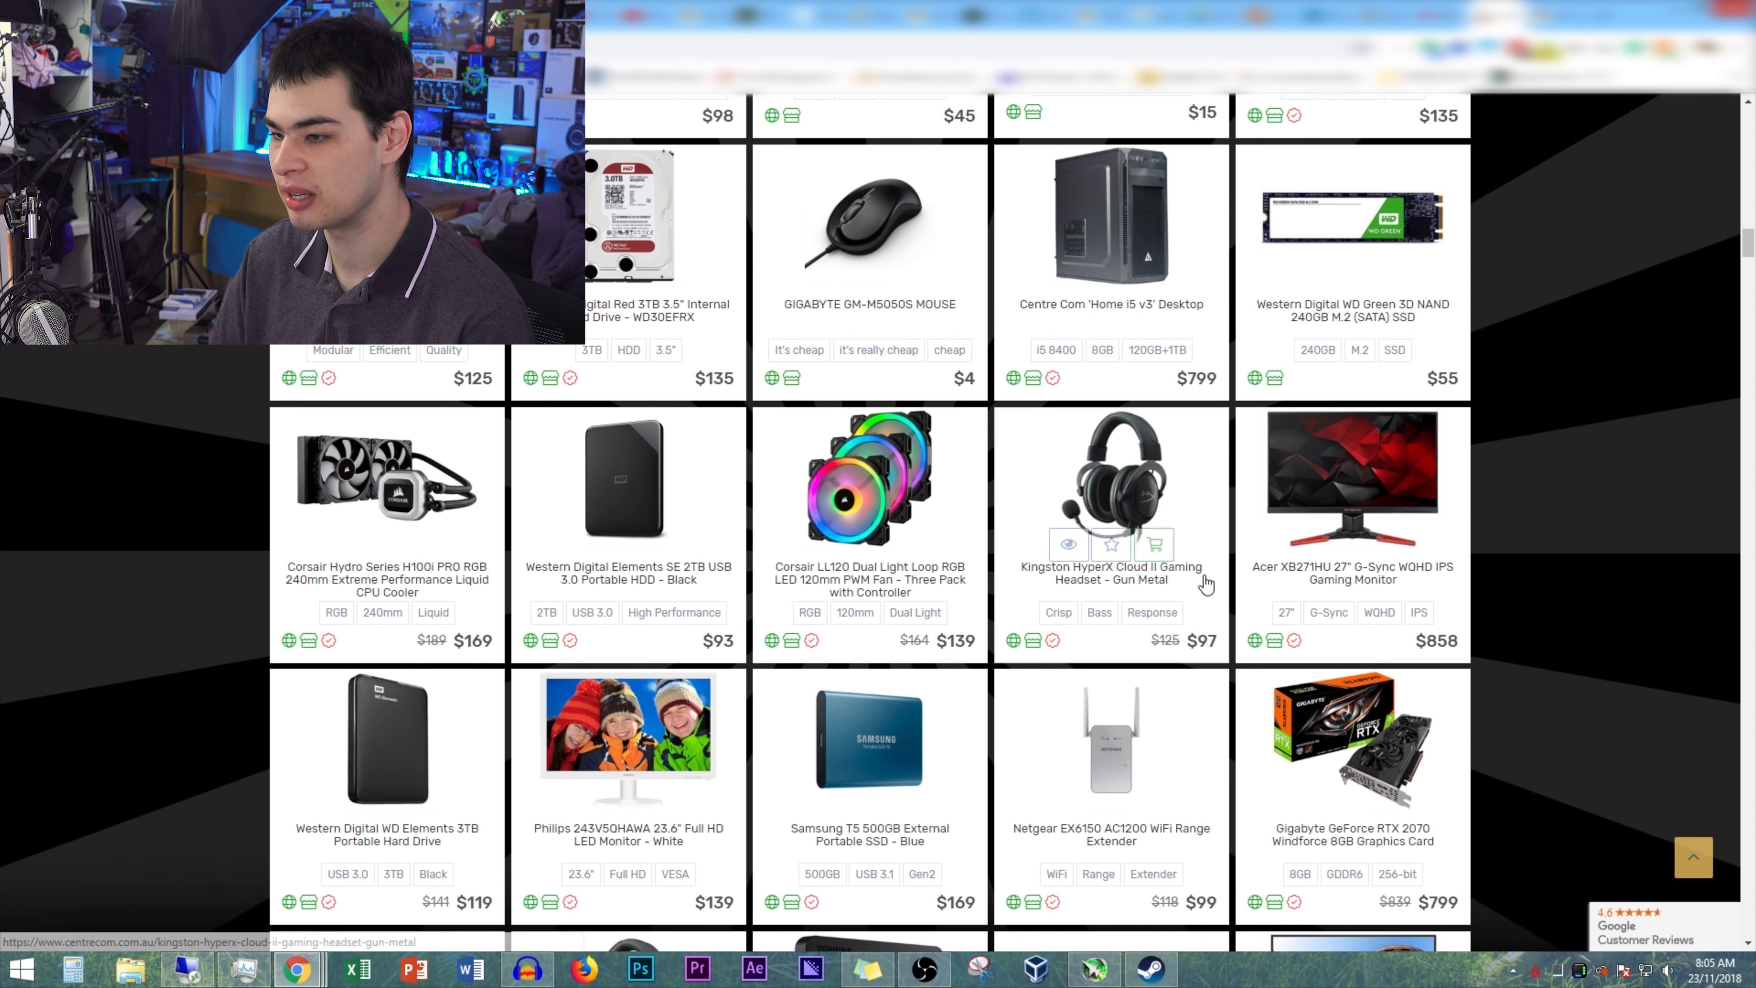
scroll("down", 3)
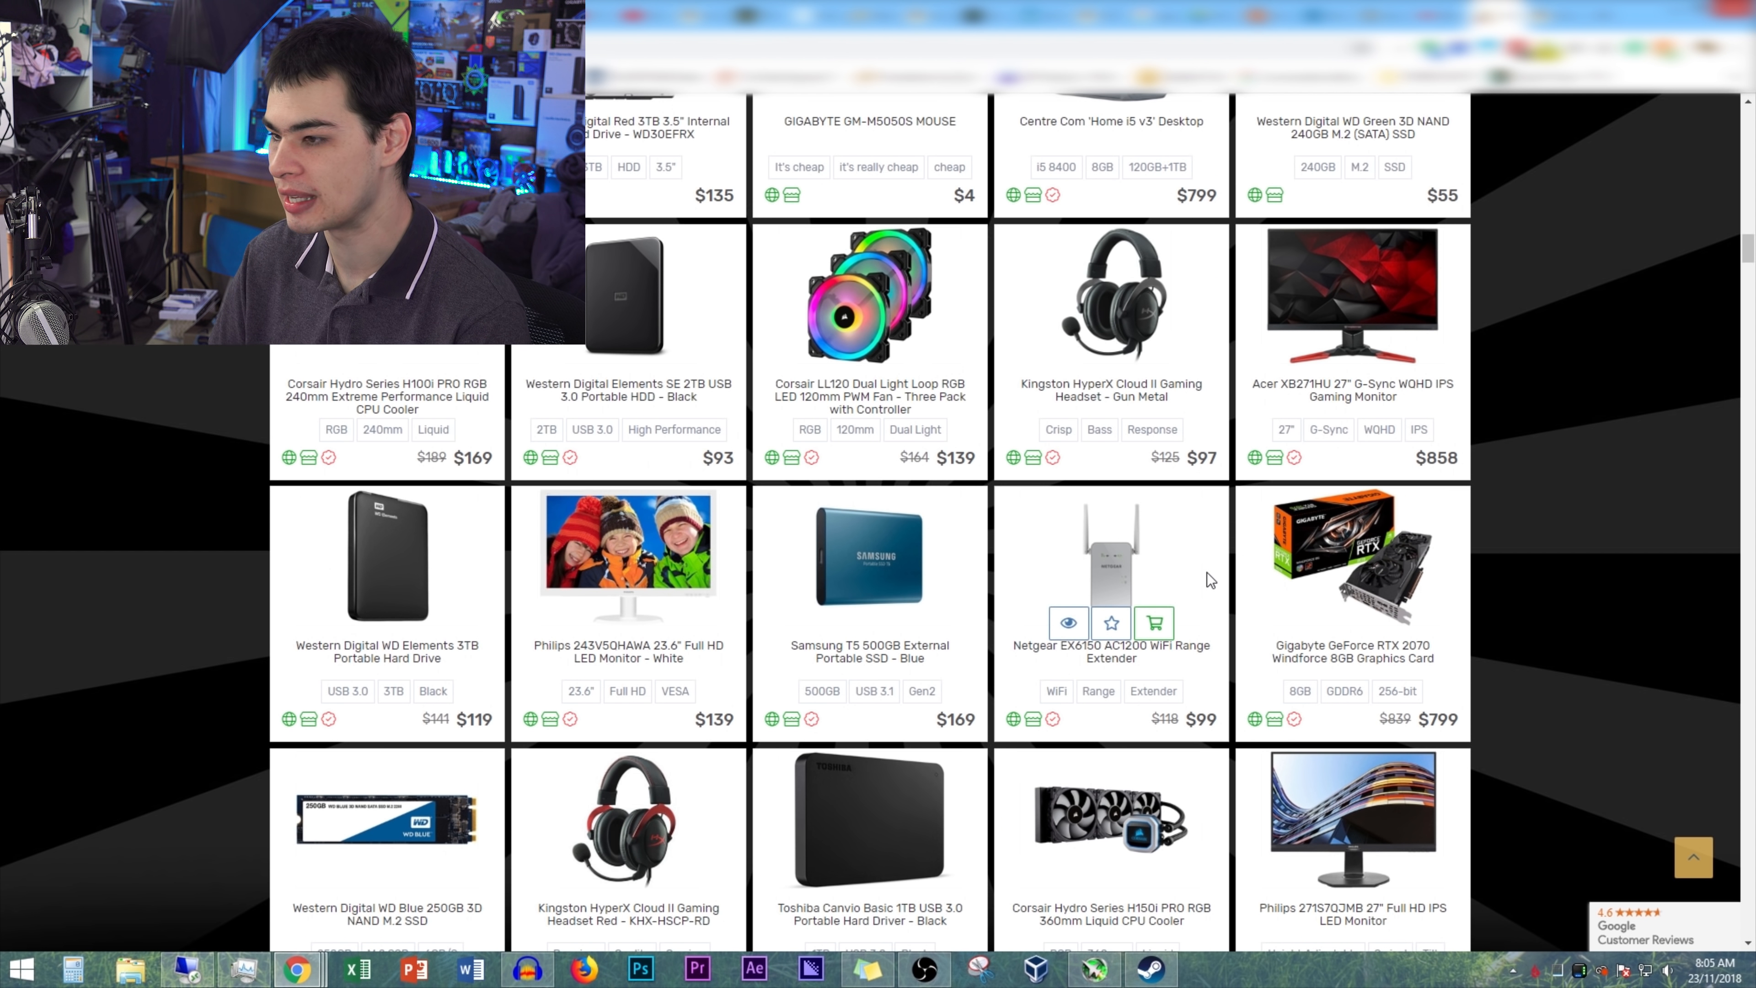
scroll("down", 3)
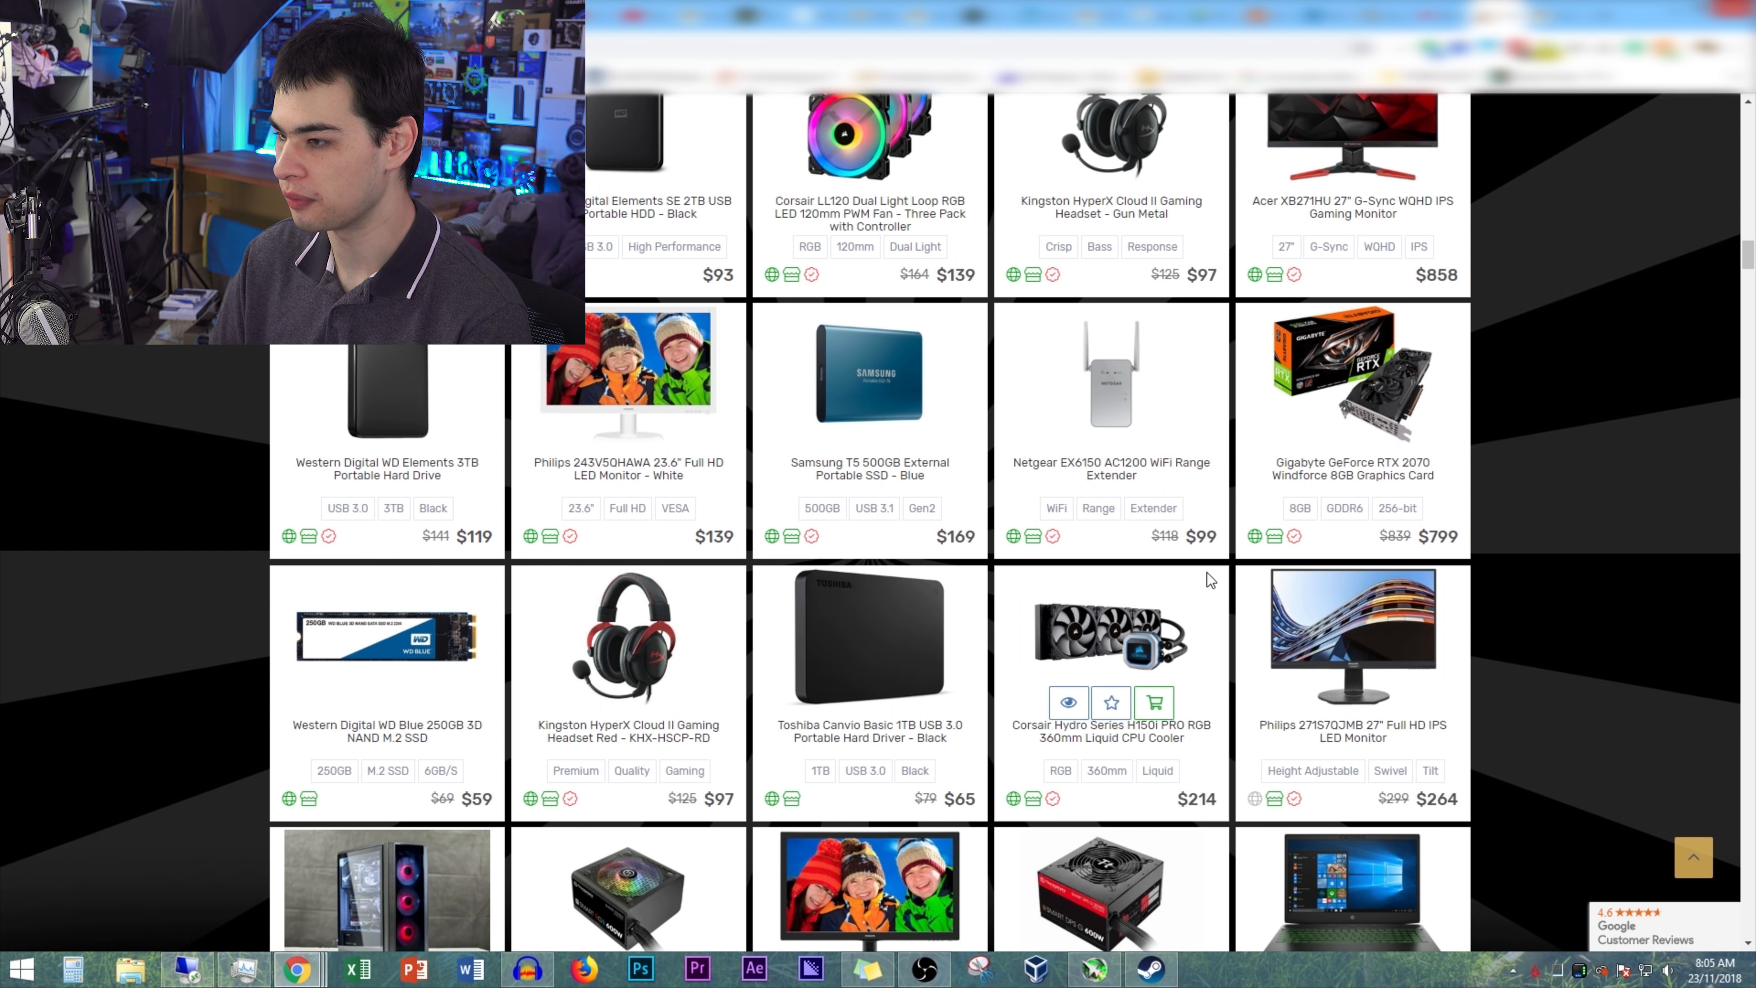
mouse_move(1439, 494)
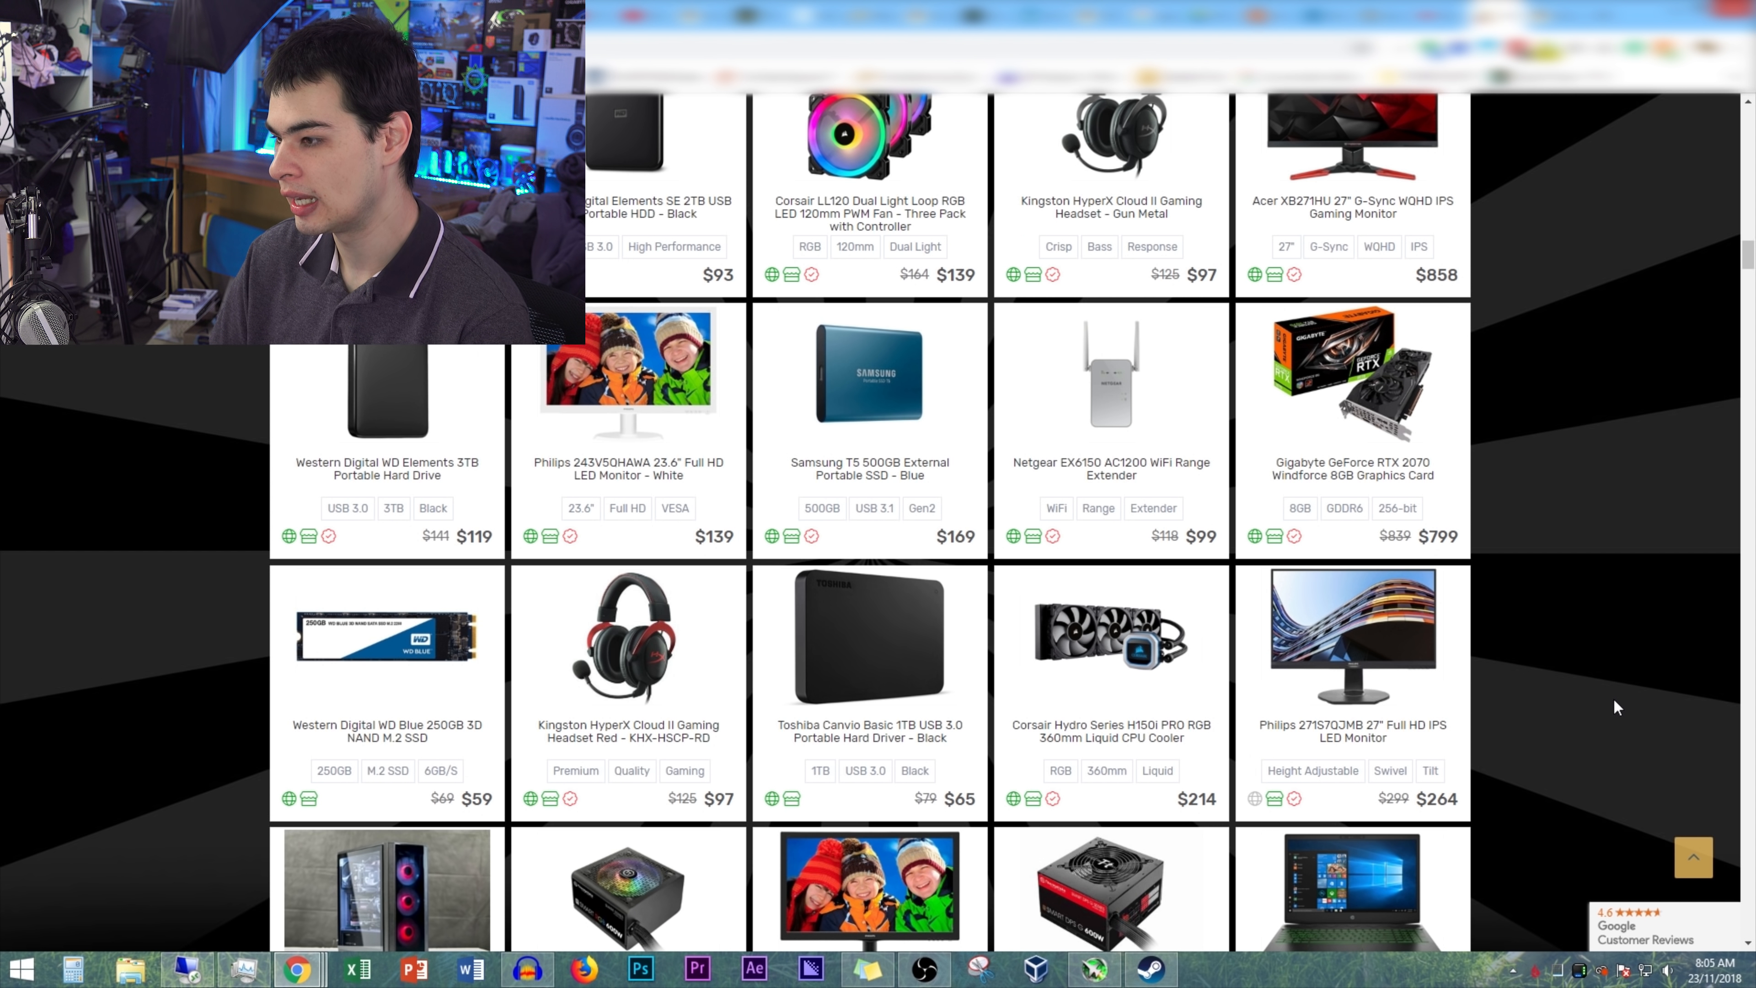
mouse_move(1567, 681)
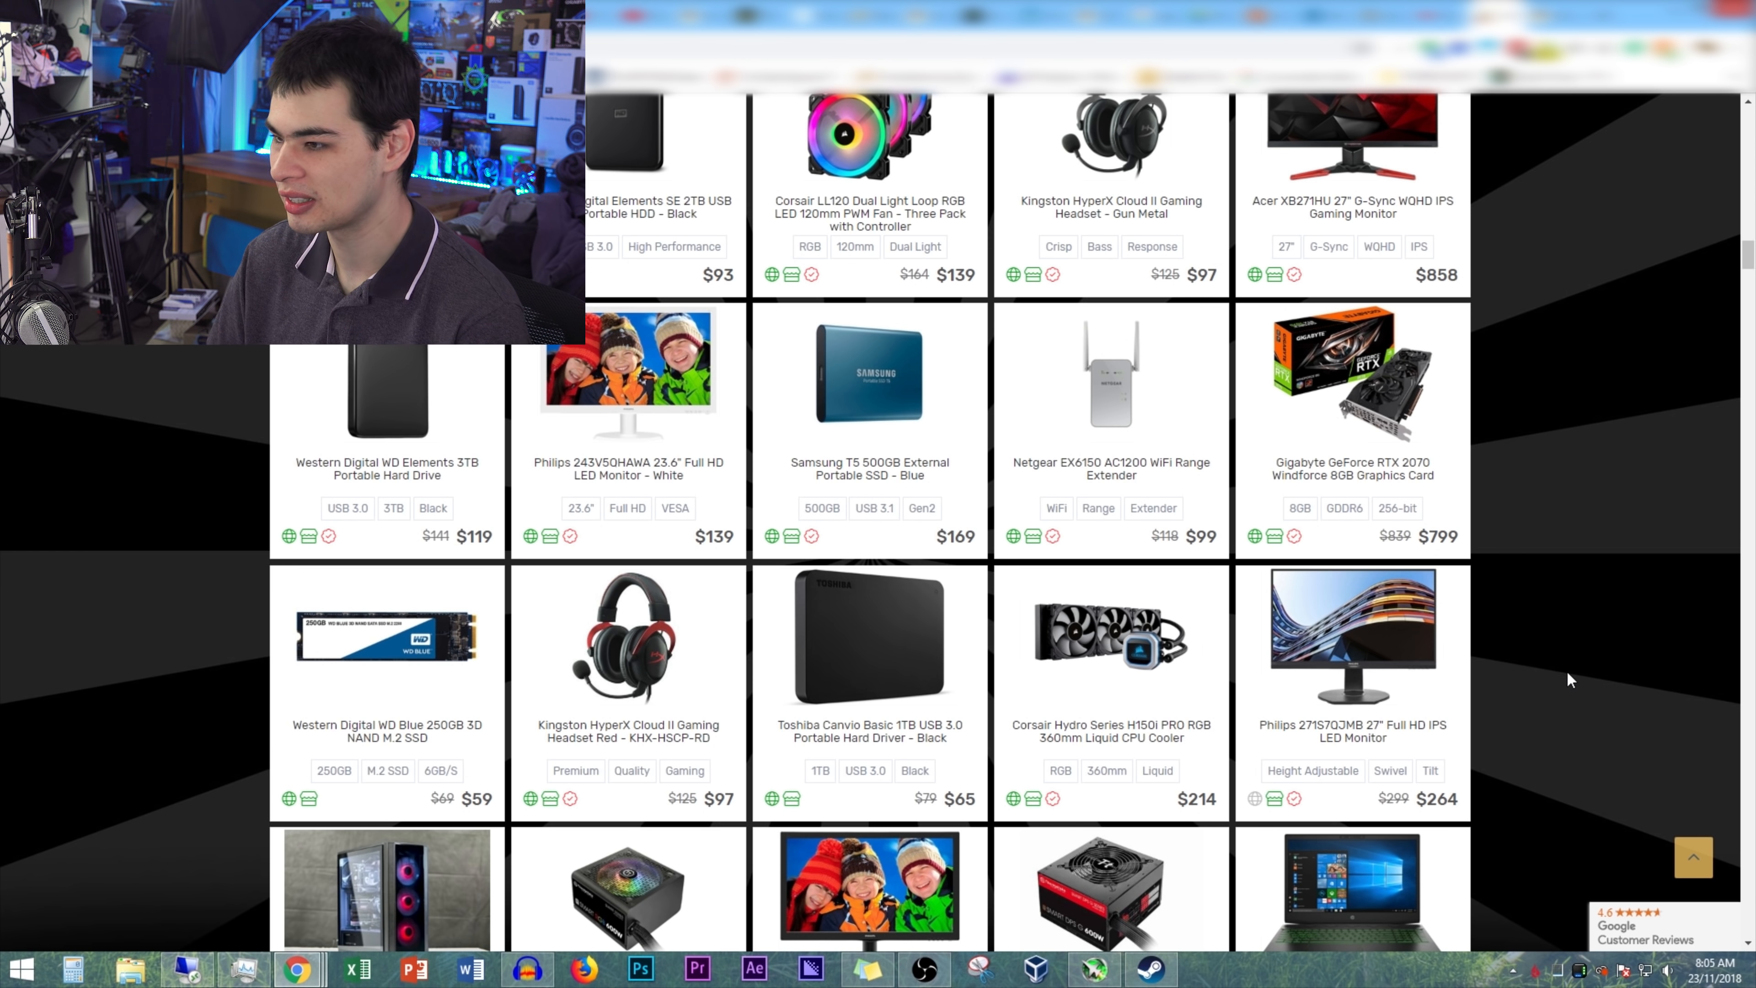
- Continue down to the MSI H310M motherboard, Netgear GS105 switch and Gigabyte RTX 2080 card
scroll("down", 3)
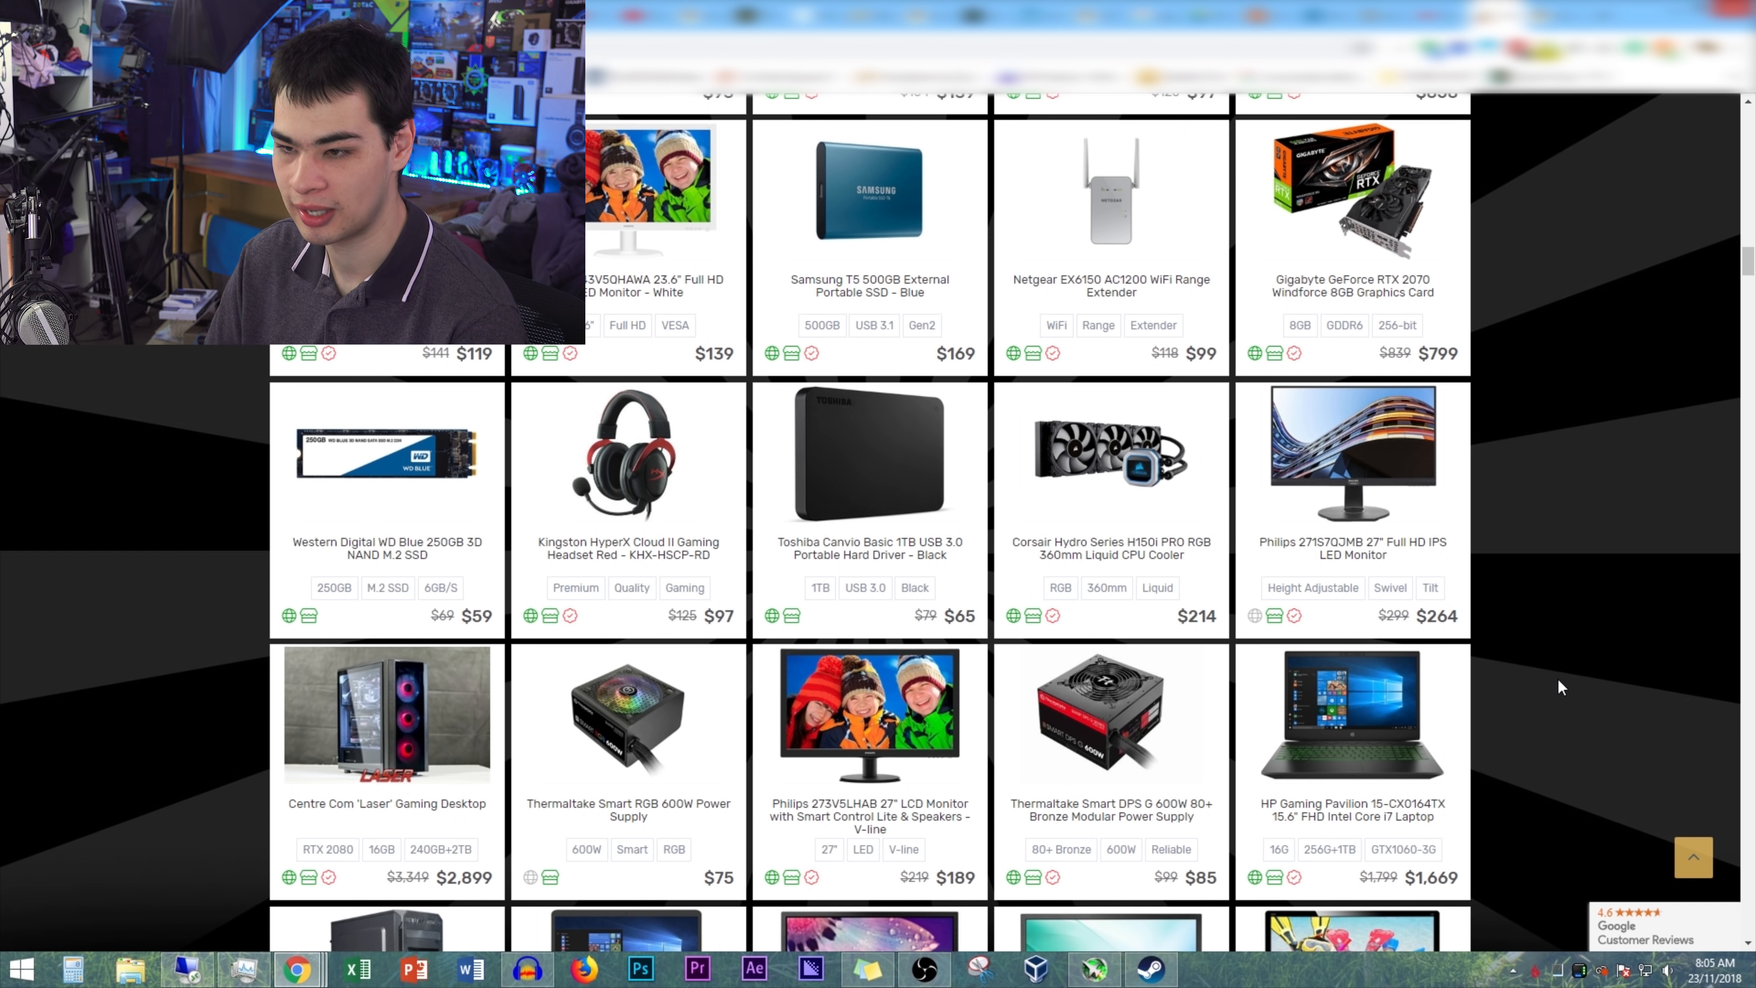
scroll("down", 3)
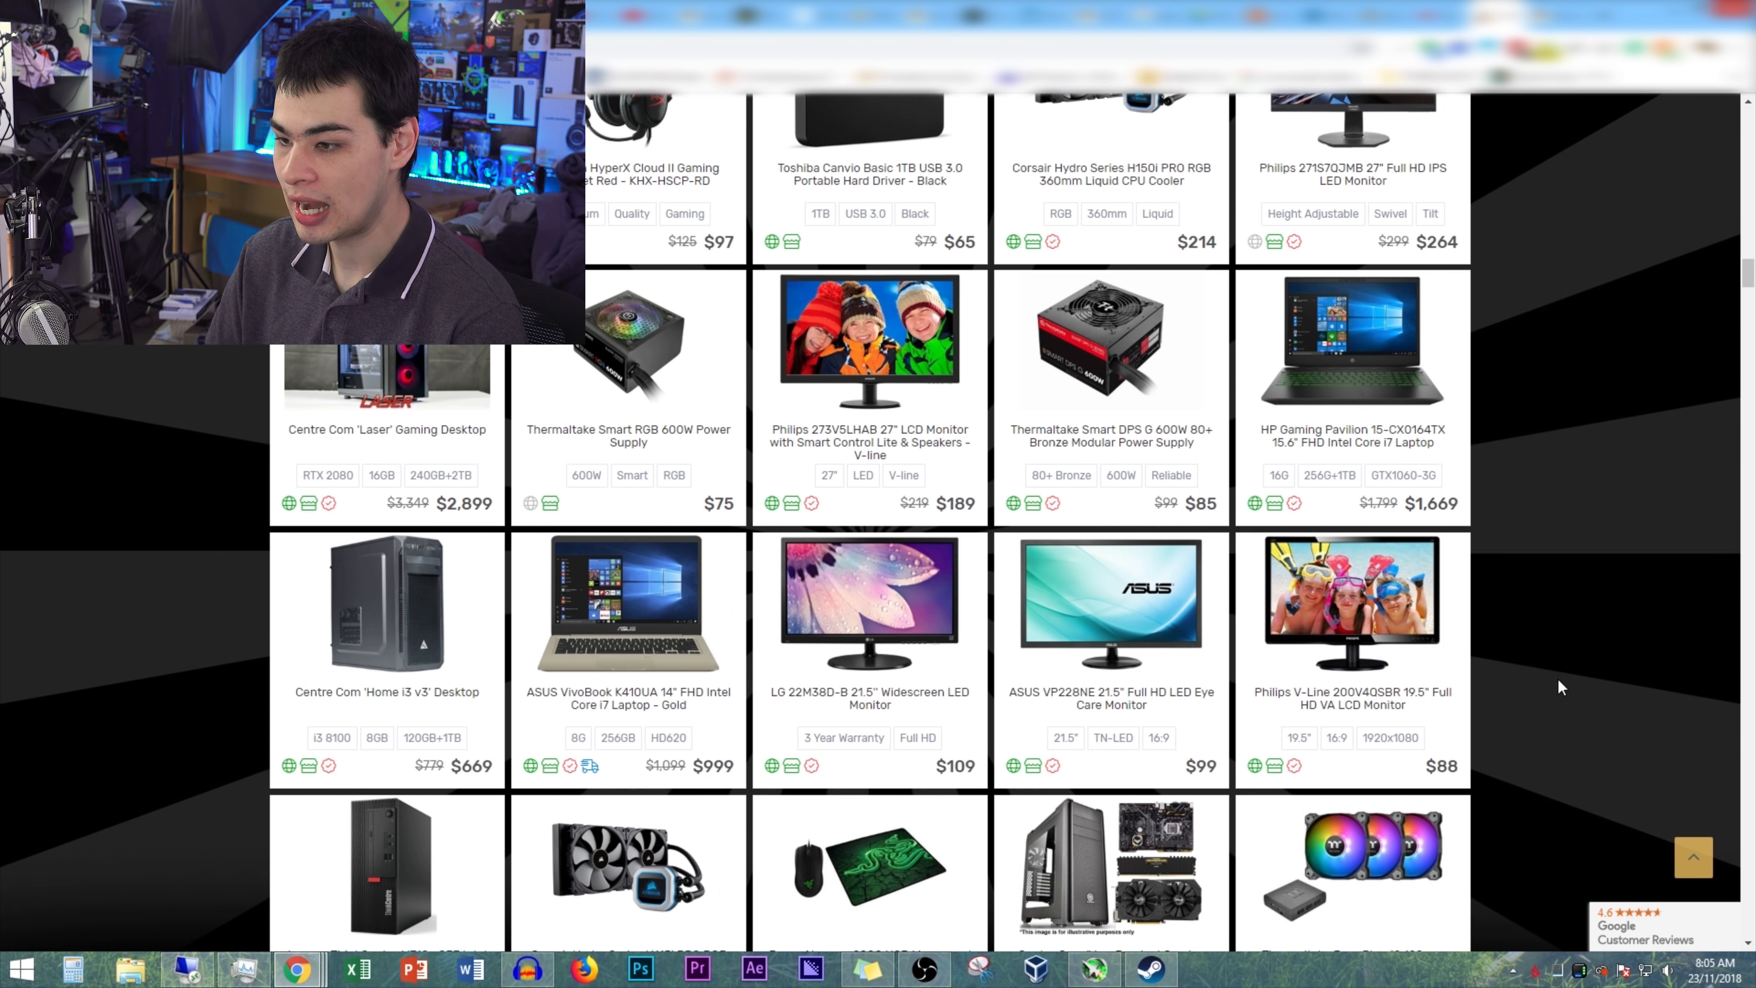
scroll("down", 3)
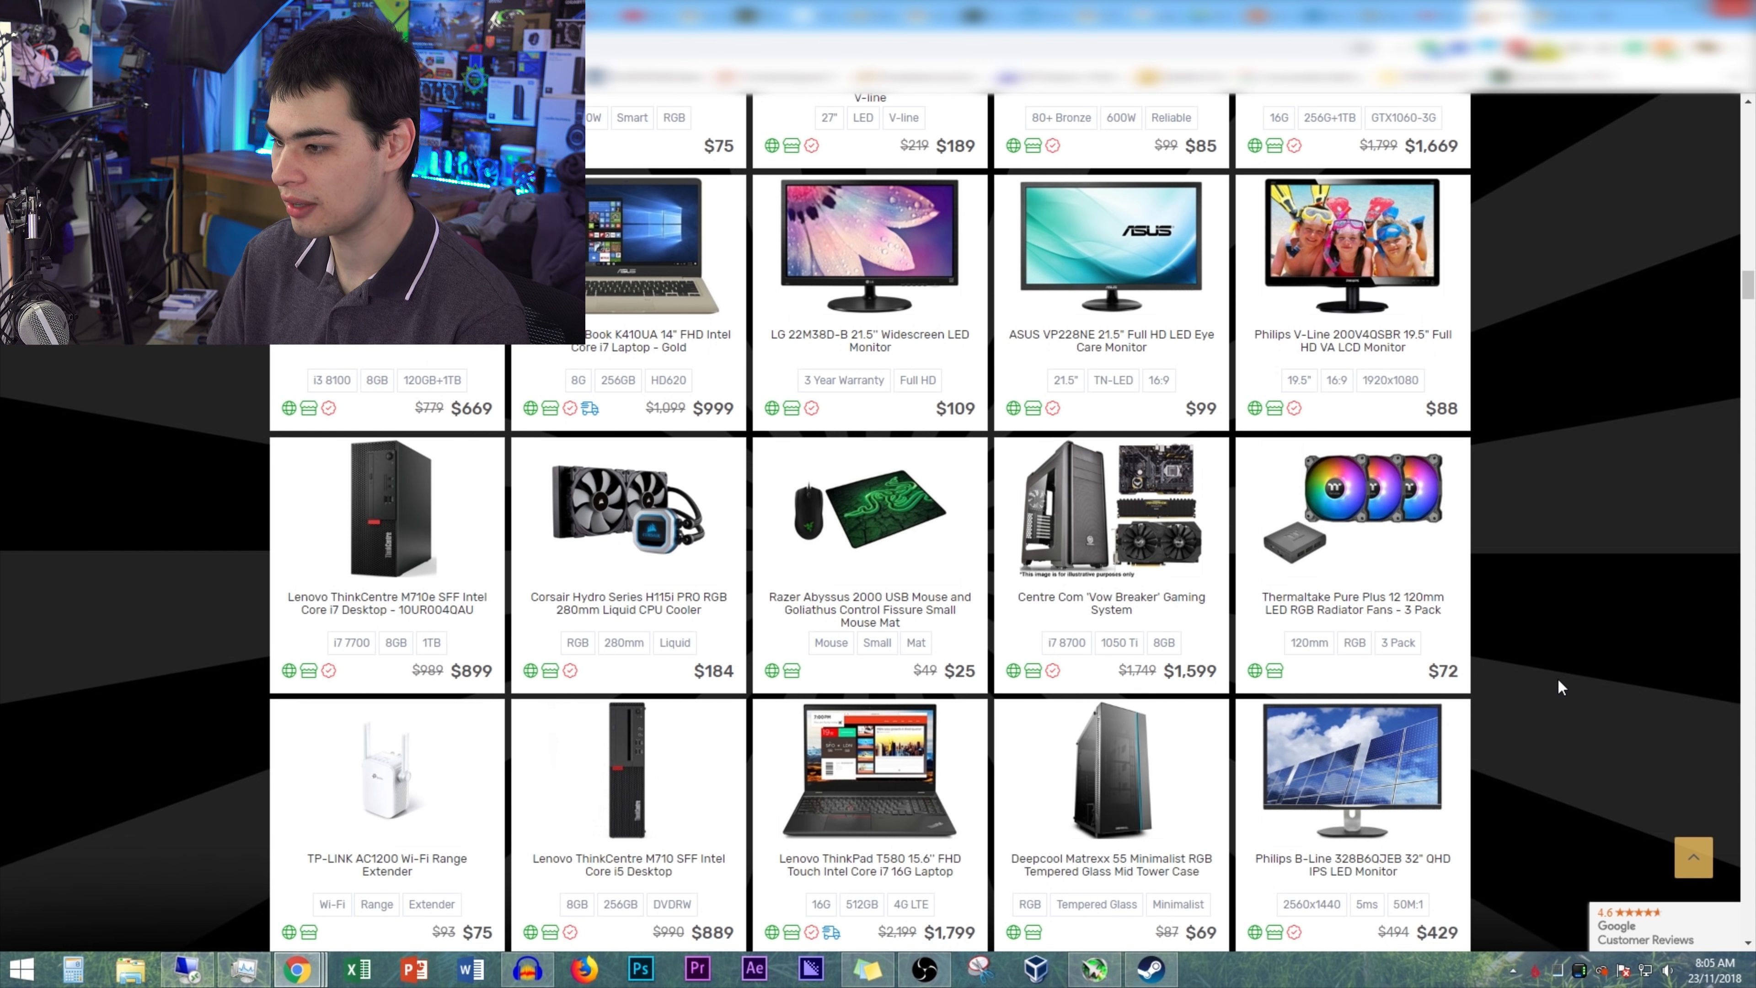
scroll("down", 3)
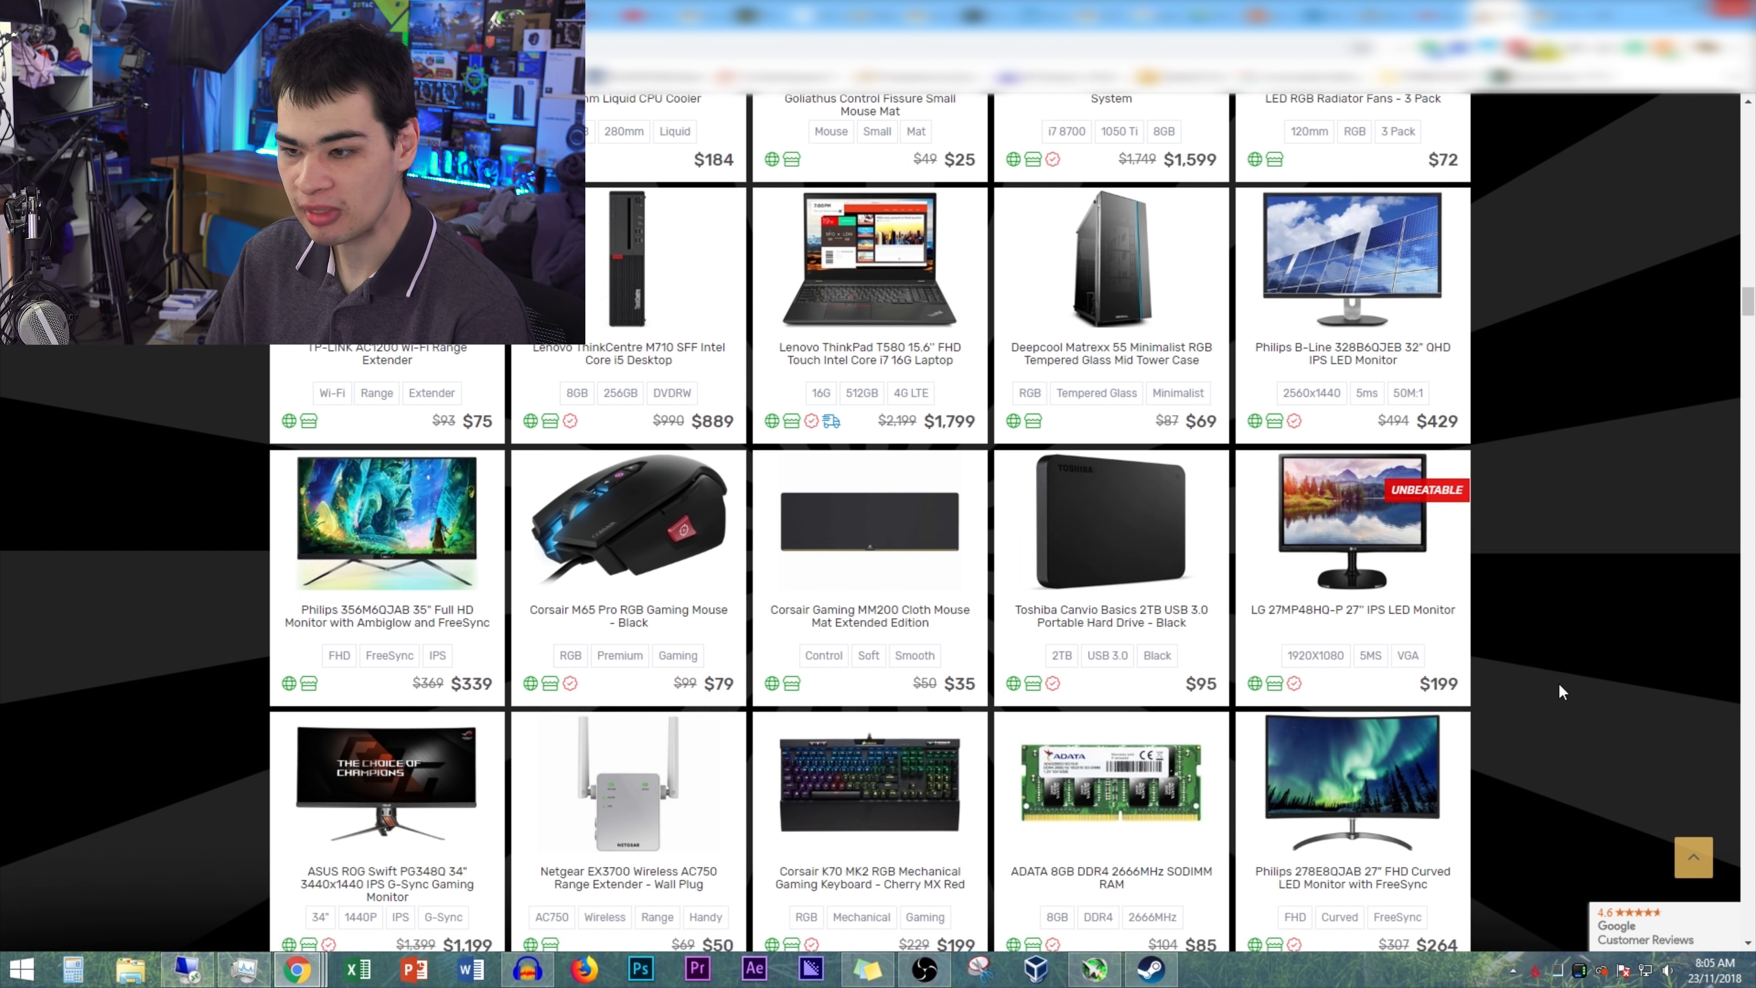
scroll("down", 3)
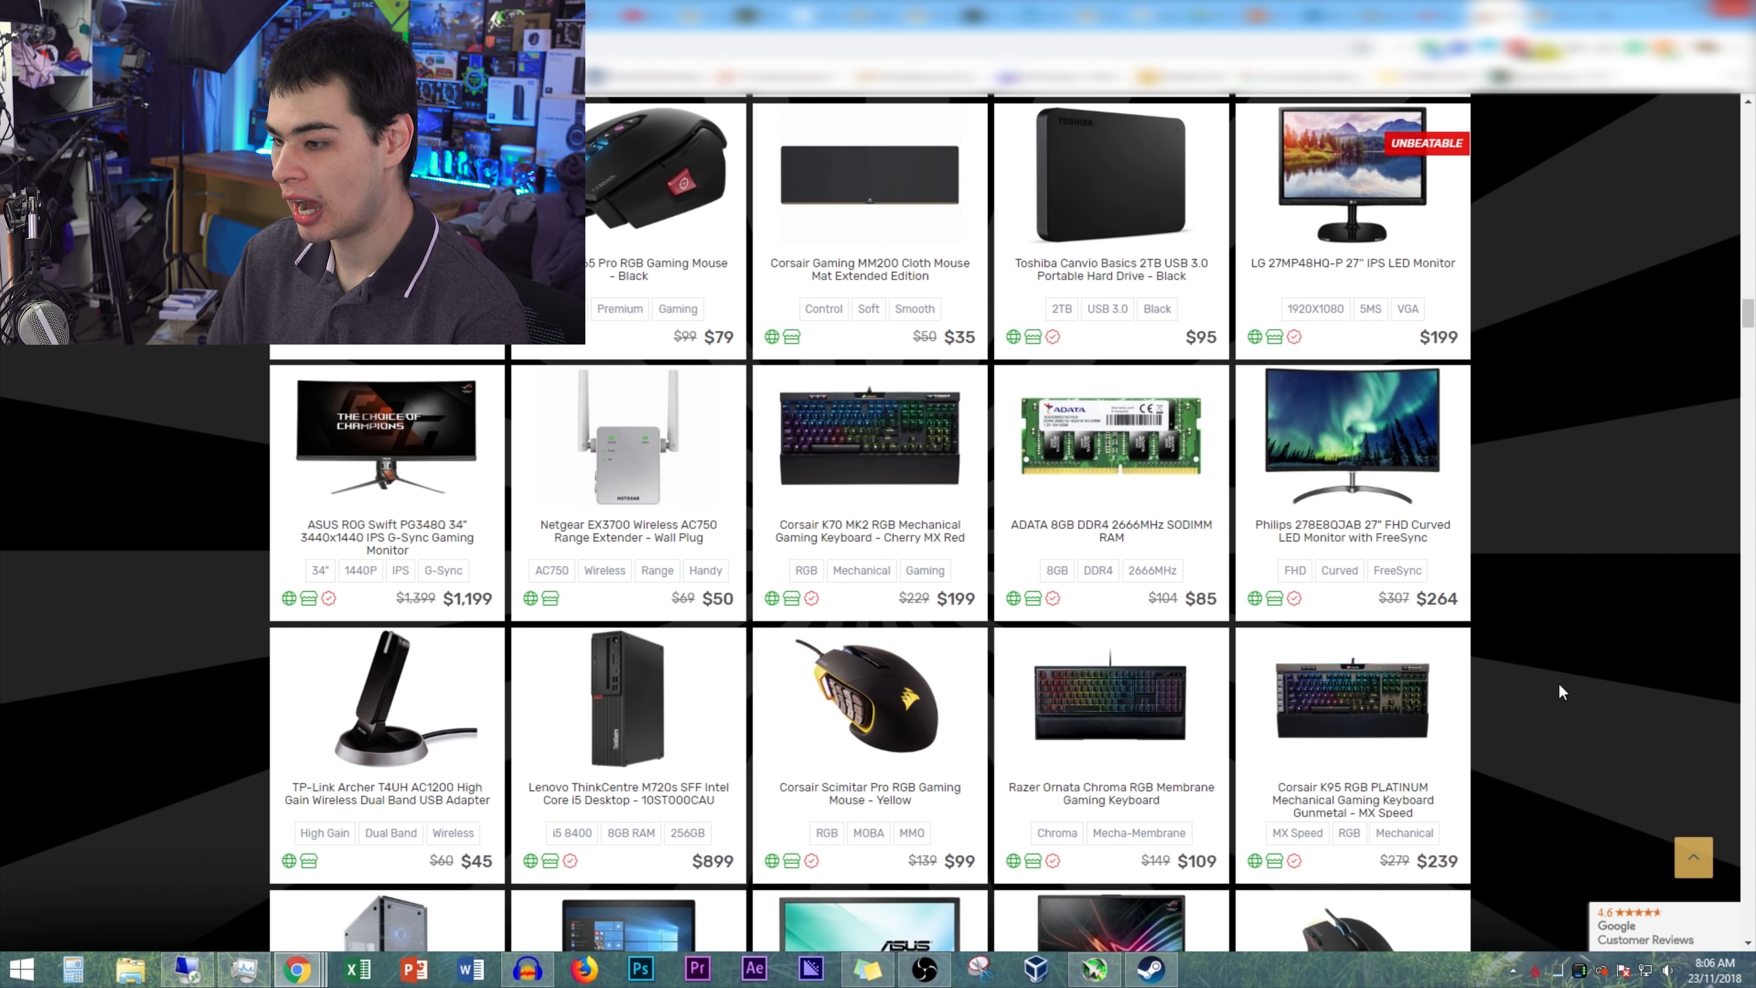
scroll("down", 3)
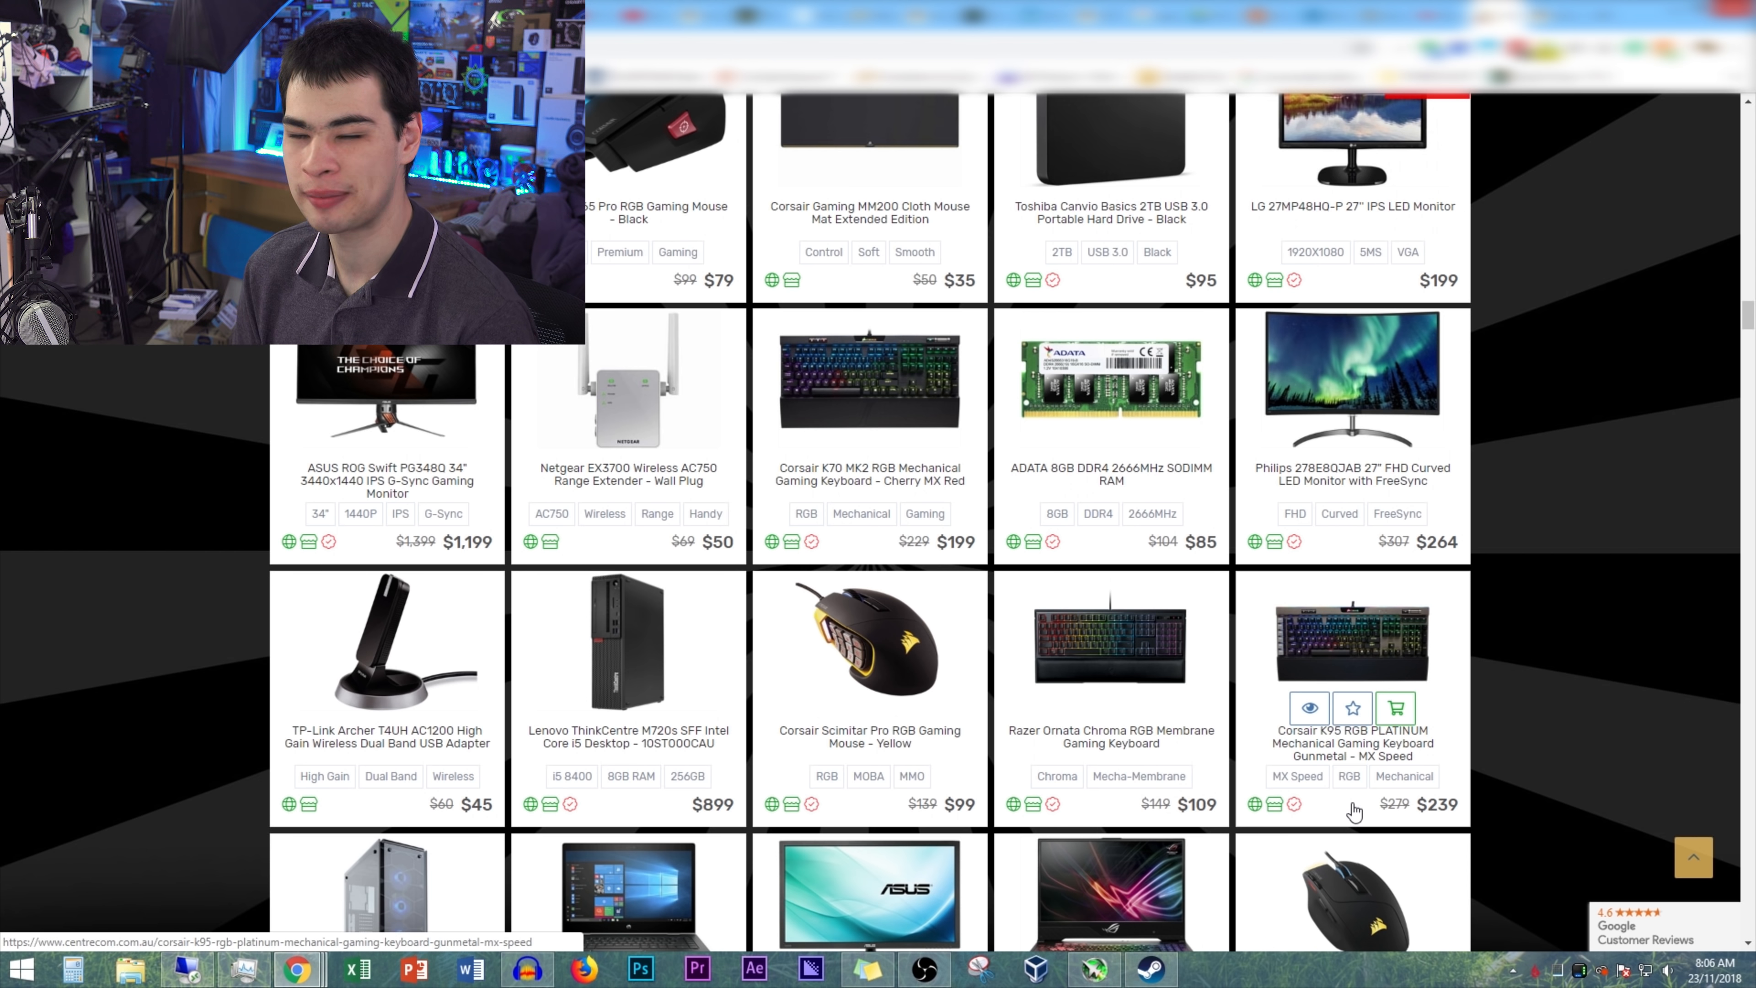
mouse_move(1087, 690)
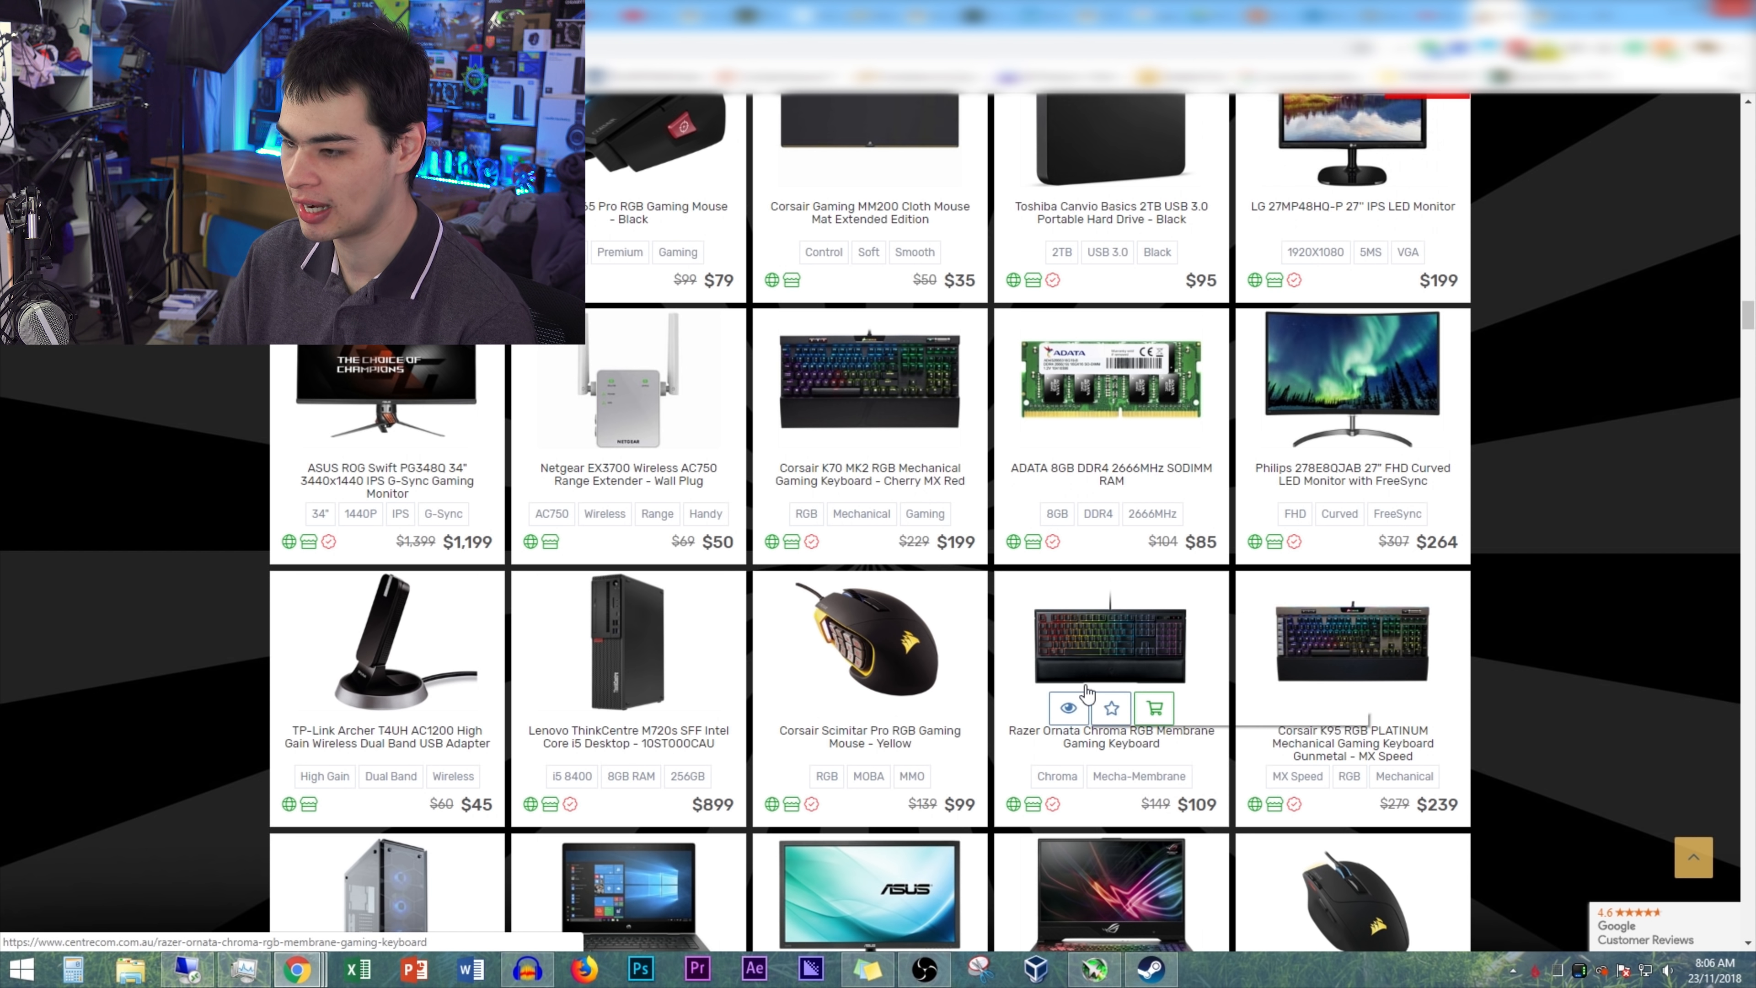
mouse_move(1086, 694)
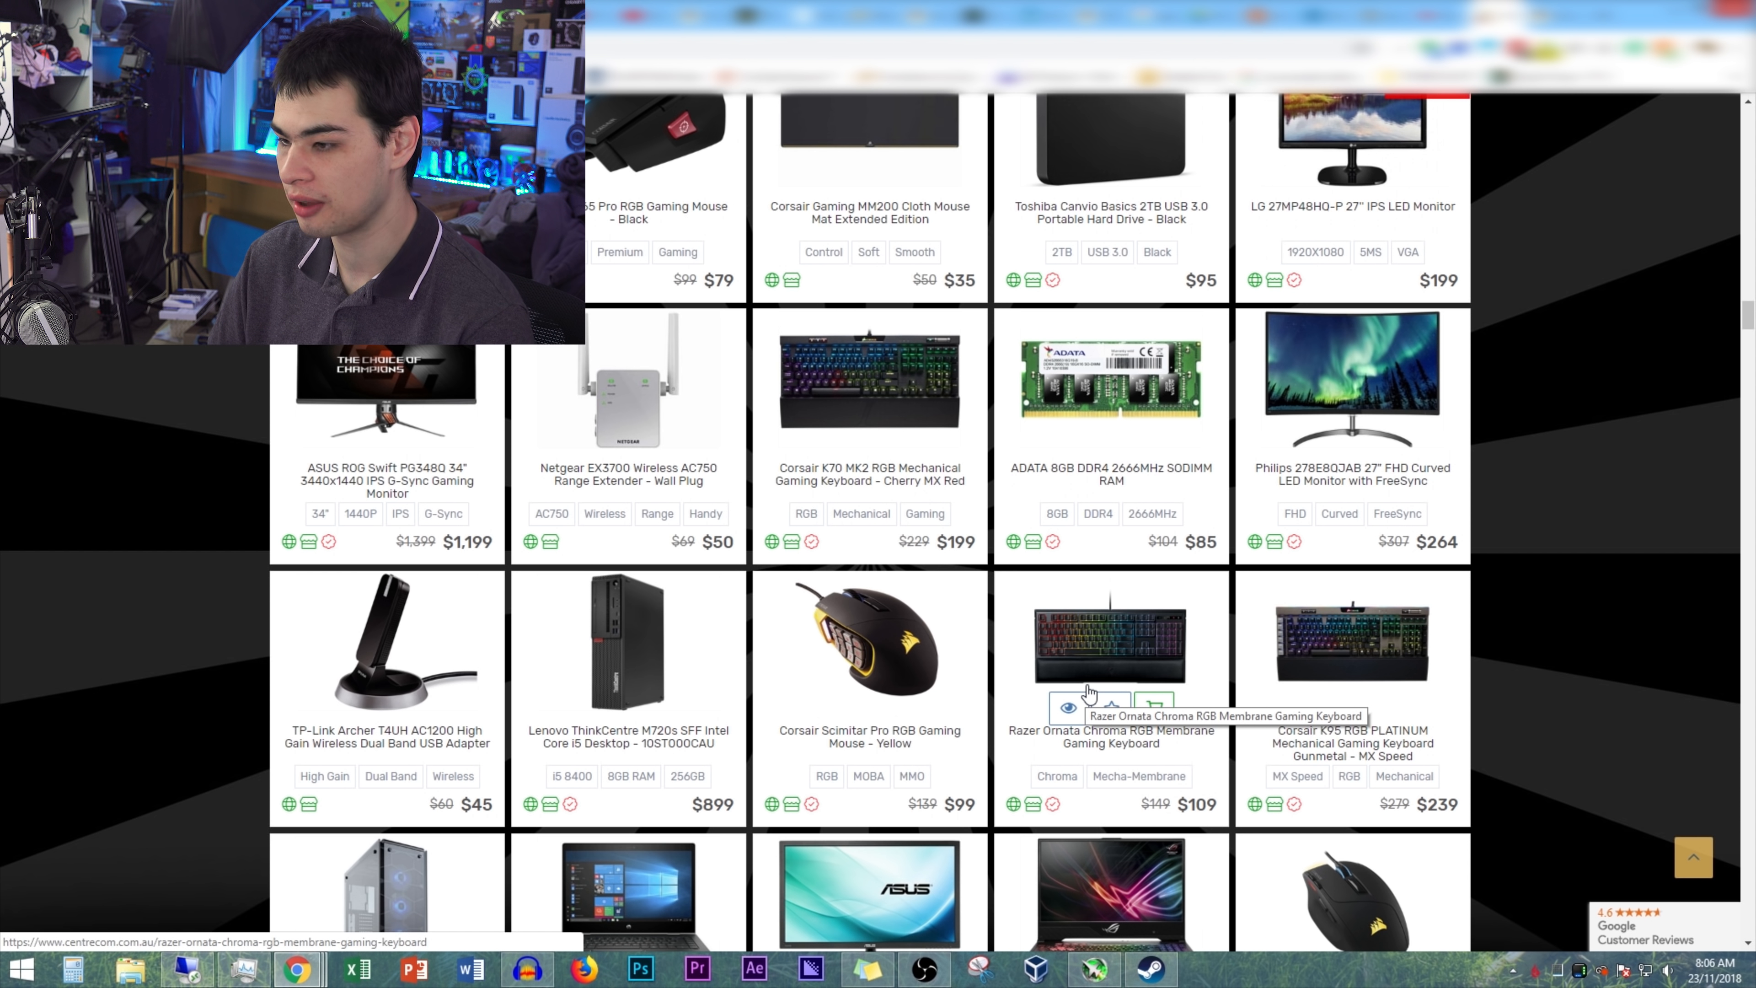
mouse_move(1132, 772)
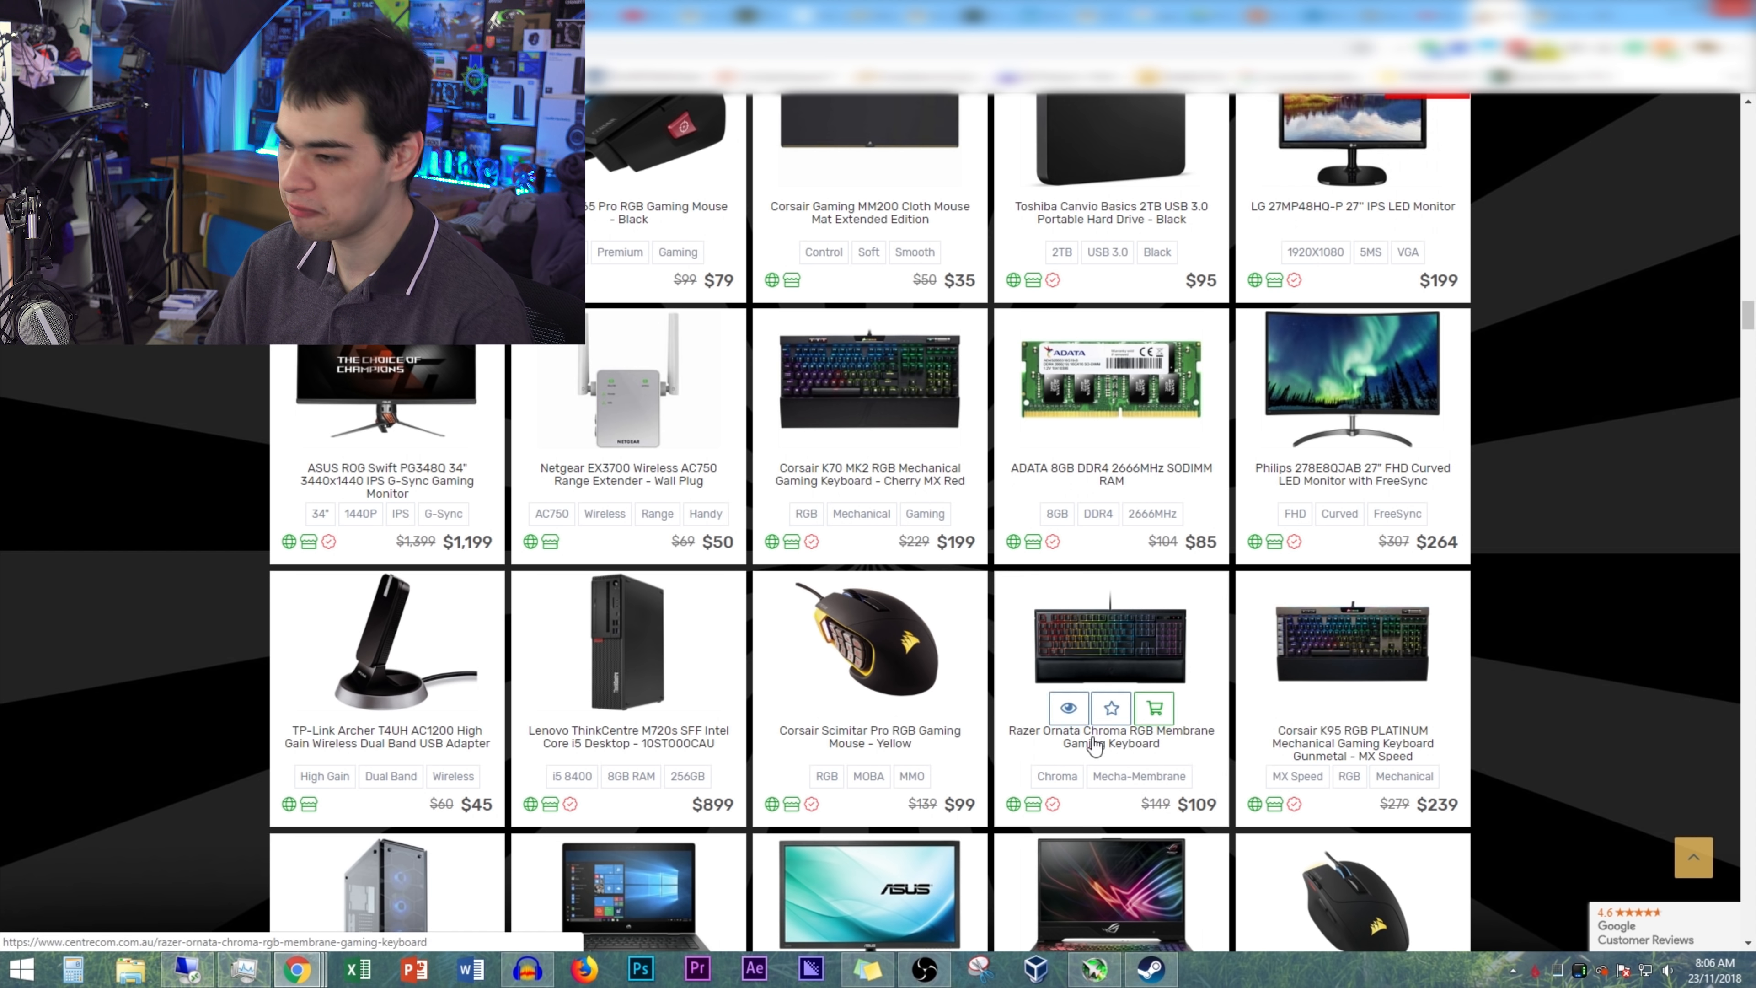
scroll("down", 3)
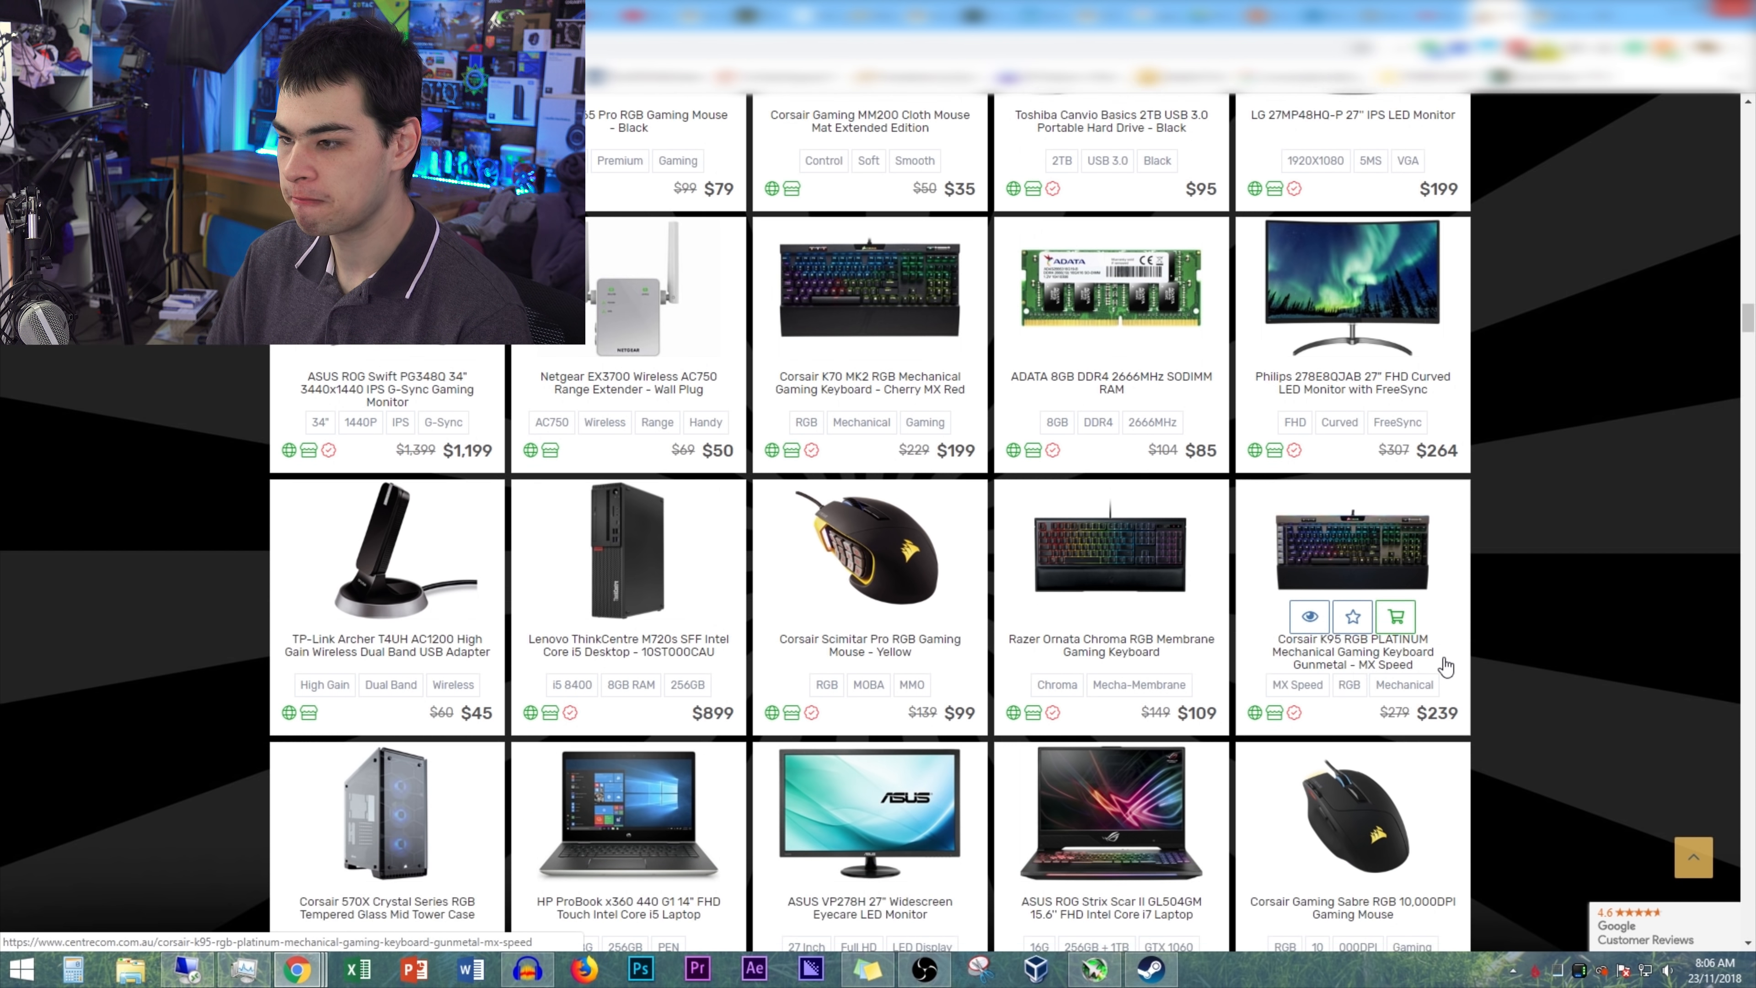
scroll("down", 3)
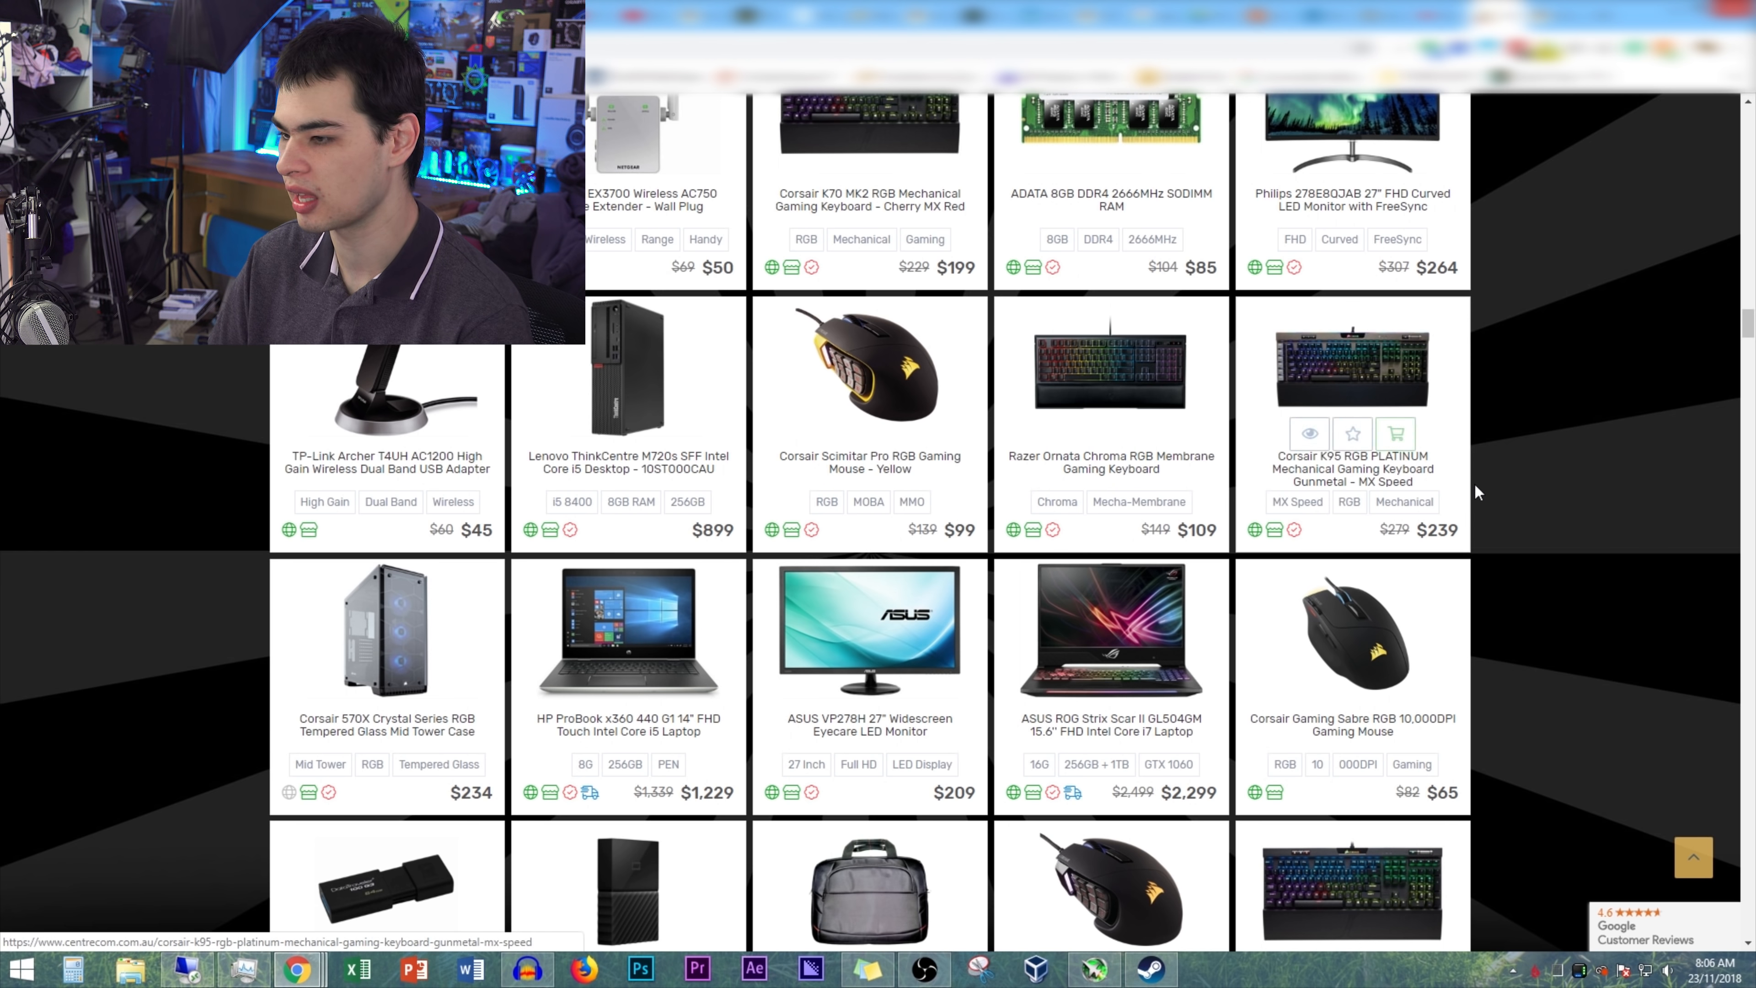
scroll("down", 3)
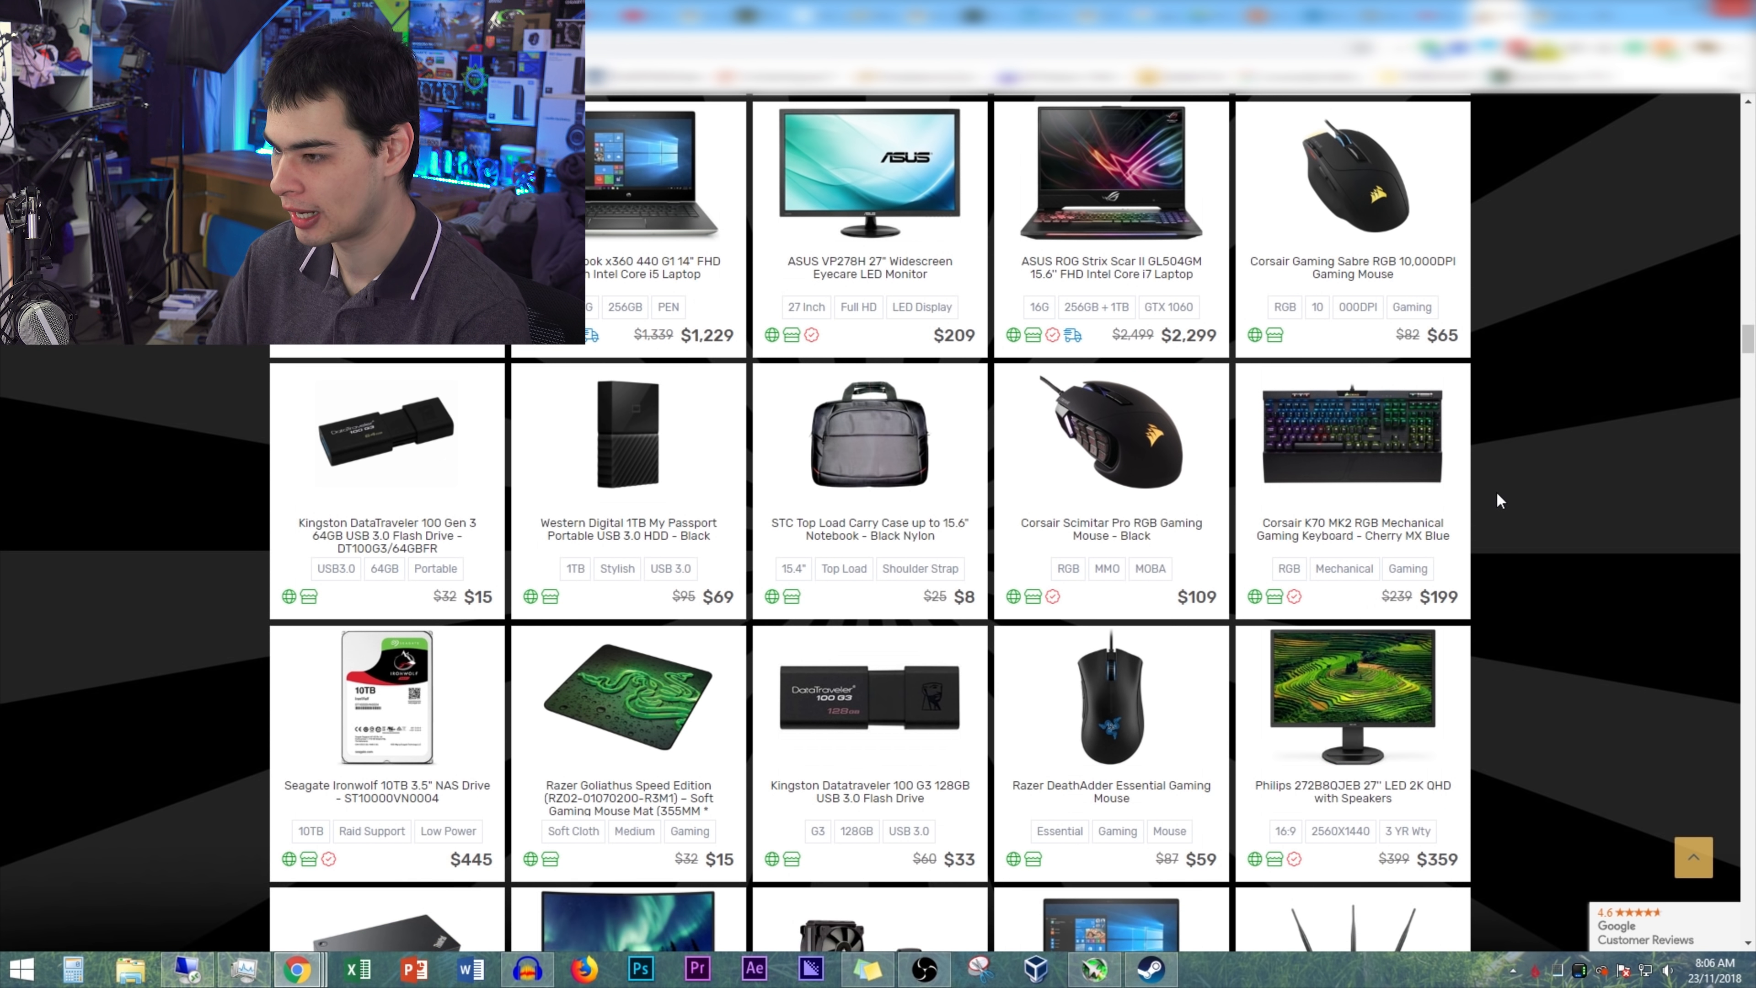
scroll("down", 3)
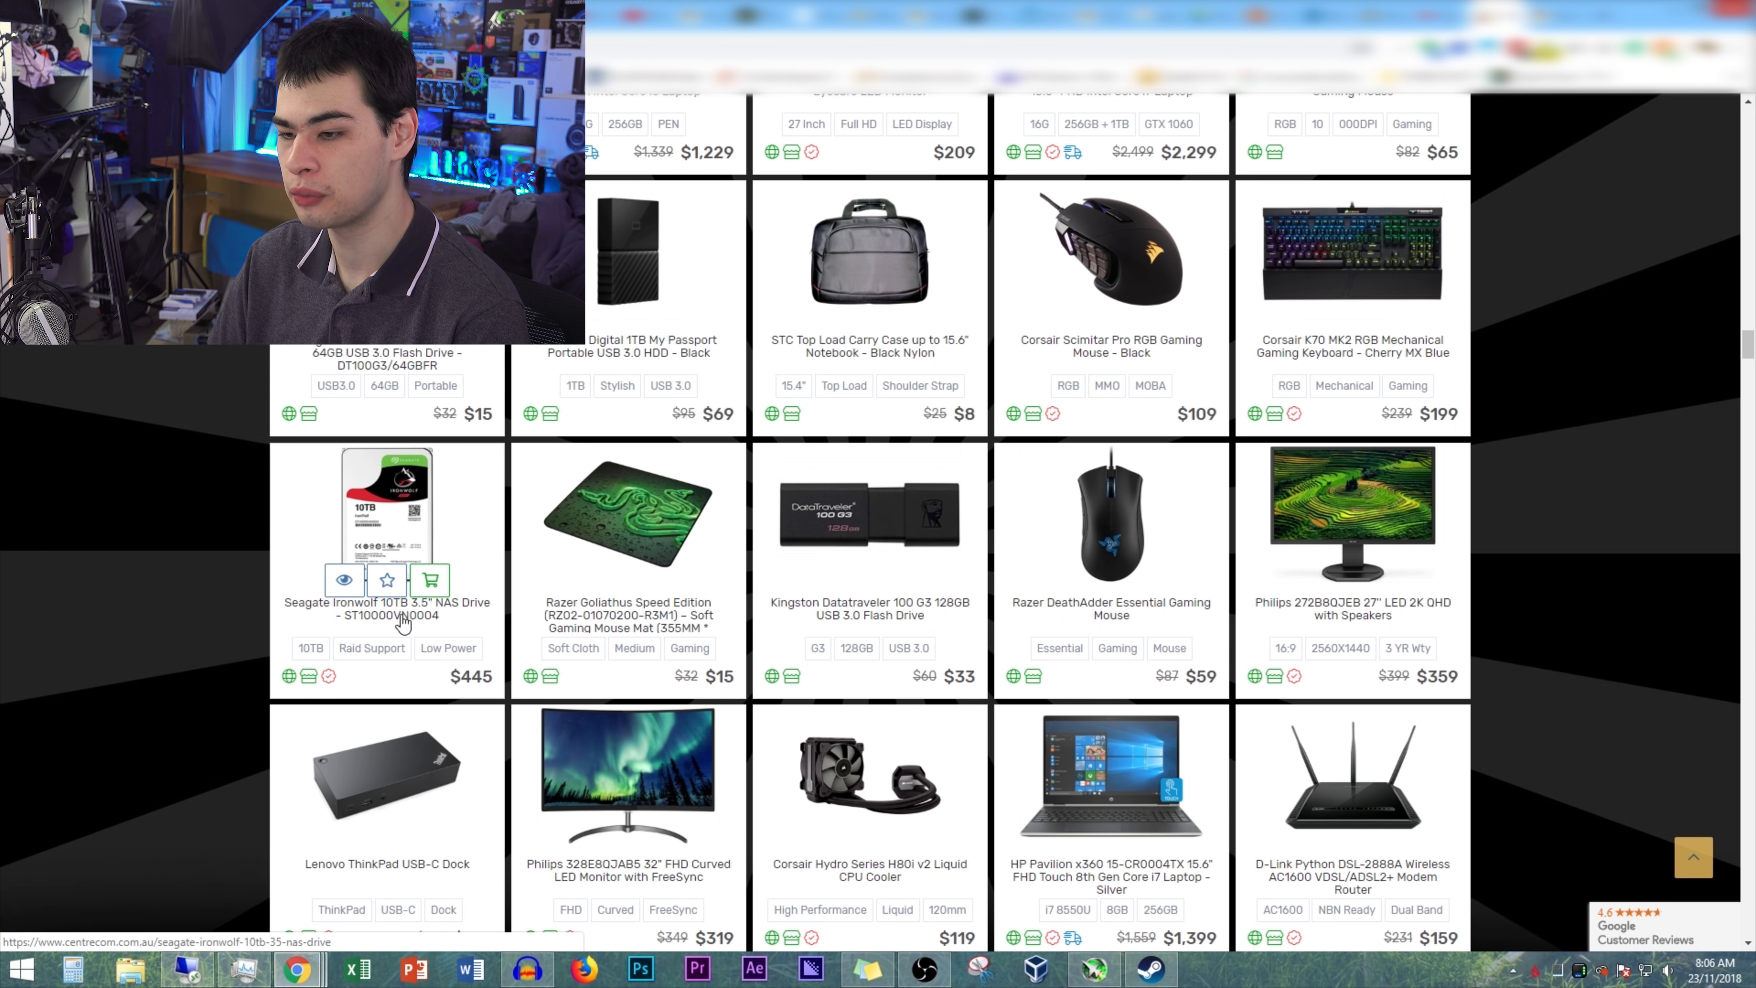
scroll("down", 3)
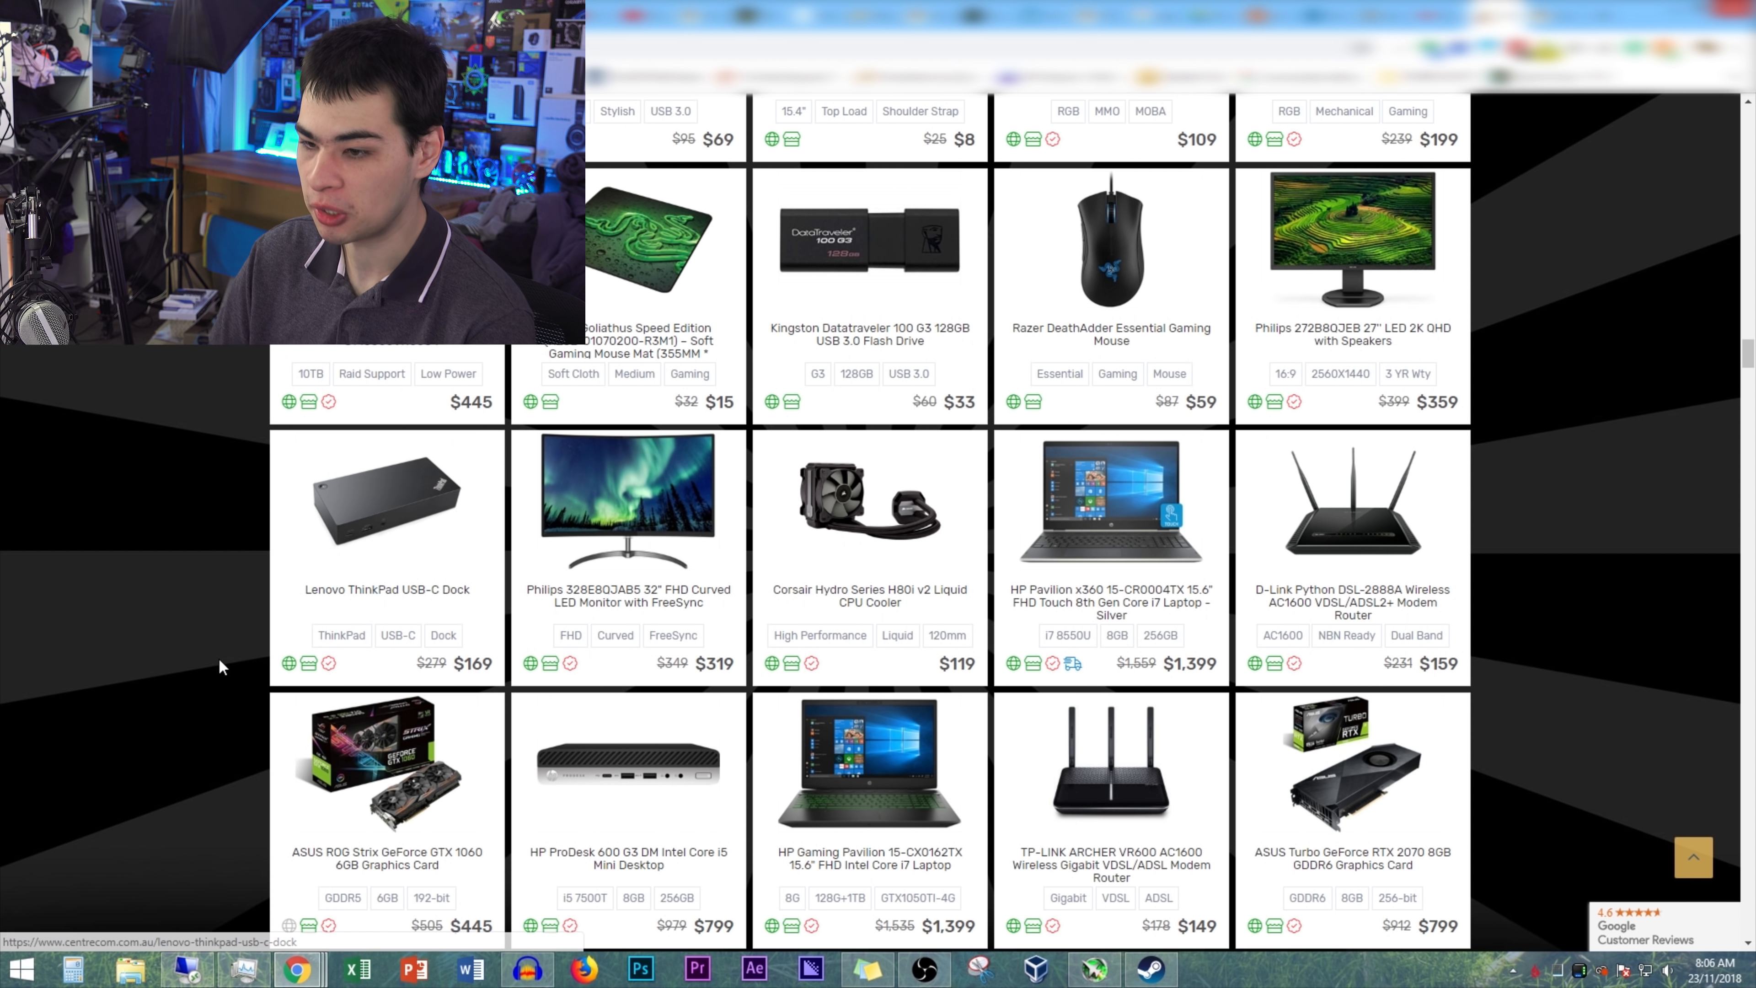
scroll("down", 3)
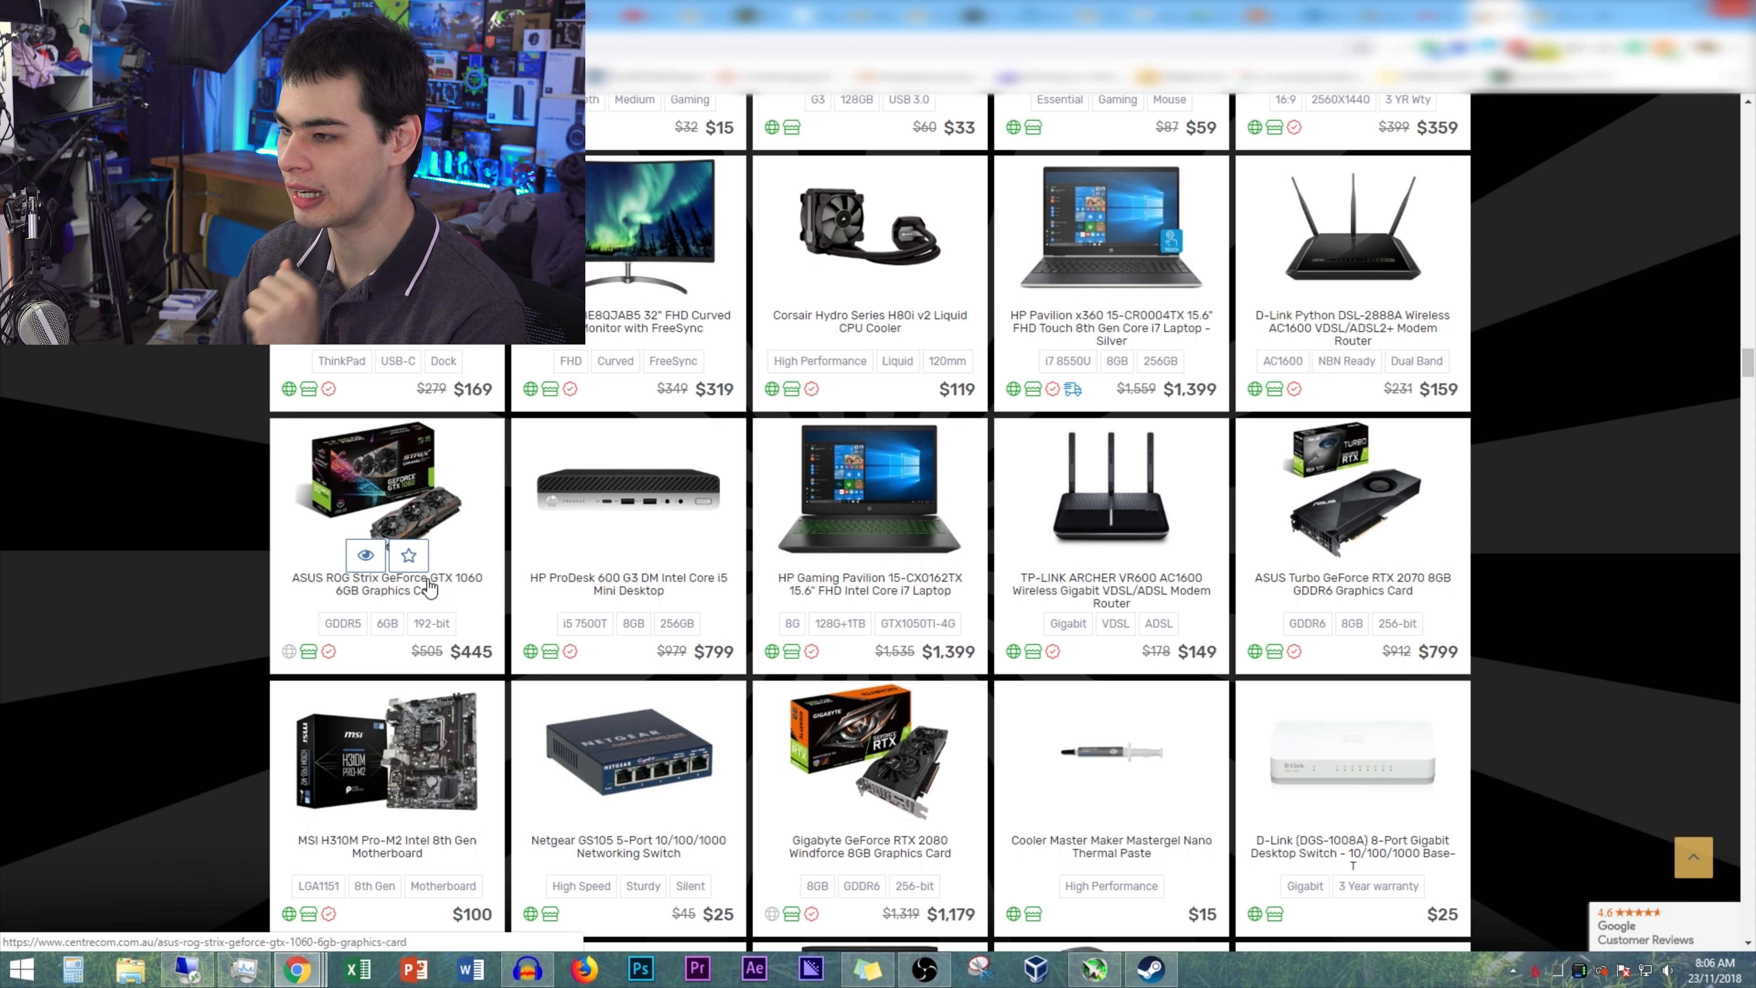
scroll("down", 3)
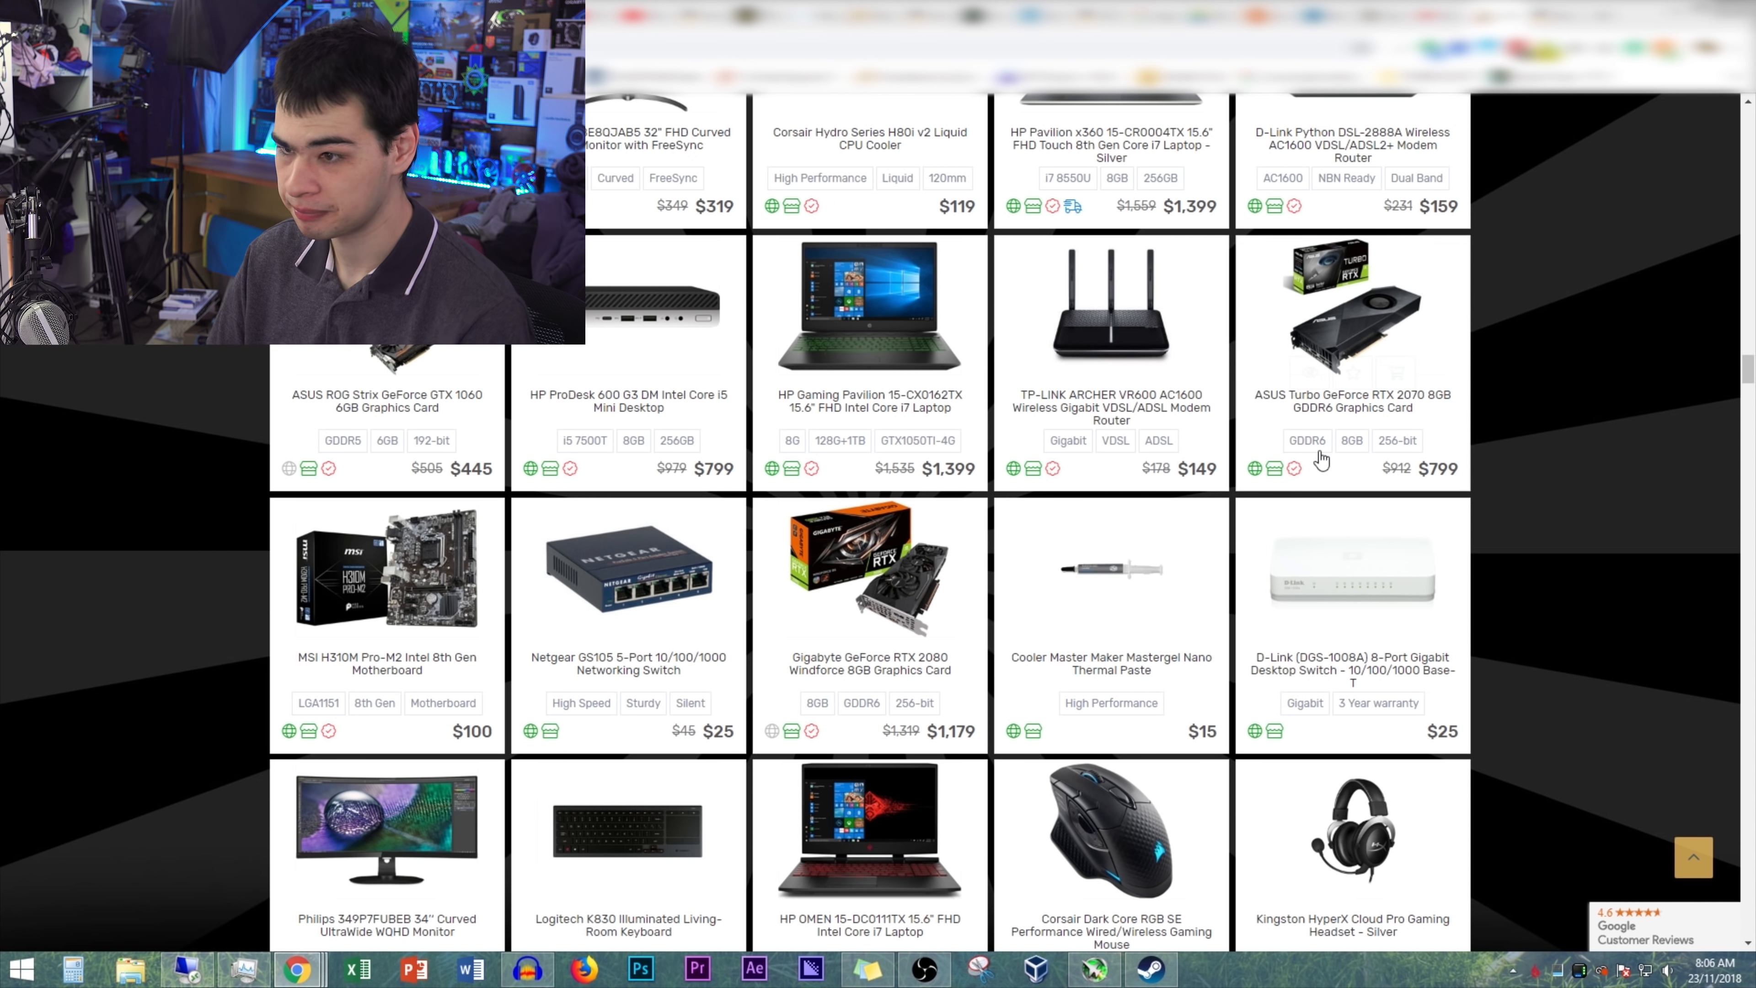
scroll("down", 3)
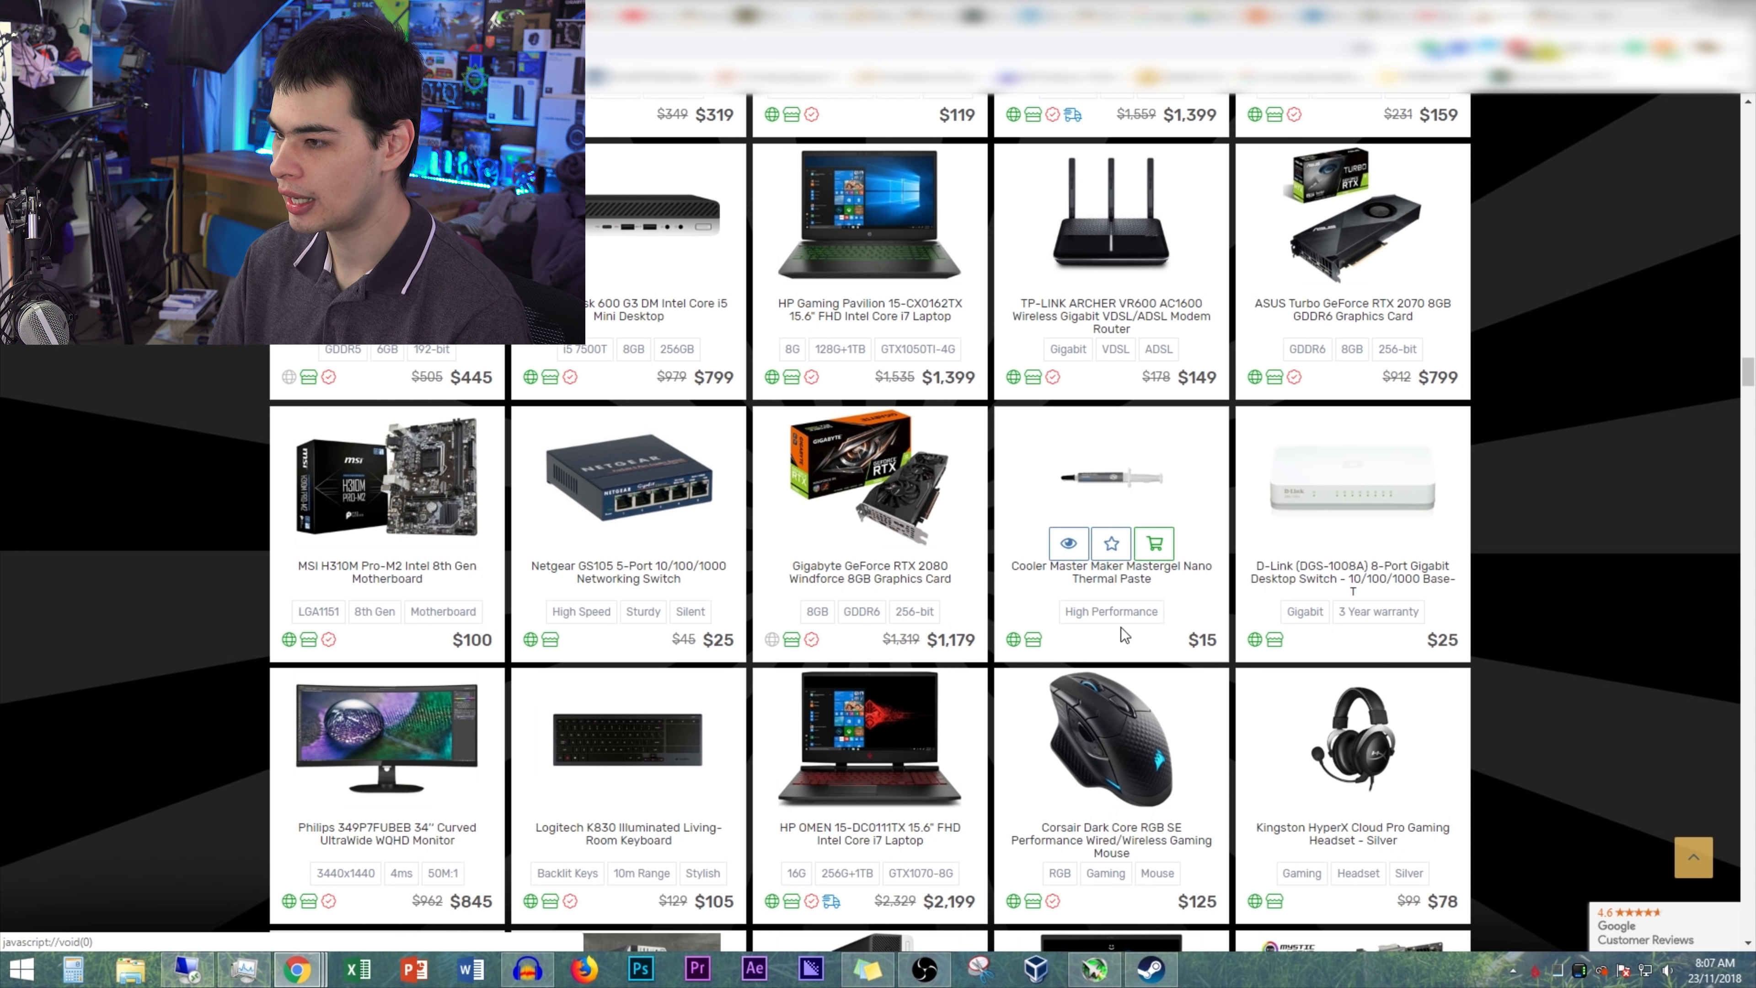
scroll("down", 3)
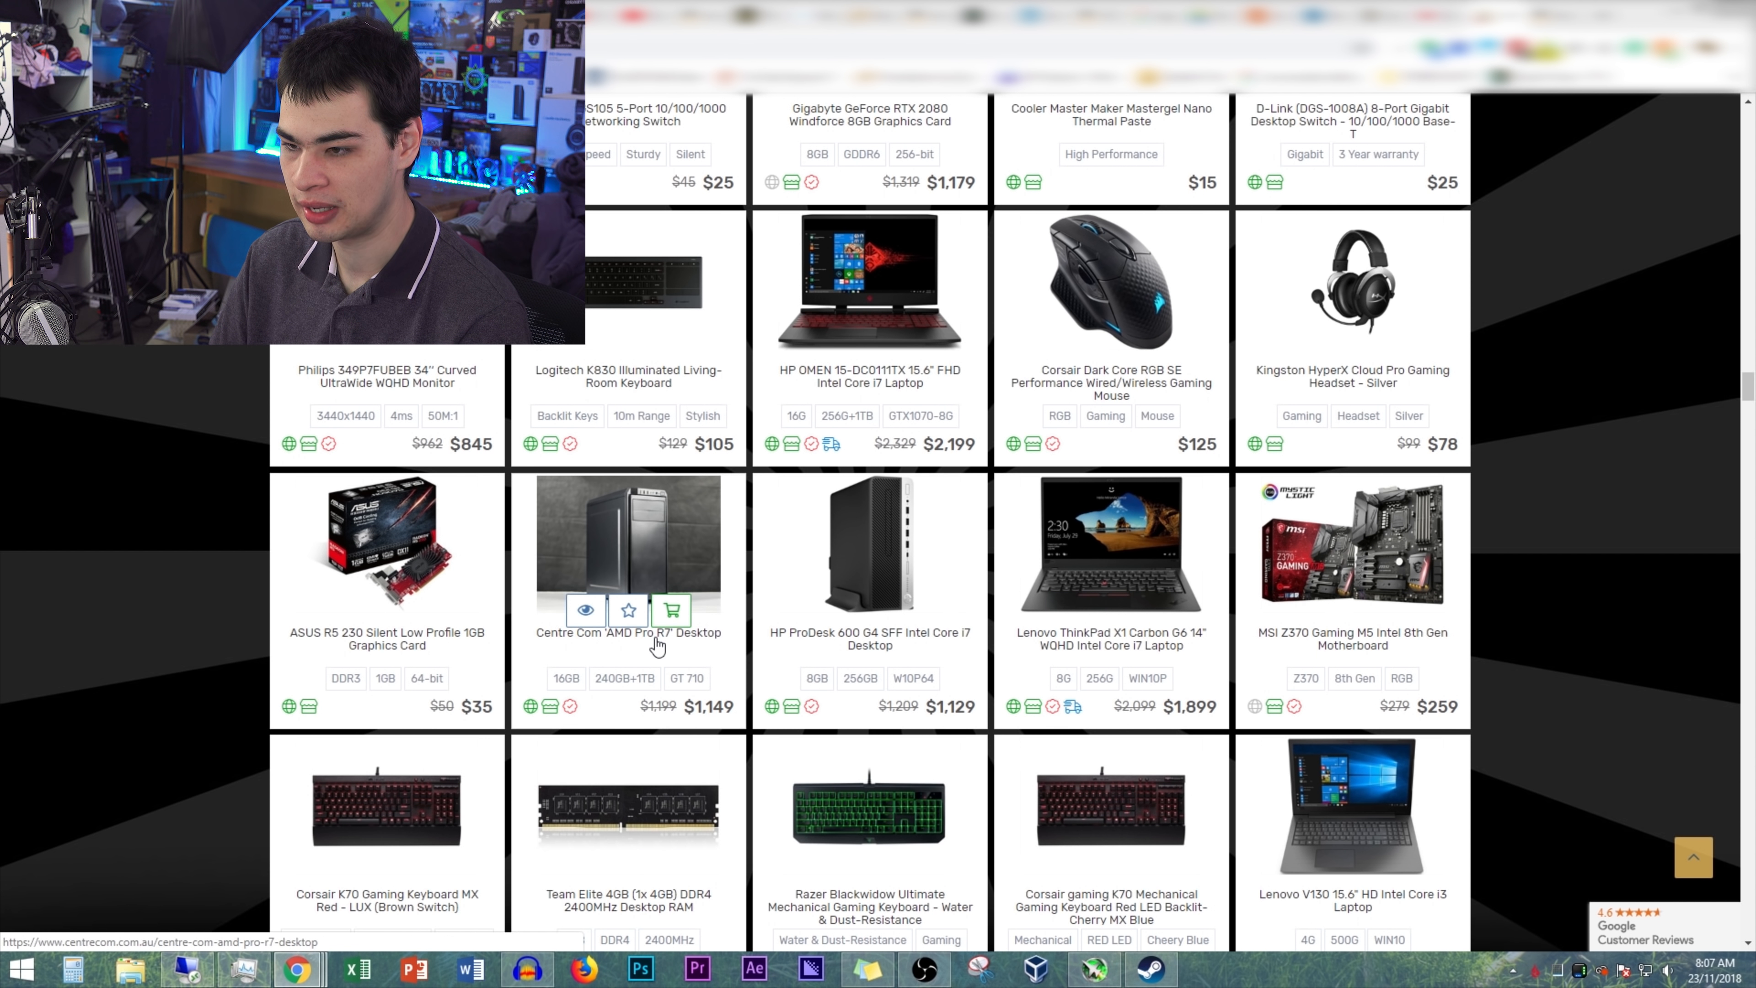
scroll("down", 3)
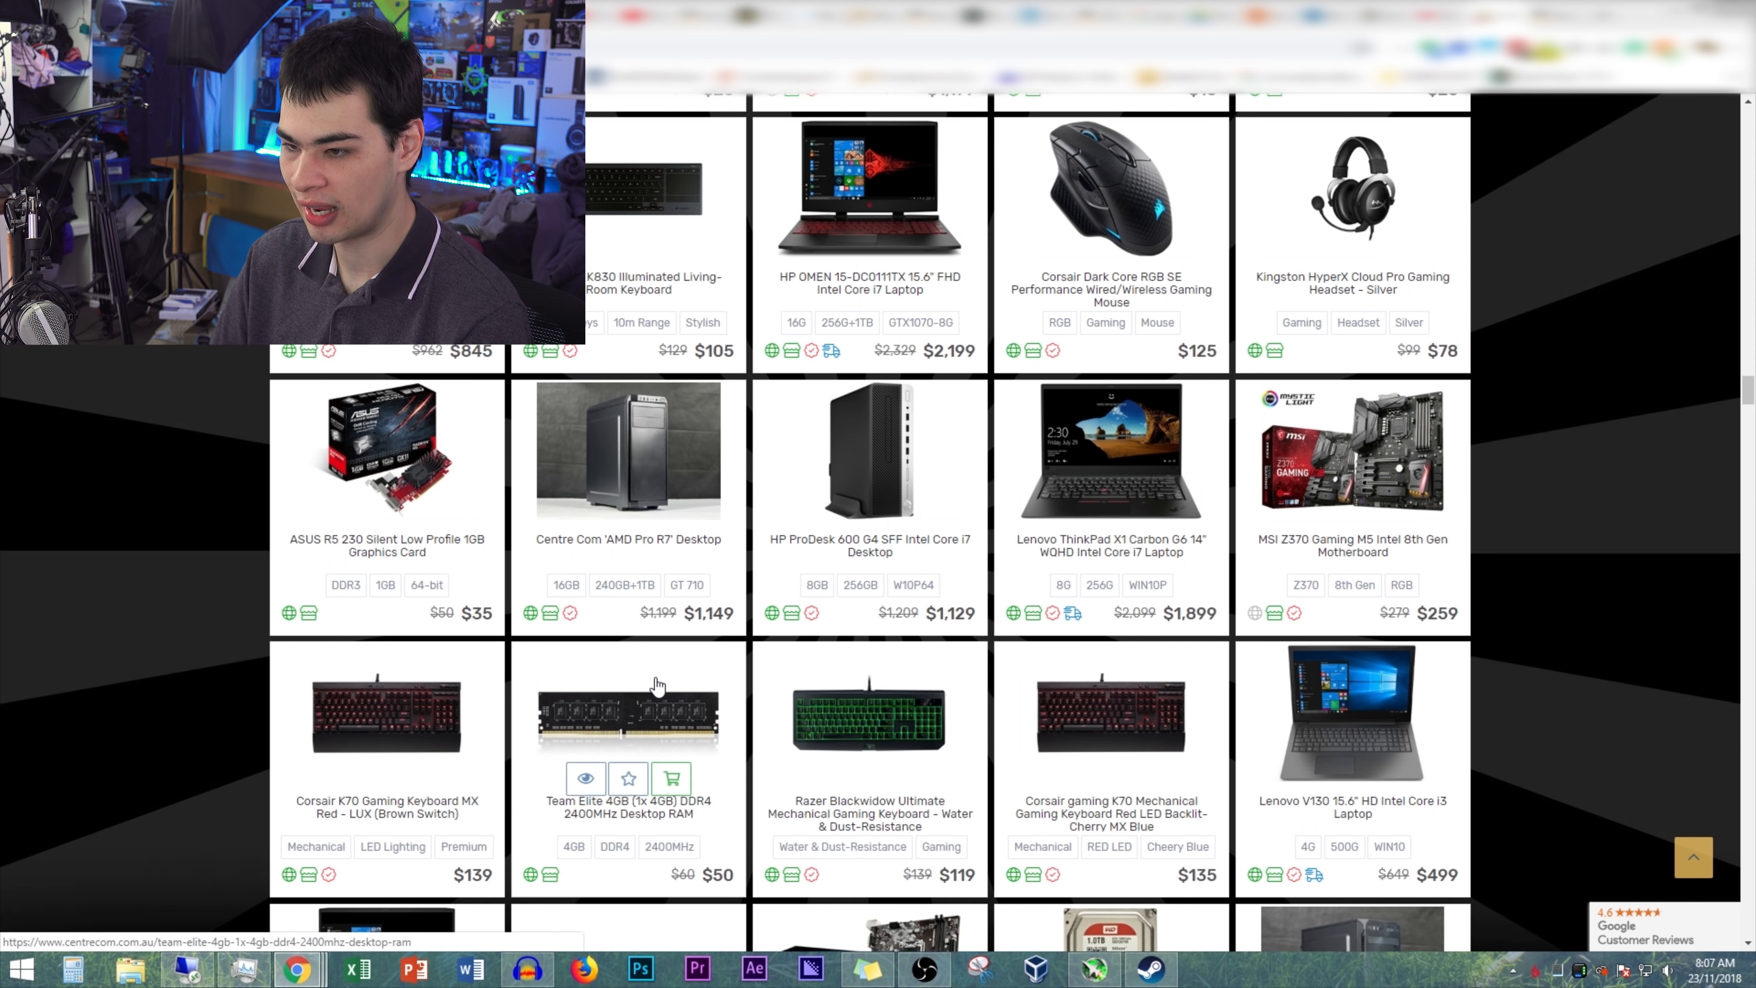
scroll("down", 3)
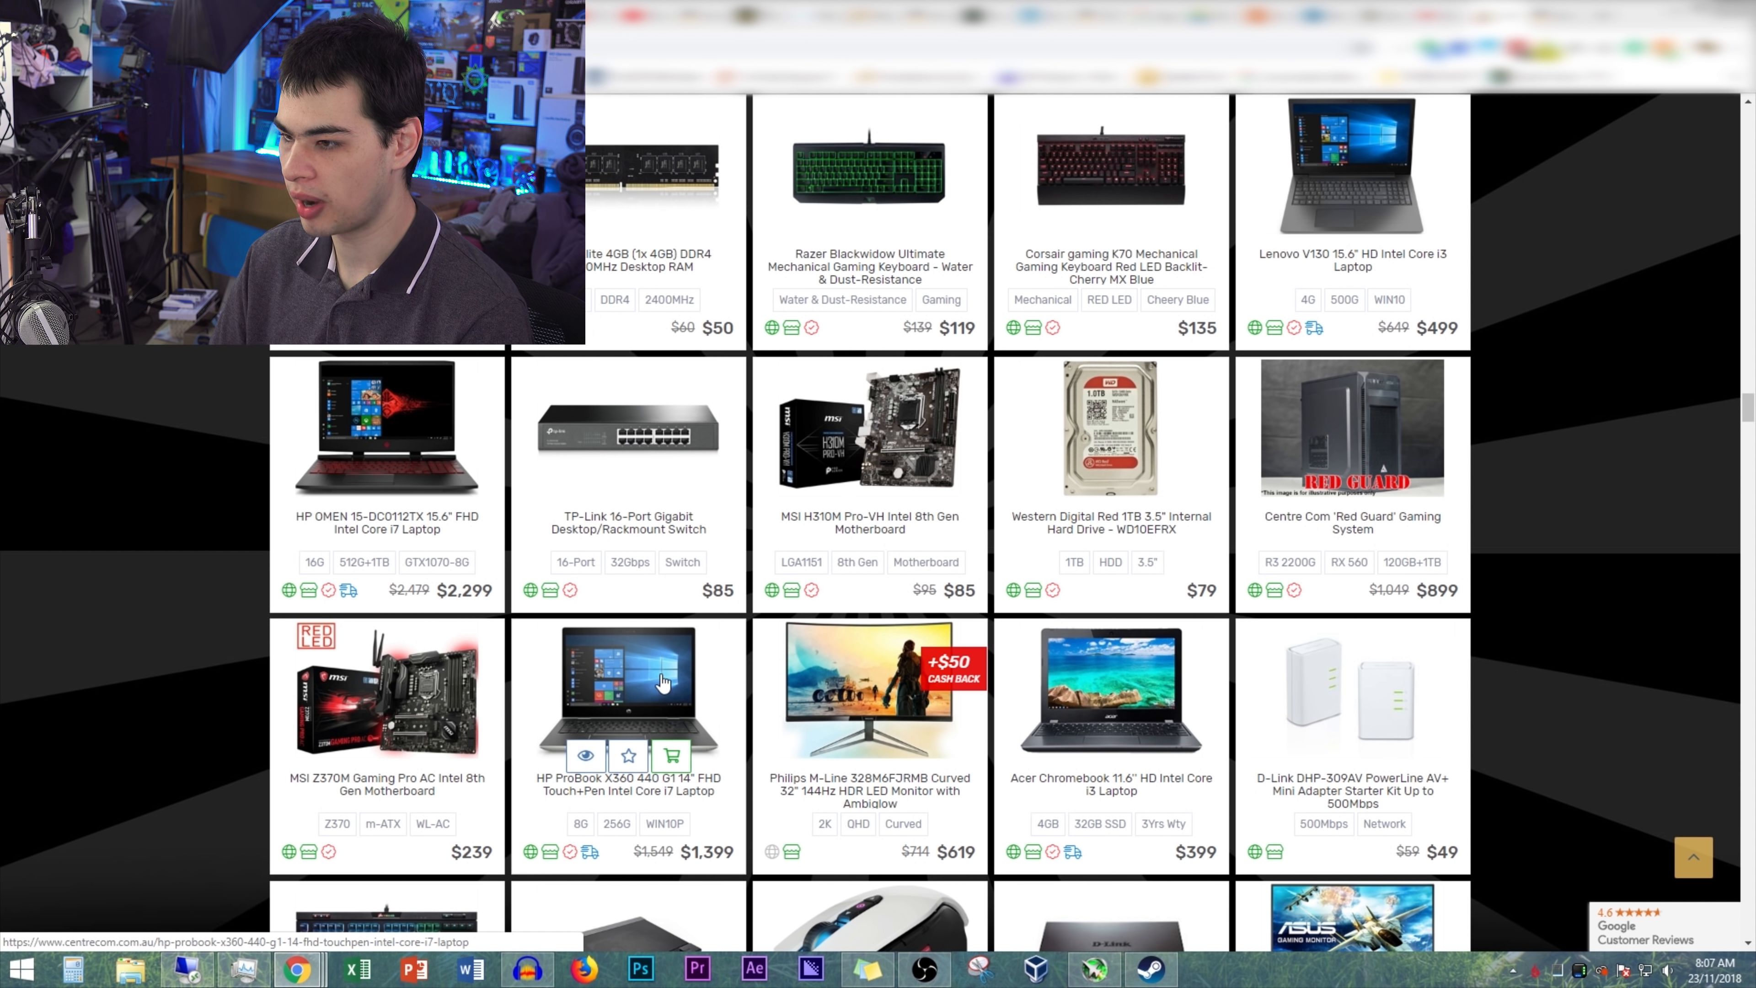
scroll("down", 3)
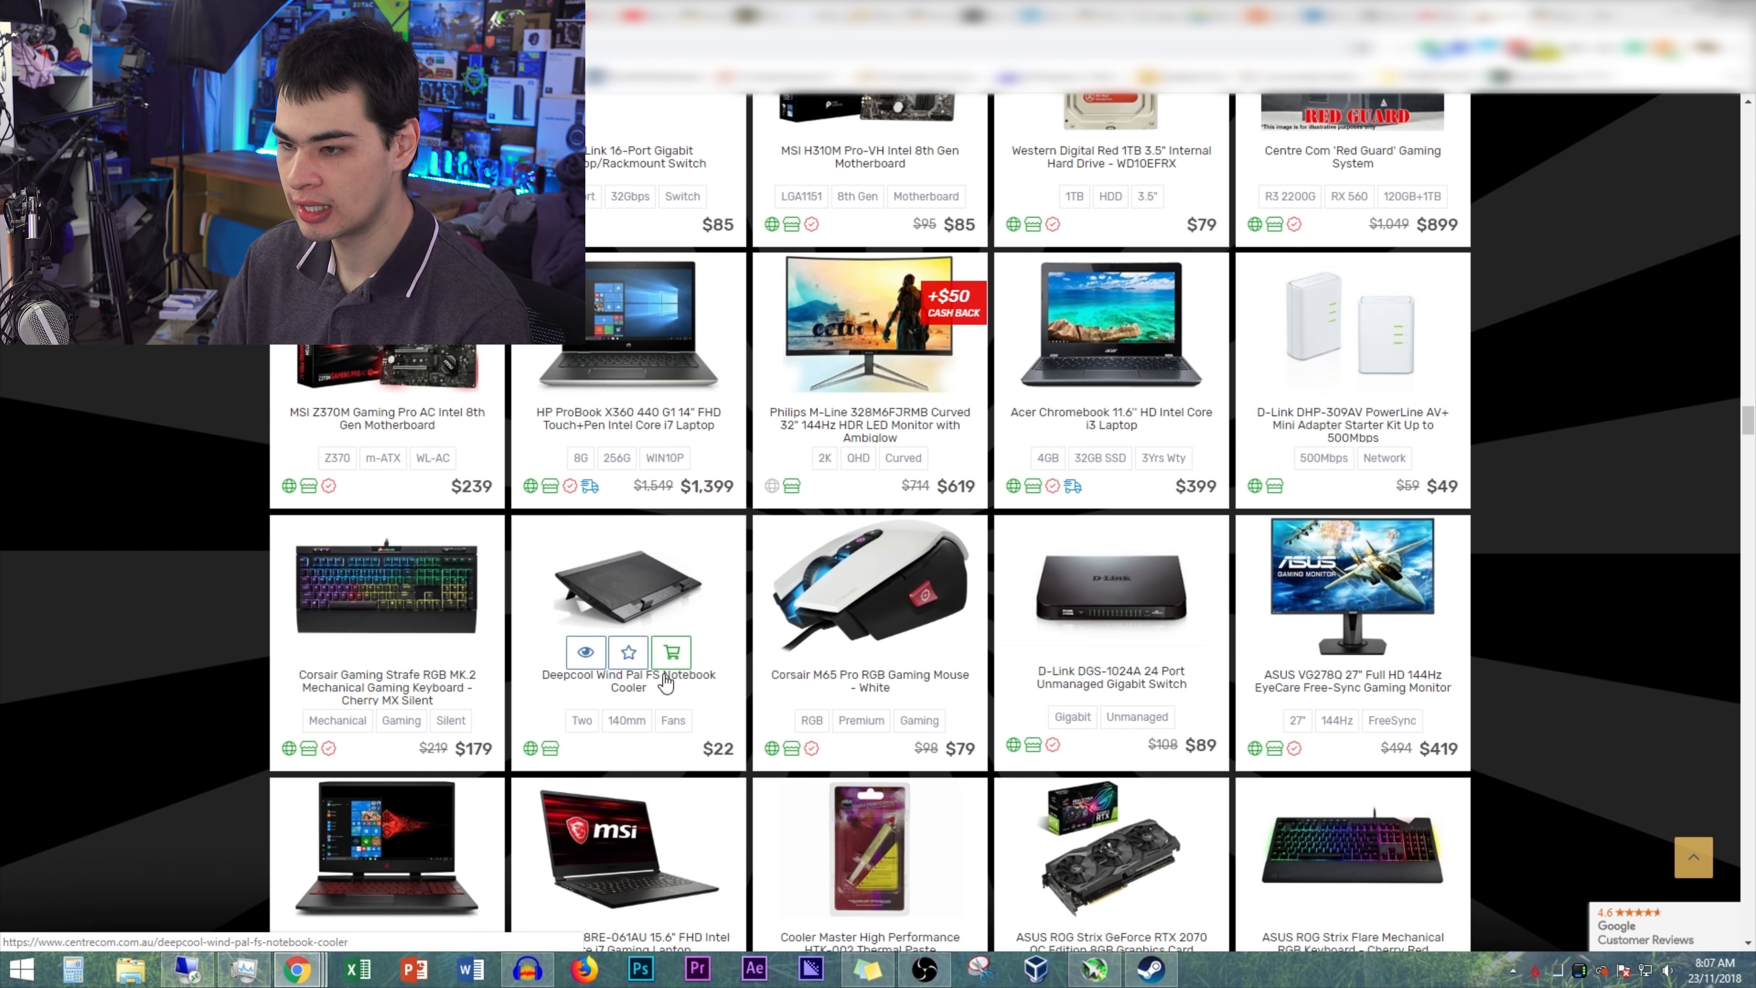
scroll("down", 3)
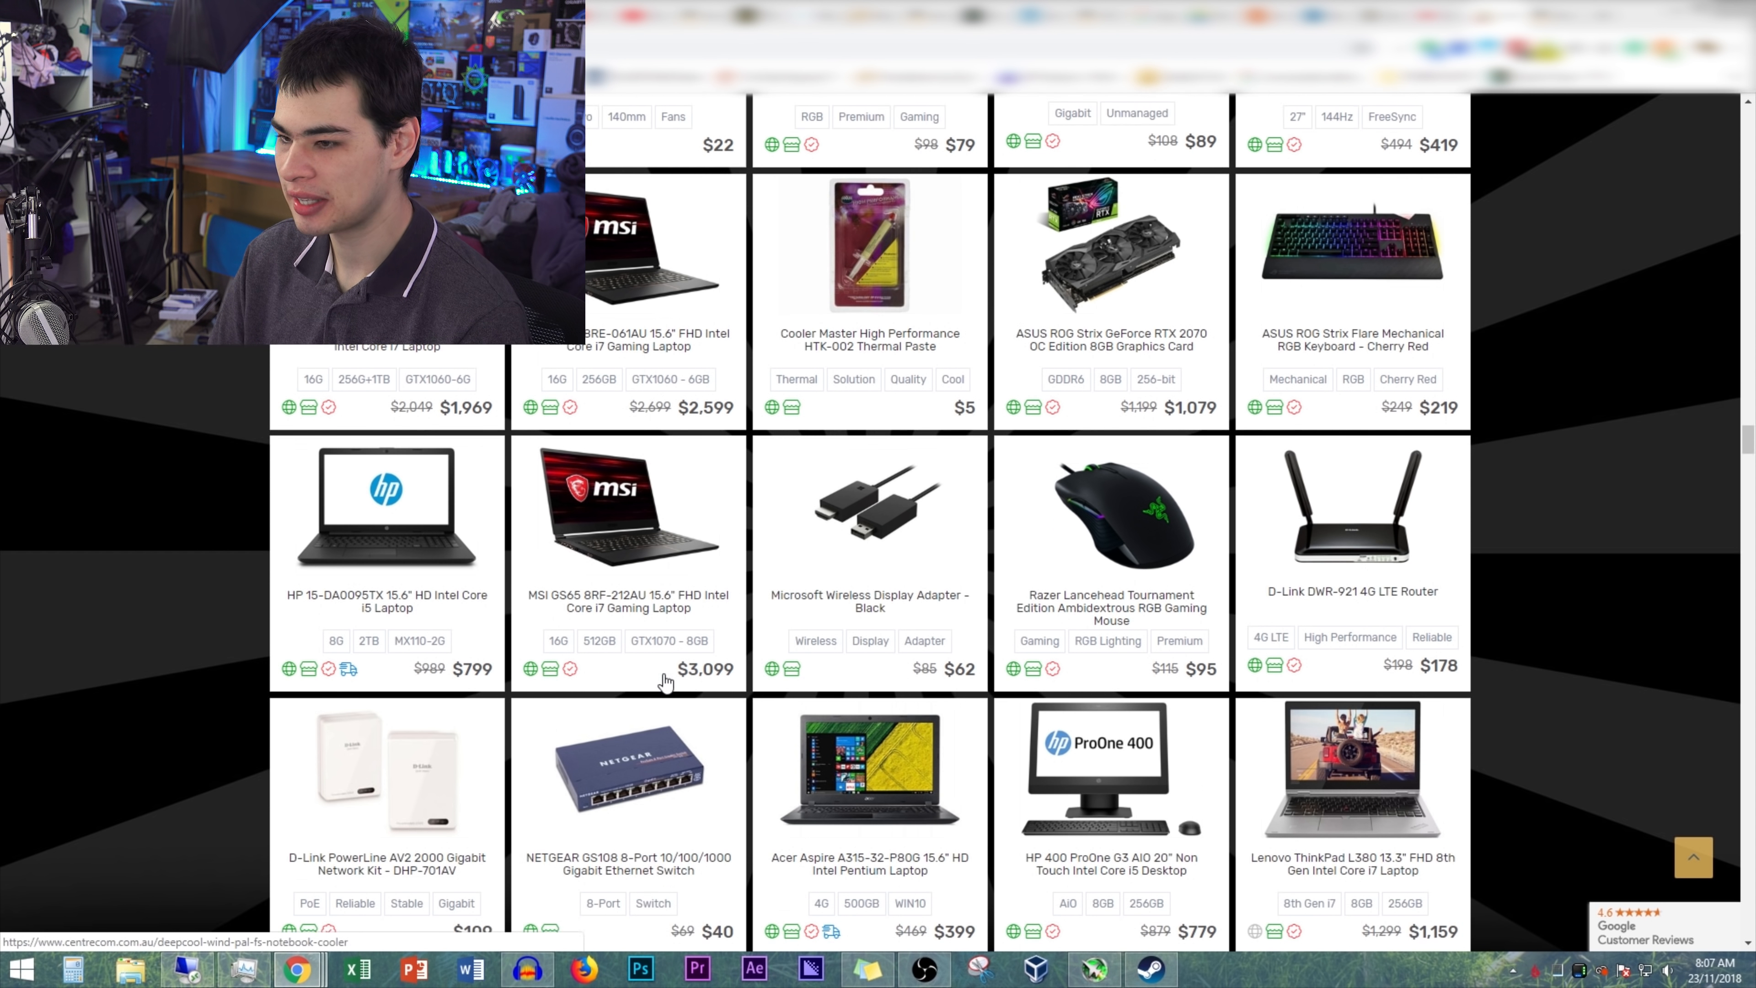
scroll("down", 3)
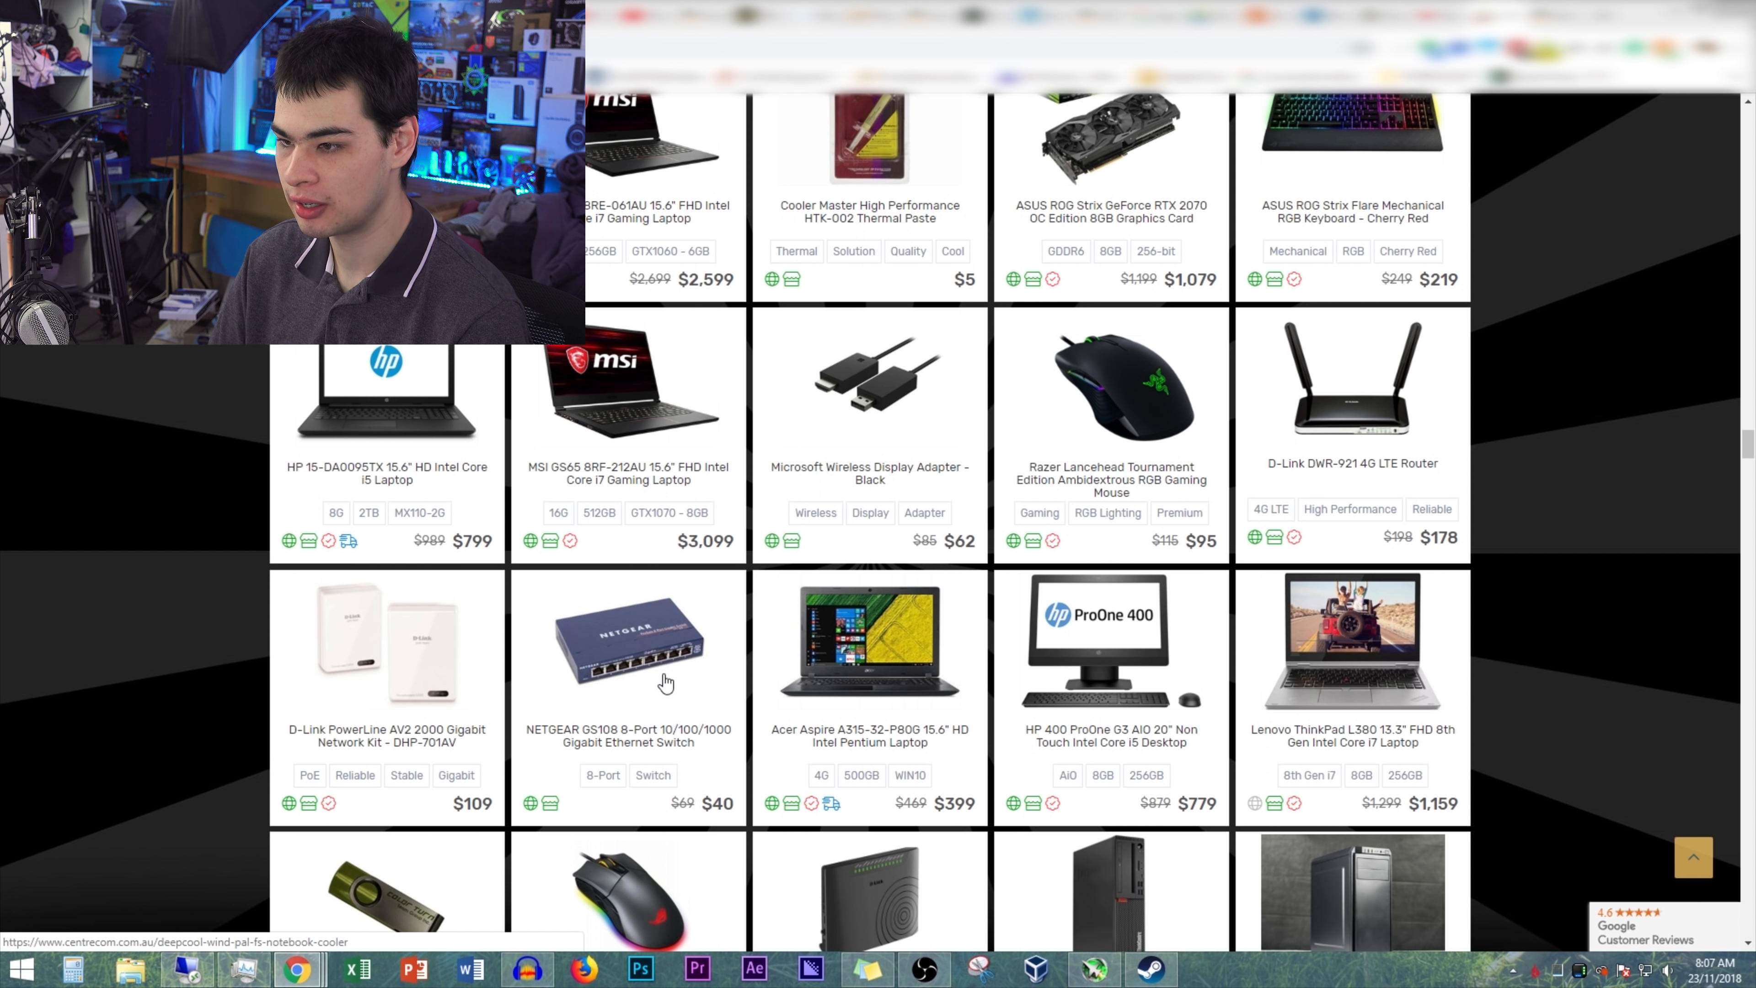
scroll("down", 3)
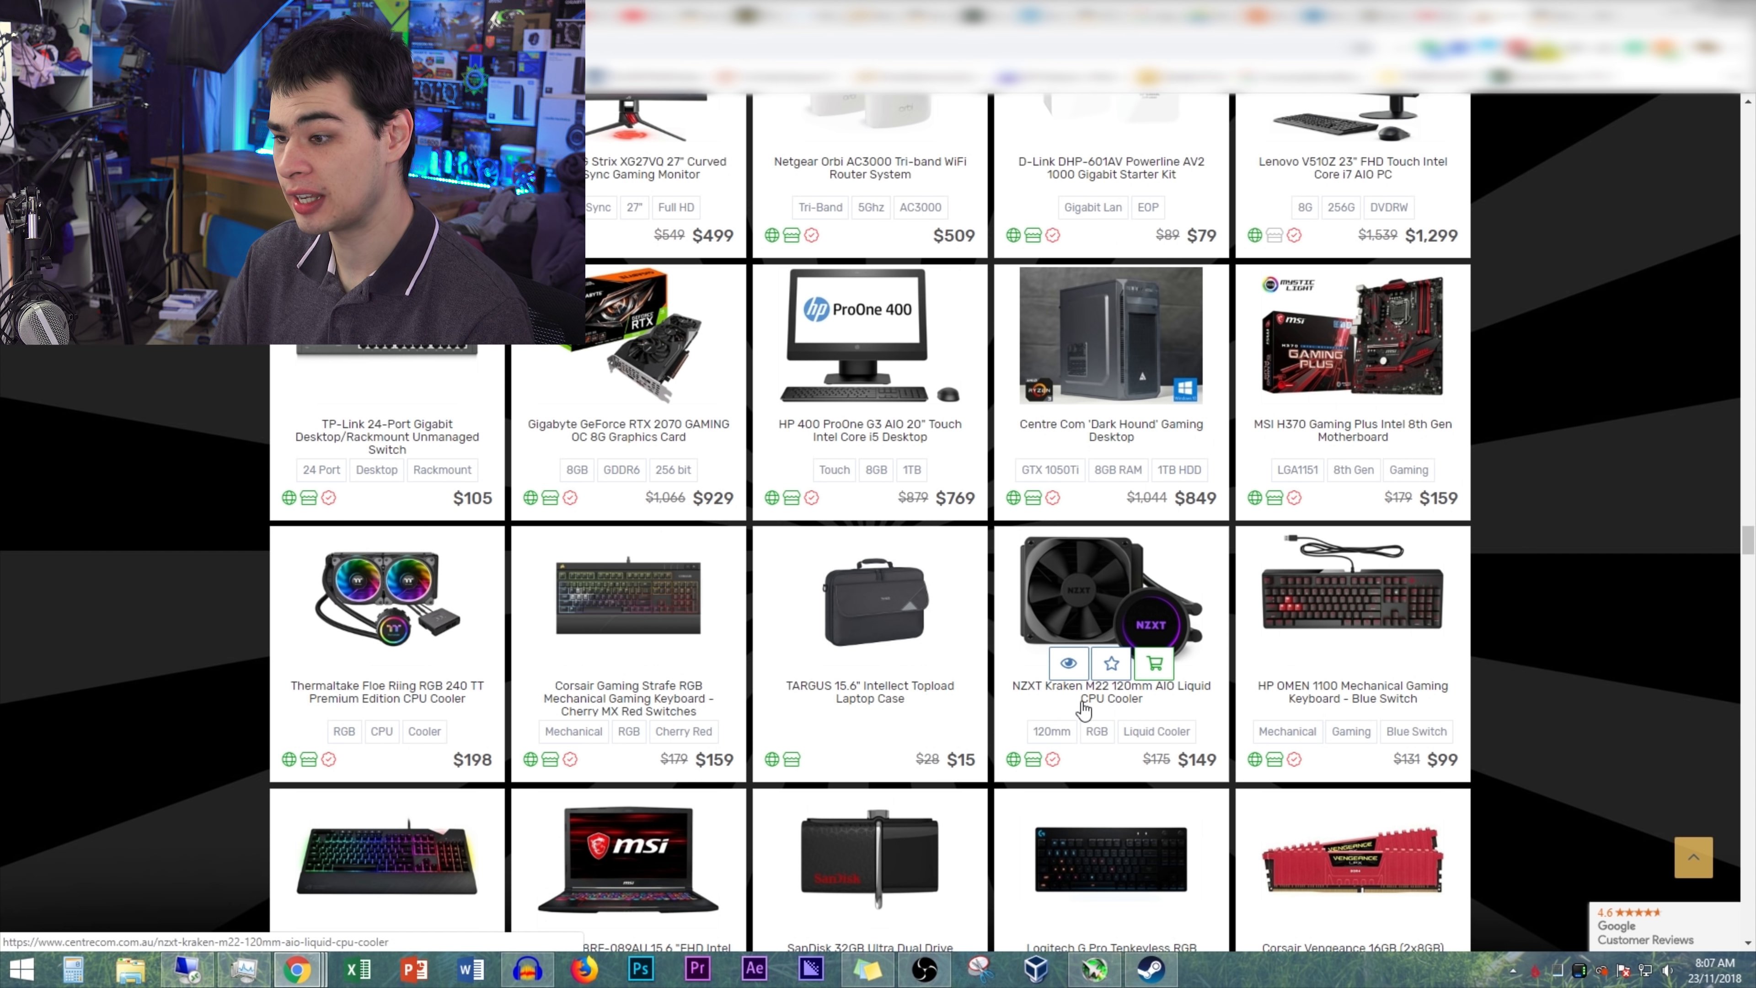
mouse_move(1070, 584)
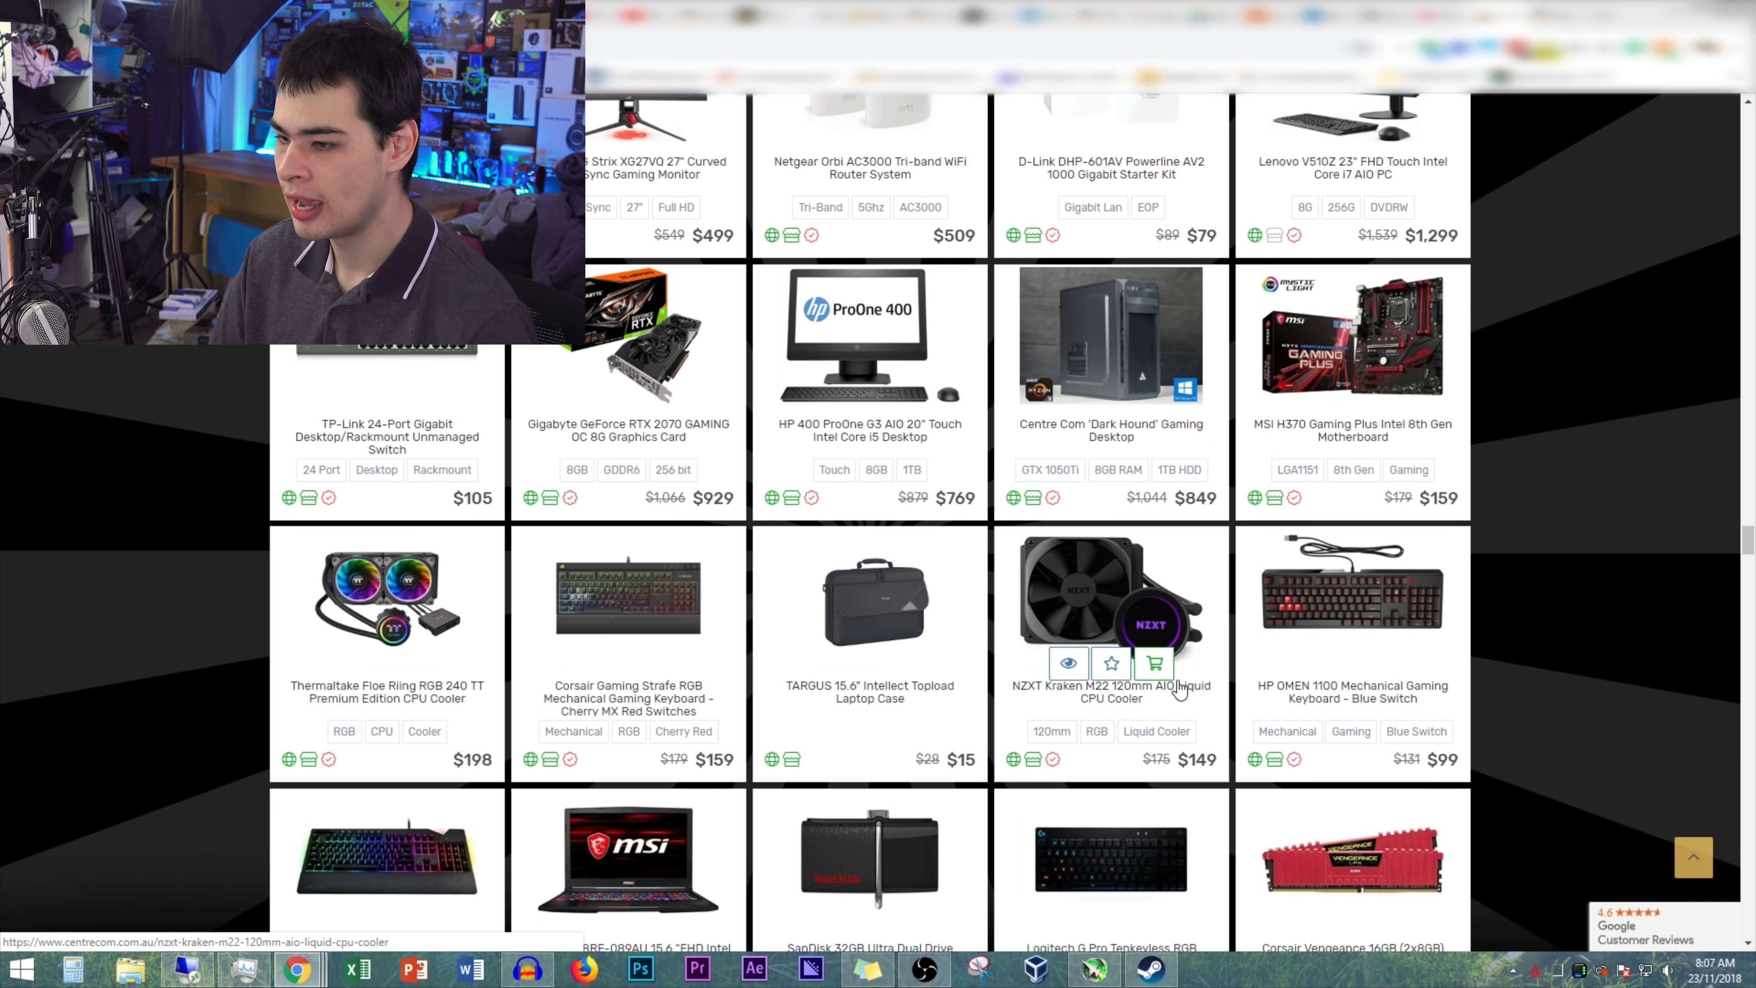
scroll("up", 3)
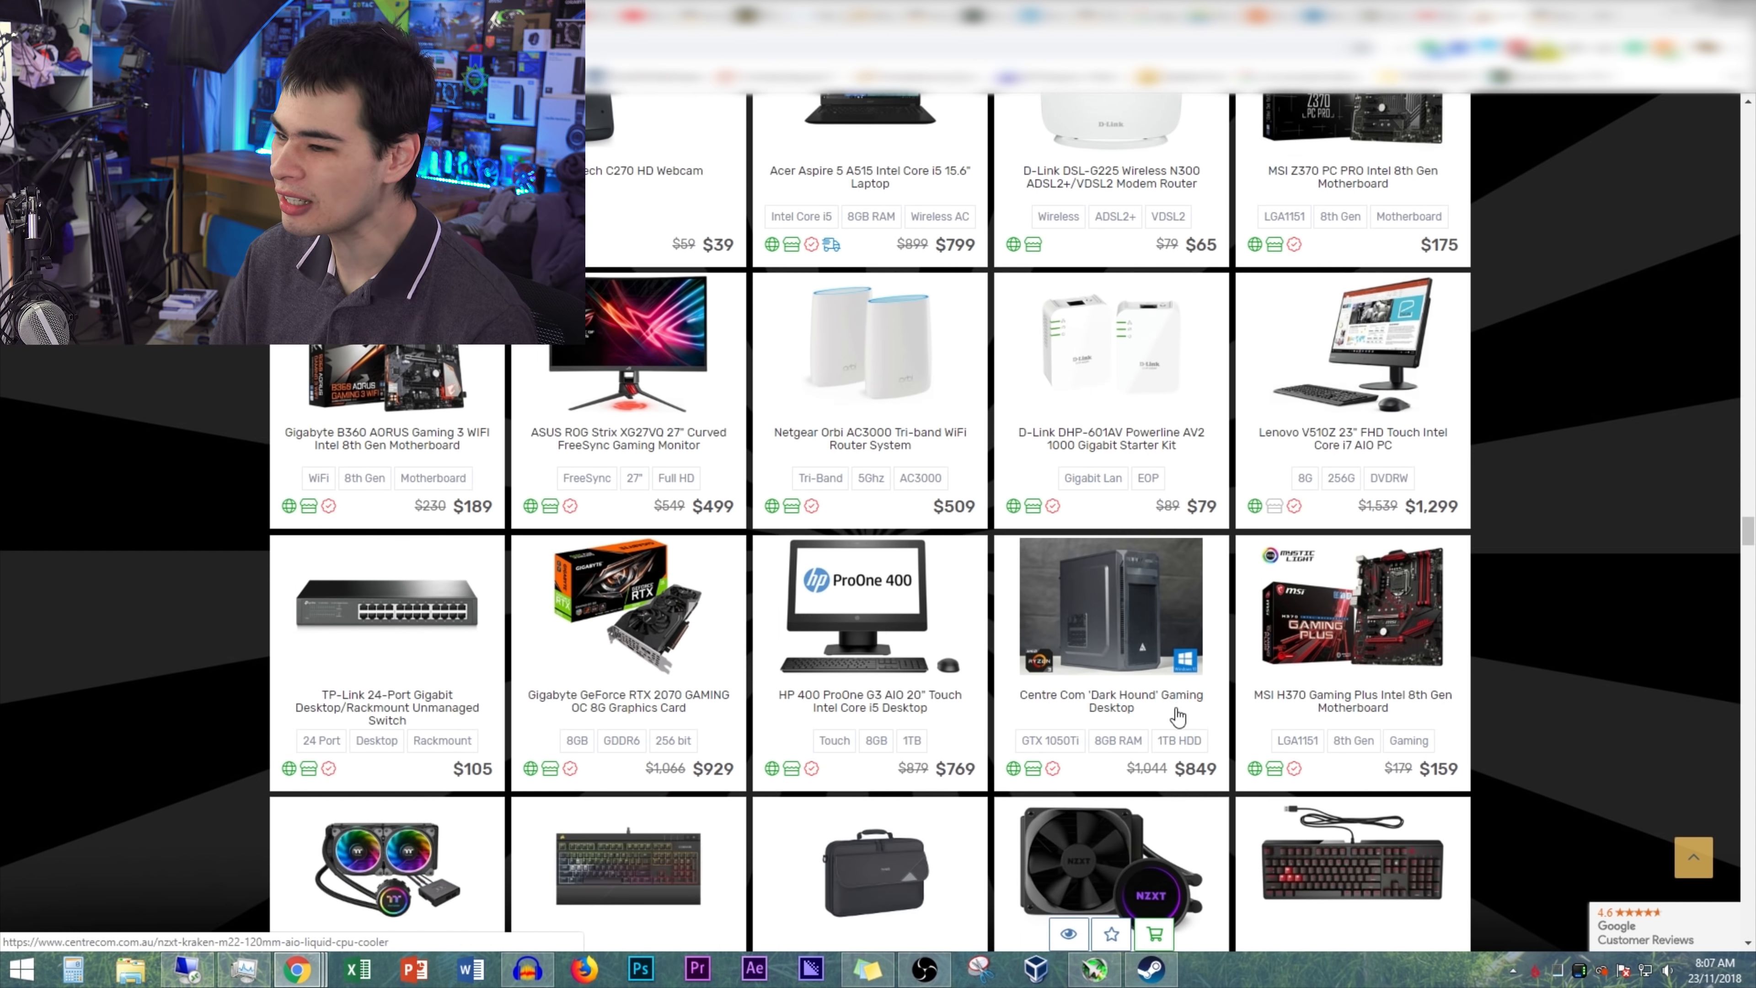
scroll("down", 3)
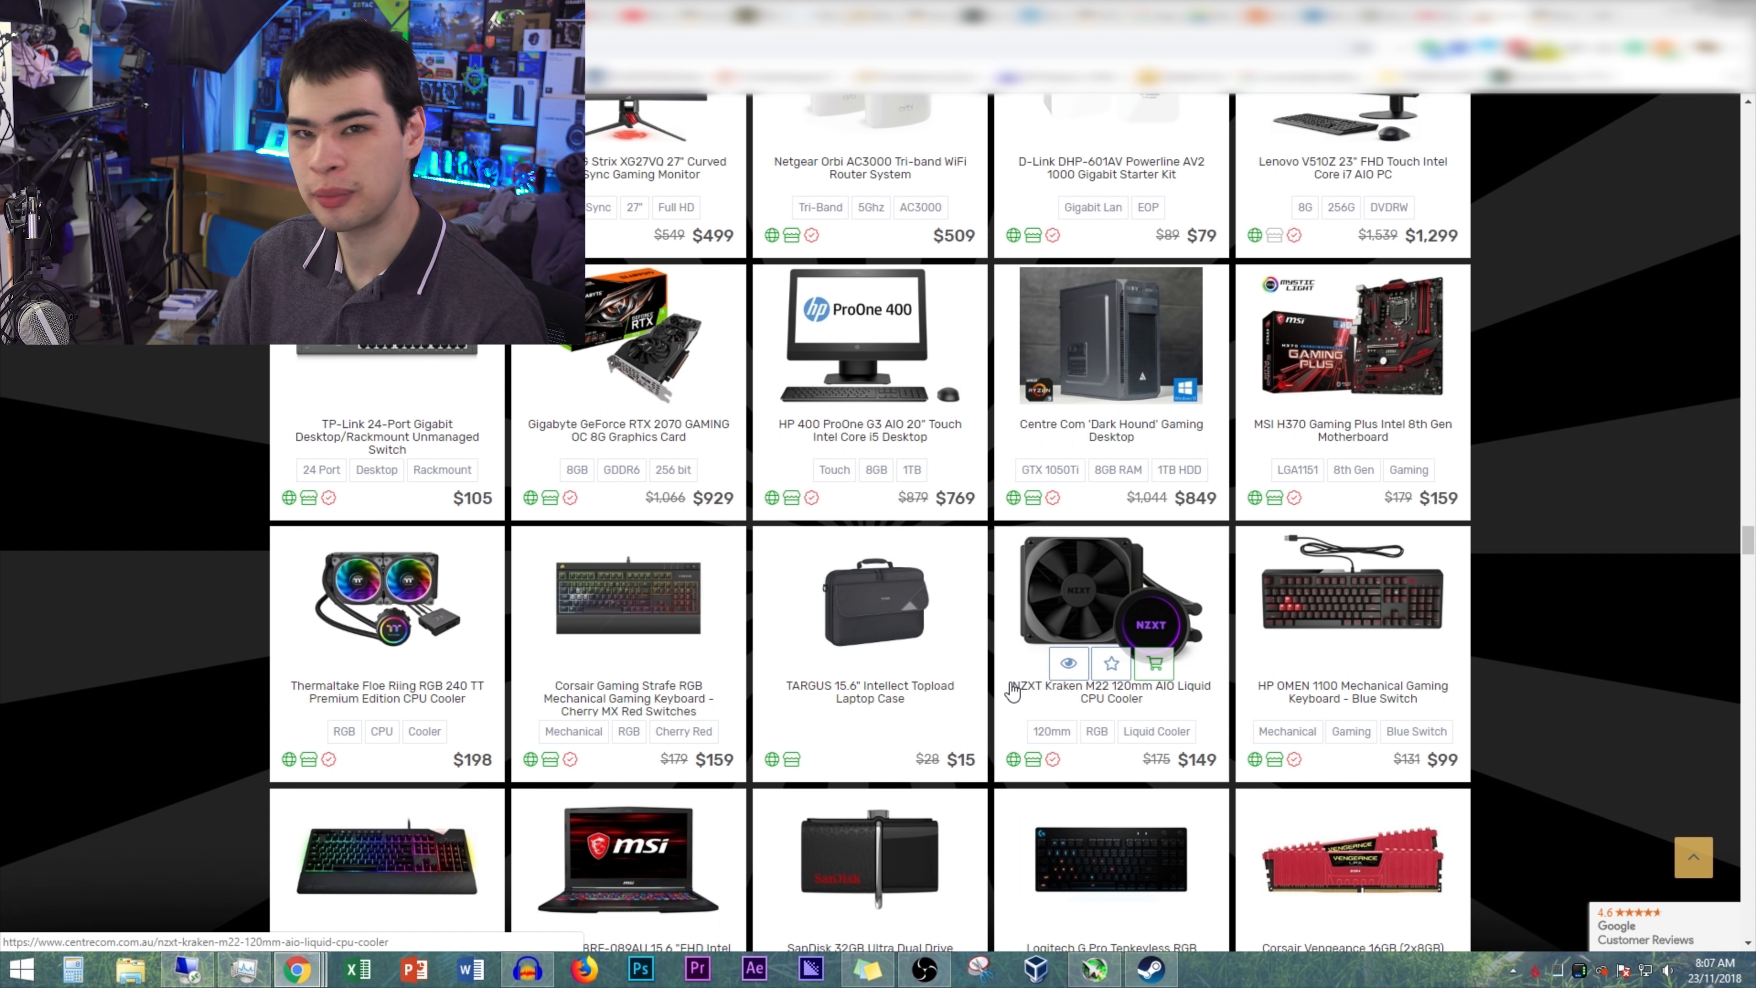
scroll("down", 3)
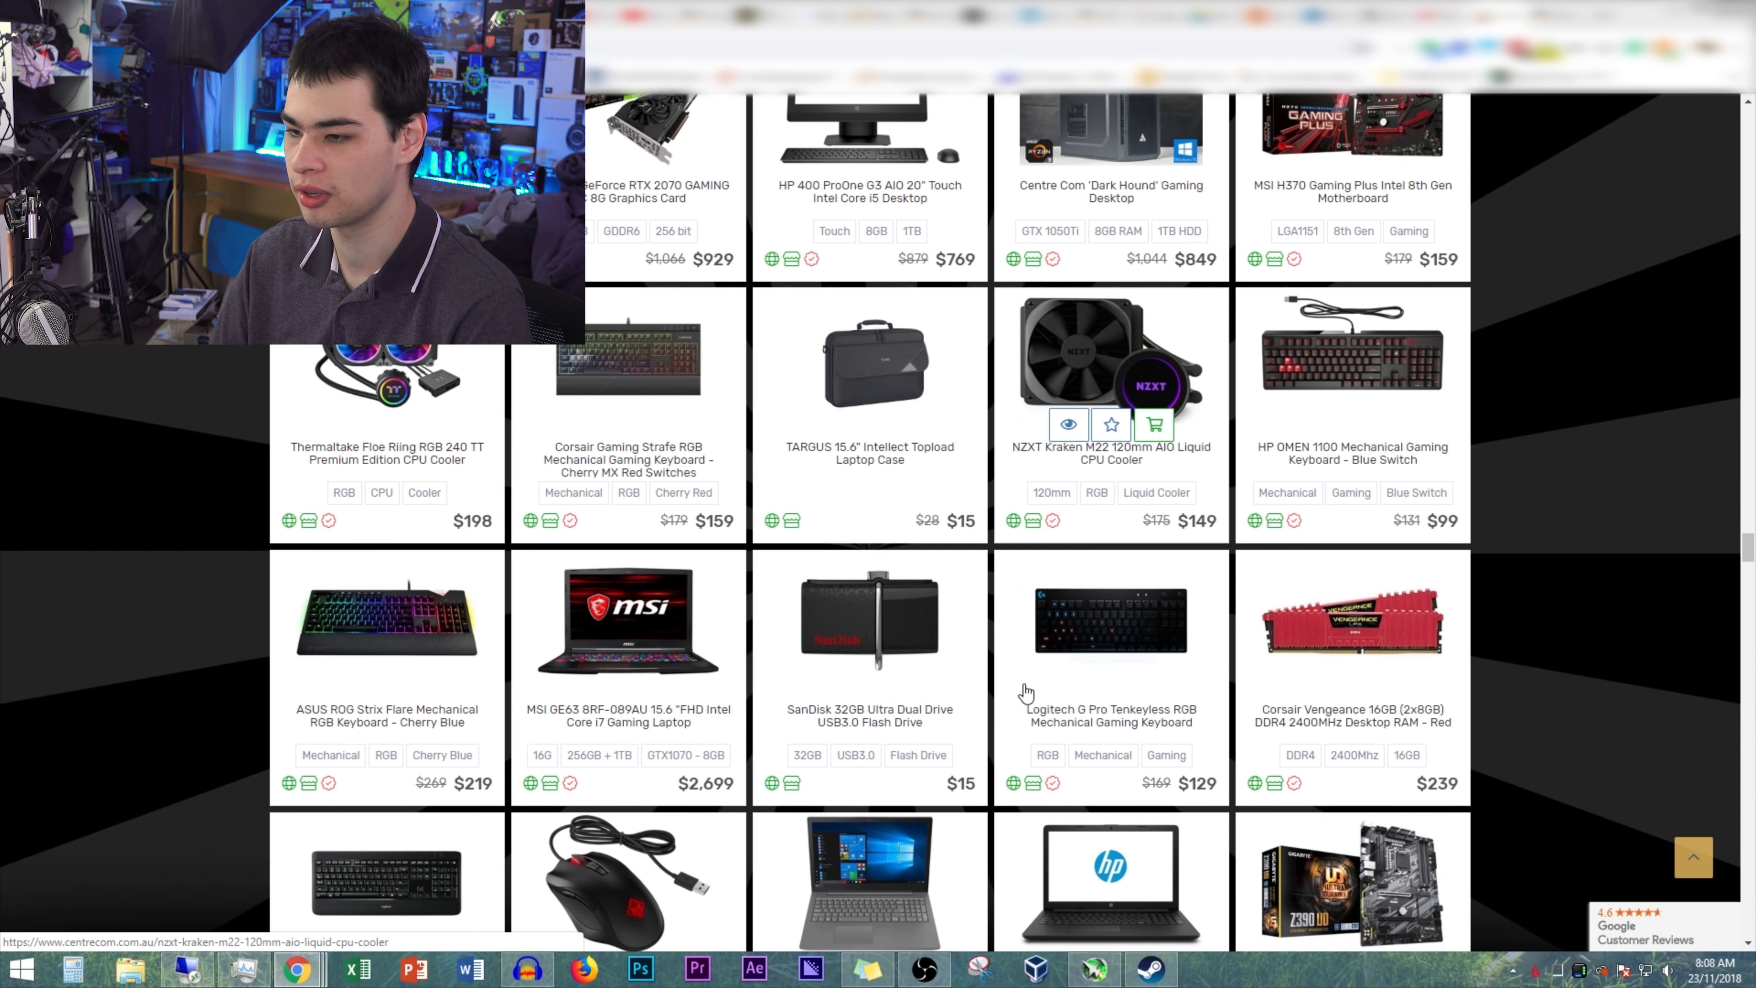
scroll("down", 3)
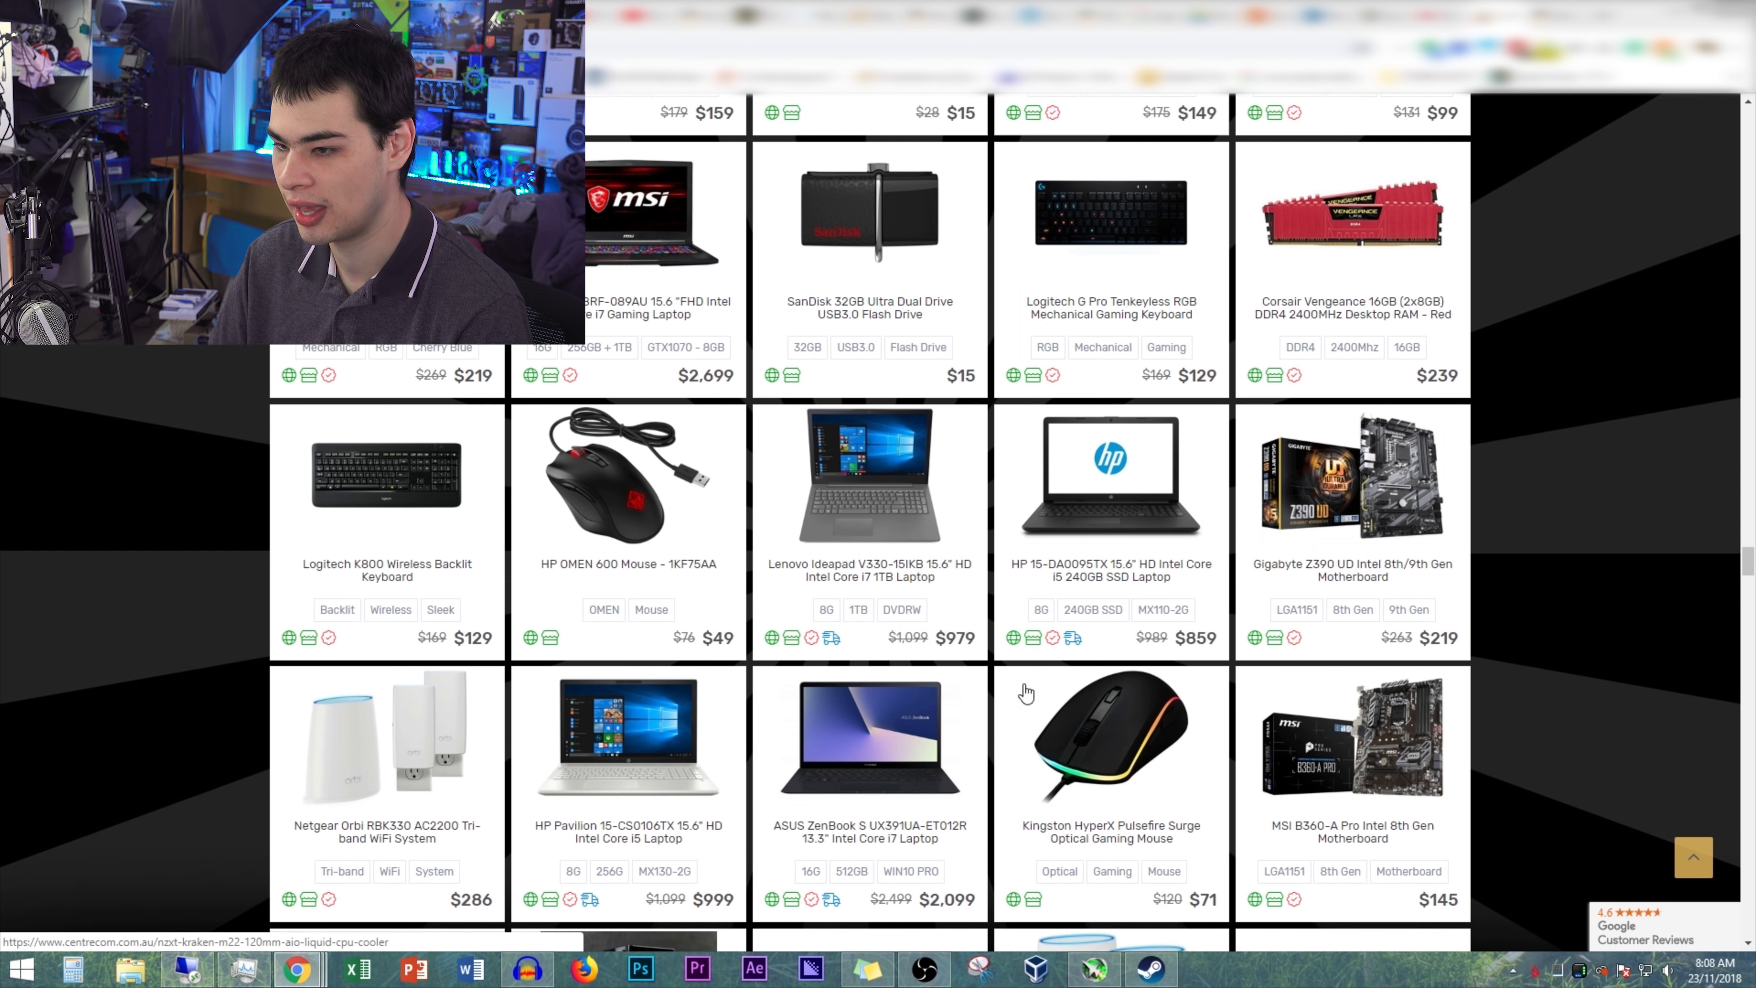
scroll("down", 3)
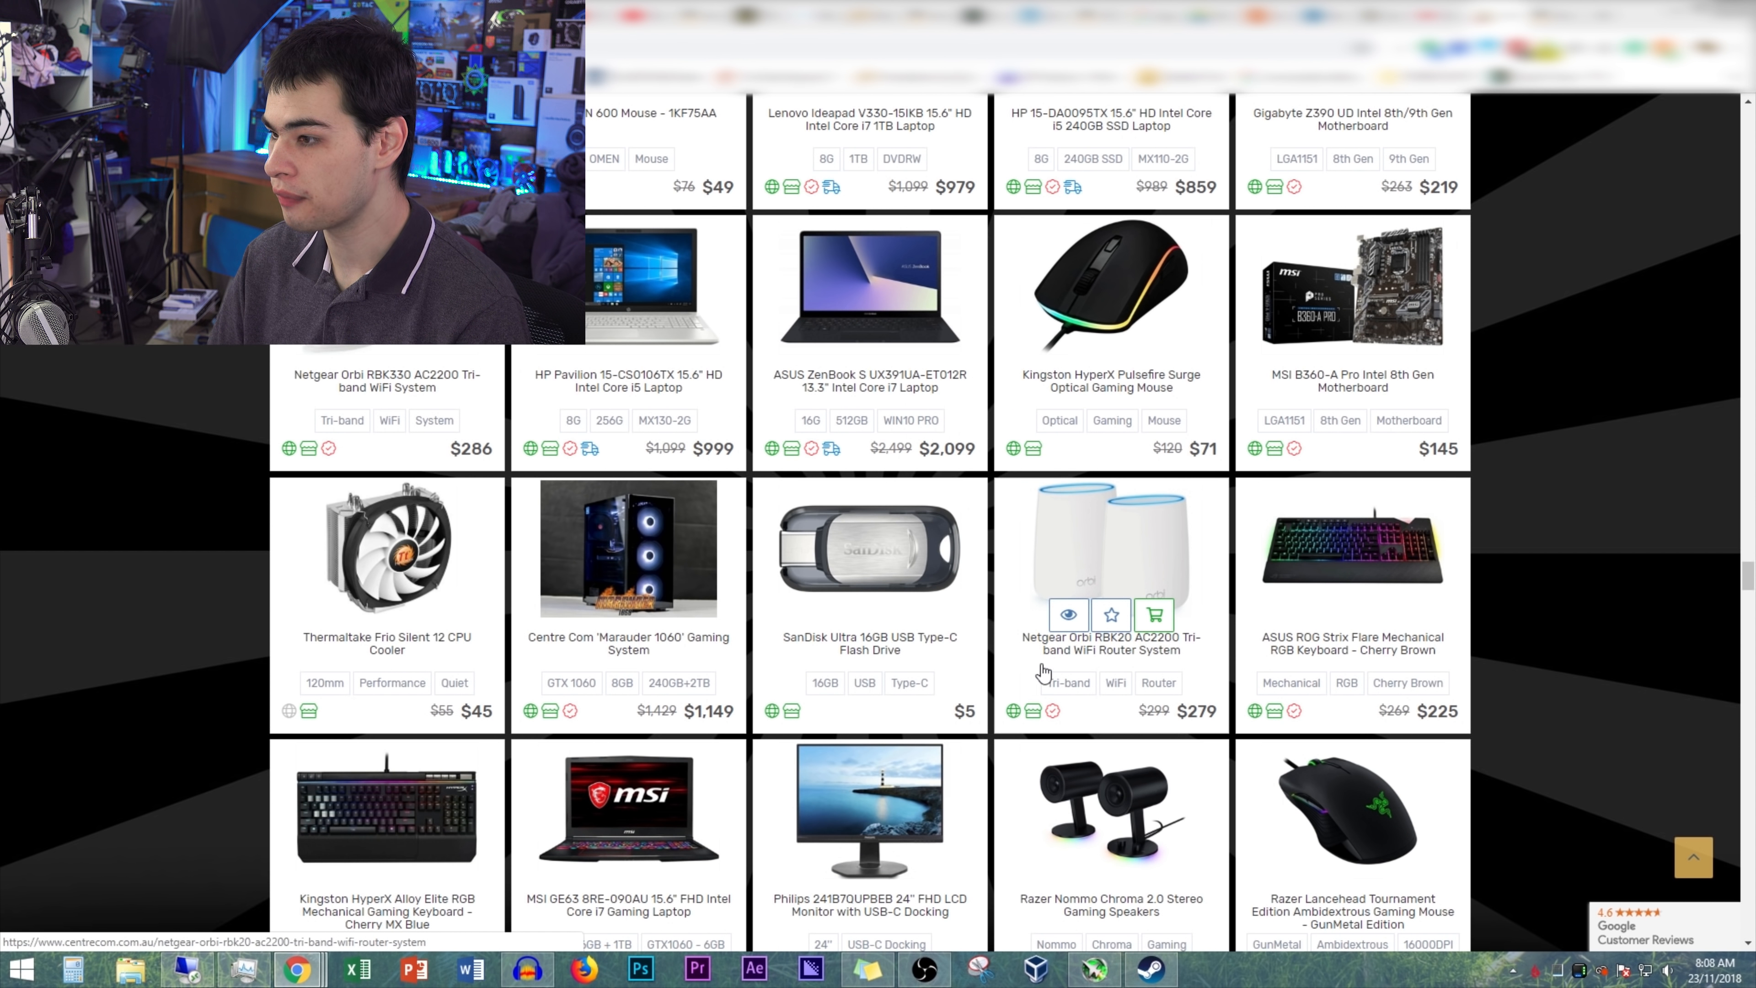
scroll("down", 3)
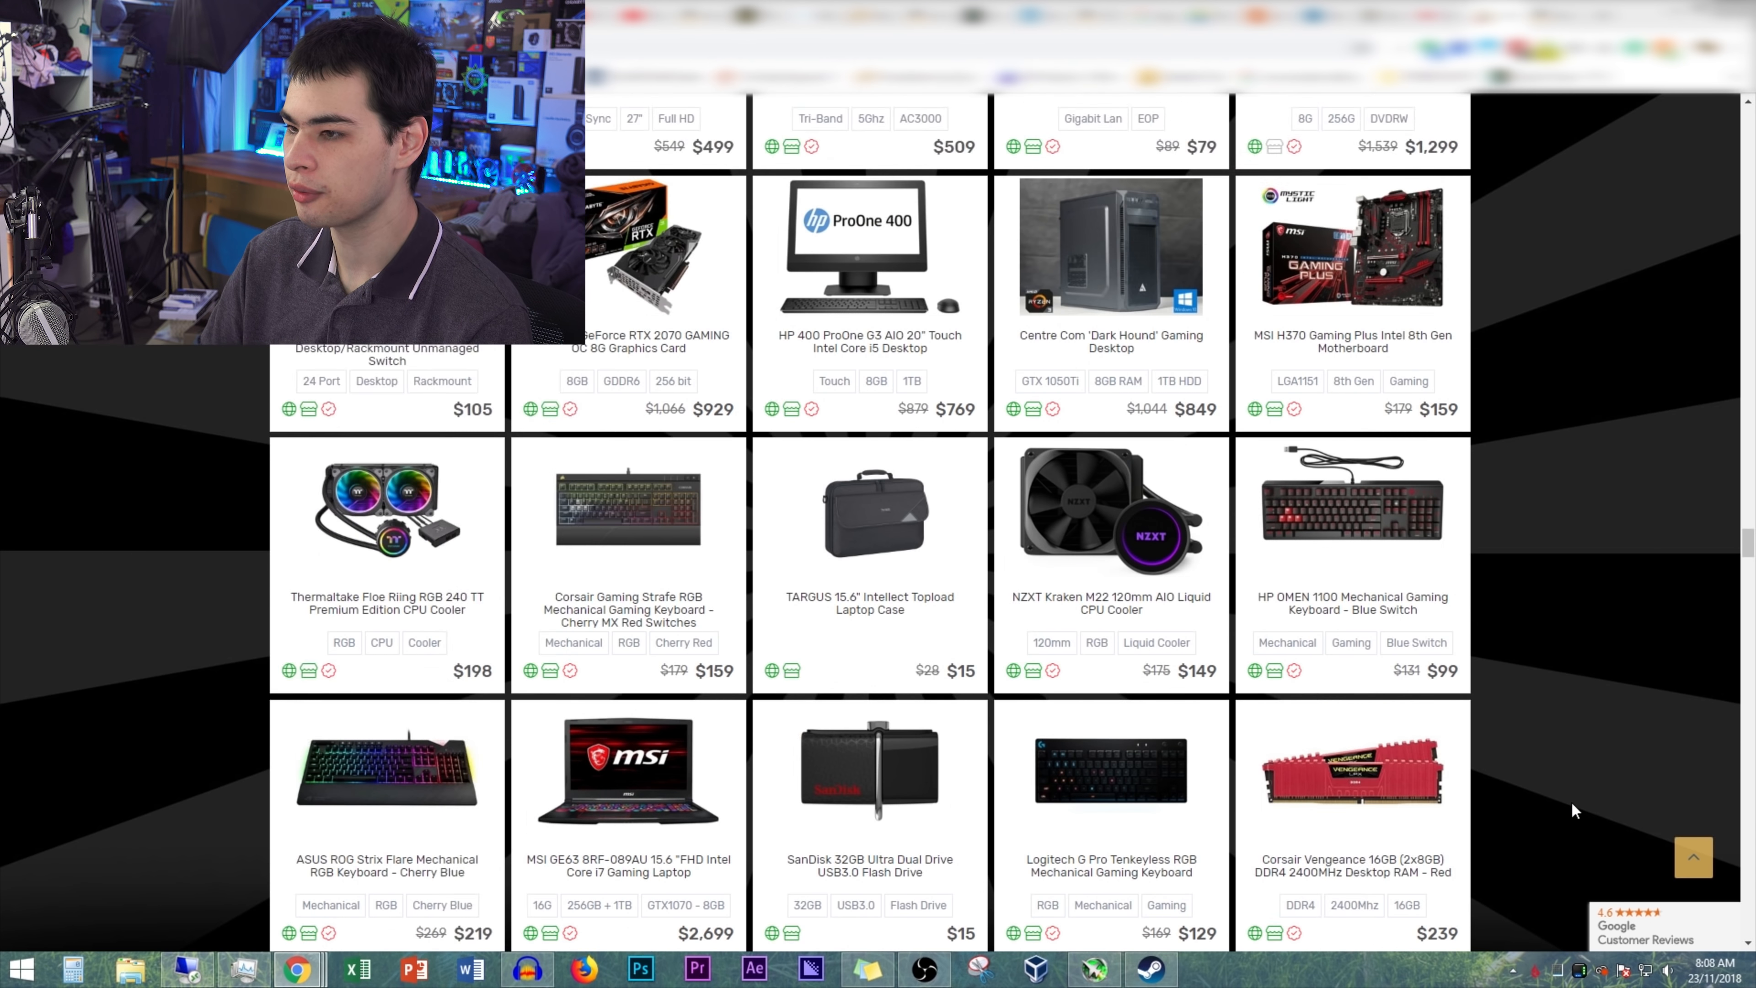
scroll("down", 3)
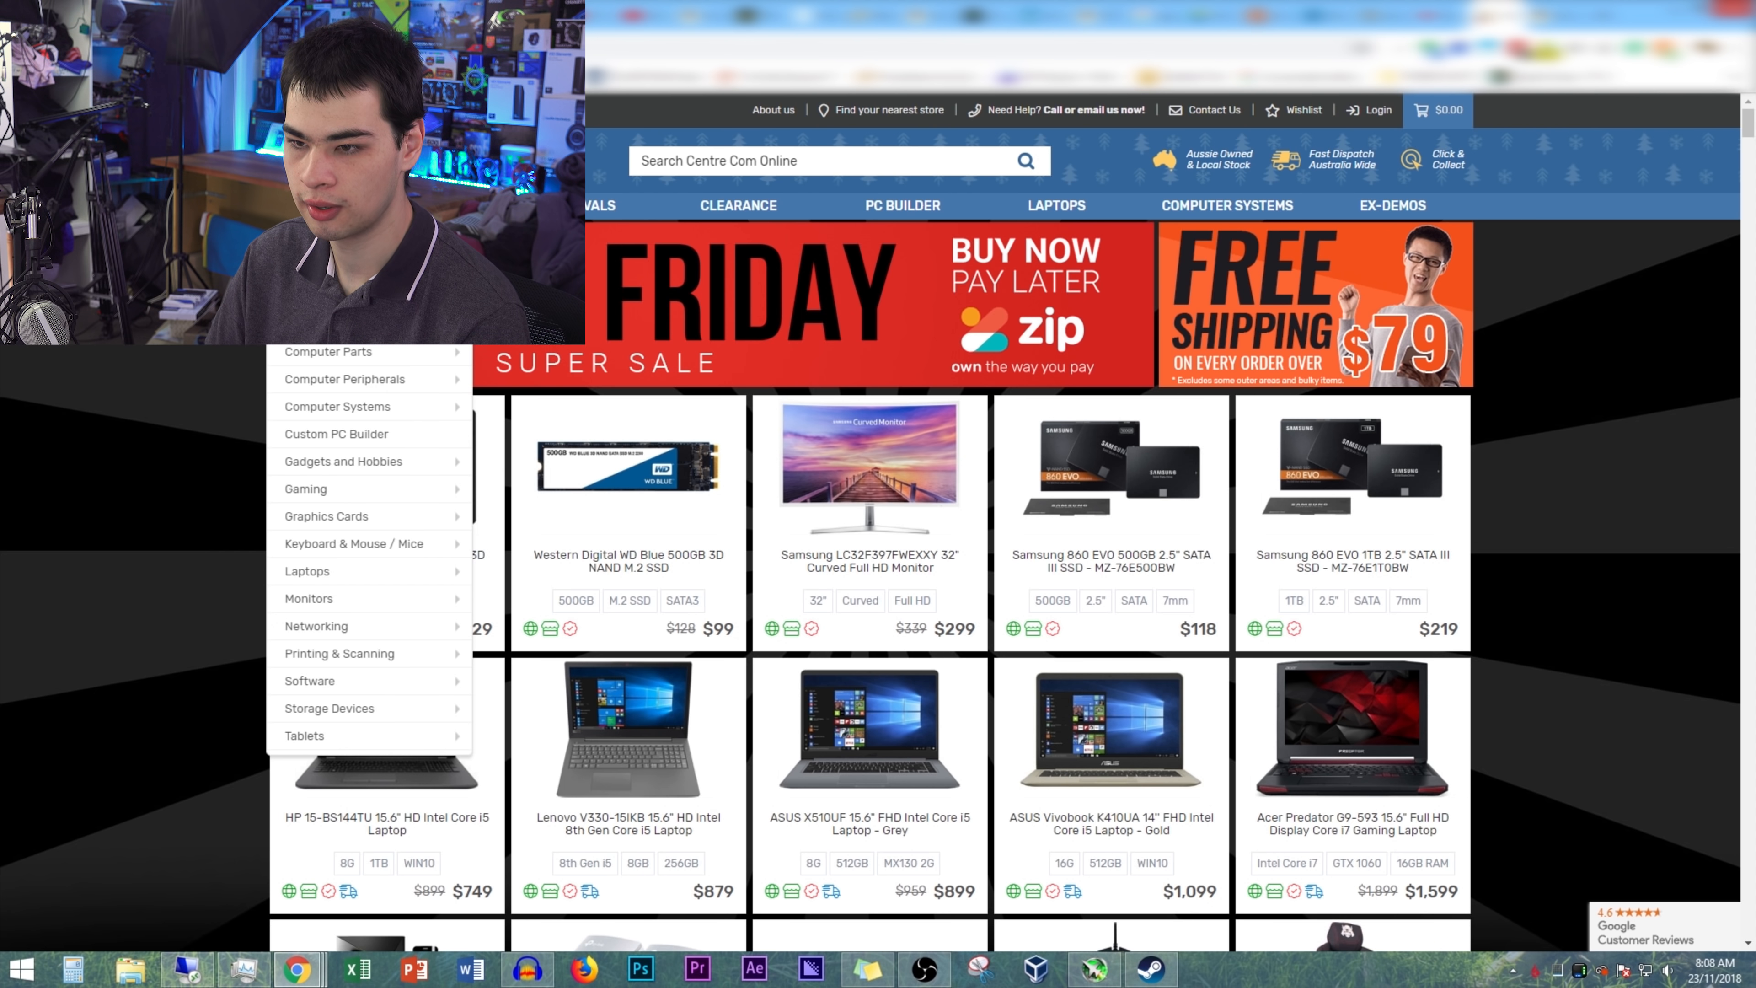
mouse_move(388, 409)
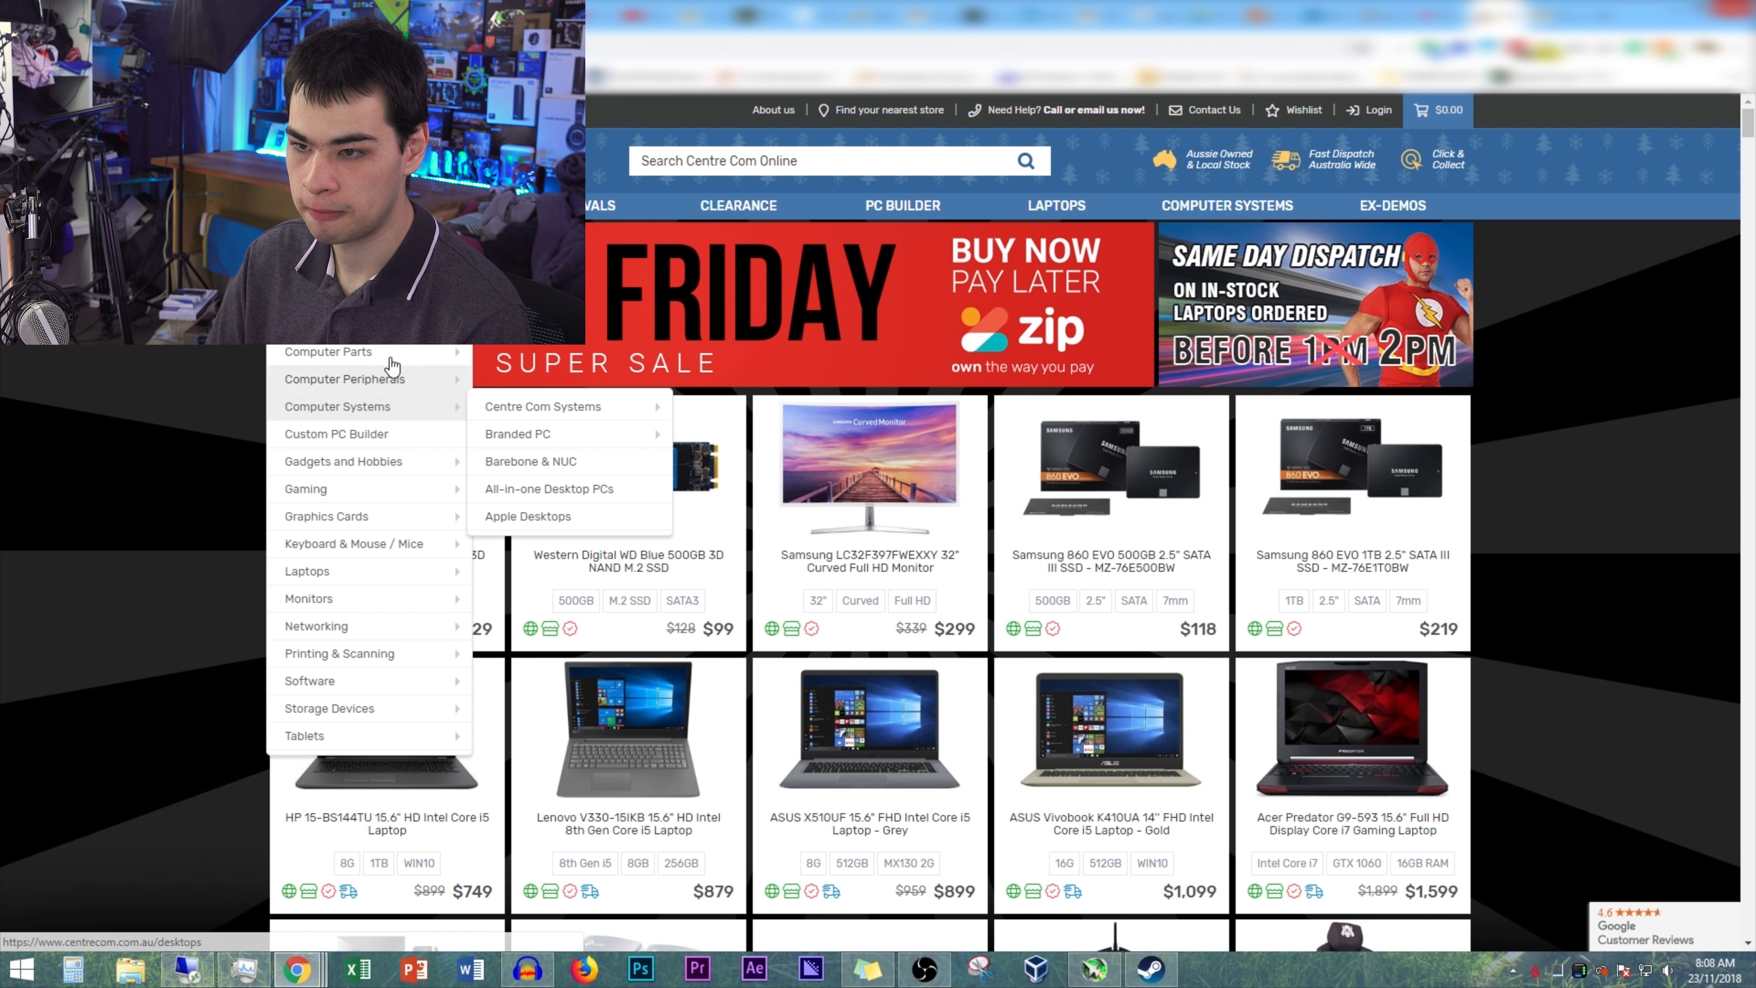
mouse_move(523, 571)
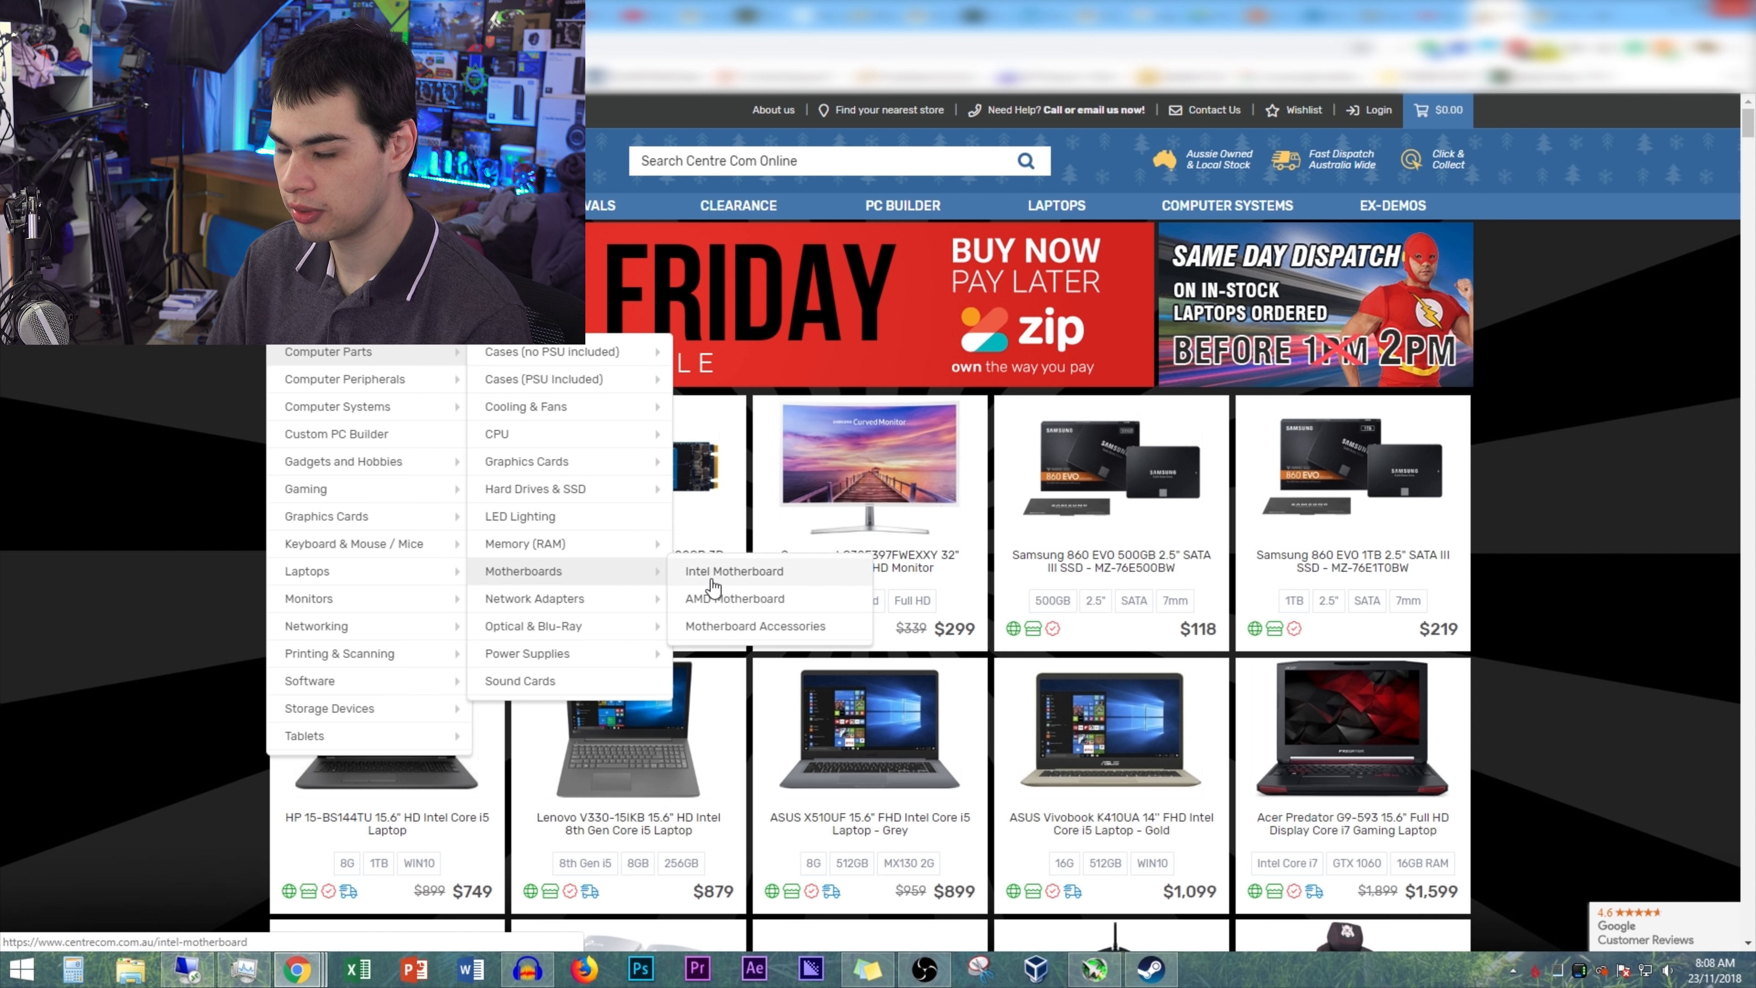
left_click(734, 570)
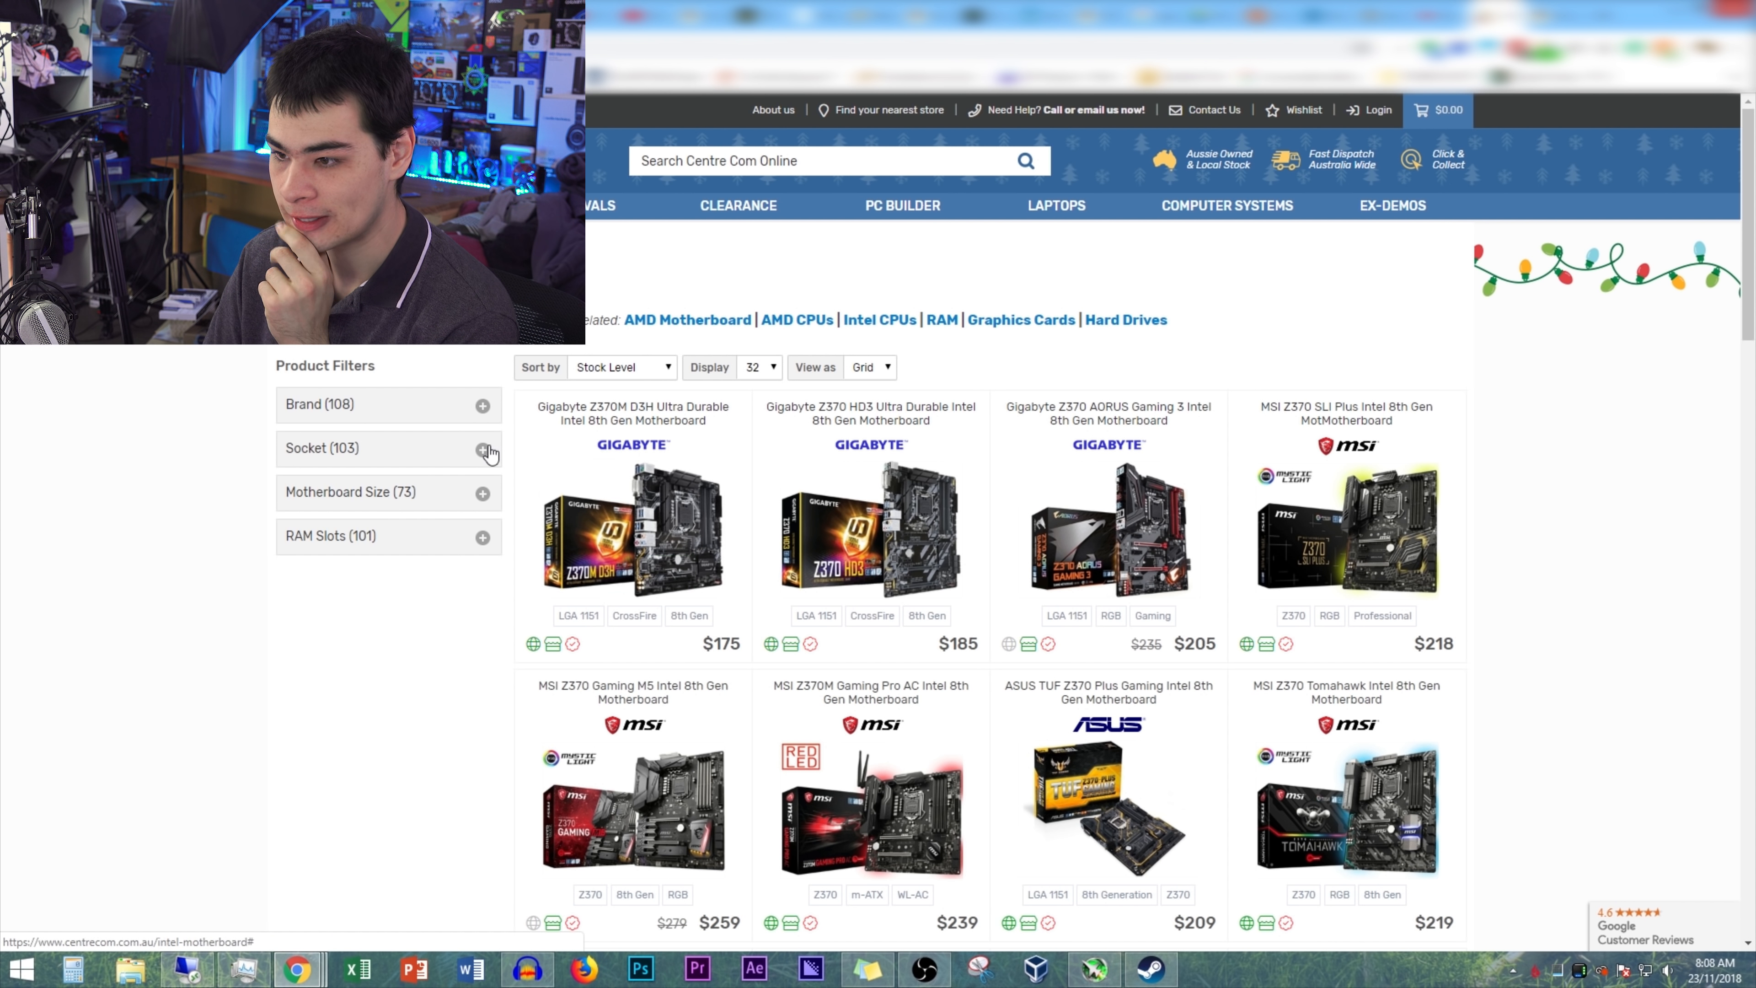
scroll("down", 3)
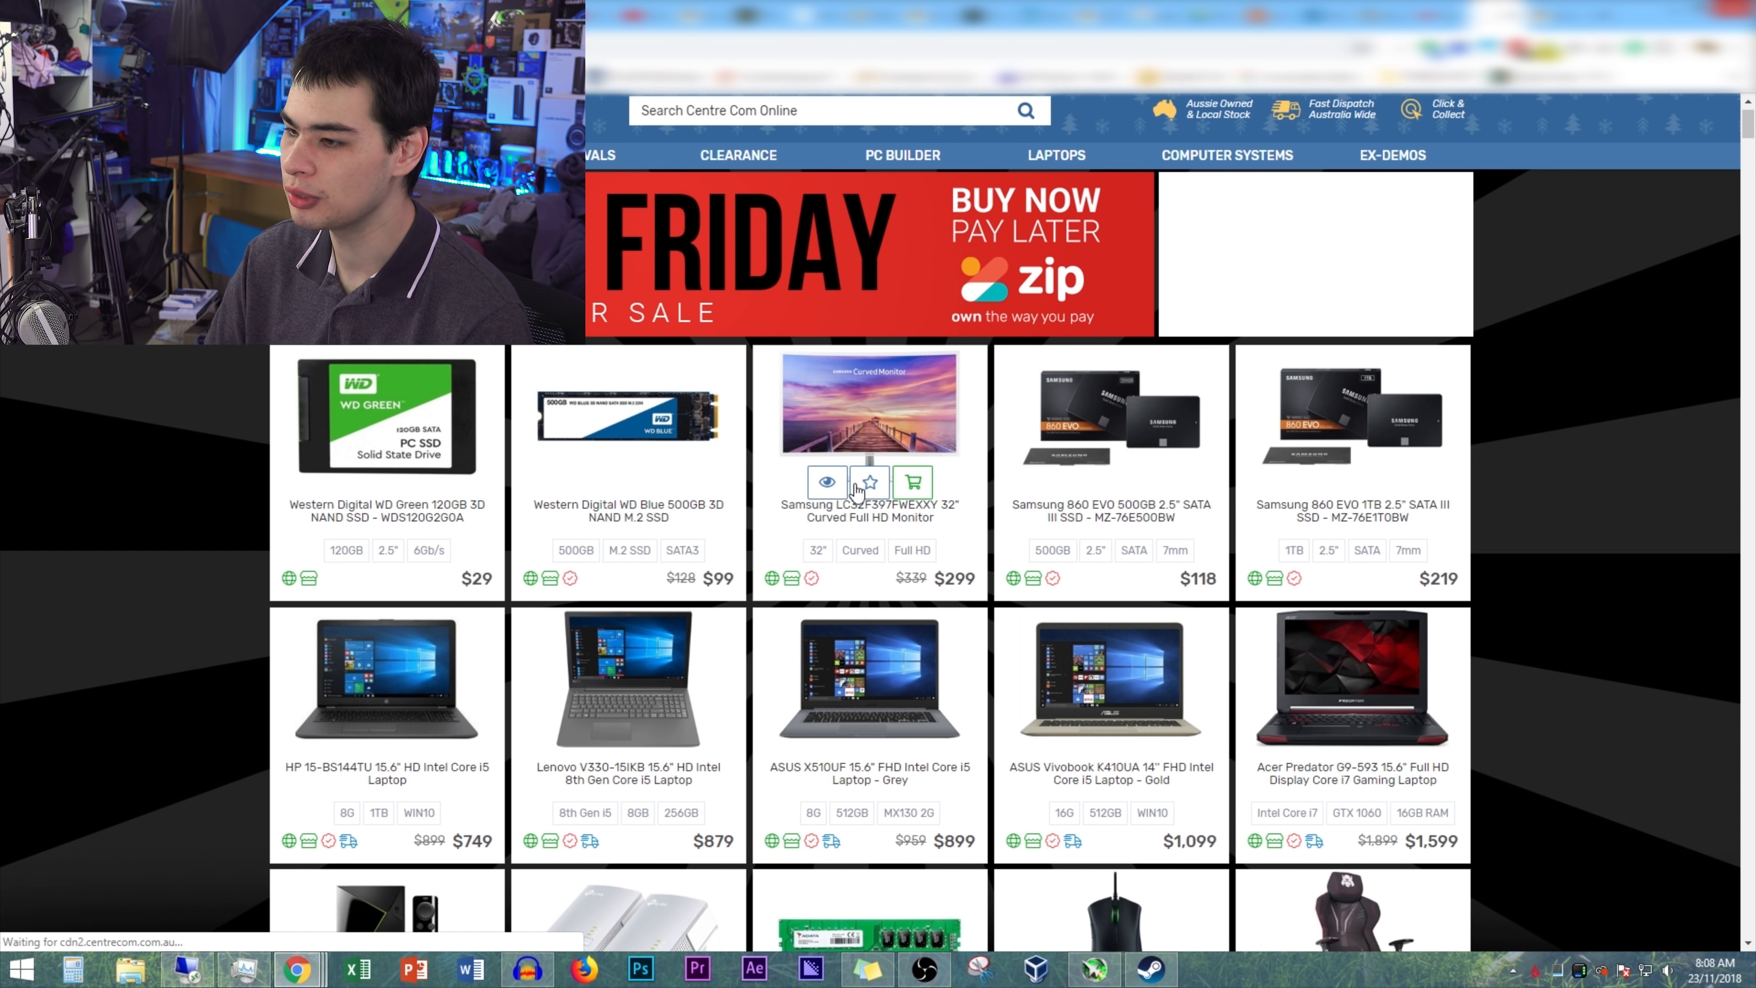
scroll("down", 3)
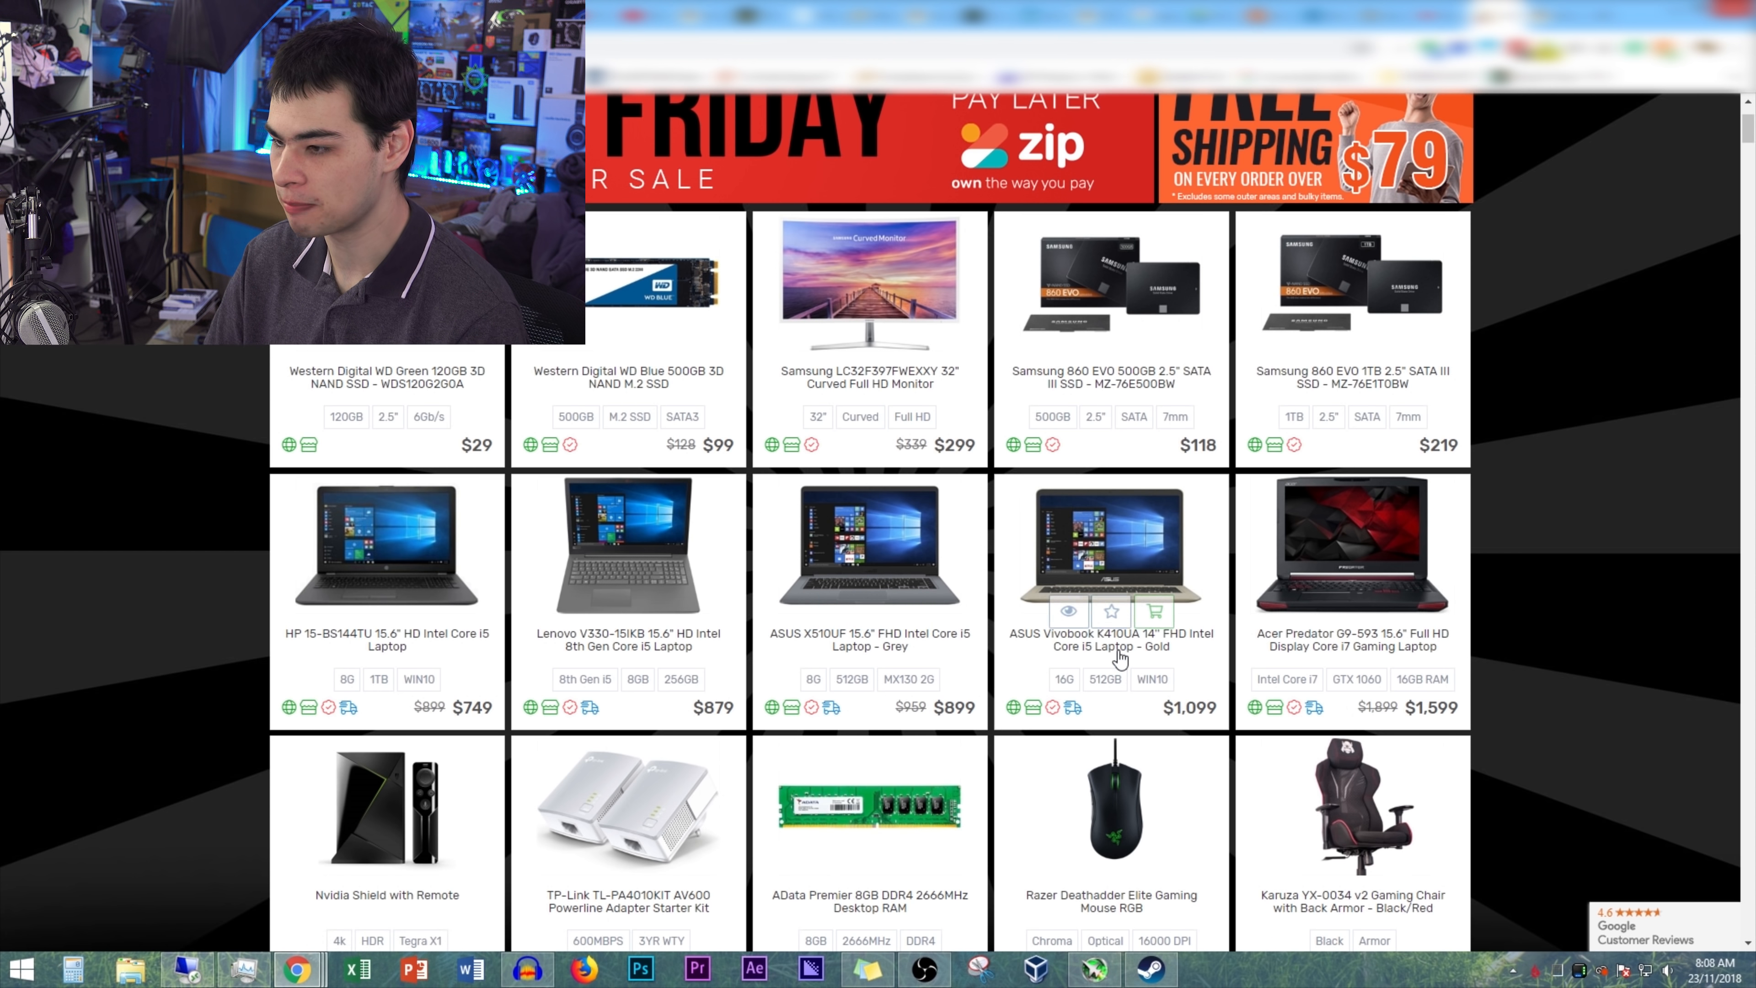
mouse_move(1333, 539)
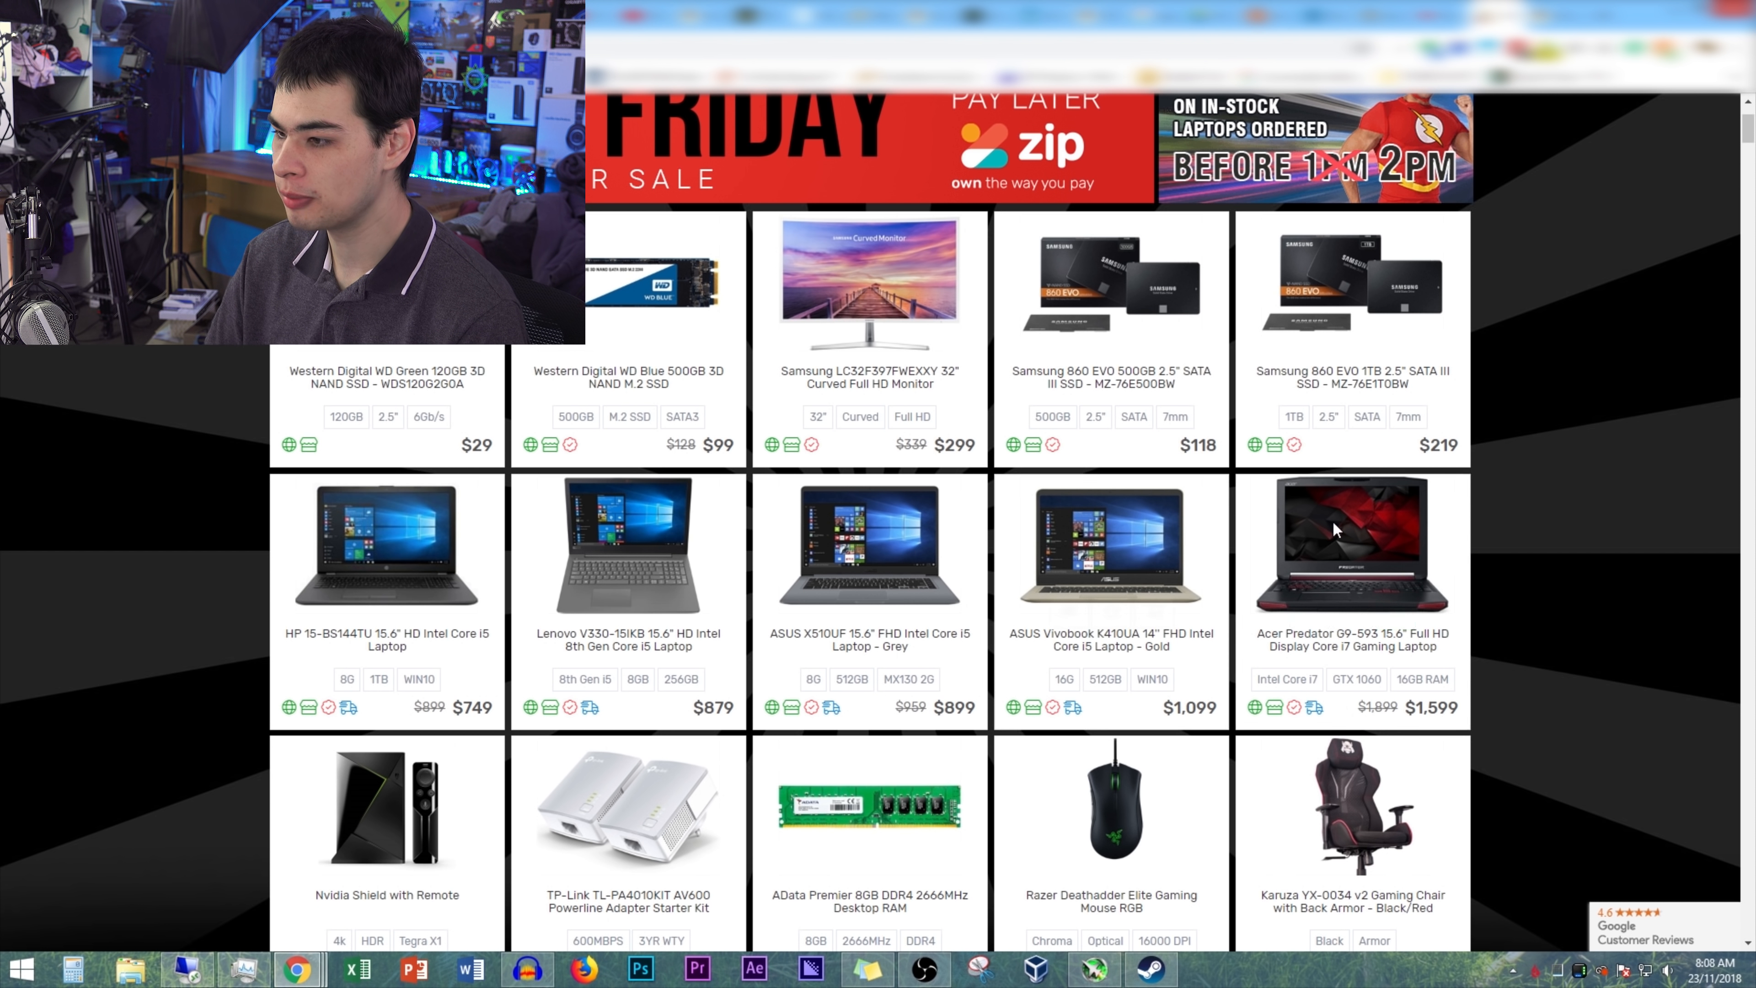
mouse_move(1582, 655)
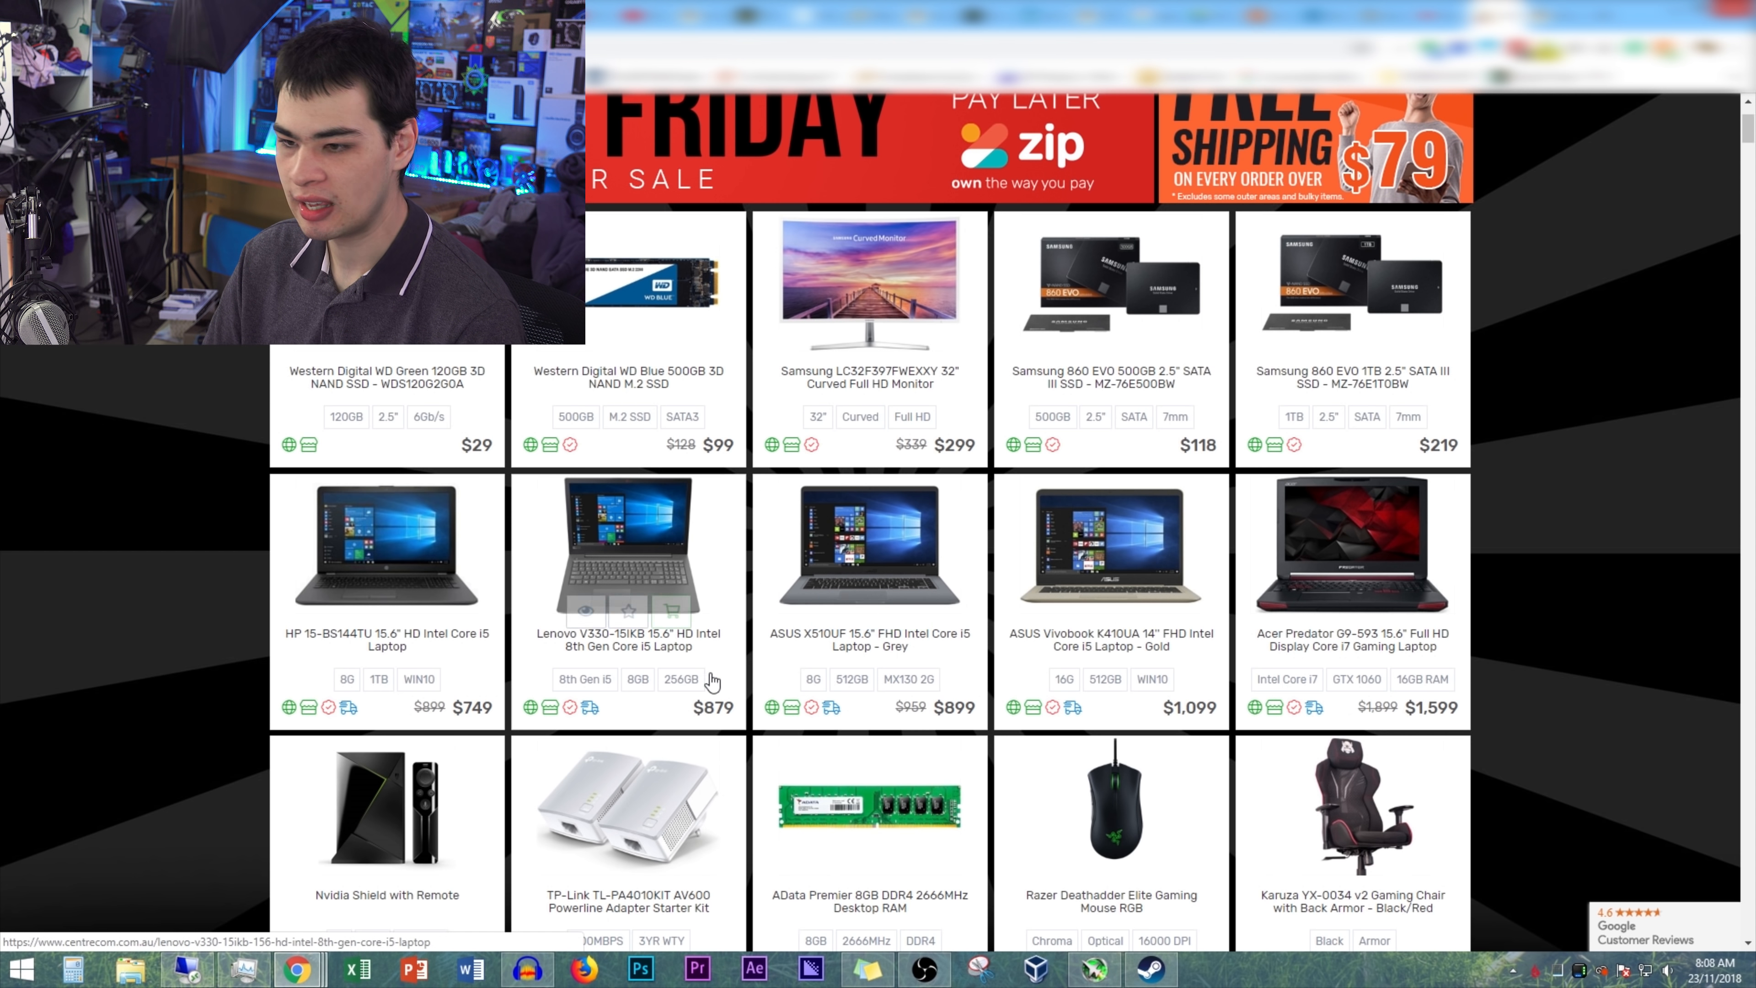
scroll("down", 3)
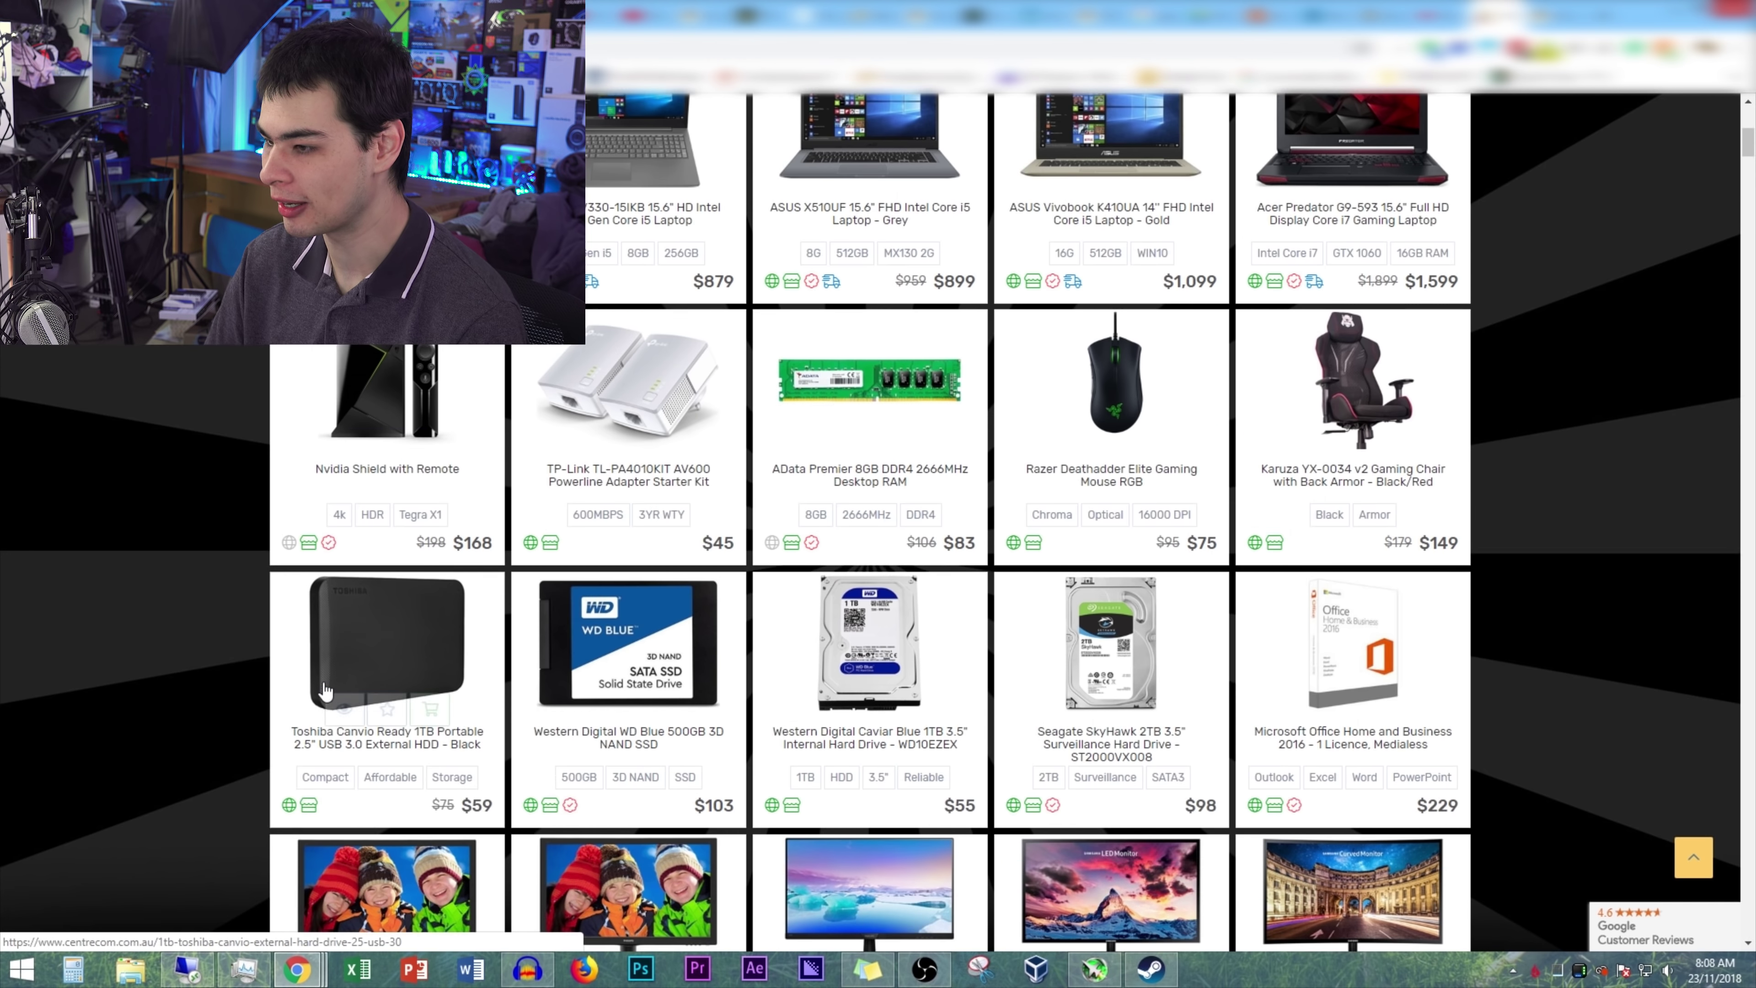
scroll("down", 3)
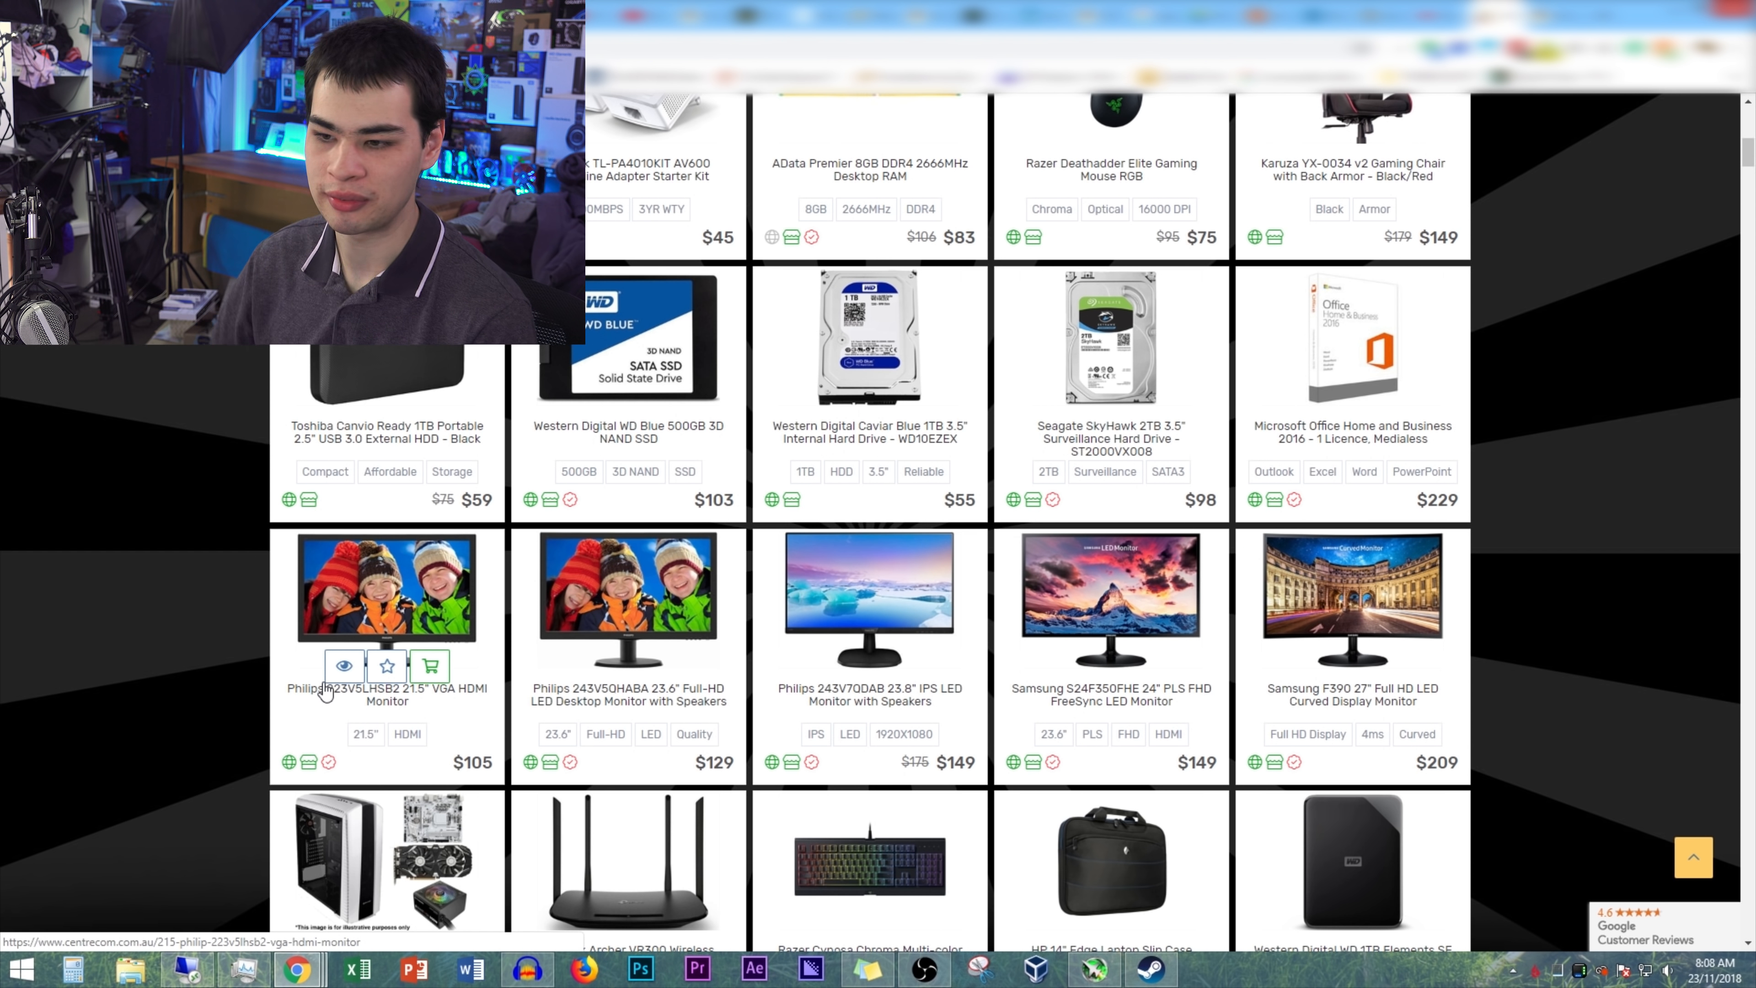
scroll("down", 3)
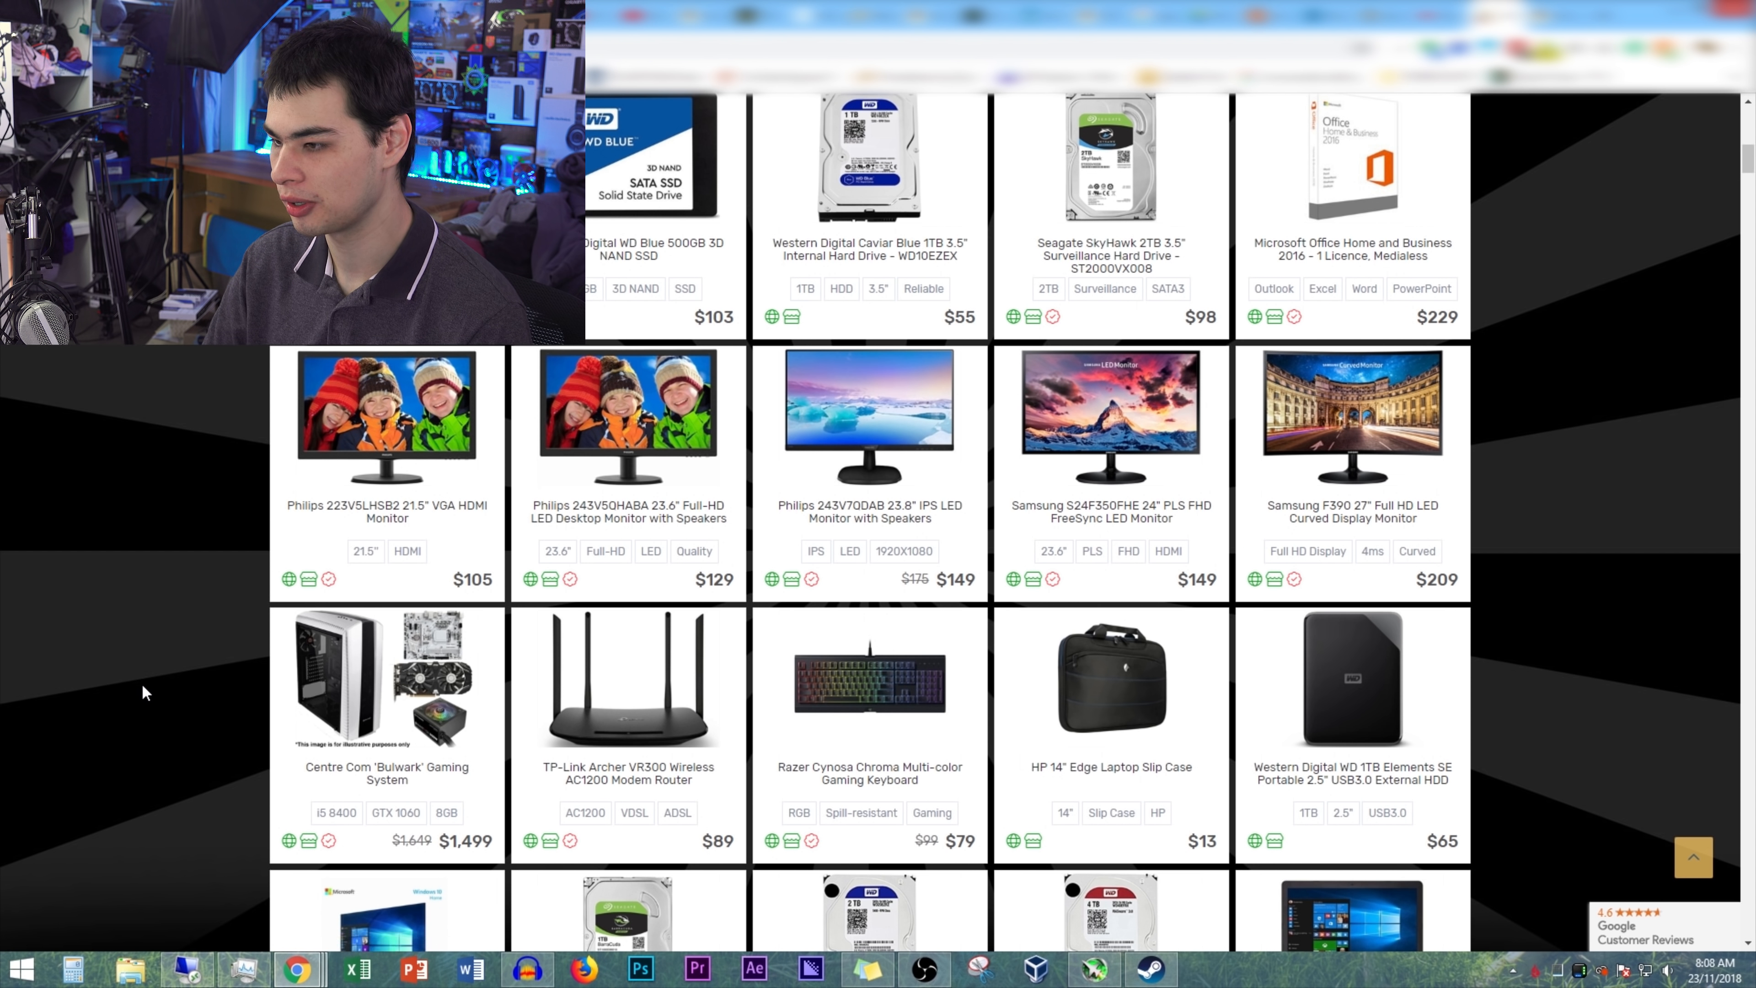
scroll("down", 3)
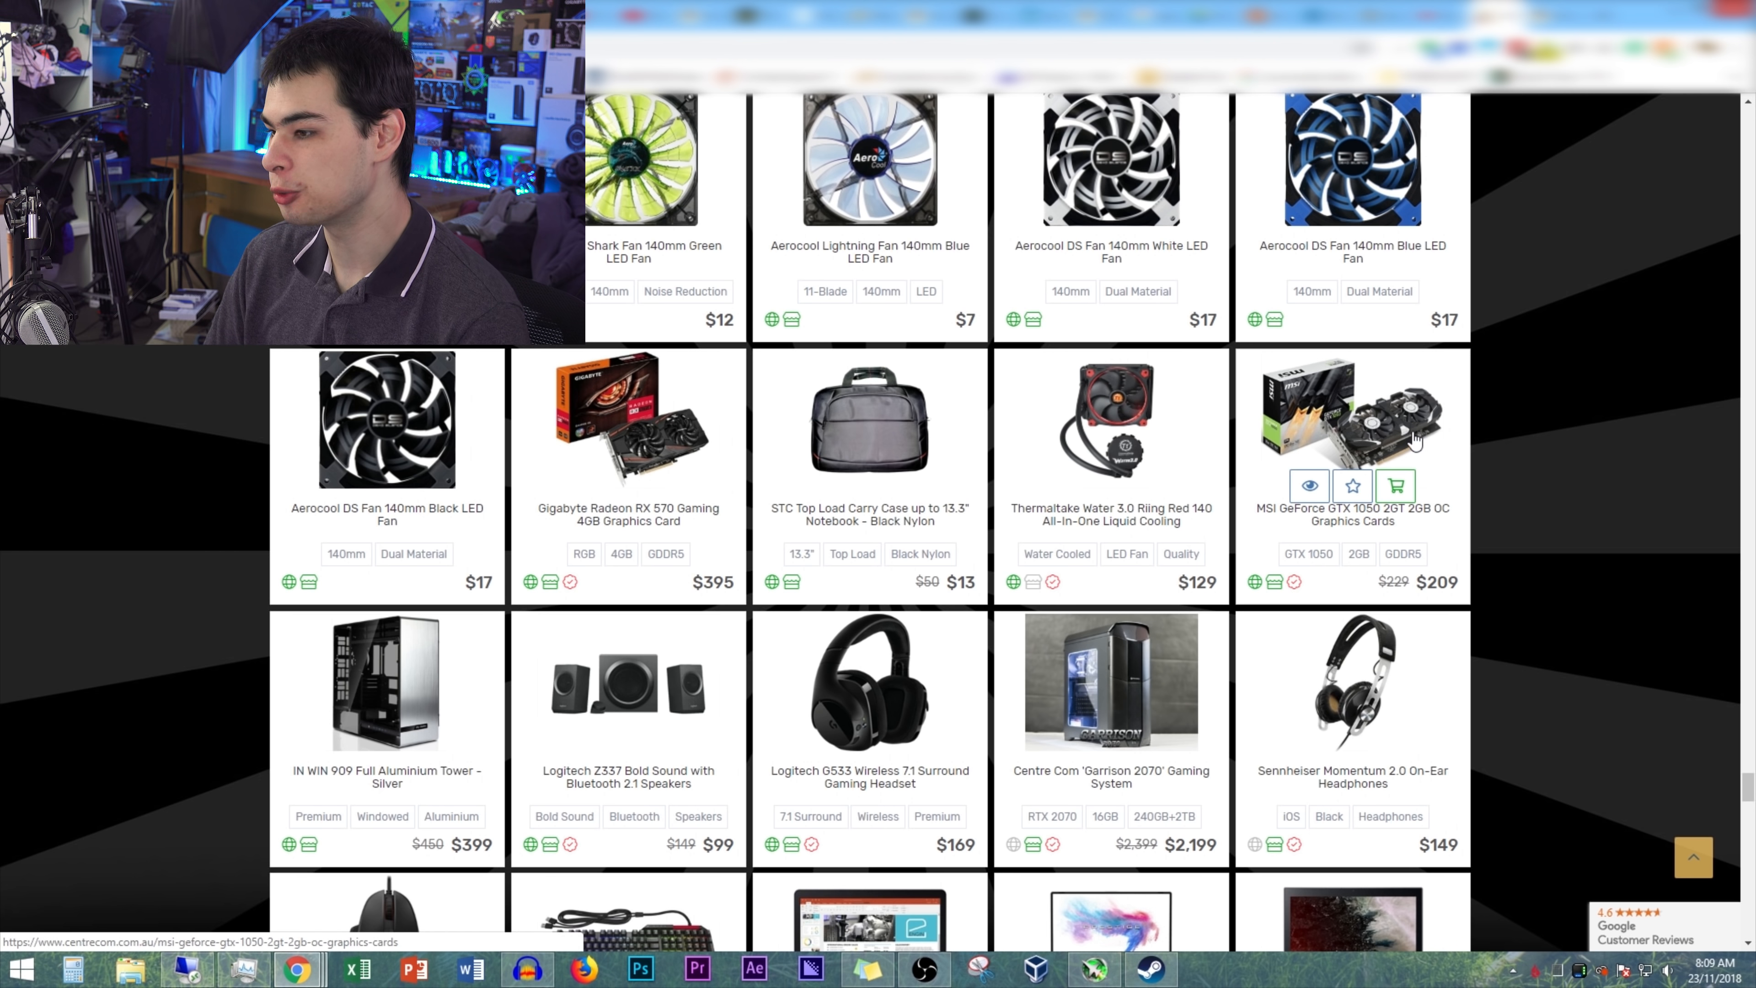
mouse_move(1551, 570)
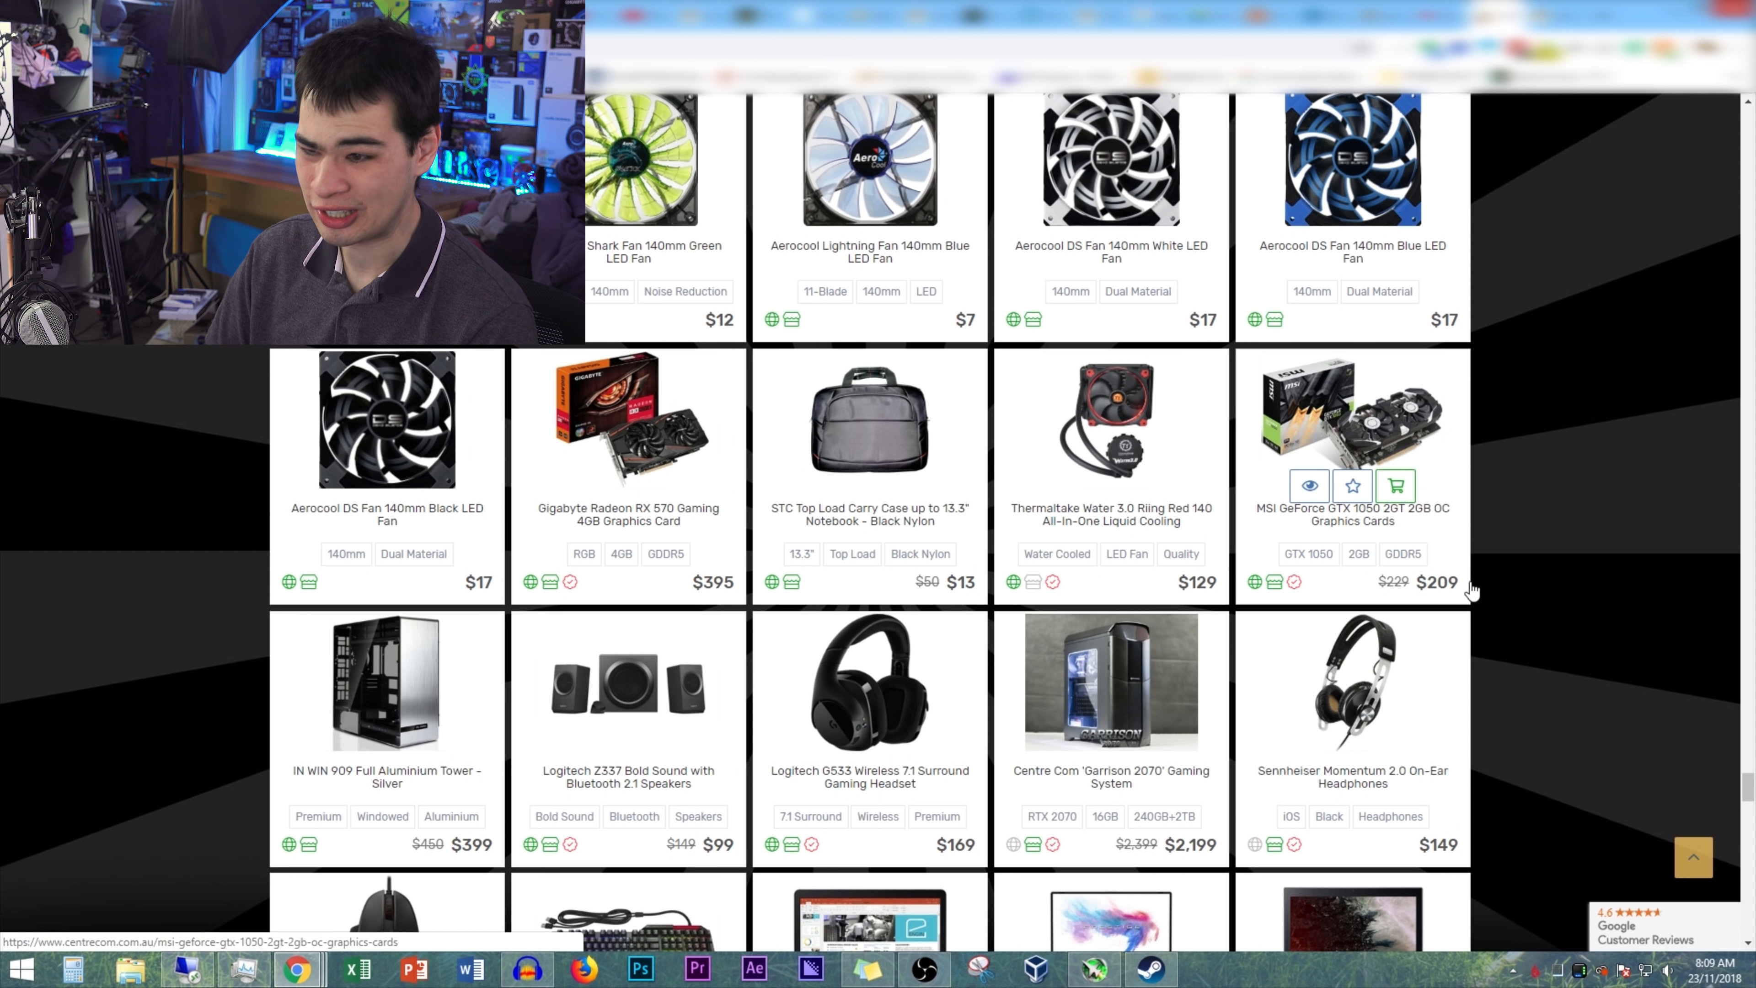
scroll("down", 3)
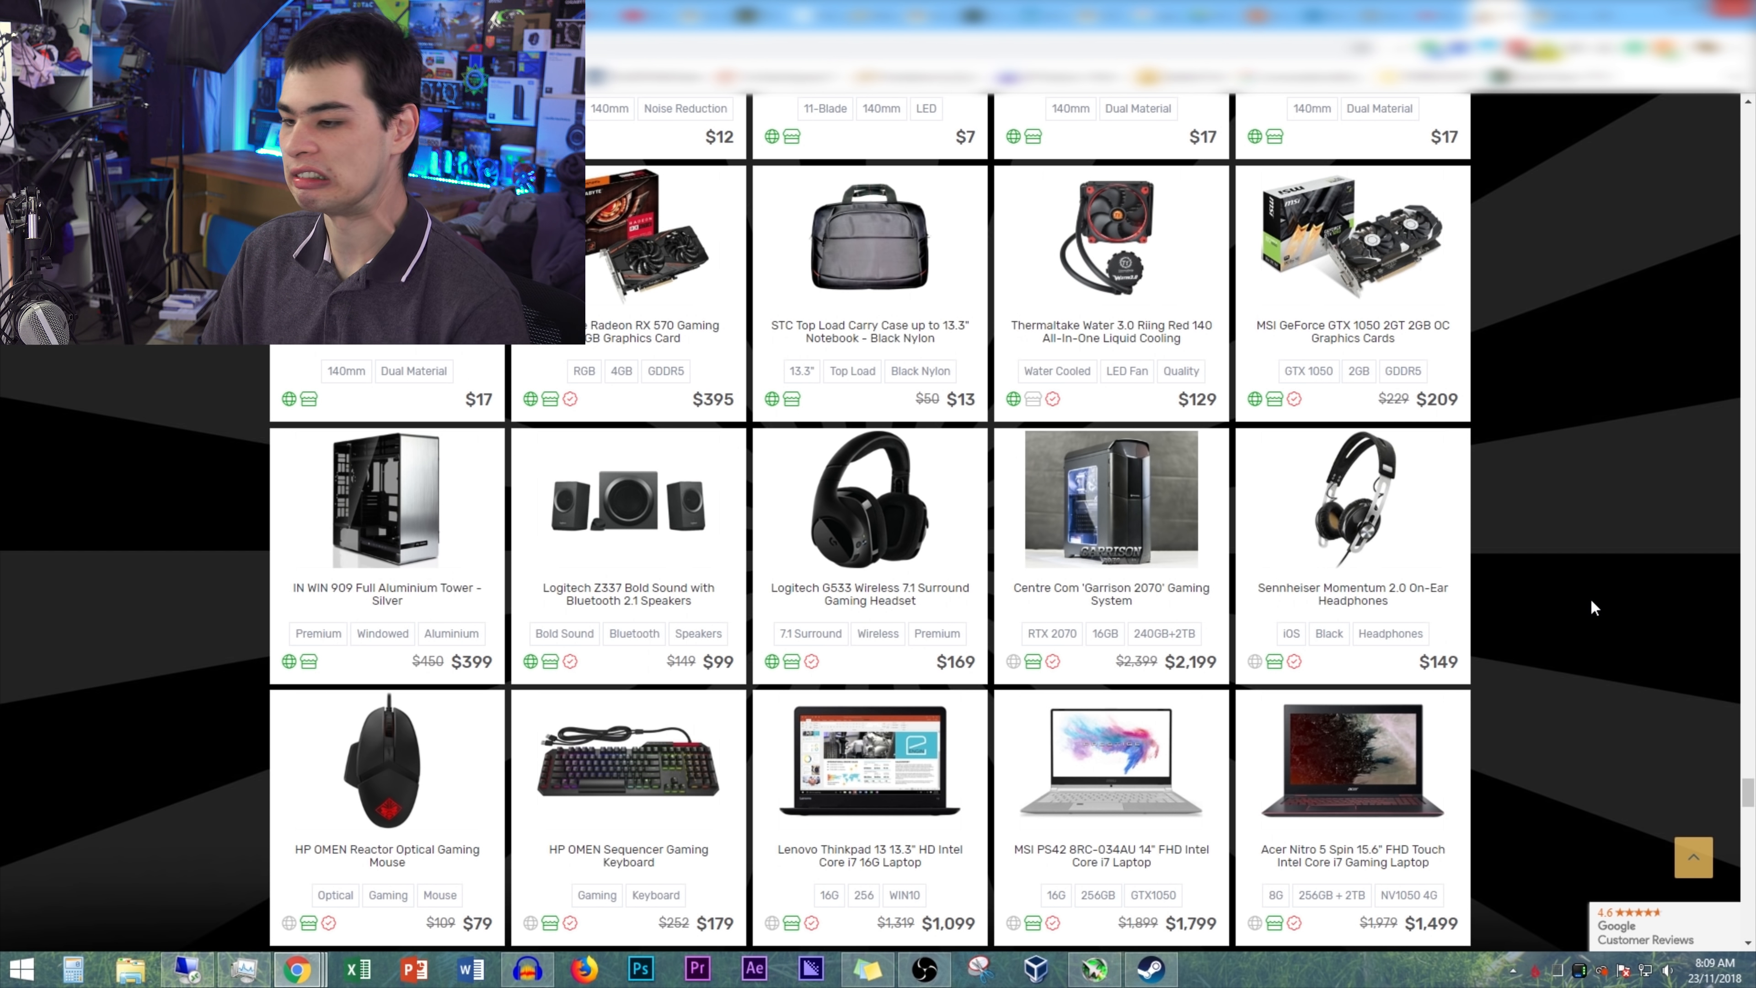
scroll("down", 3)
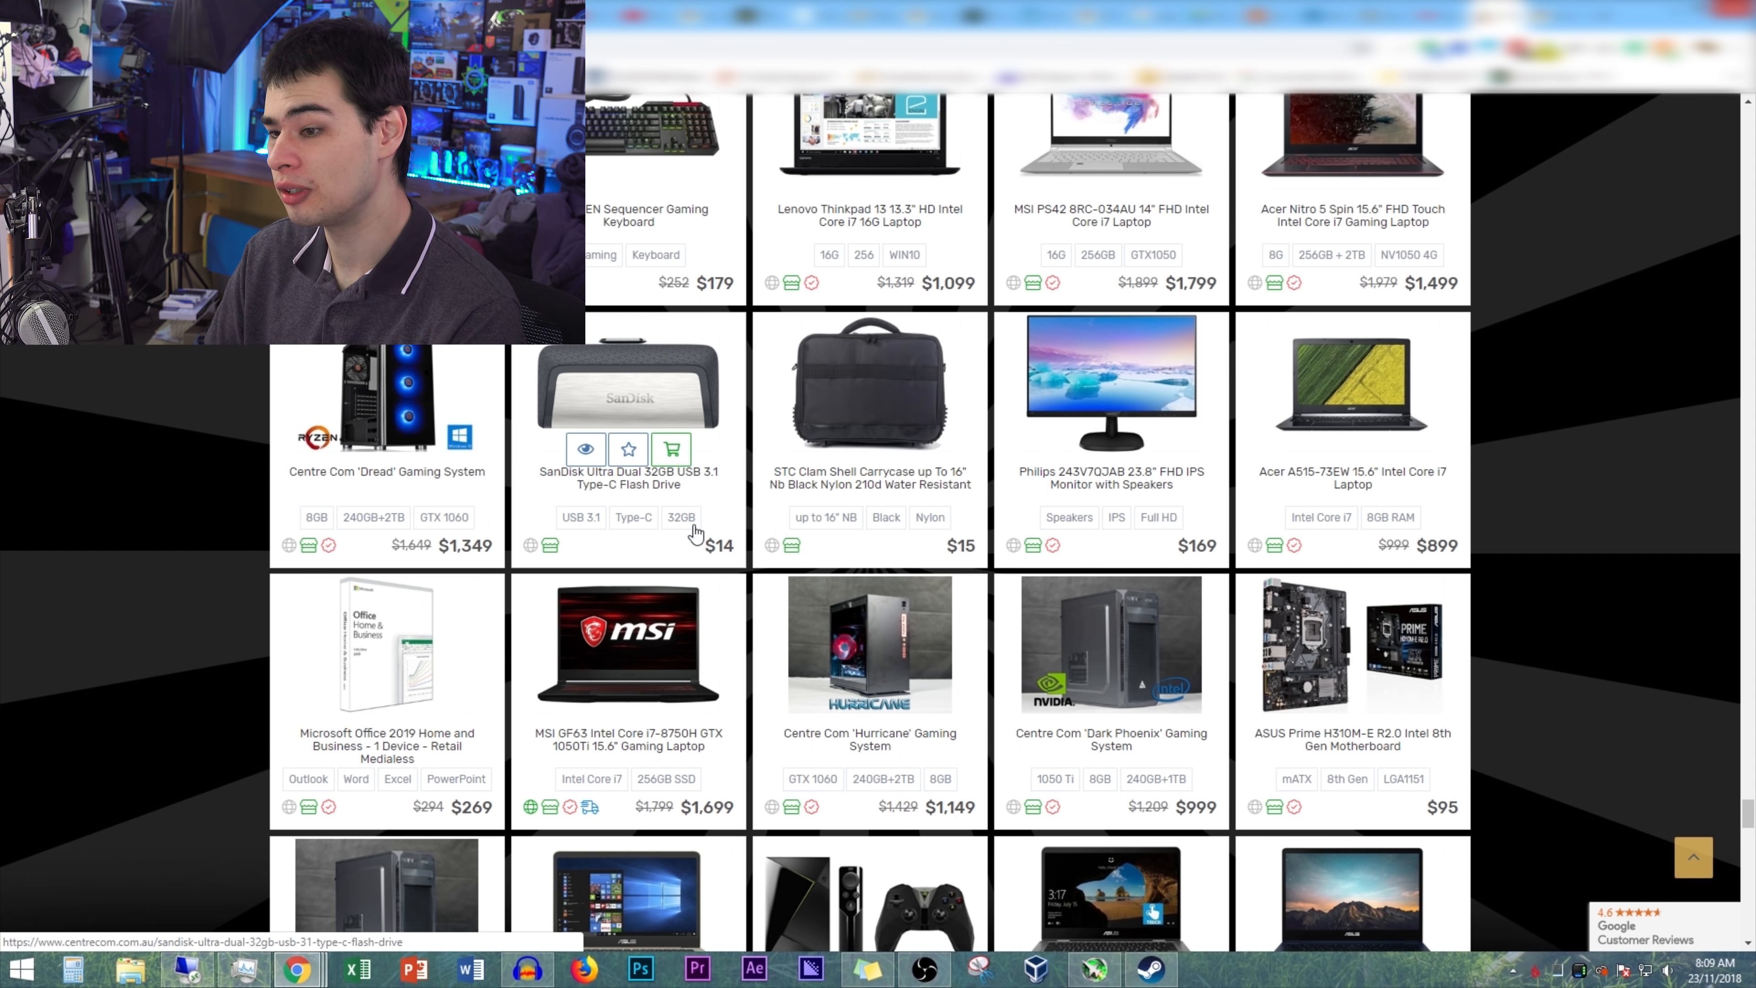
mouse_move(654, 494)
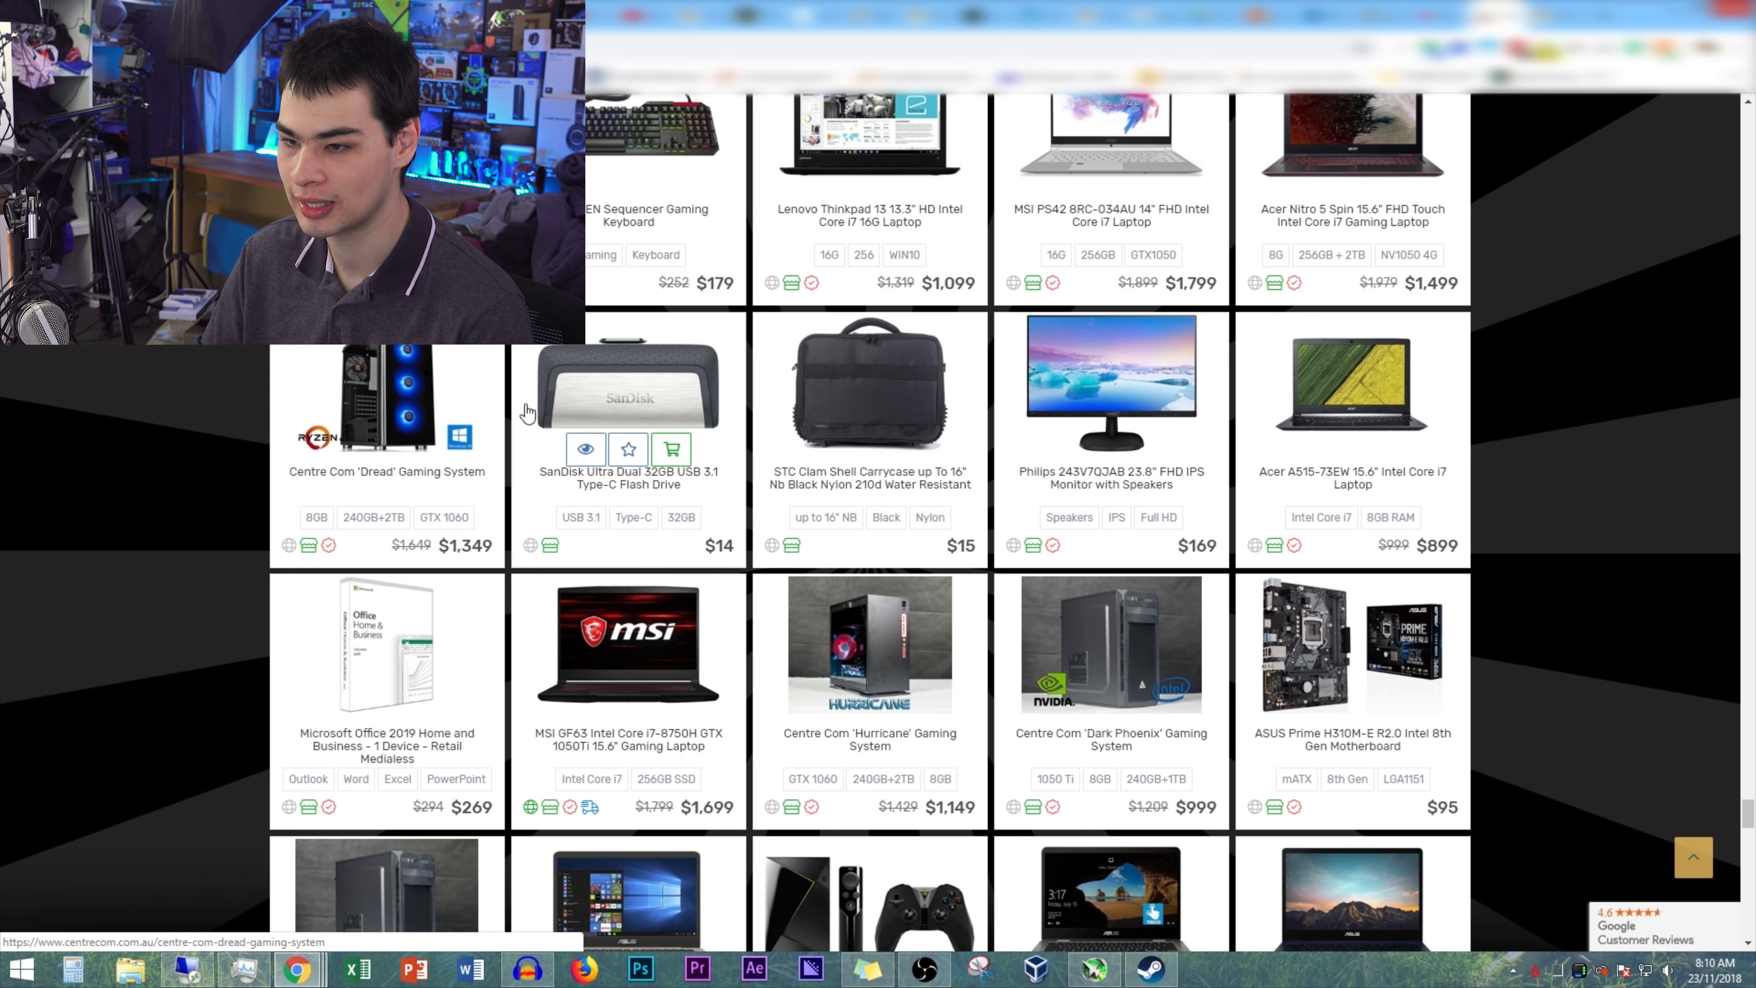
mouse_move(712, 493)
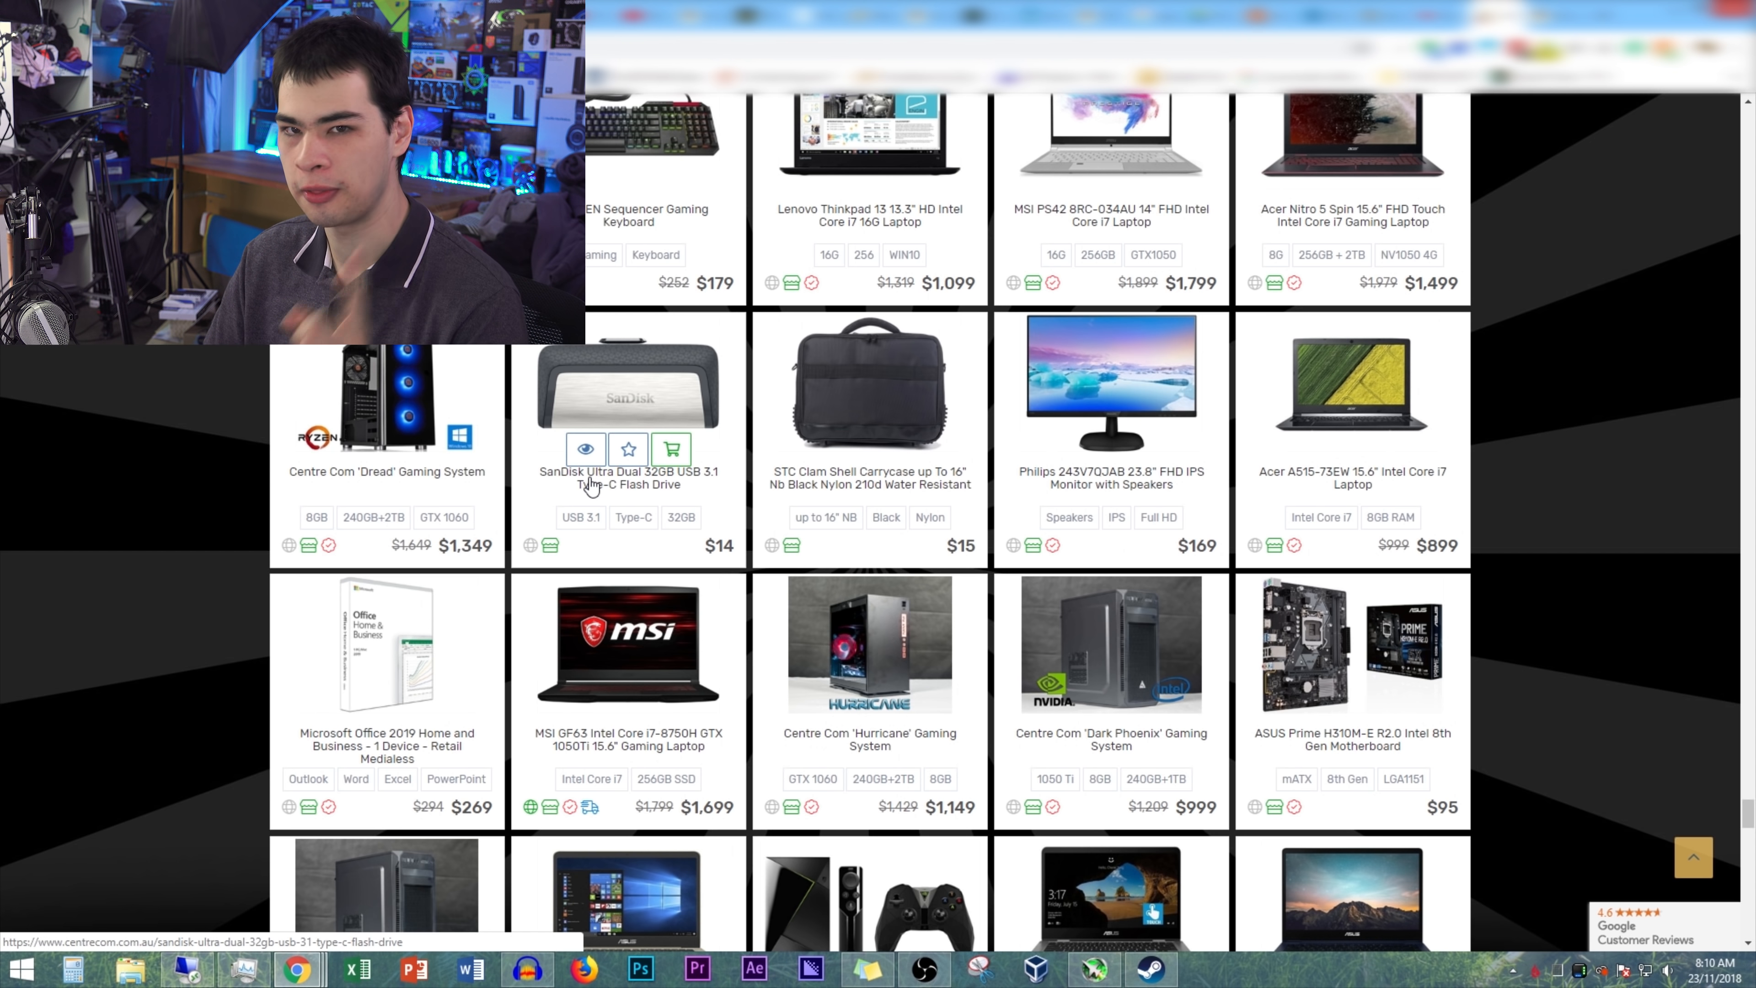
scroll("down", 3)
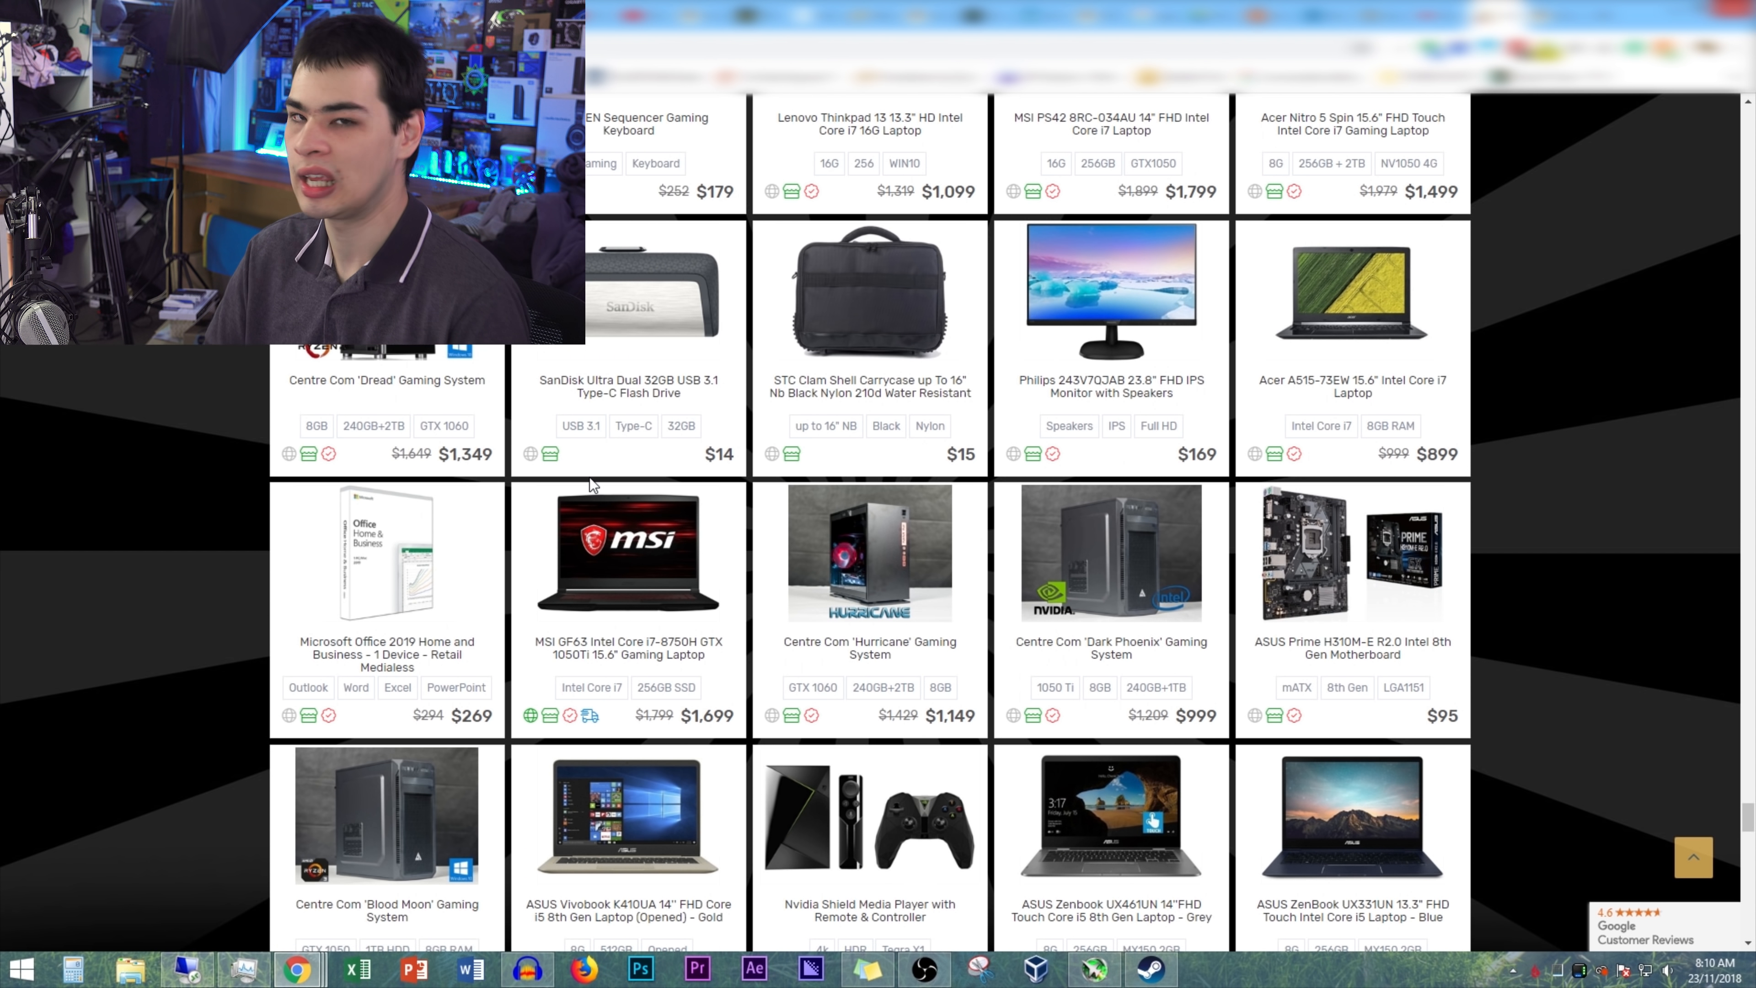
scroll("down", 3)
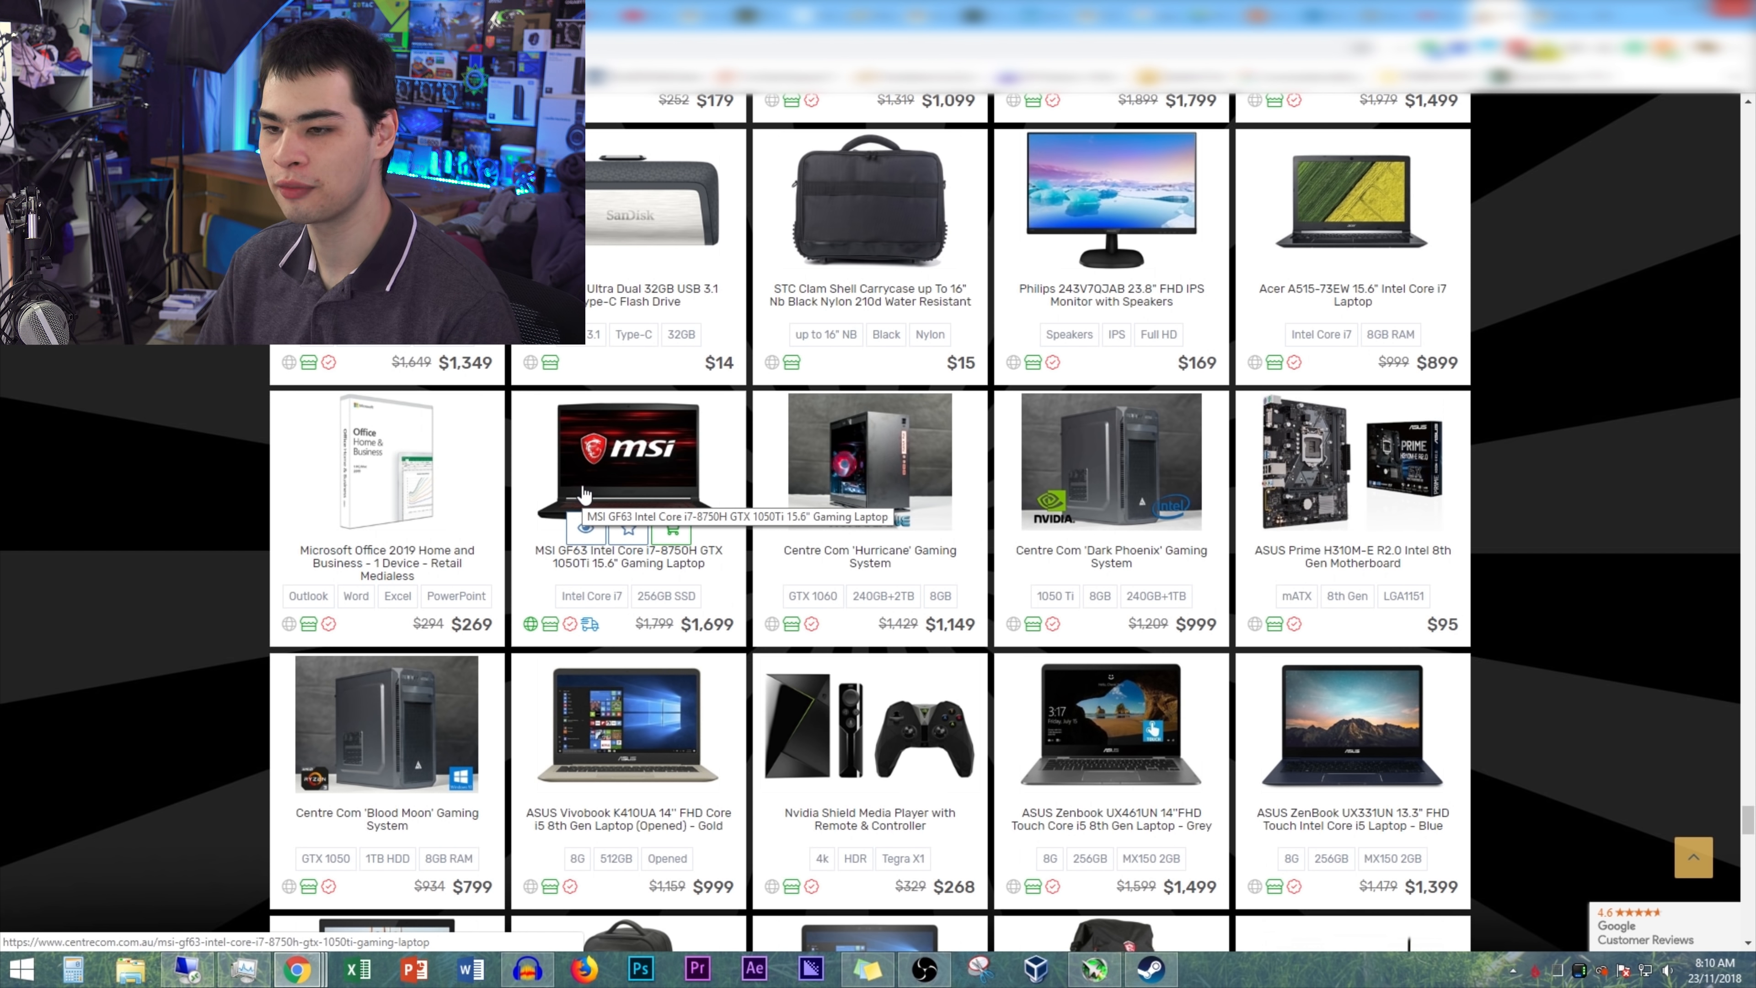
scroll("down", 3)
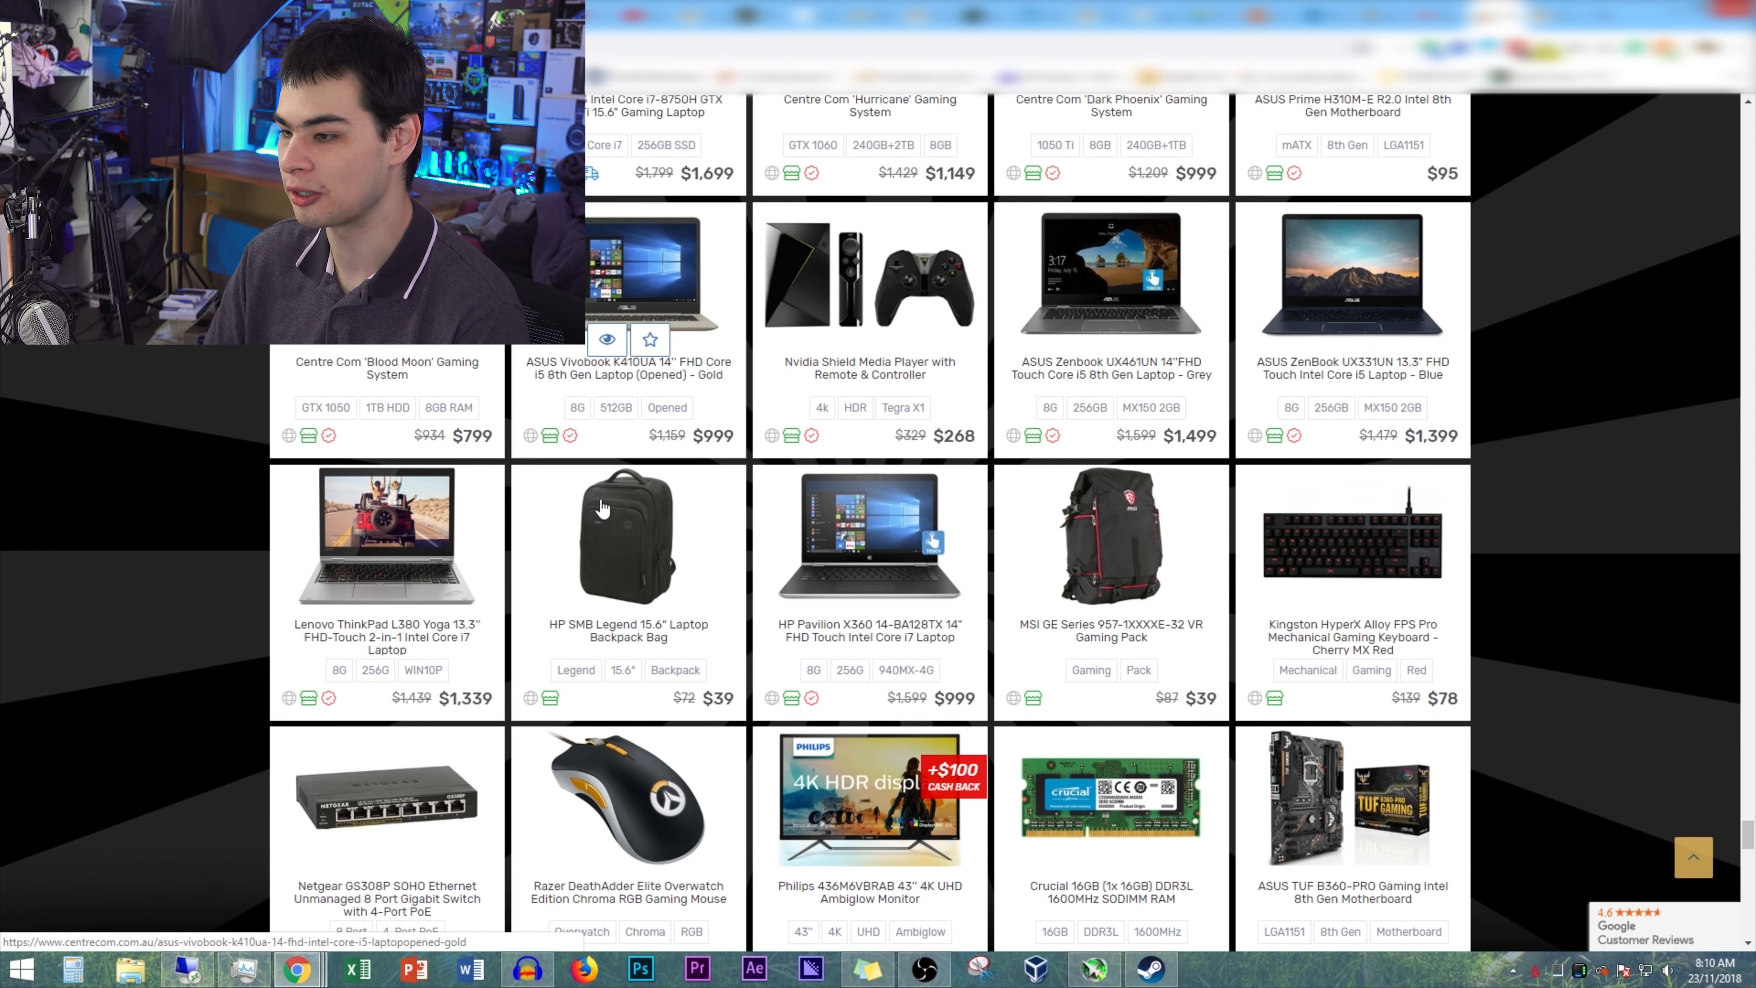
scroll("down", 3)
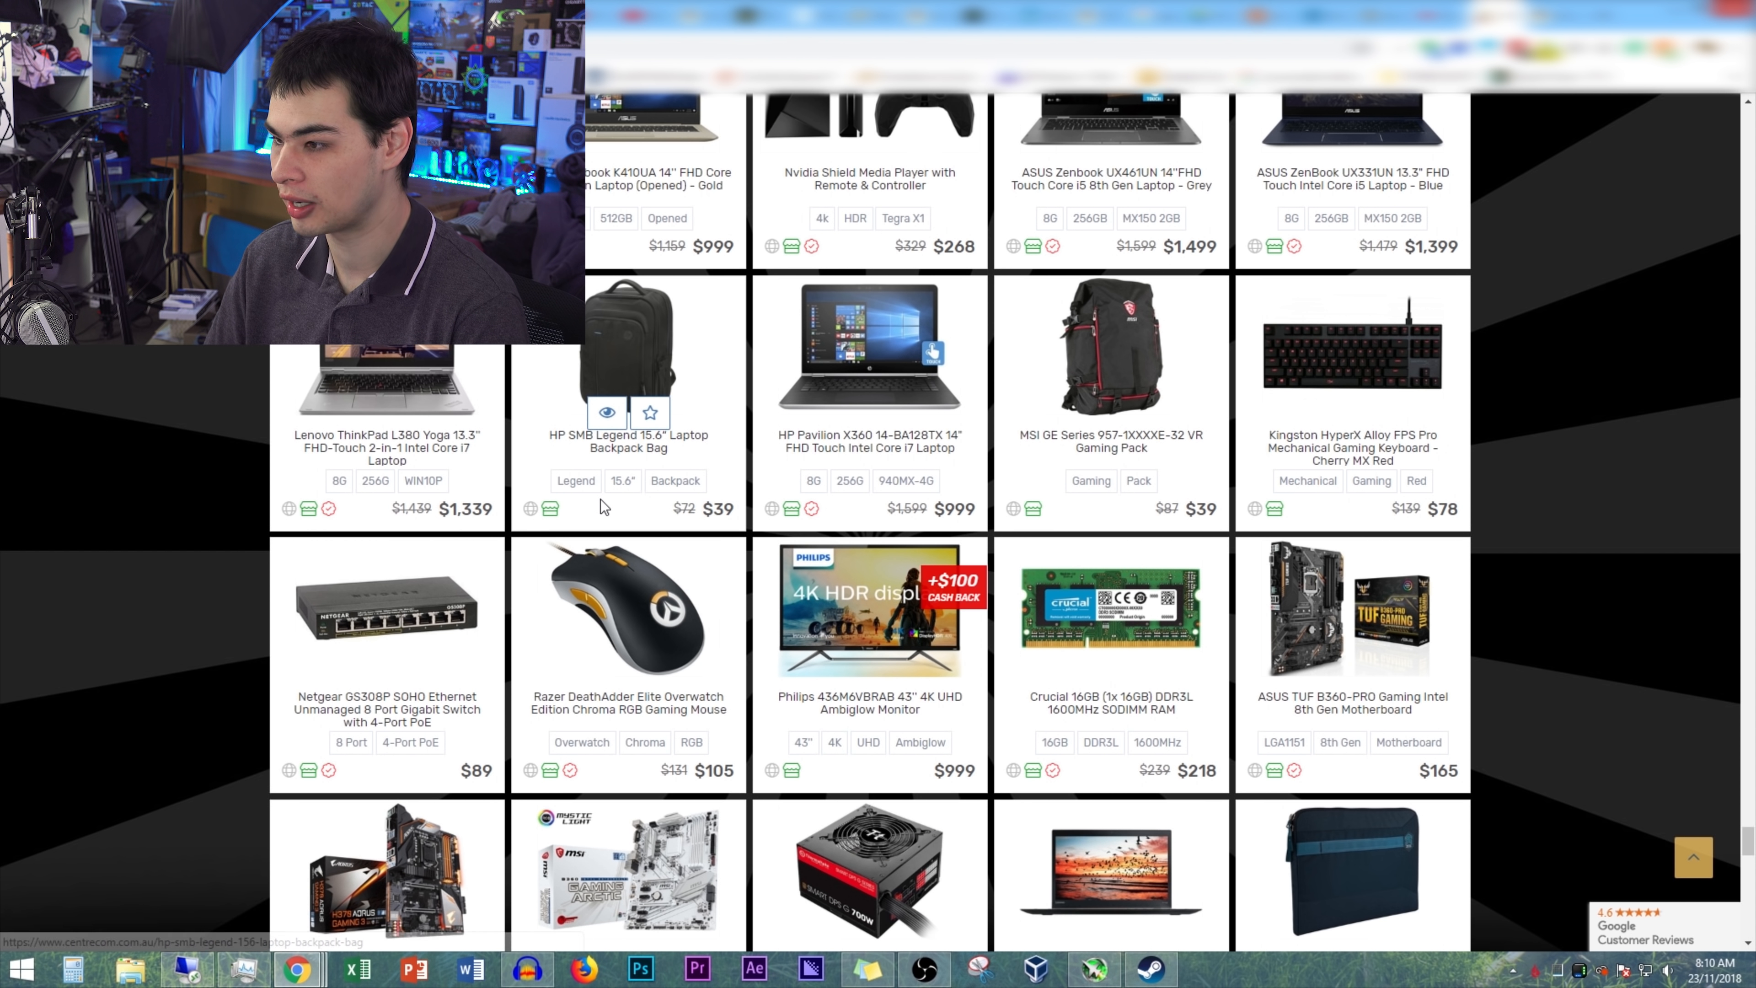
mouse_move(1389, 458)
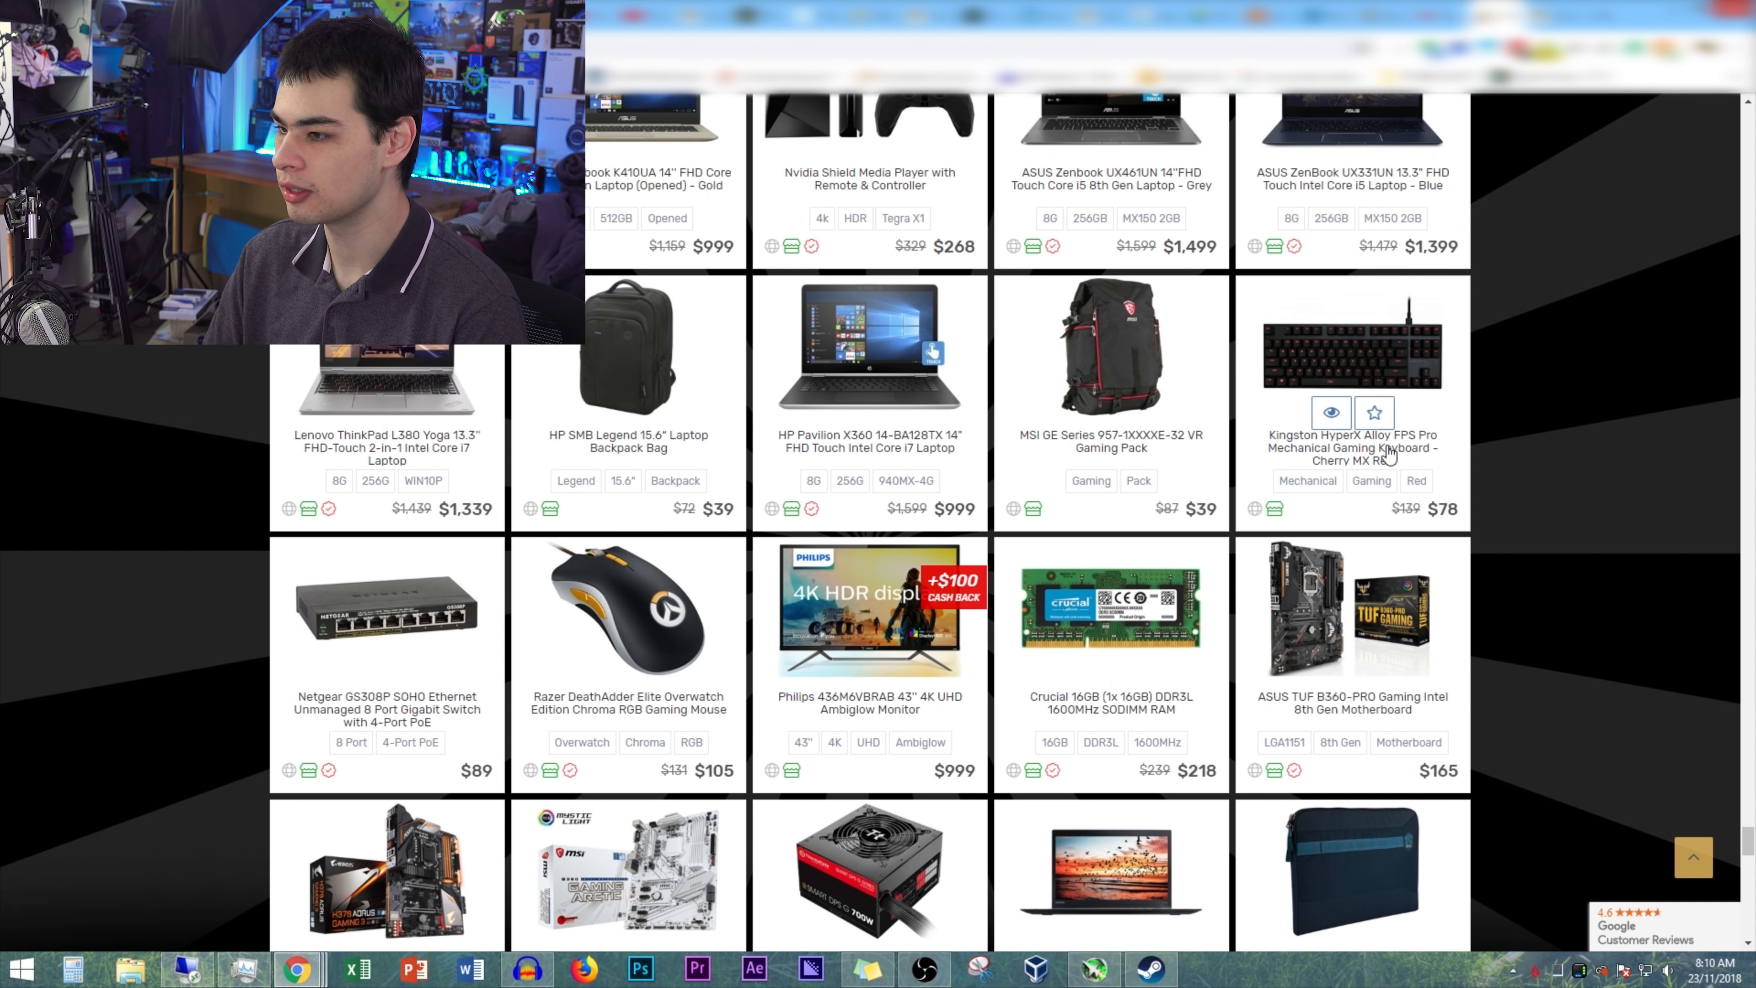
mouse_move(1447, 531)
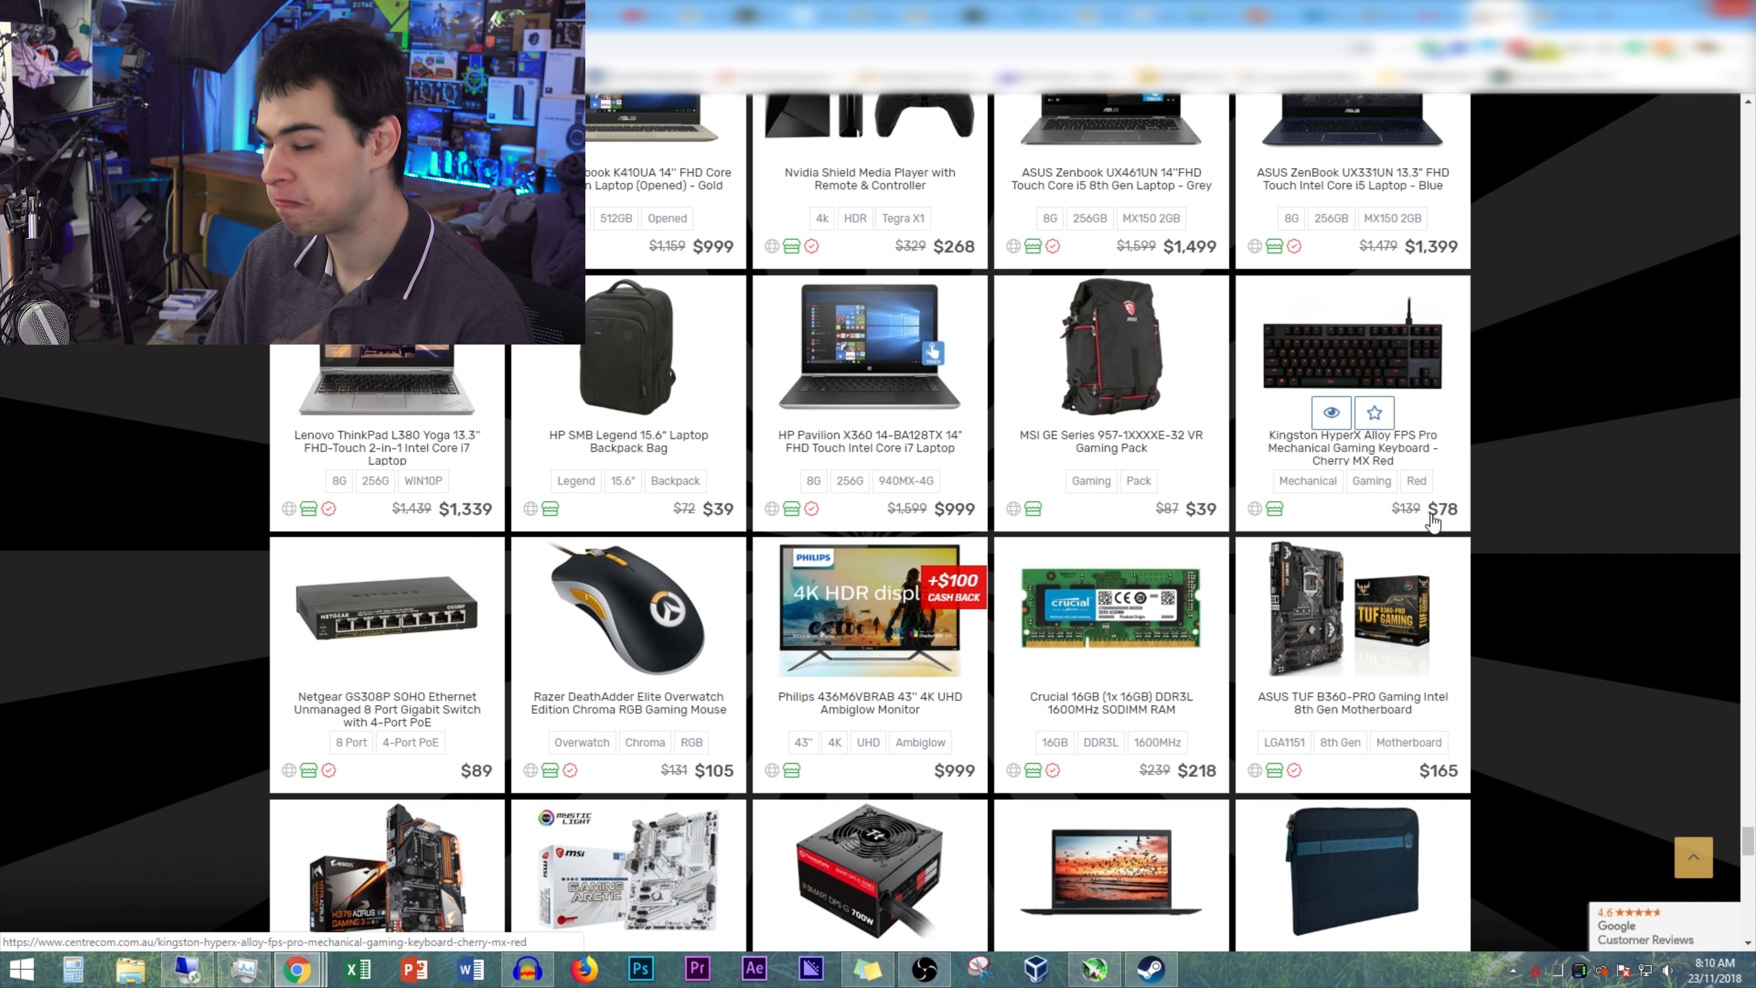
mouse_move(1389, 370)
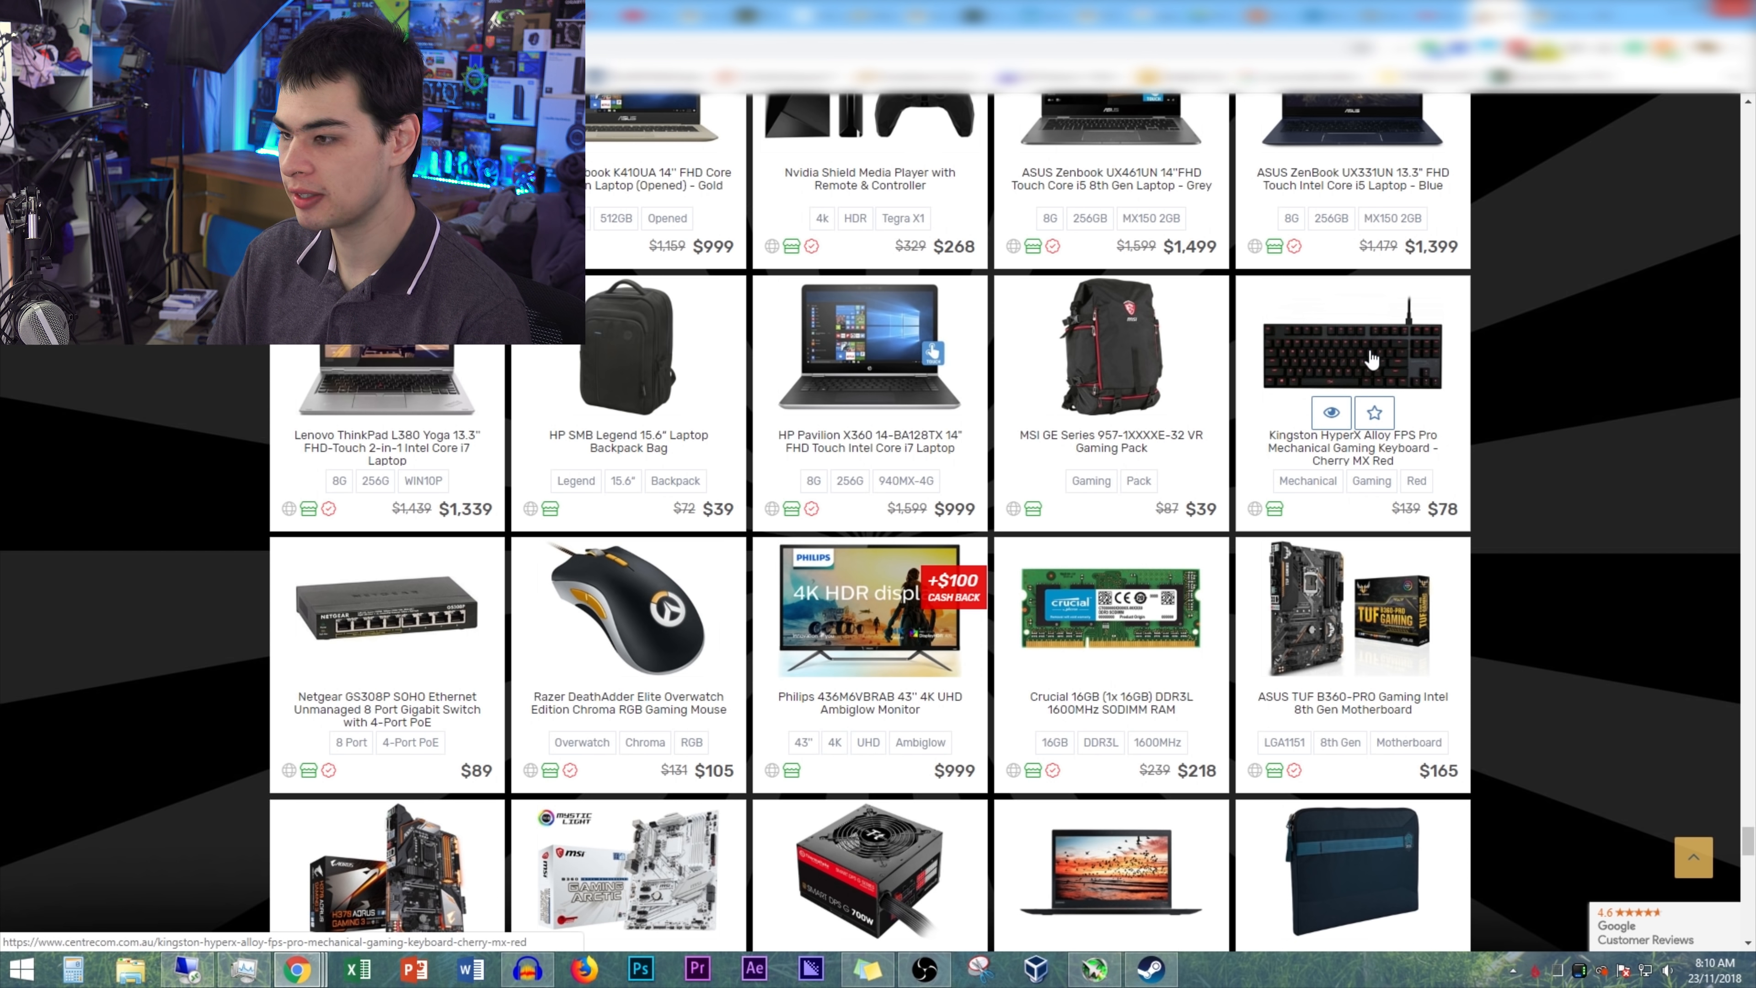
scroll("down", 3)
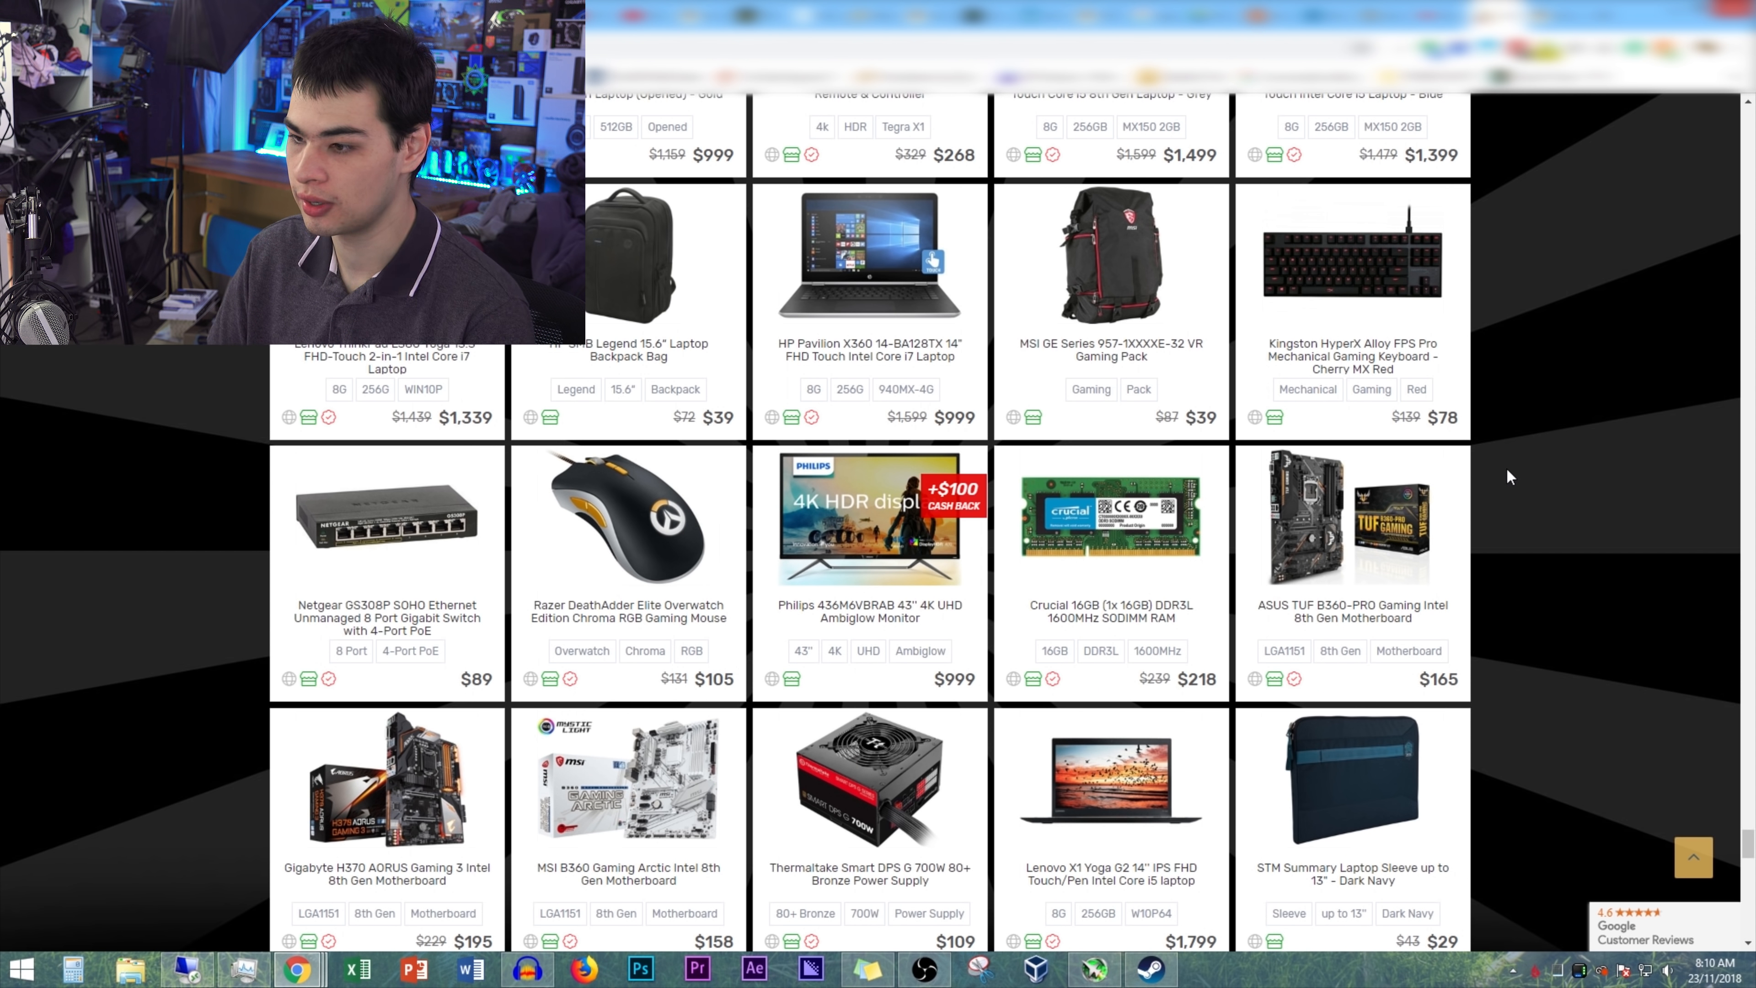
scroll("down", 3)
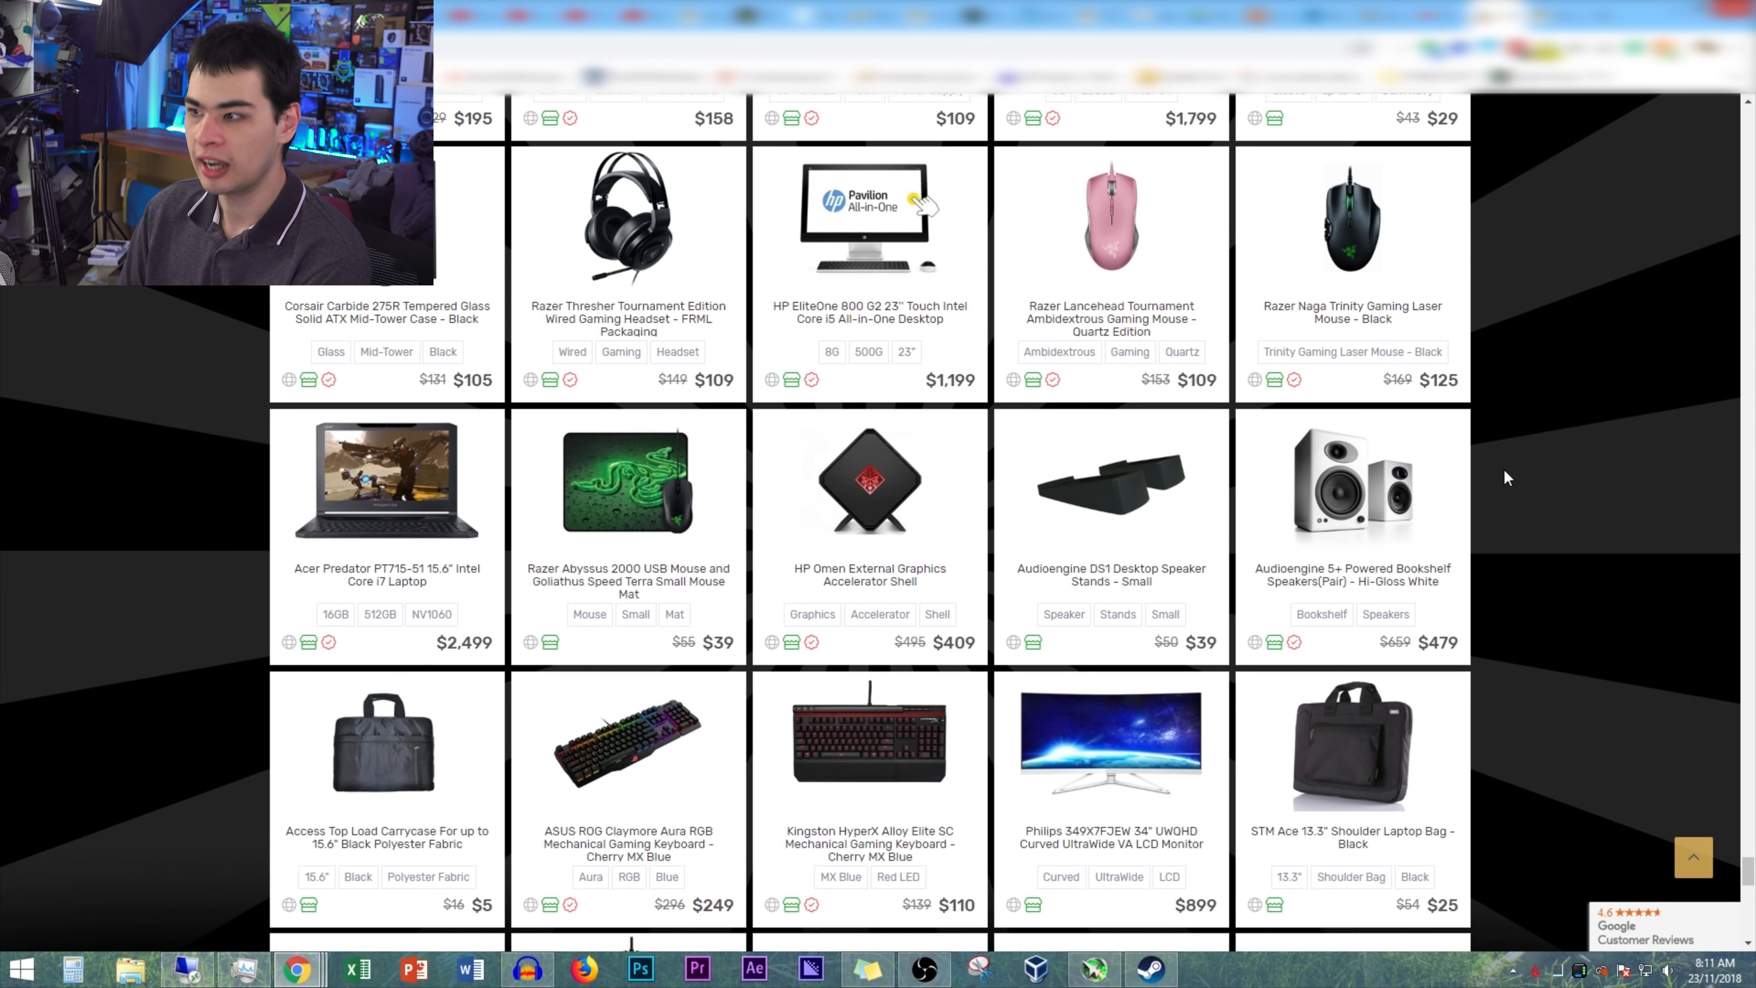
scroll("down", 3)
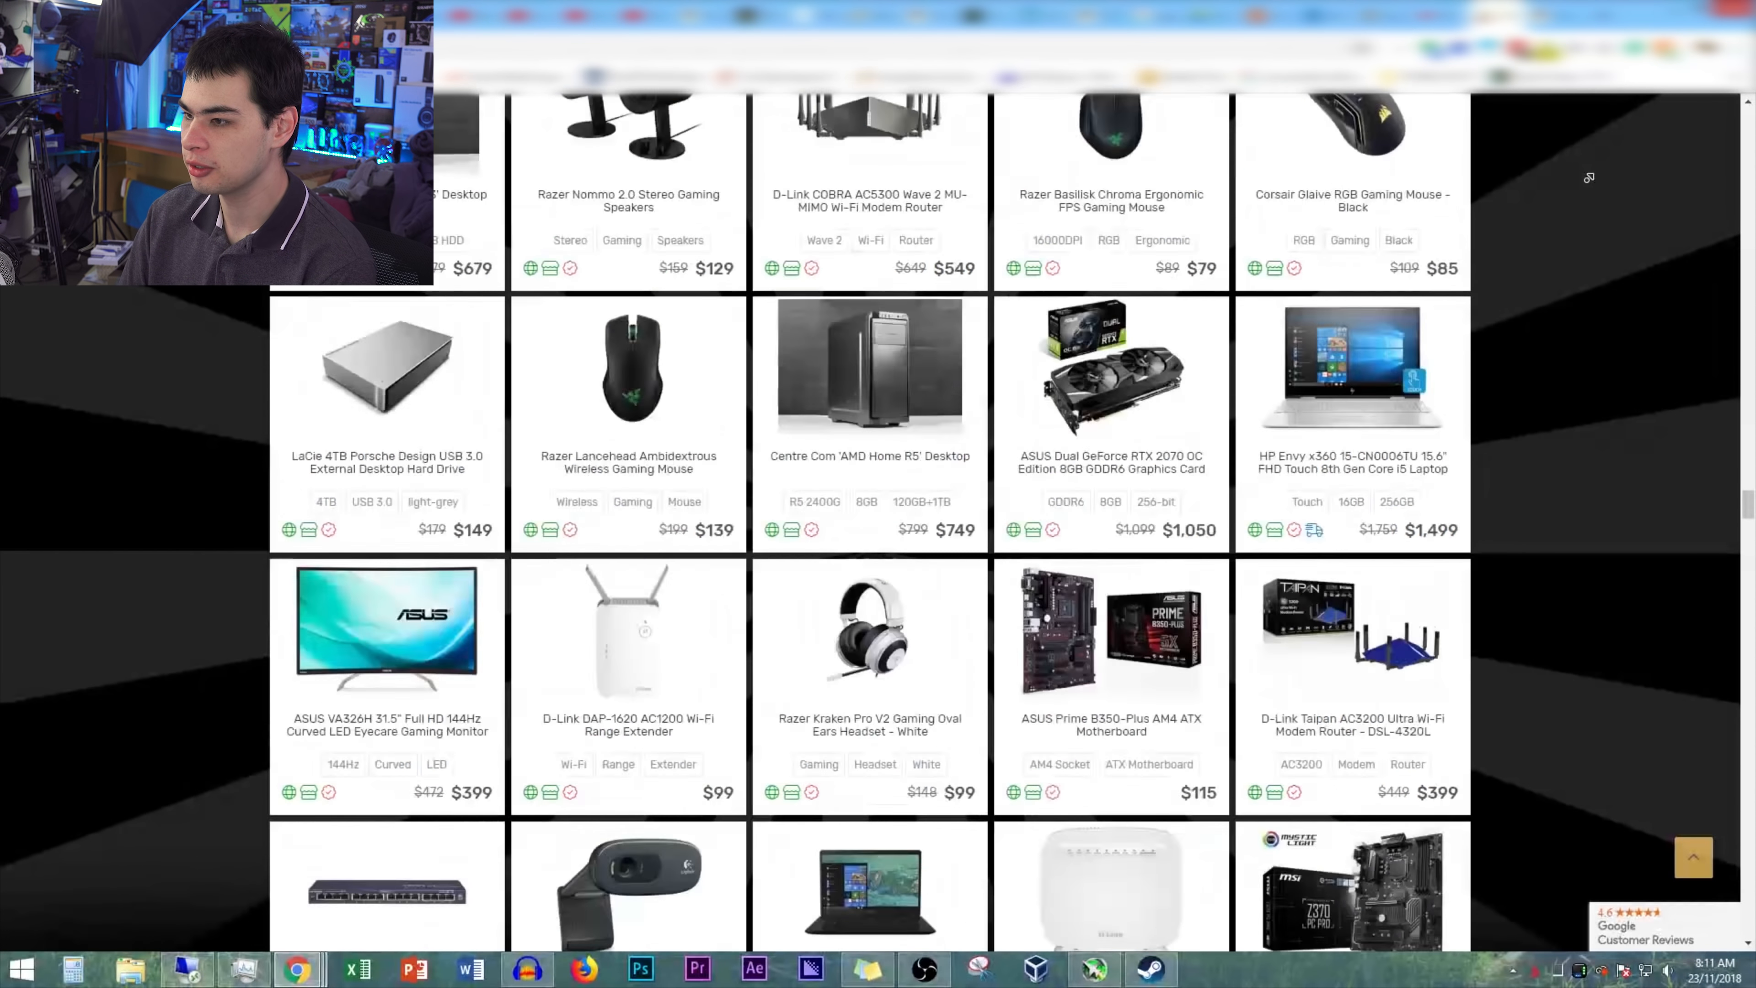
scroll("up", 3)
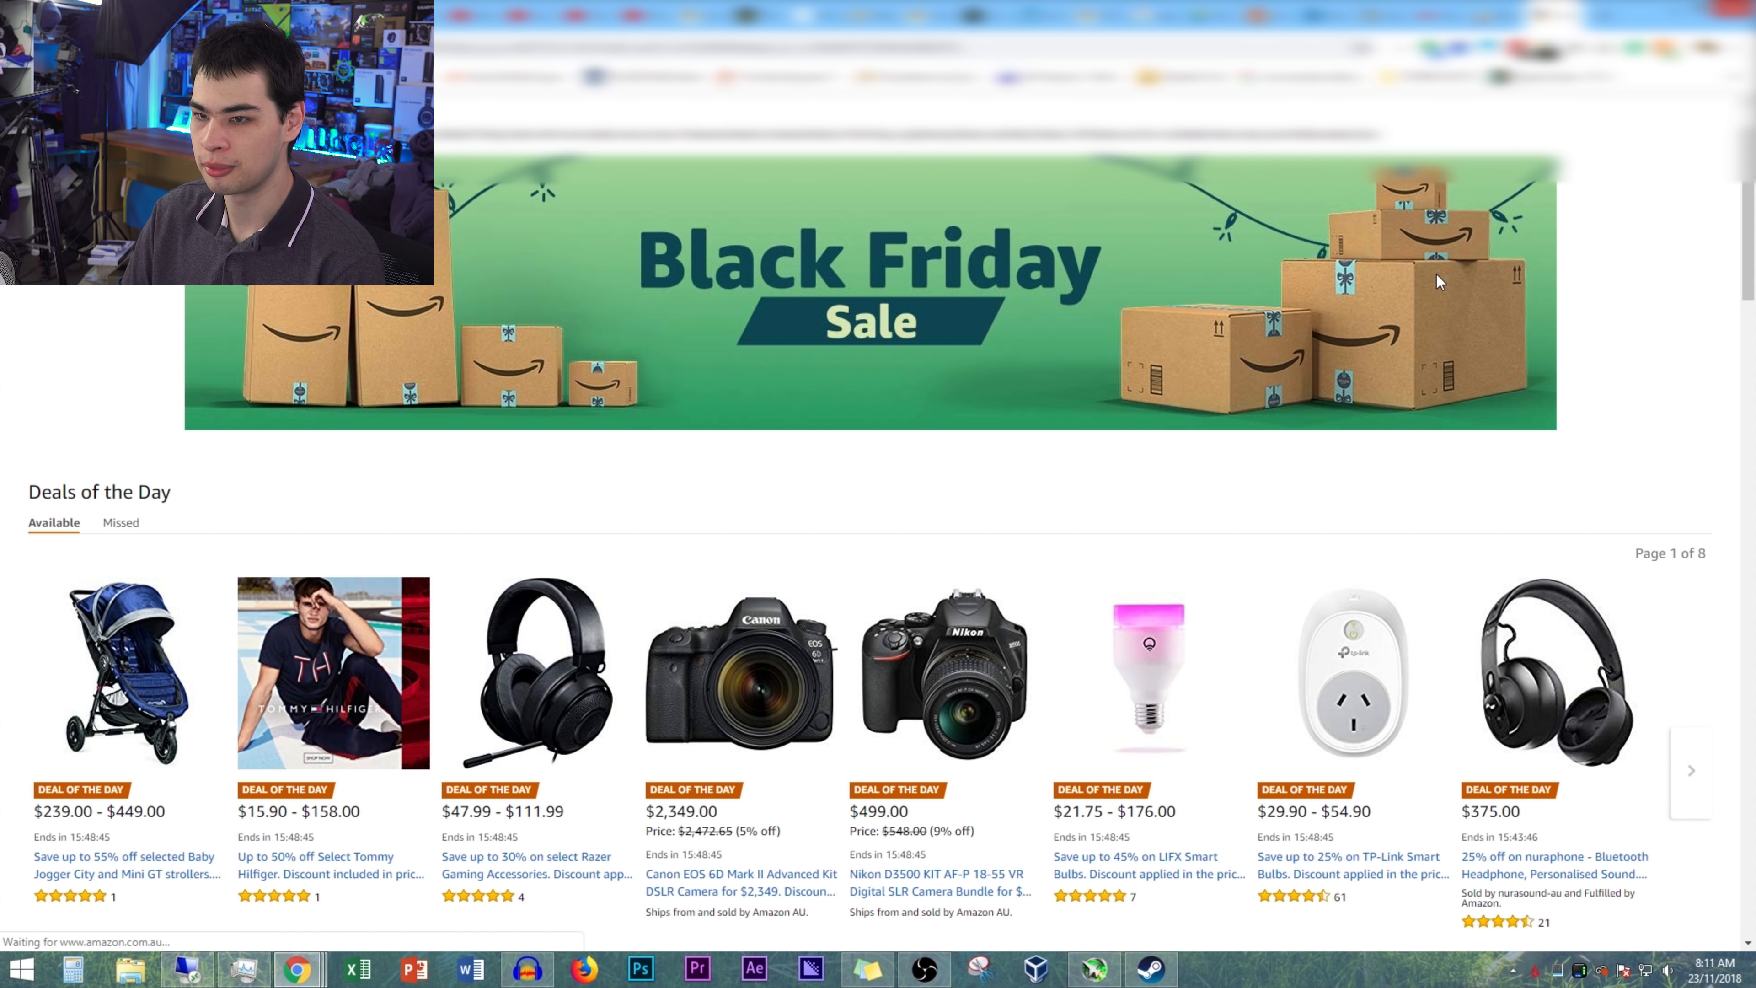
mouse_move(1565, 542)
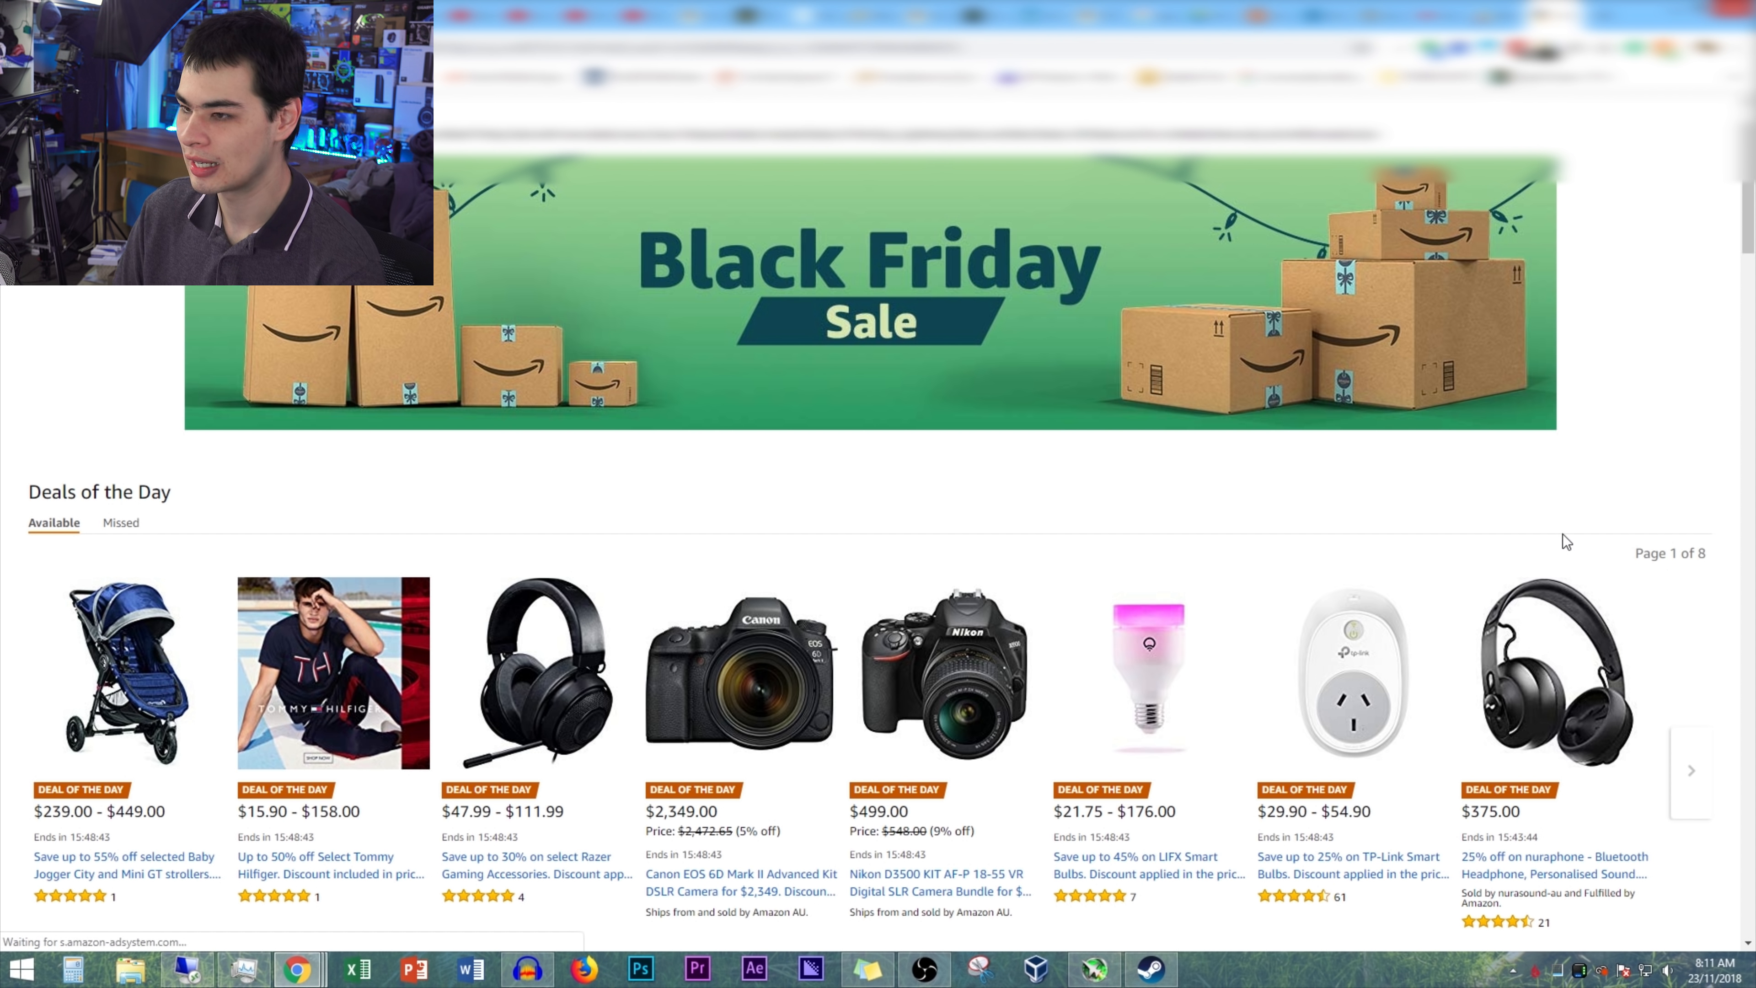
mouse_move(1318, 625)
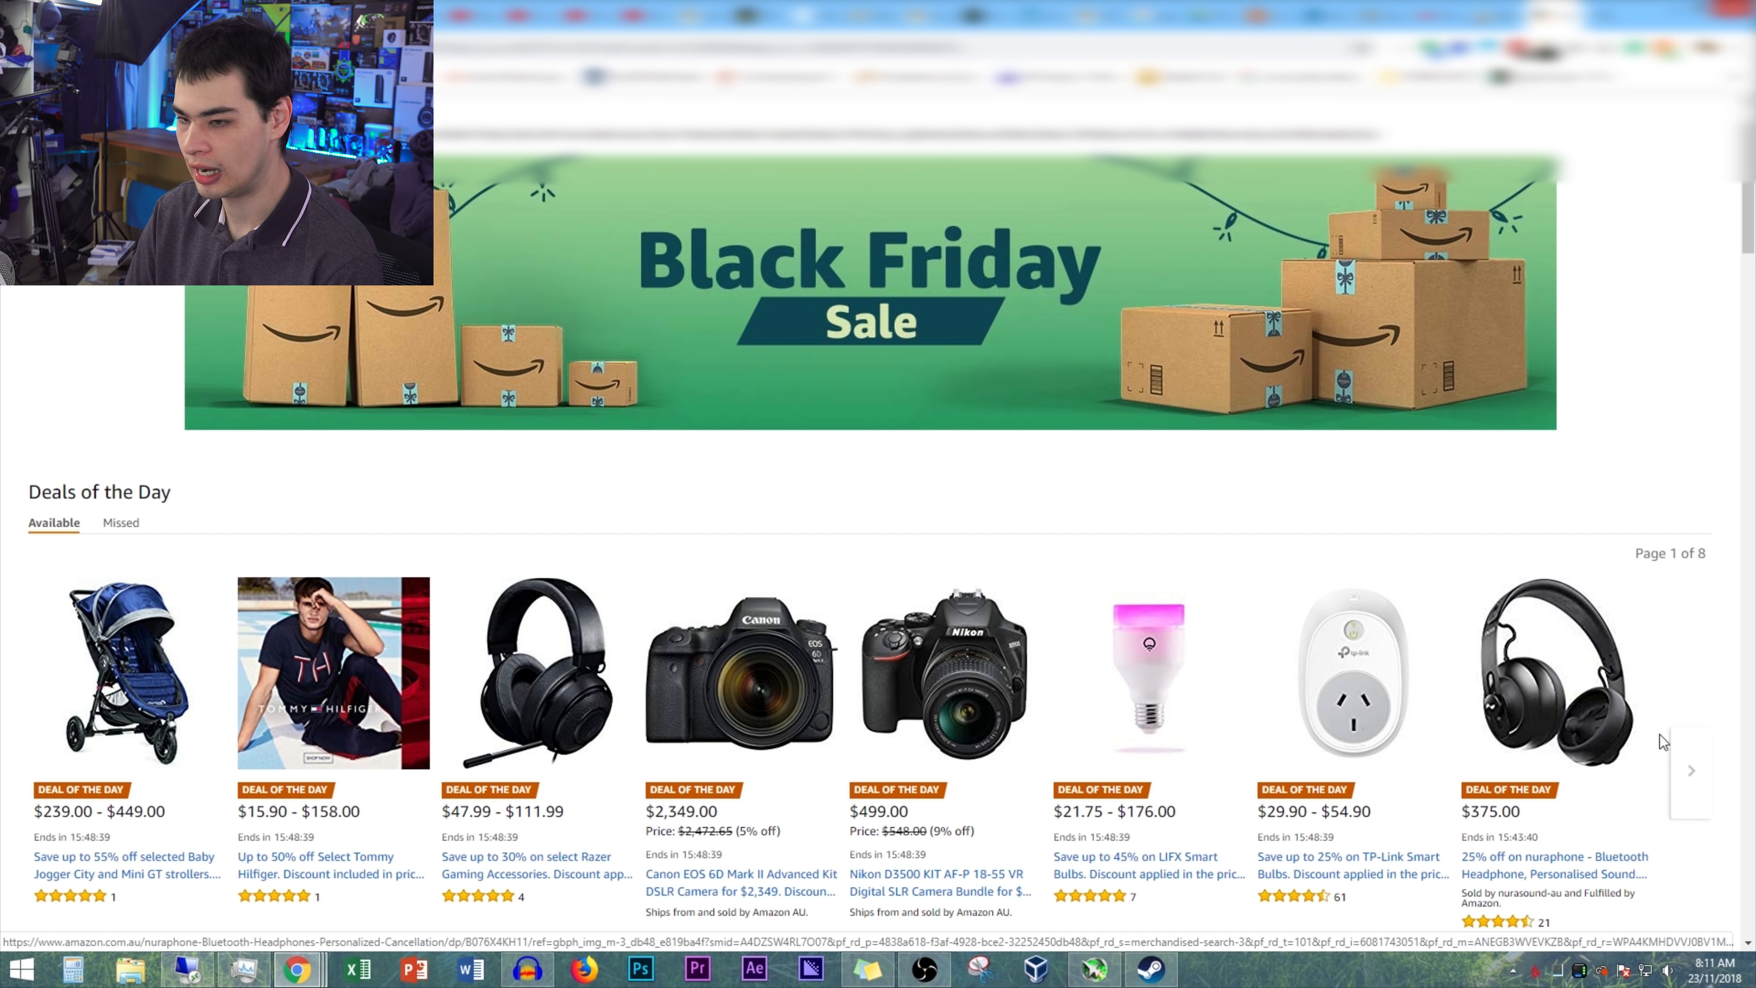
- Scroll the Electronics-filtered deals down to the TP-Link routers, USB hubs and cables
scroll("down", 3)
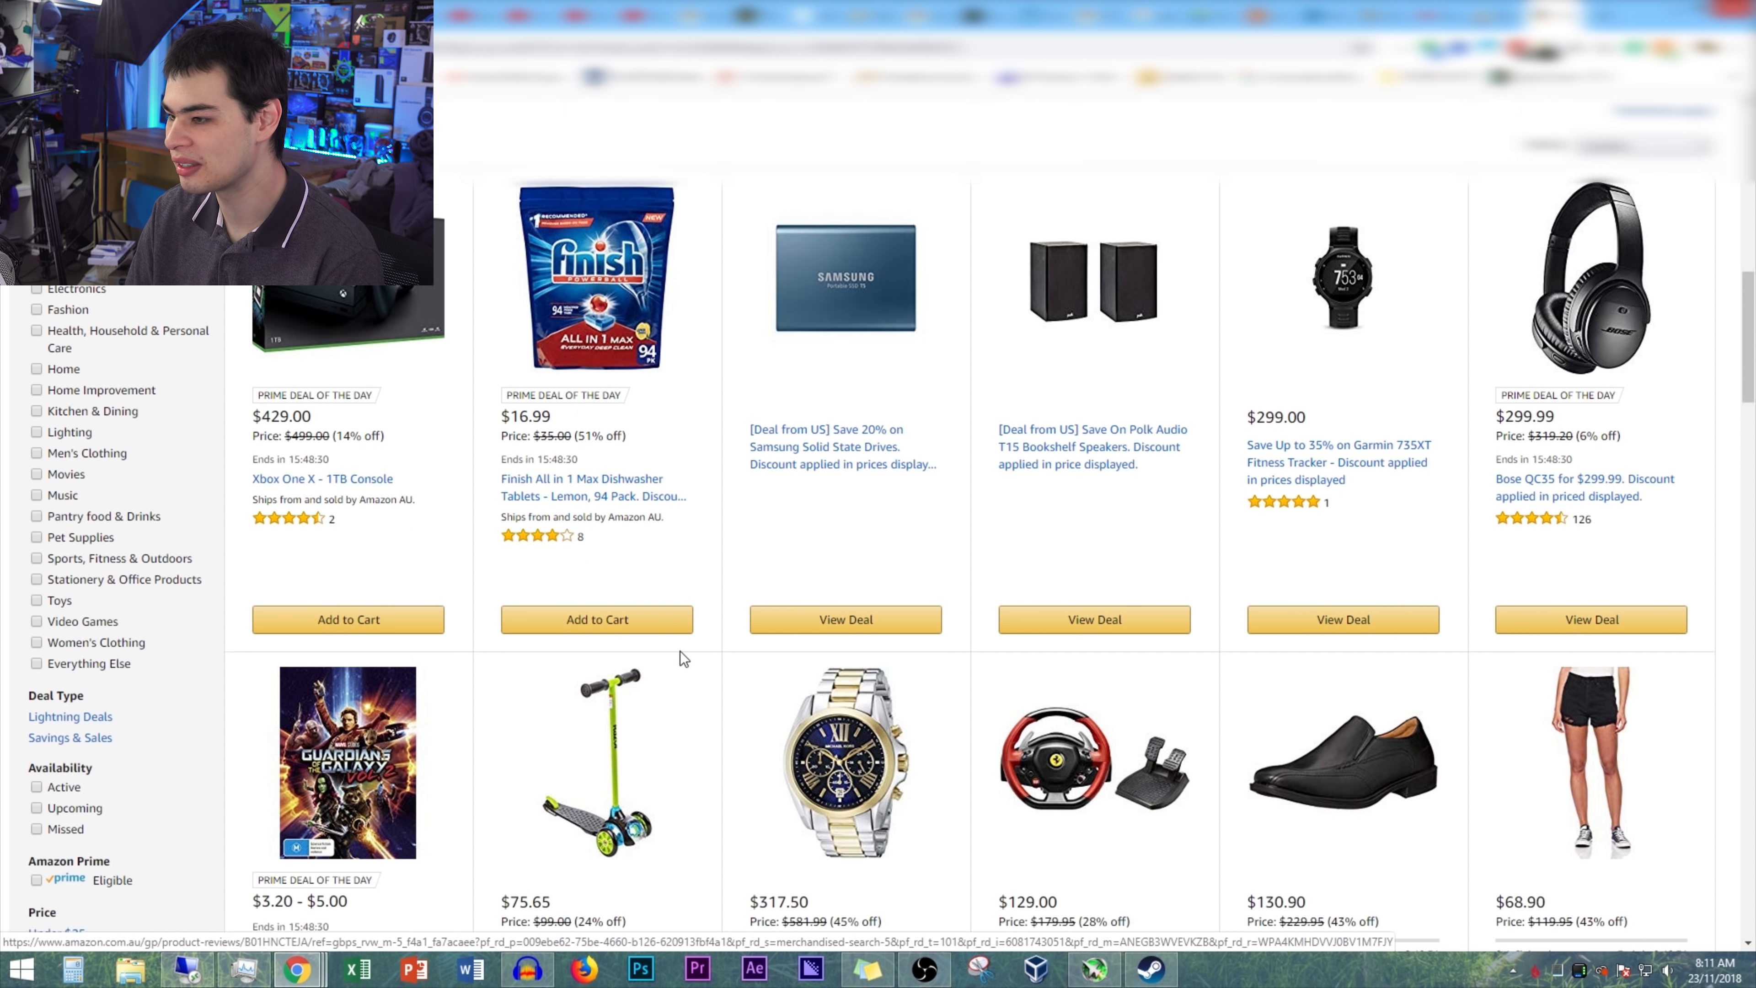
scroll("down", 3)
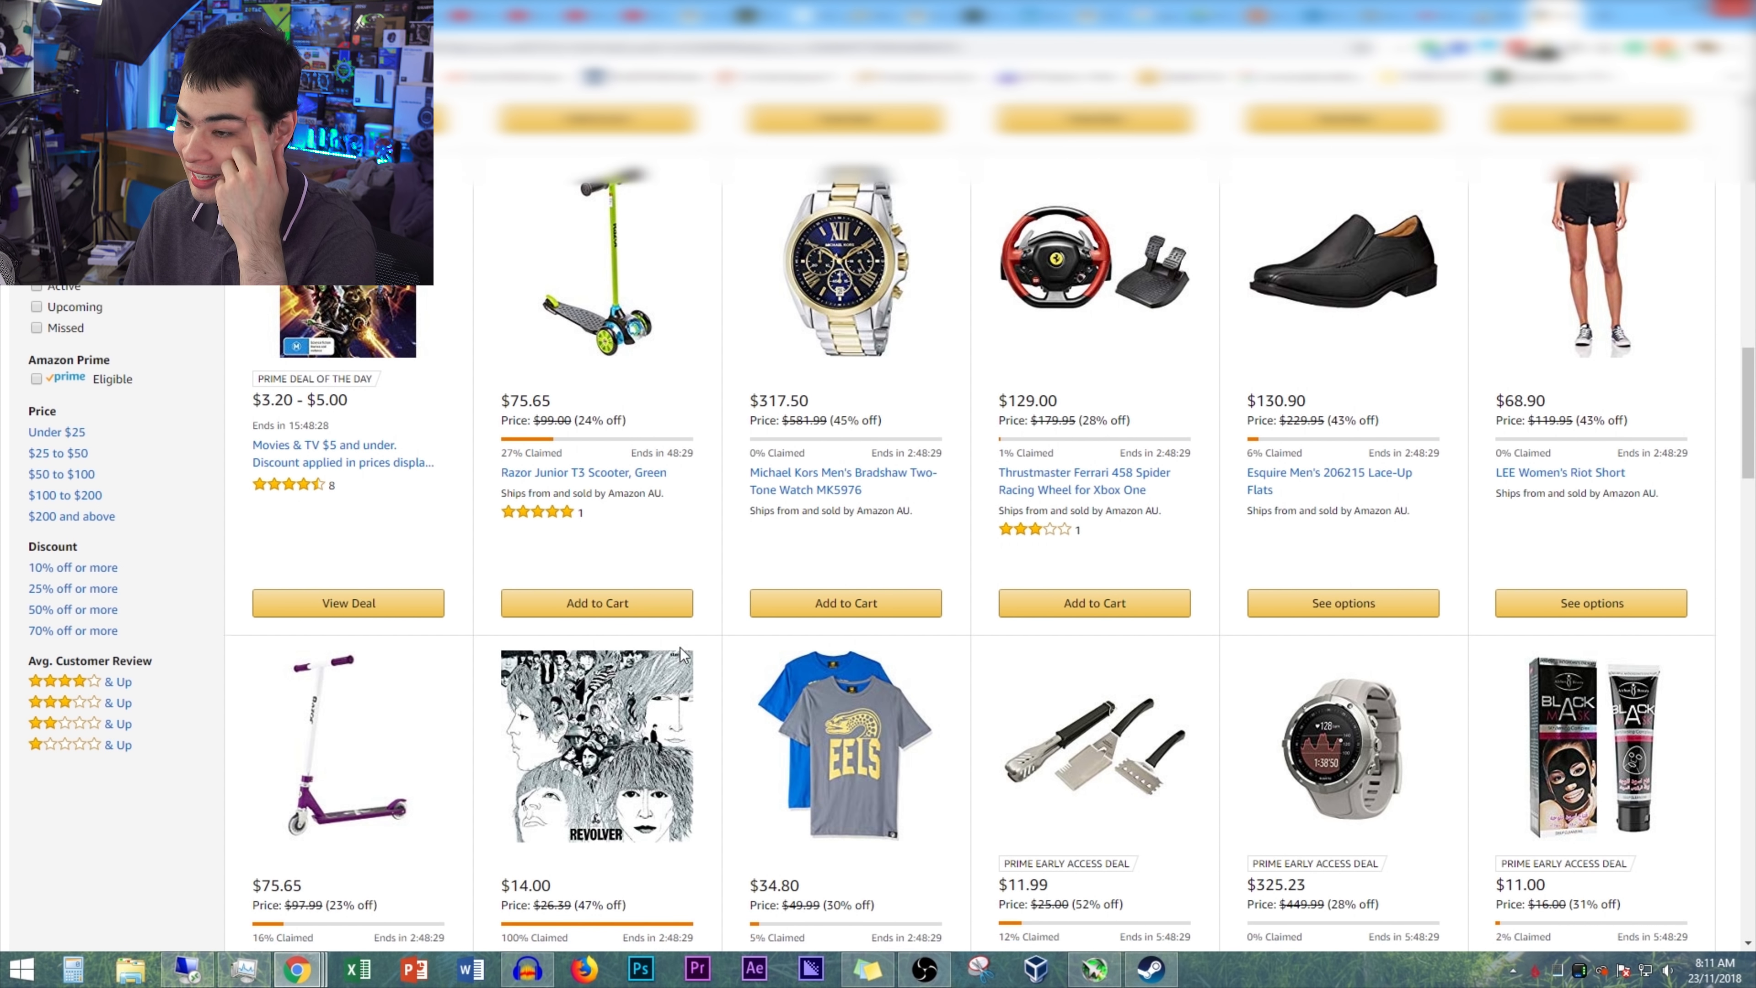
scroll("up", 3)
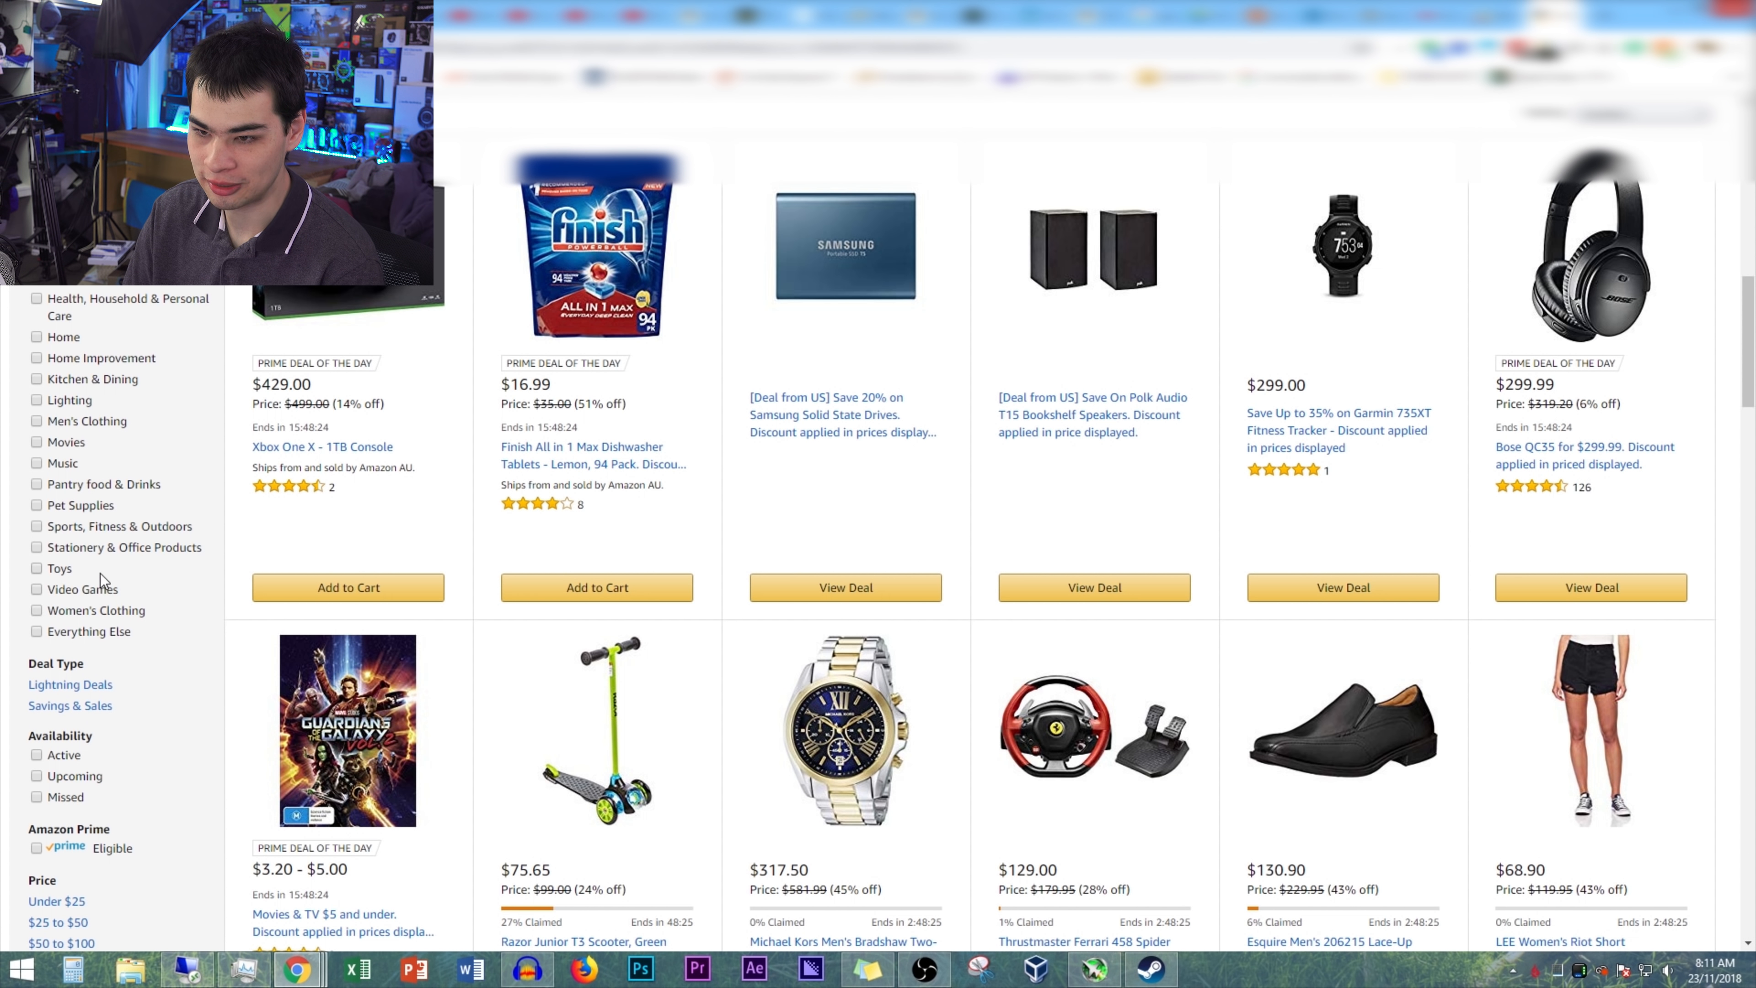
mouse_move(140, 669)
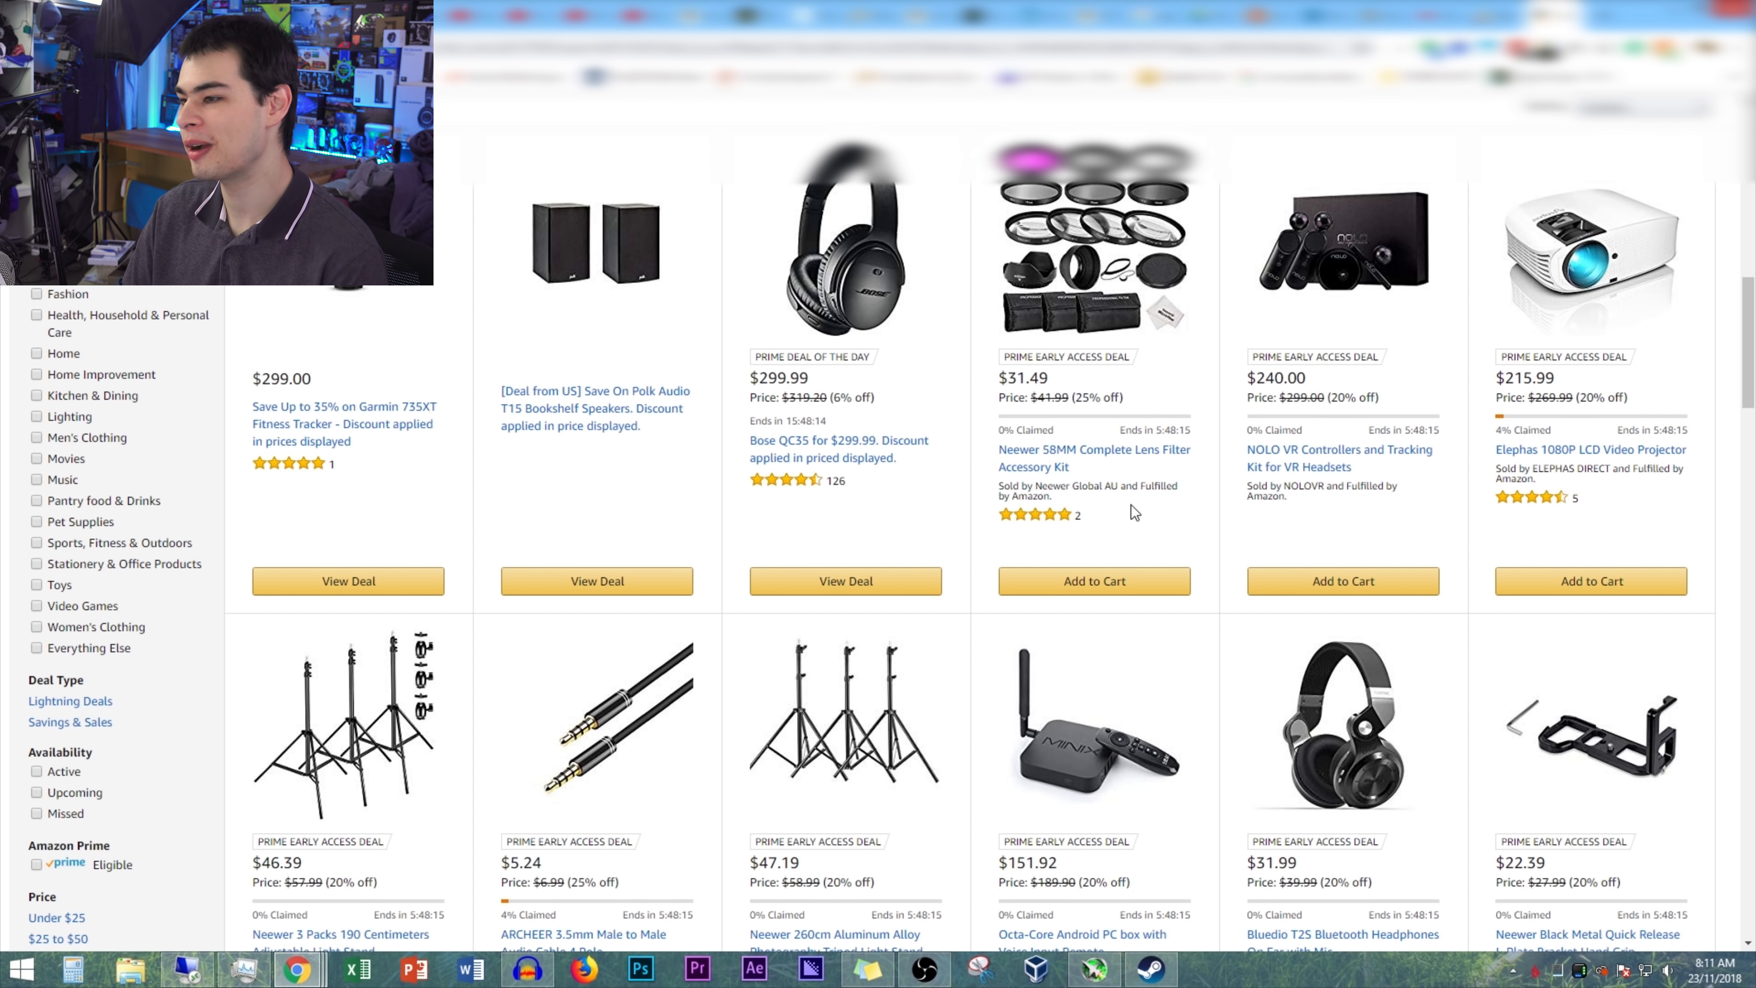
scroll("down", 3)
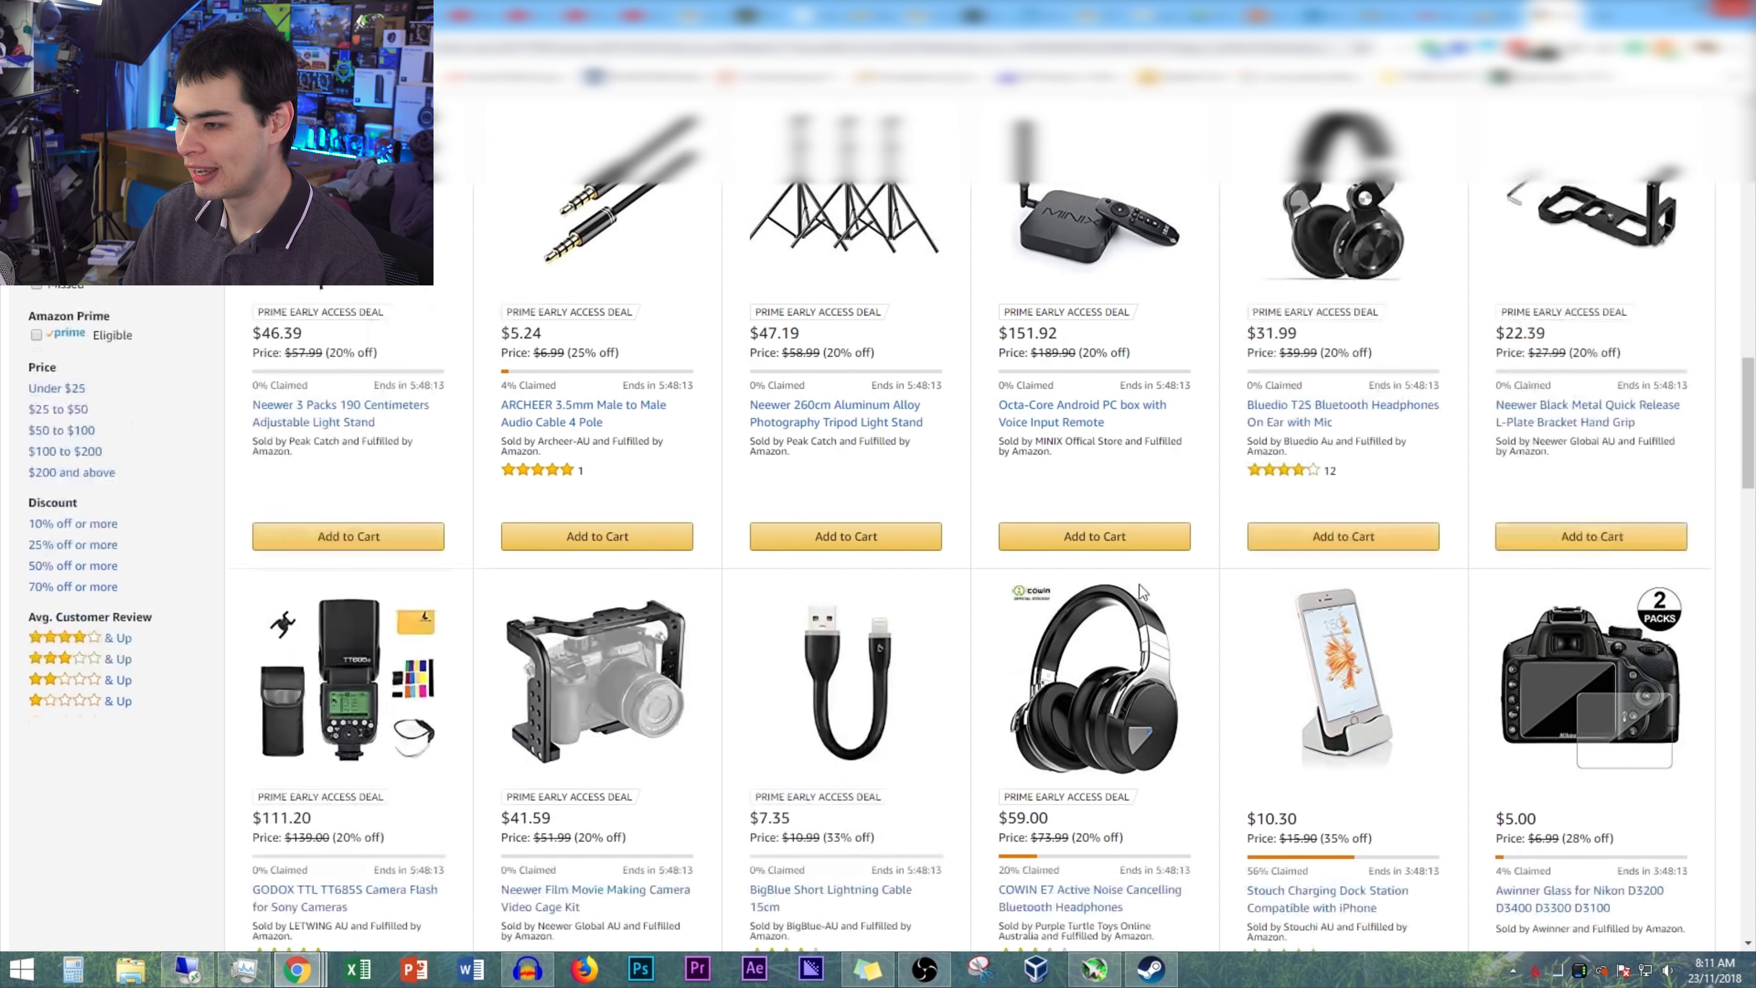
scroll("down", 3)
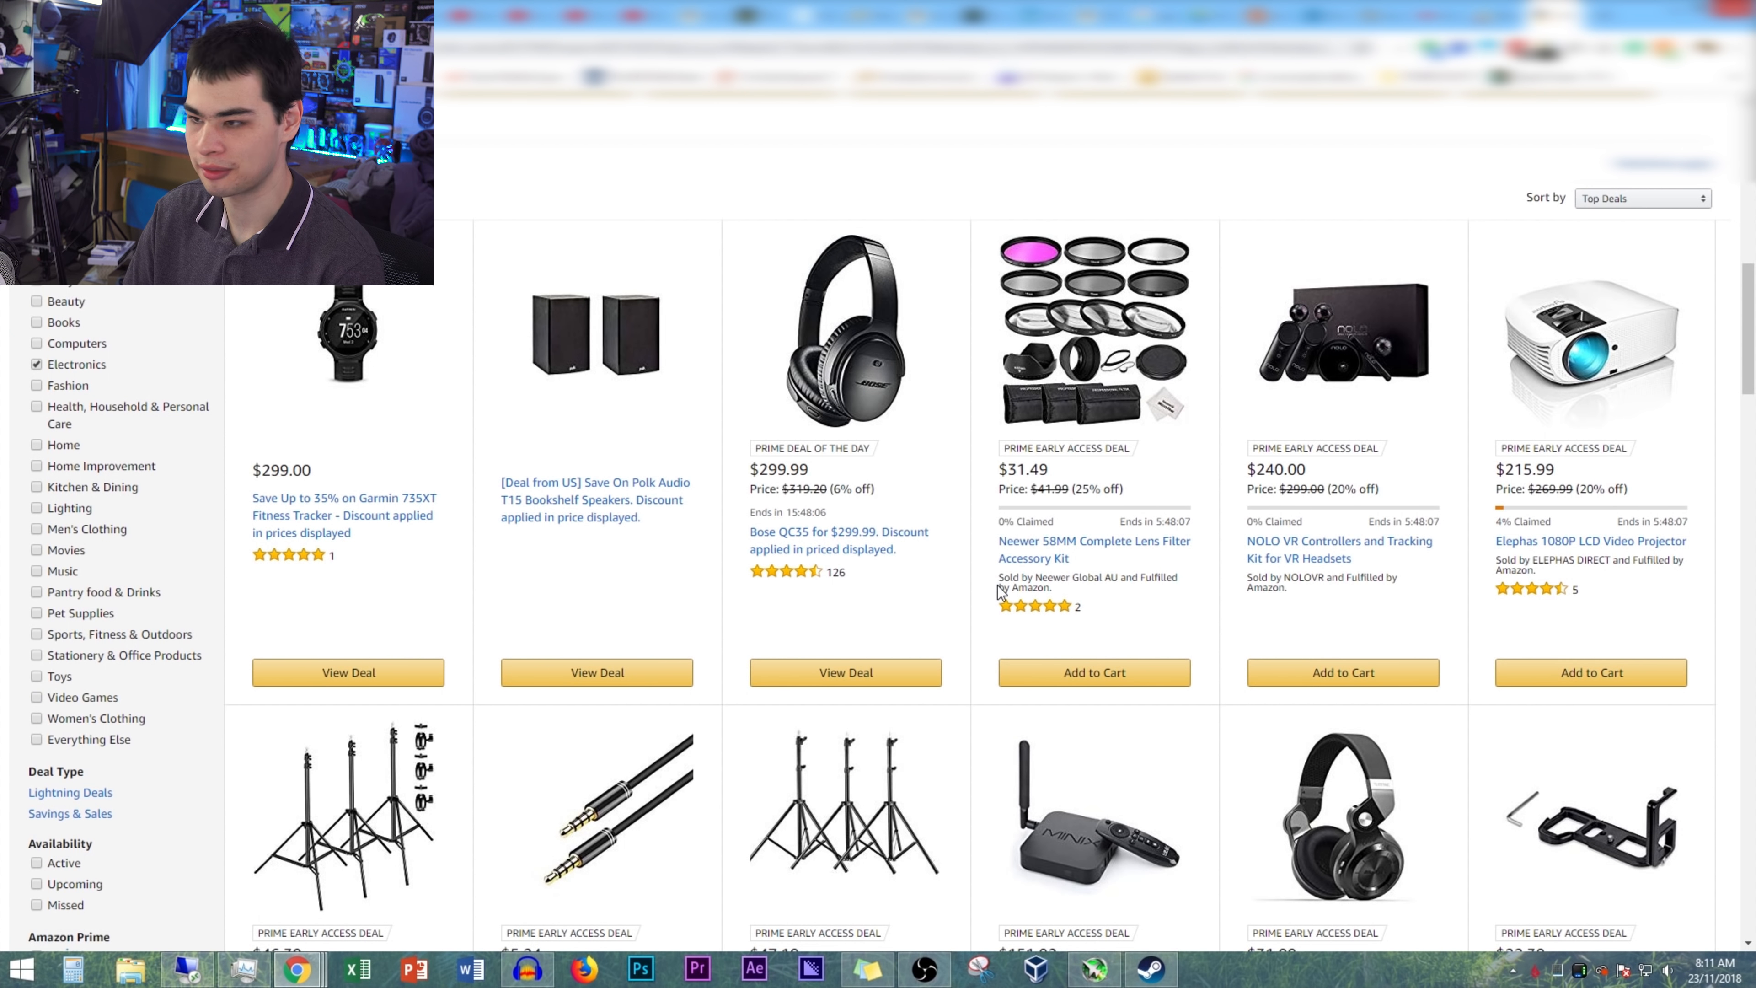
scroll("down", 3)
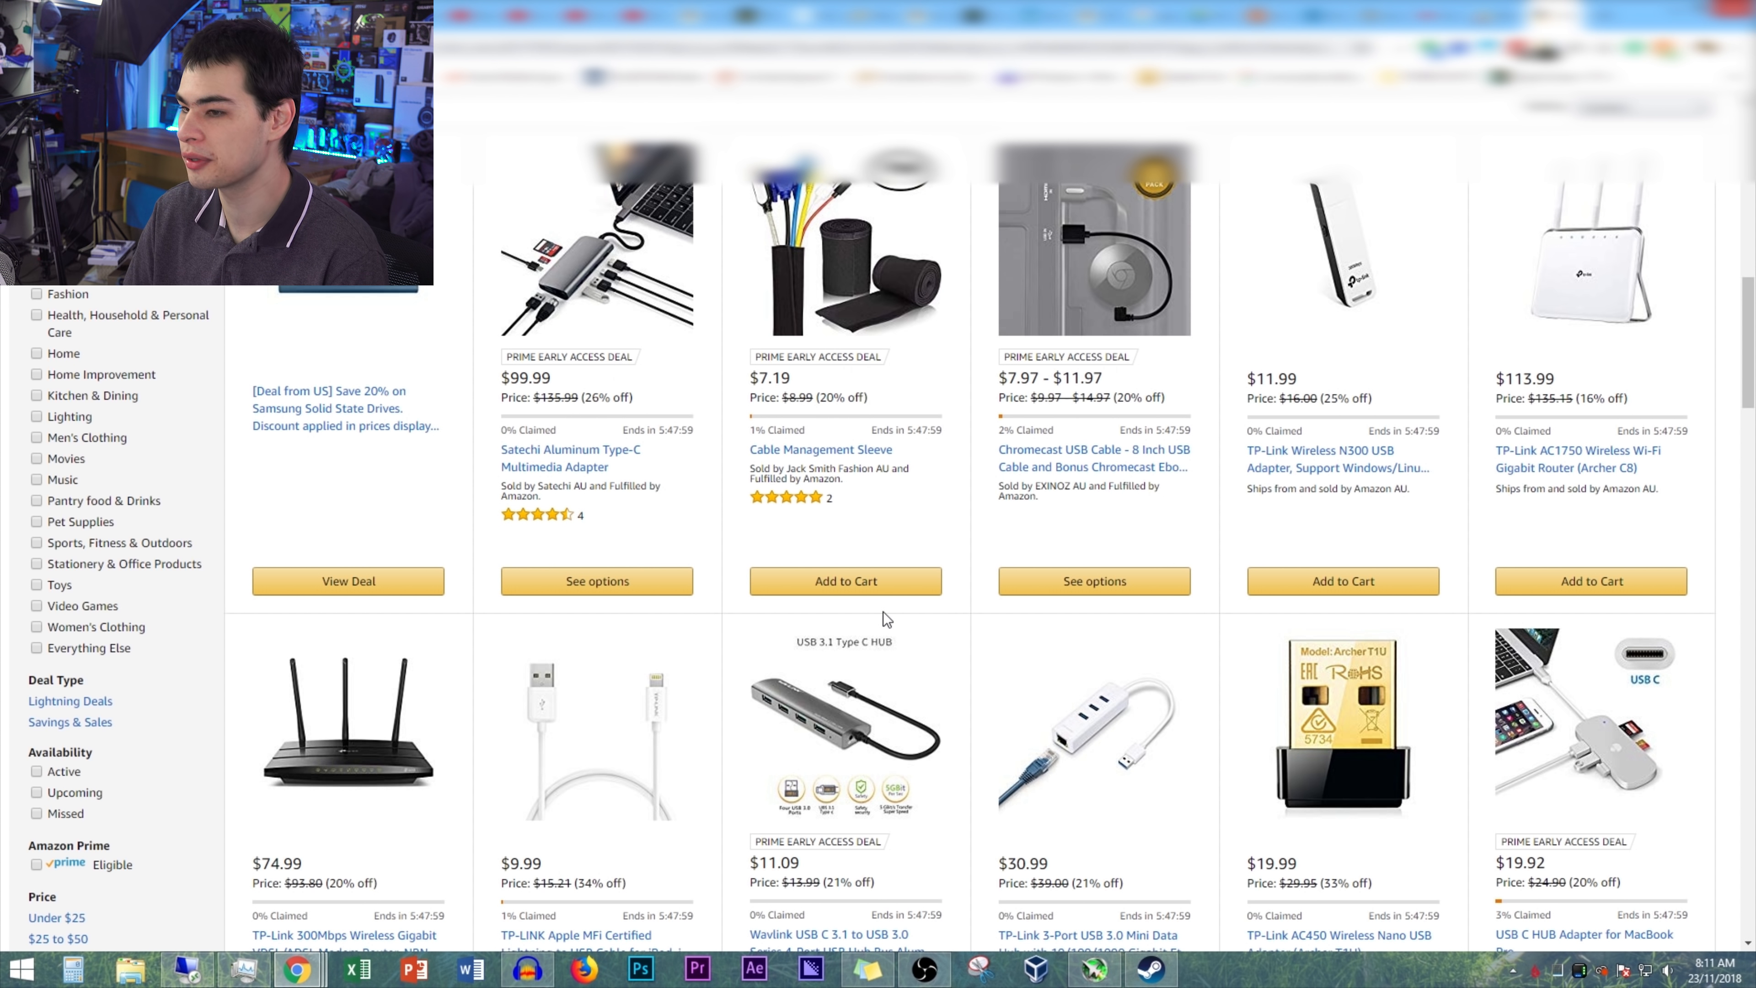
mouse_move(355, 583)
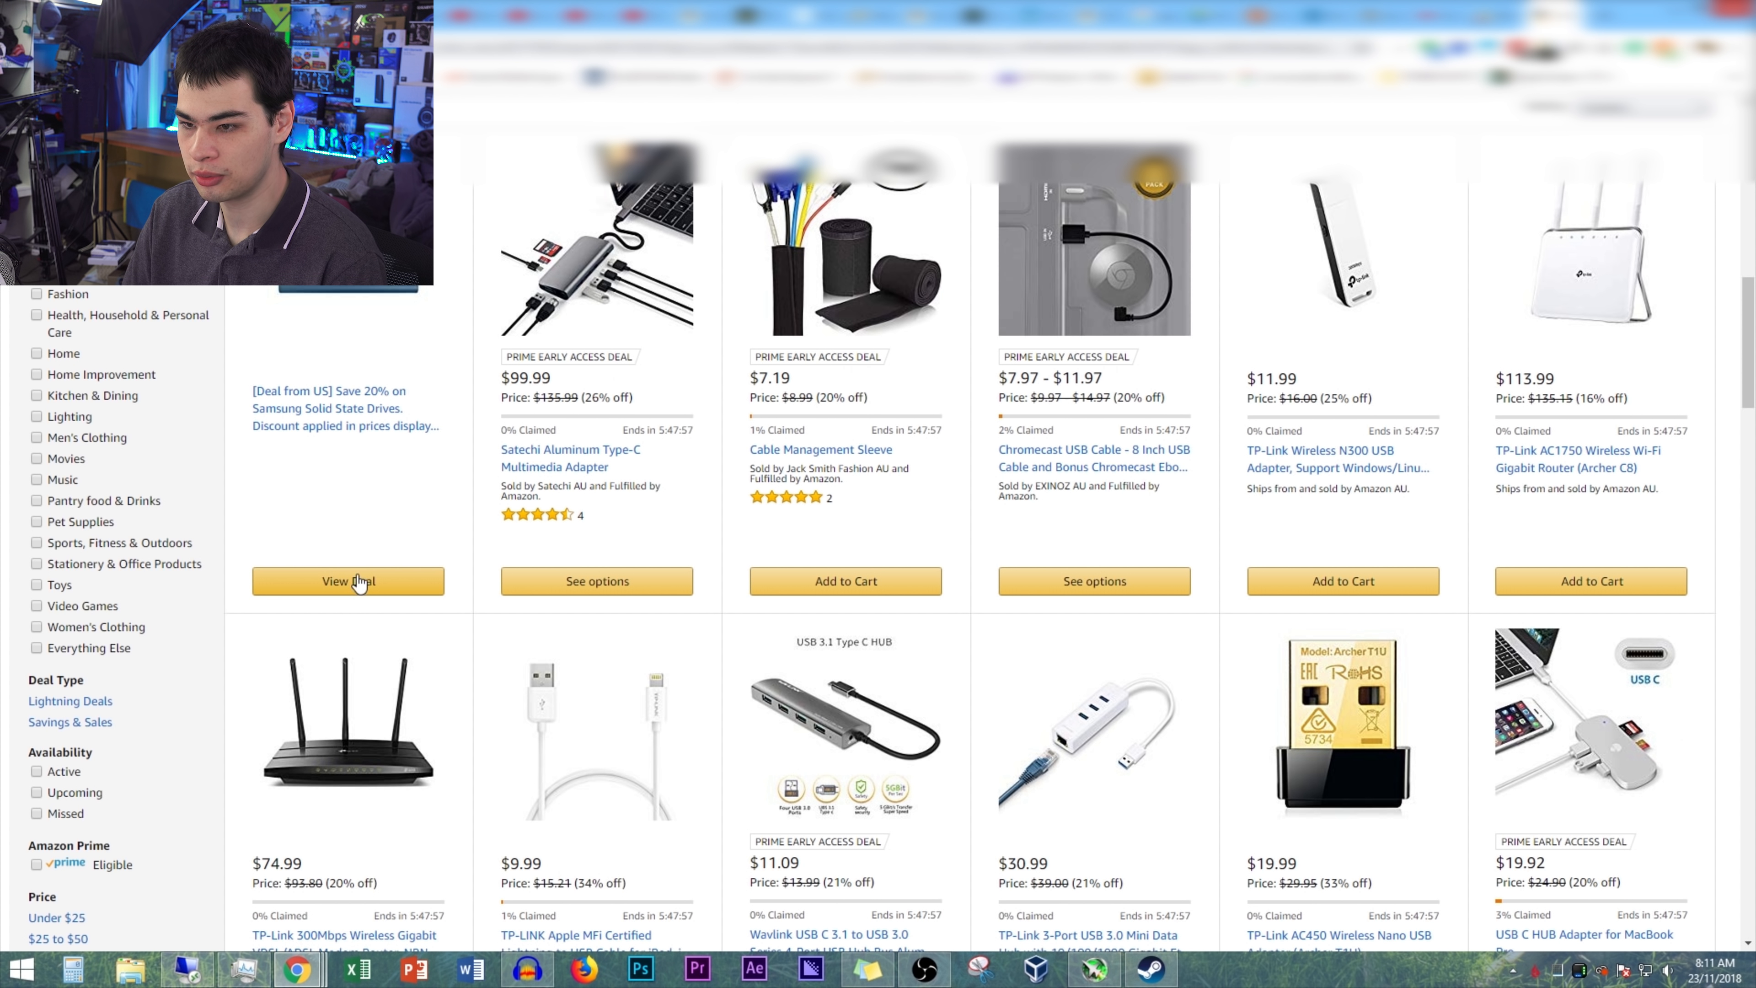
- Open the Samsung SSD deal, then browse down and open the Kuman 7-inch touch screen product page
left_click(353, 581)
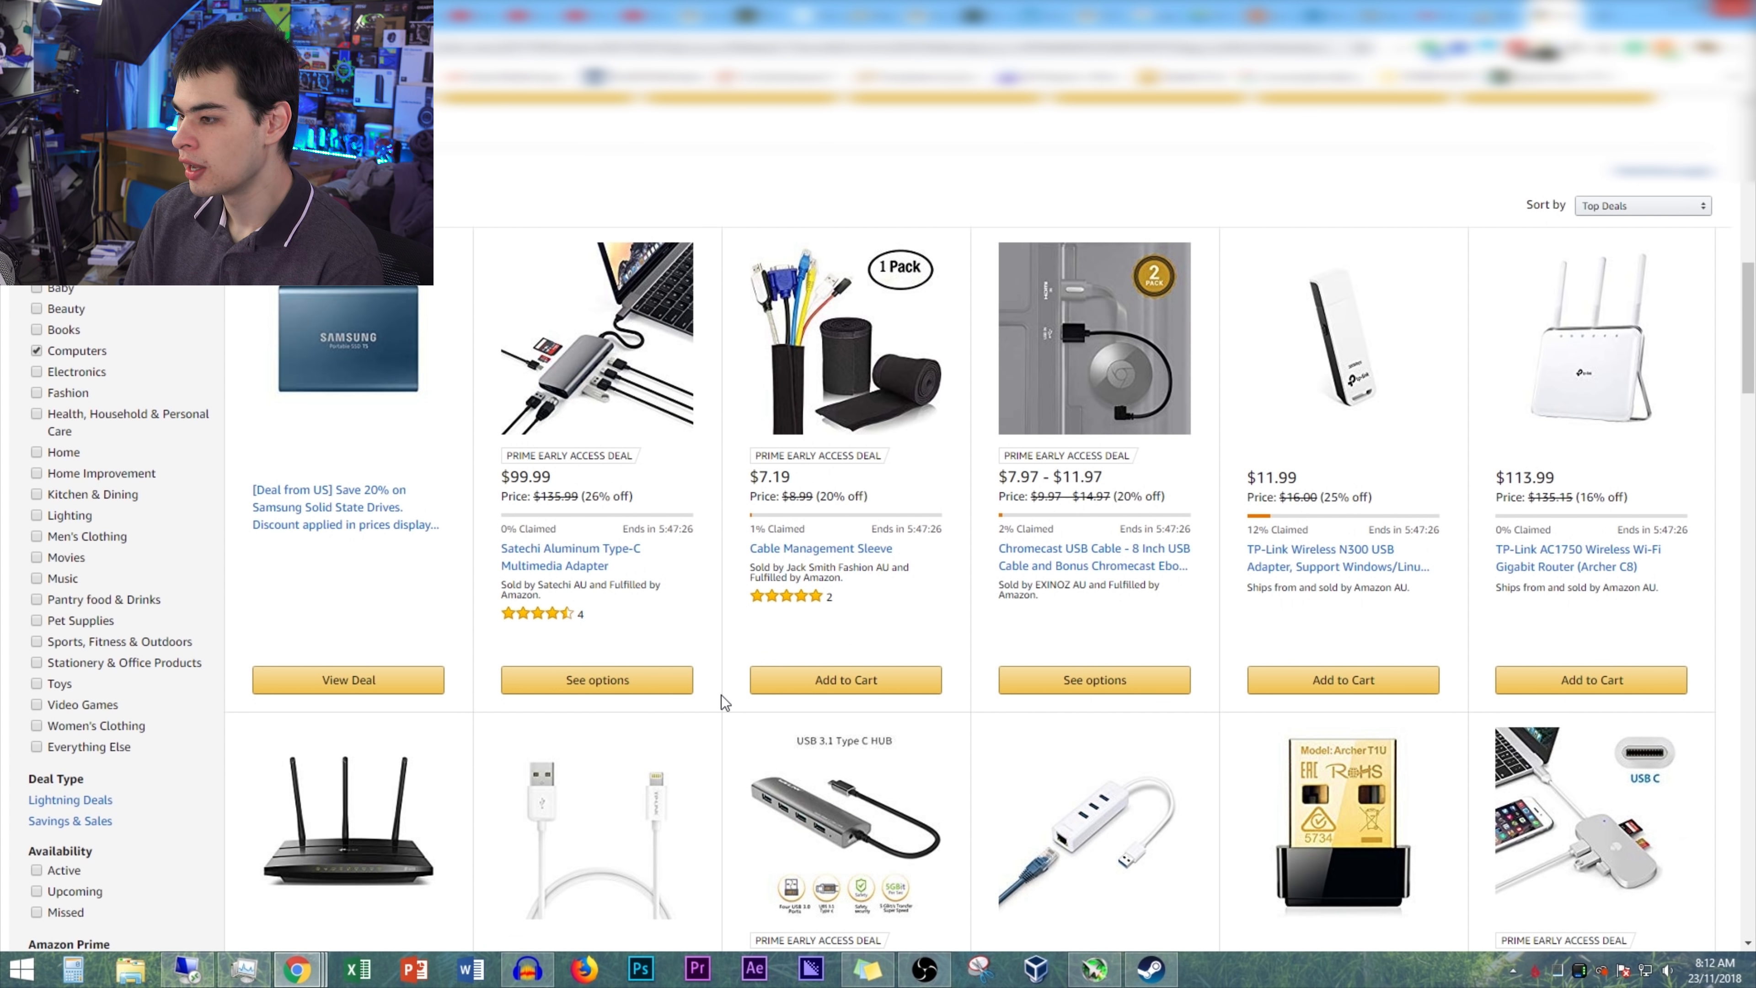
scroll("down", 3)
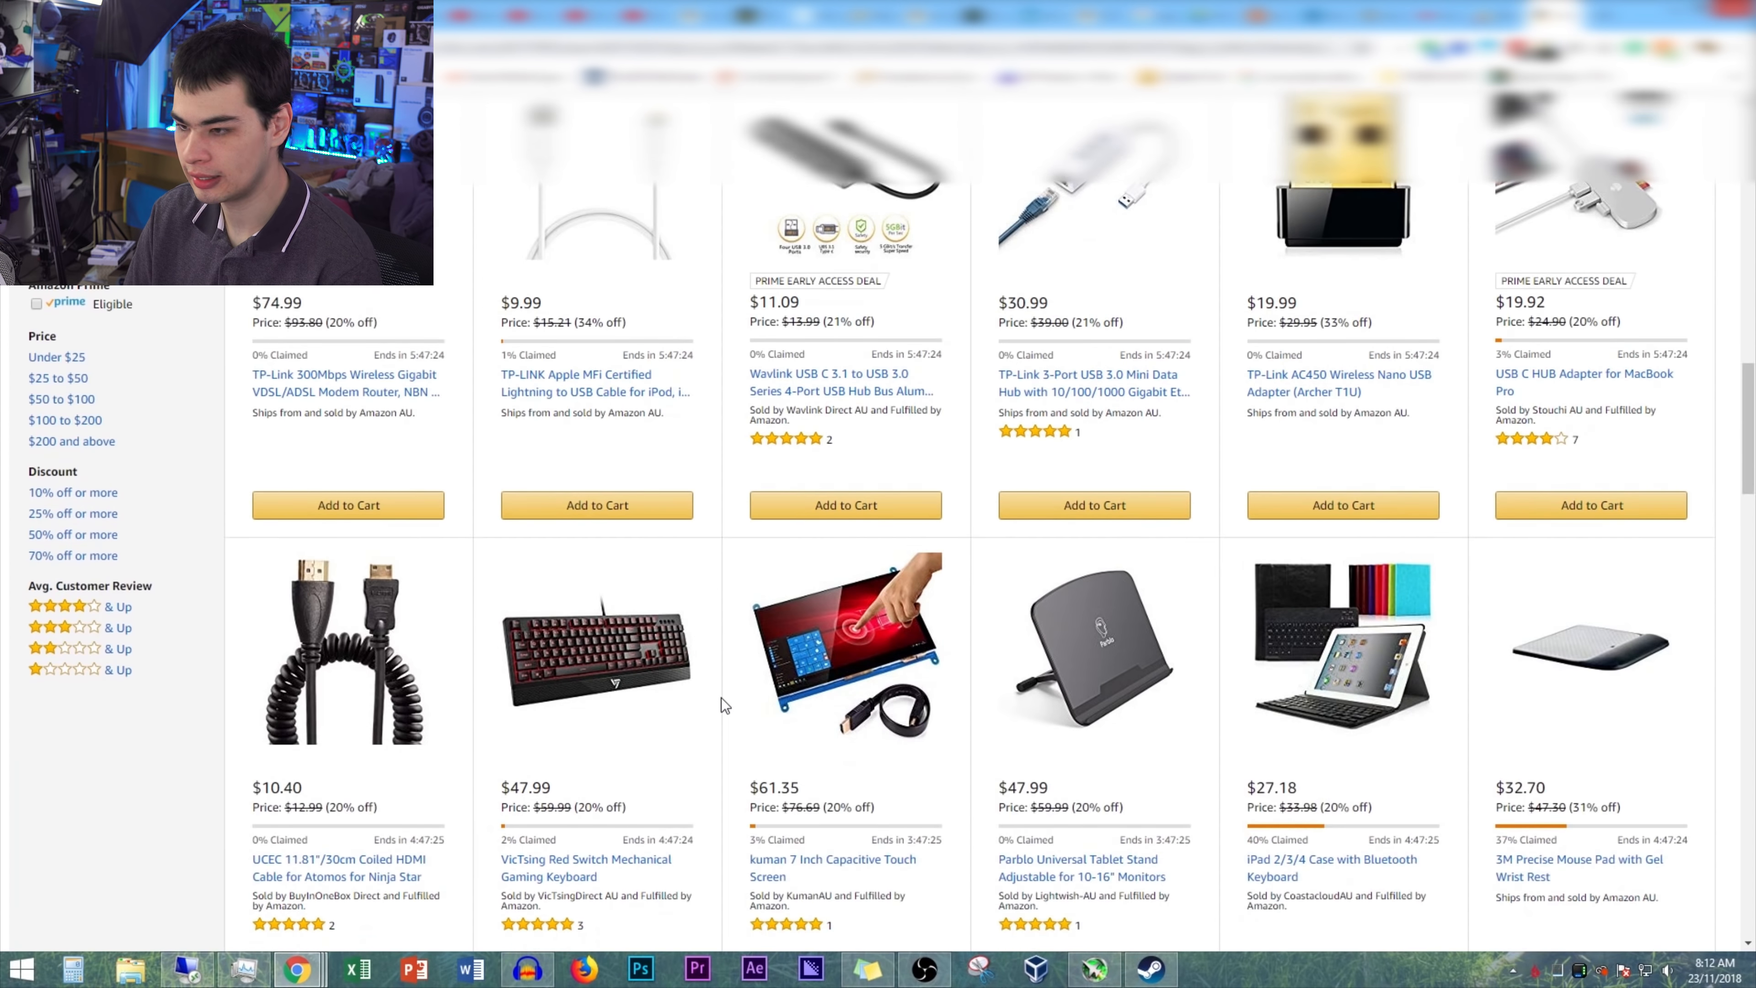
scroll("down", 3)
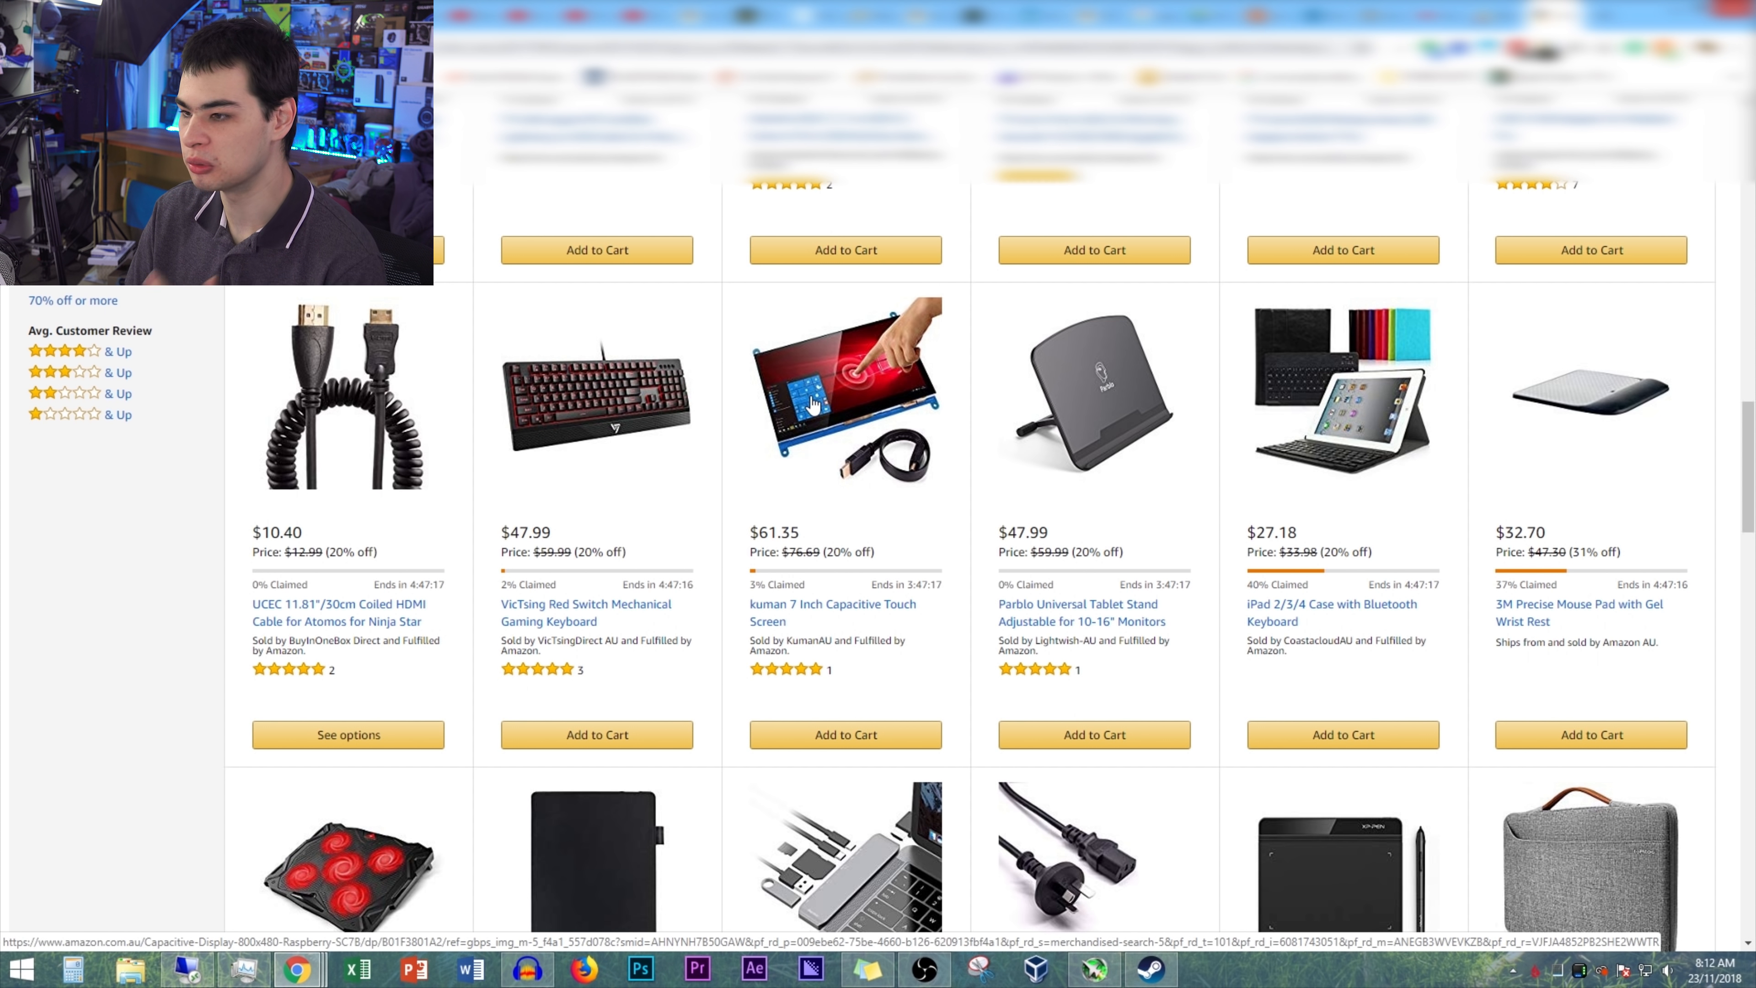
left_click(844, 388)
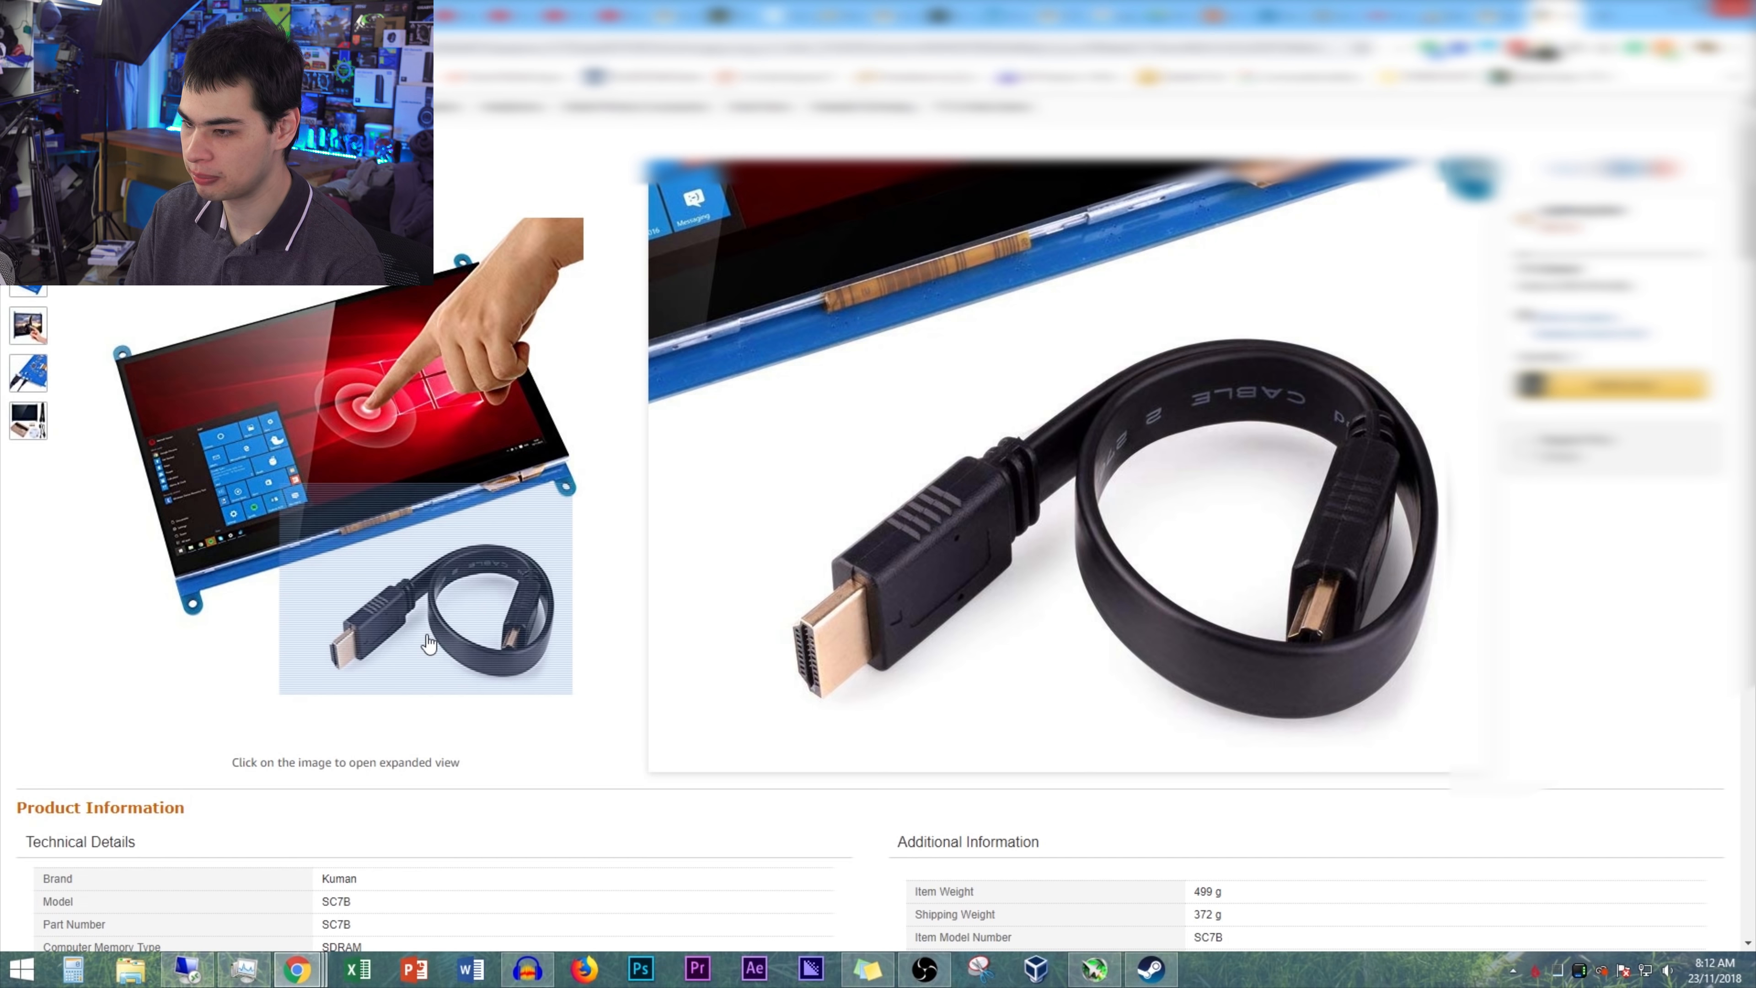
left_click(29, 291)
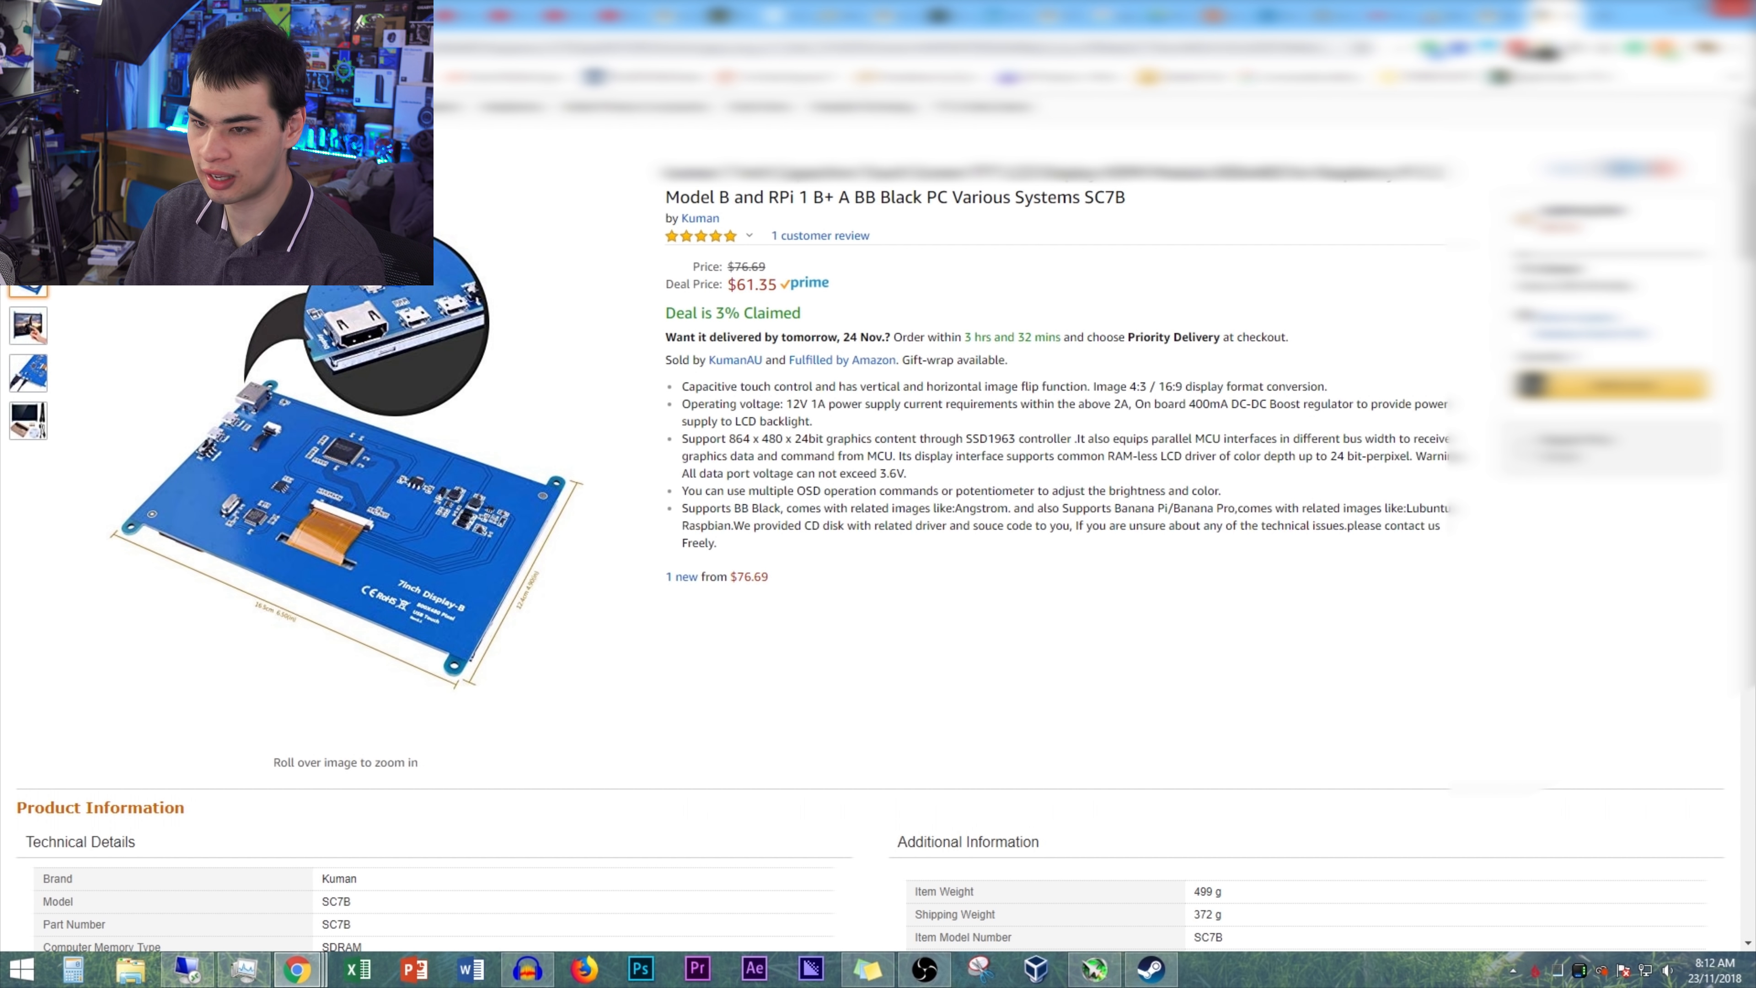
mouse_move(387, 515)
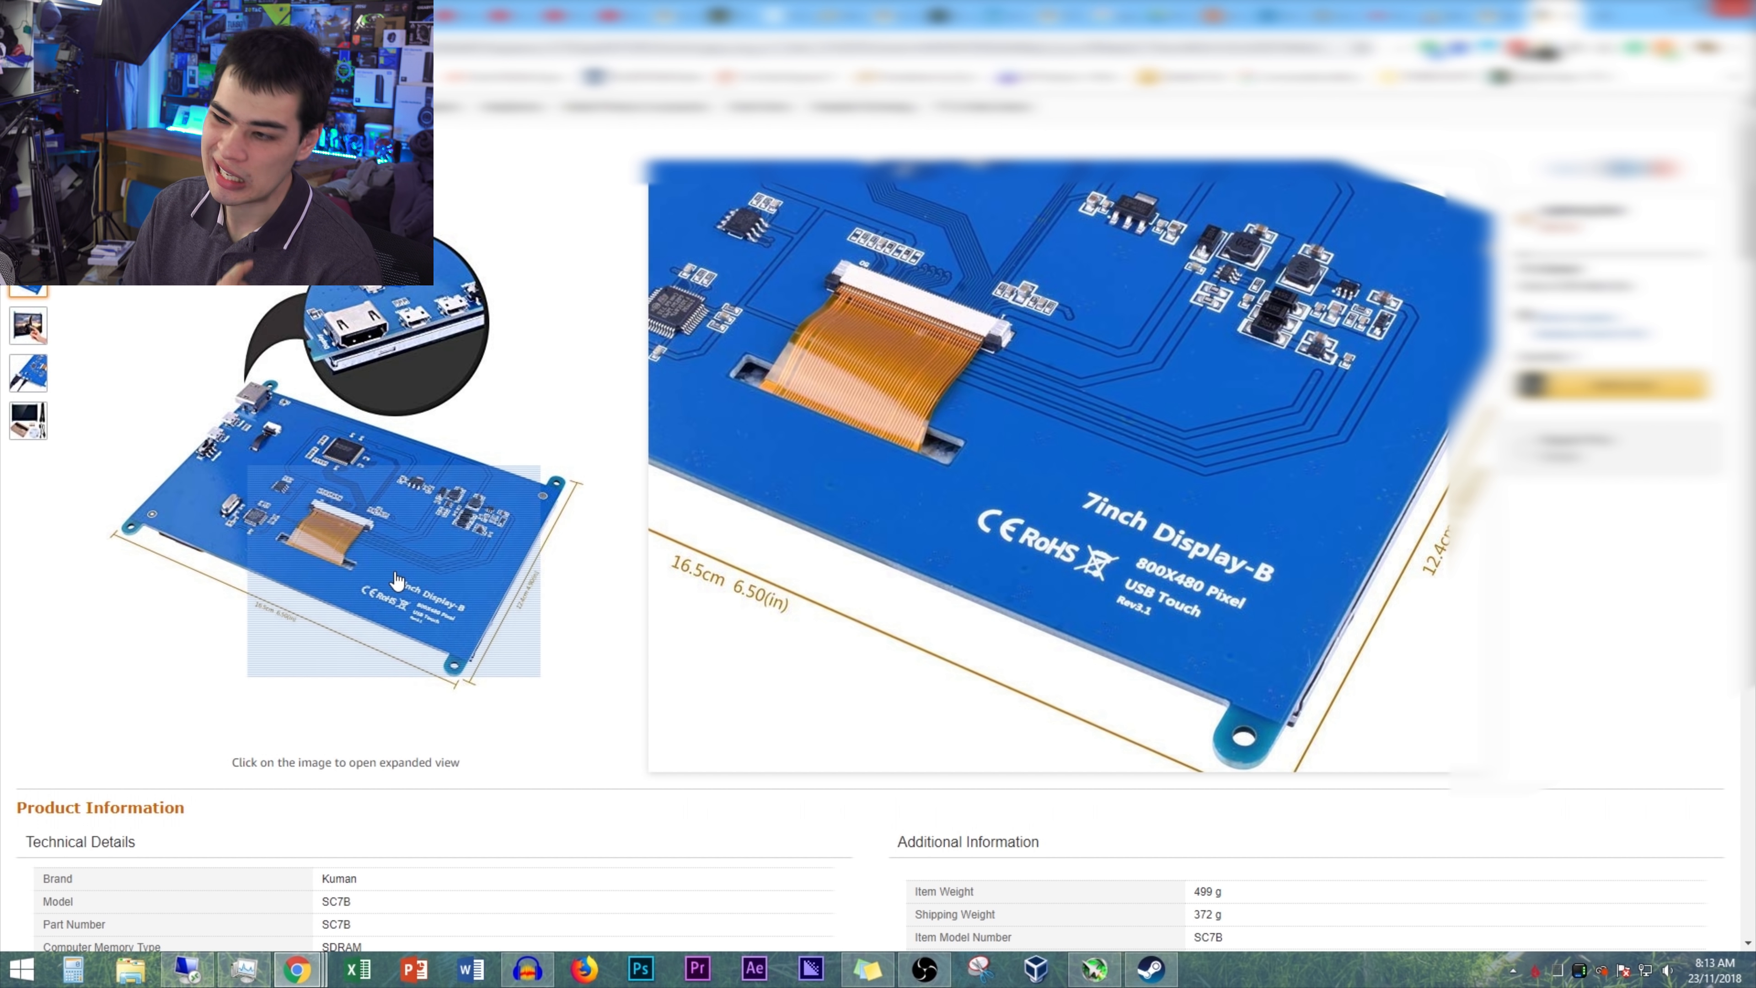
left_click(28, 373)
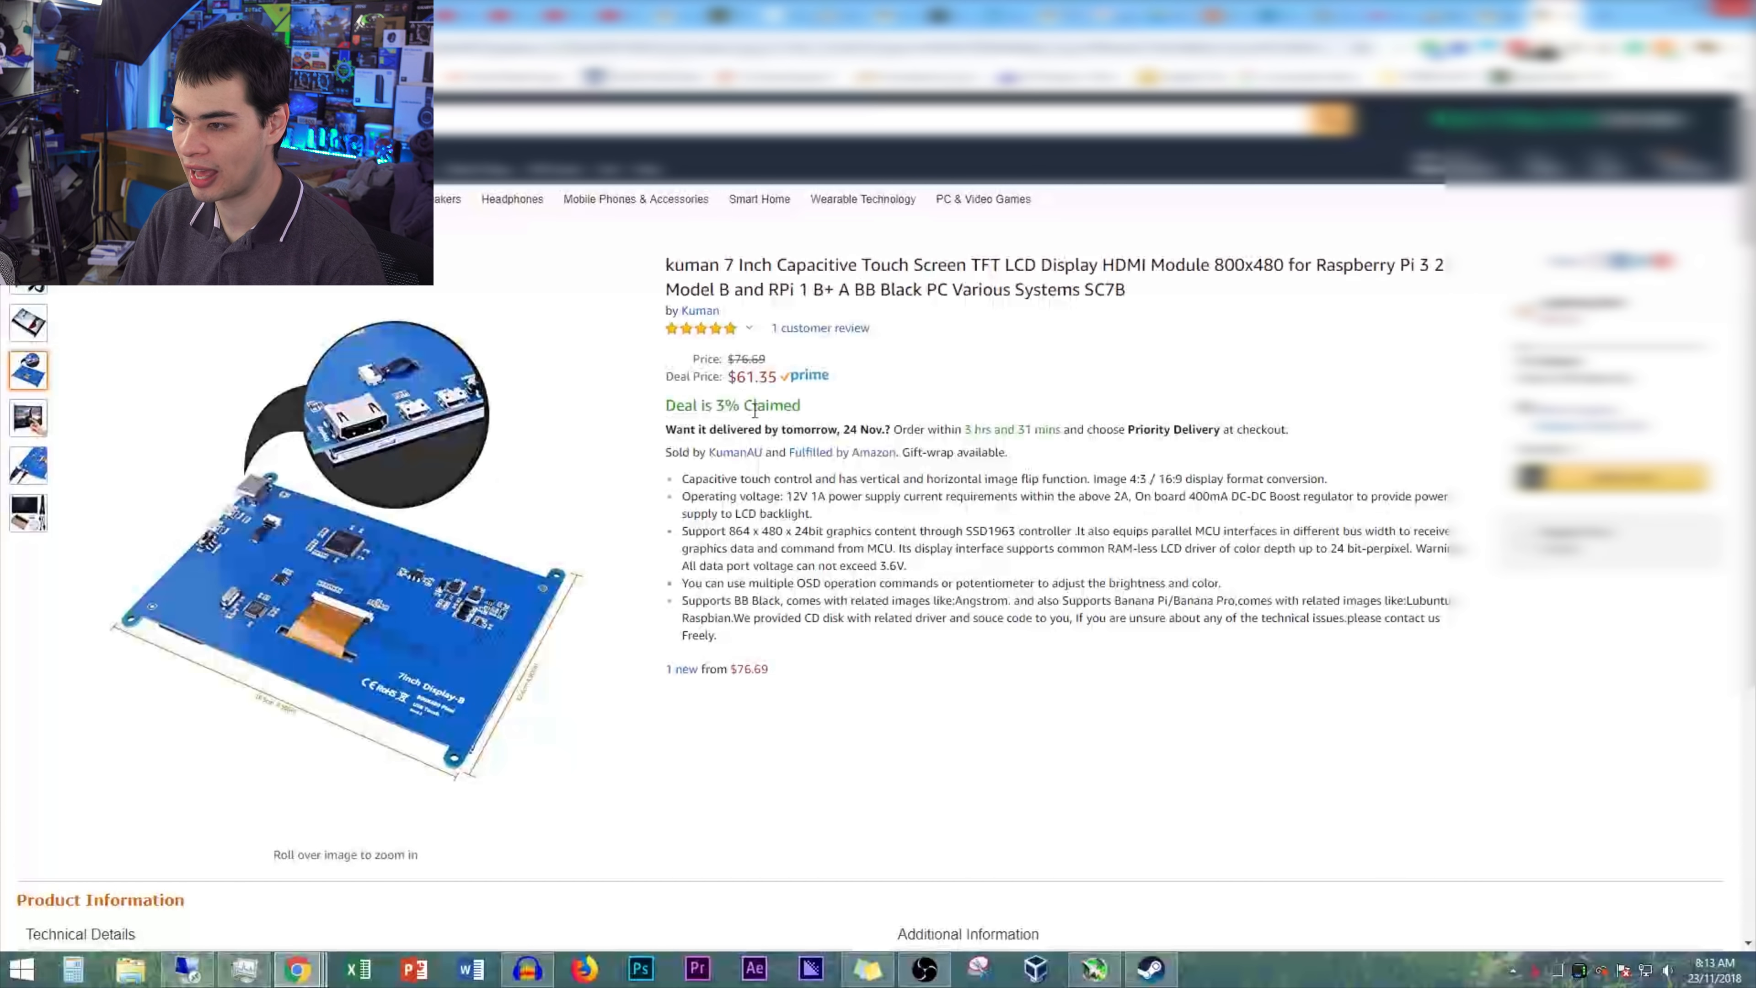
mouse_move(386, 408)
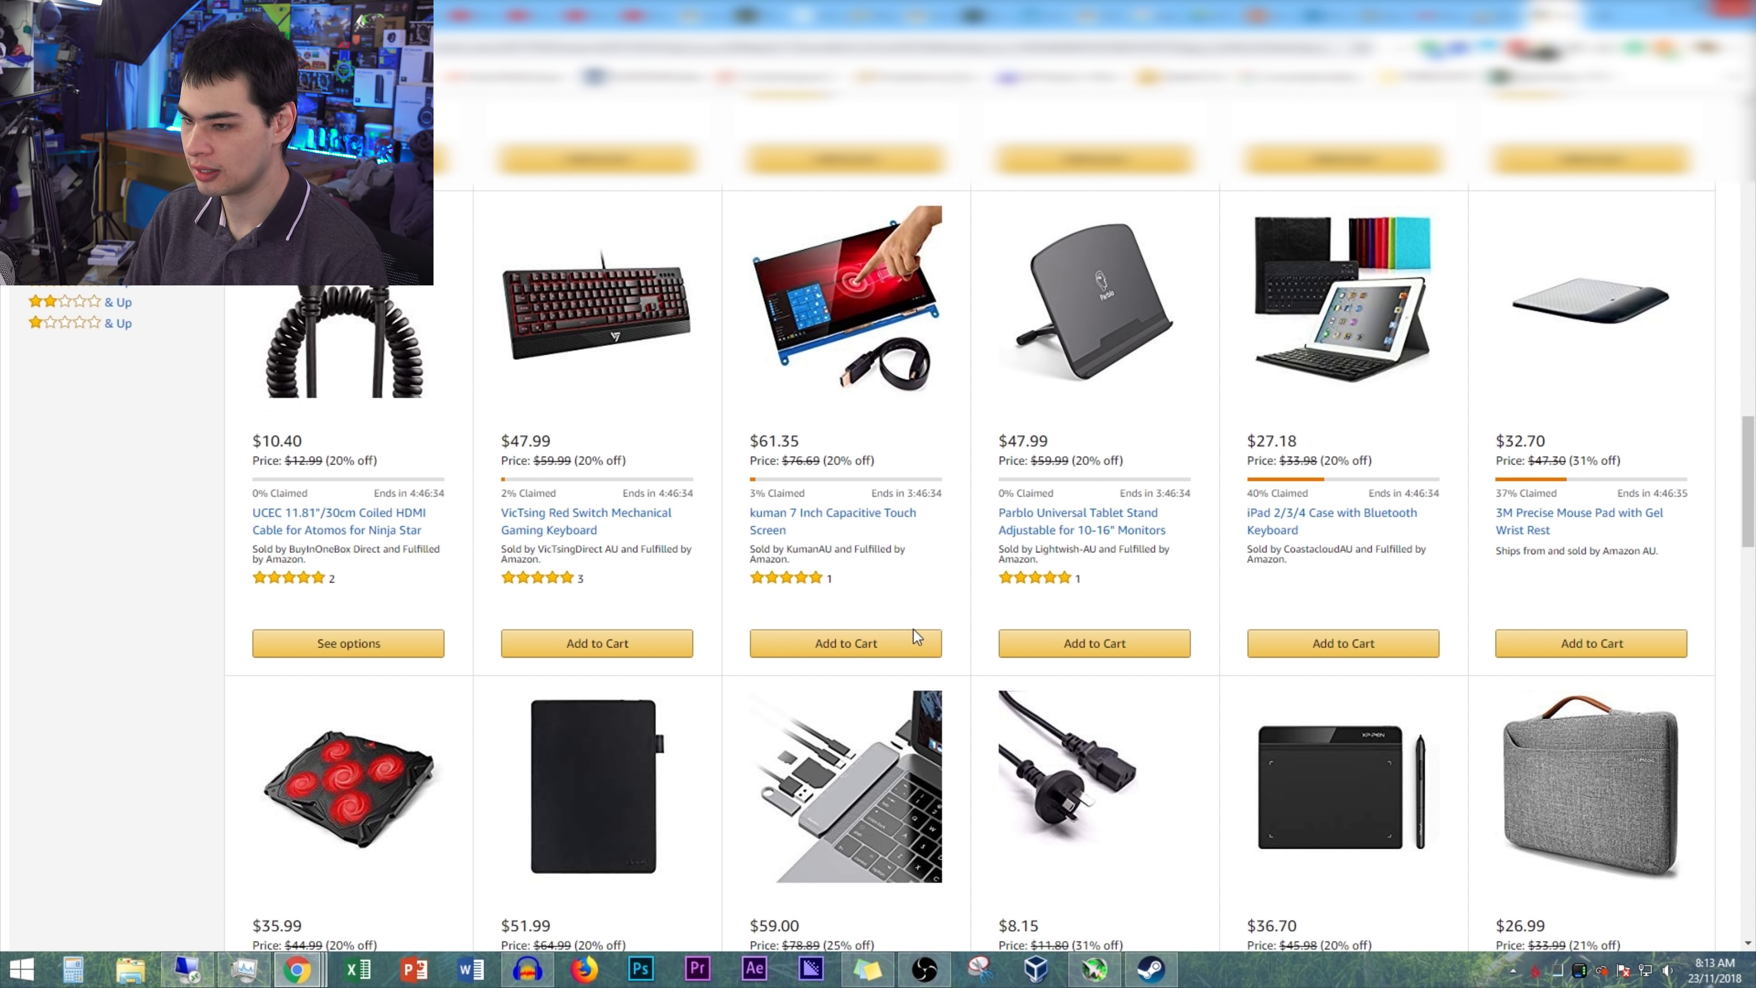
mouse_move(823, 276)
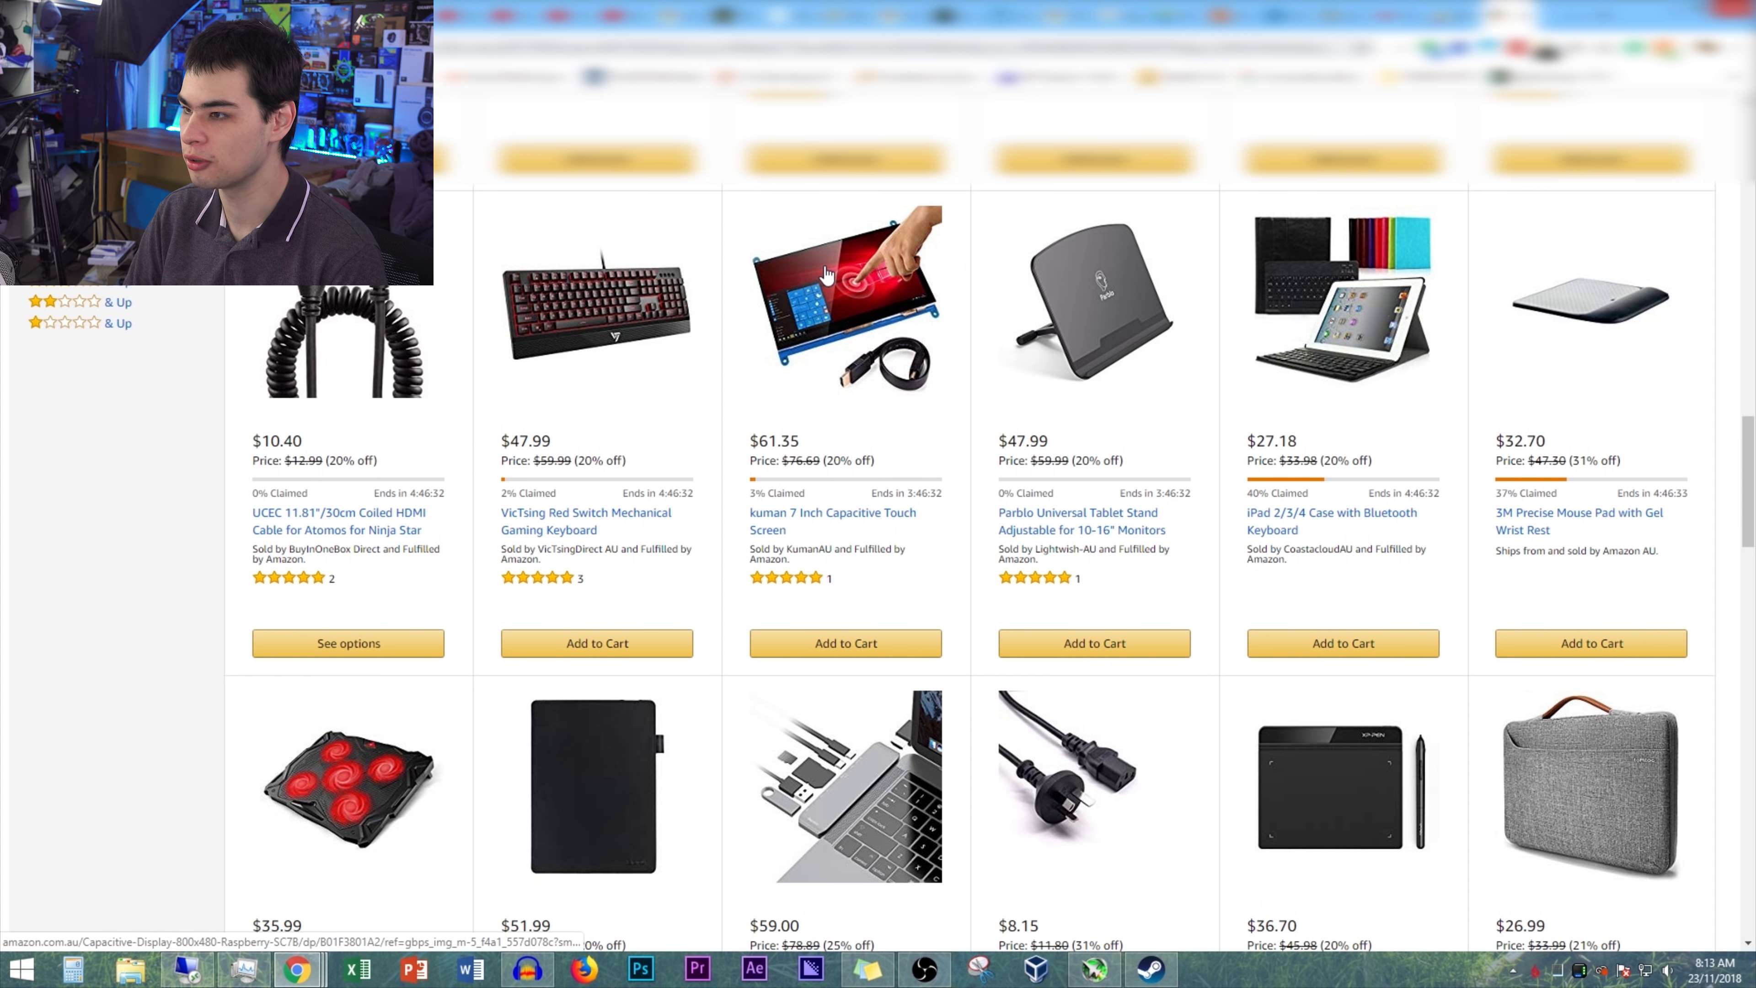
- Scroll to the bottom of the computer deals grid and go to page 2
scroll("down", 3)
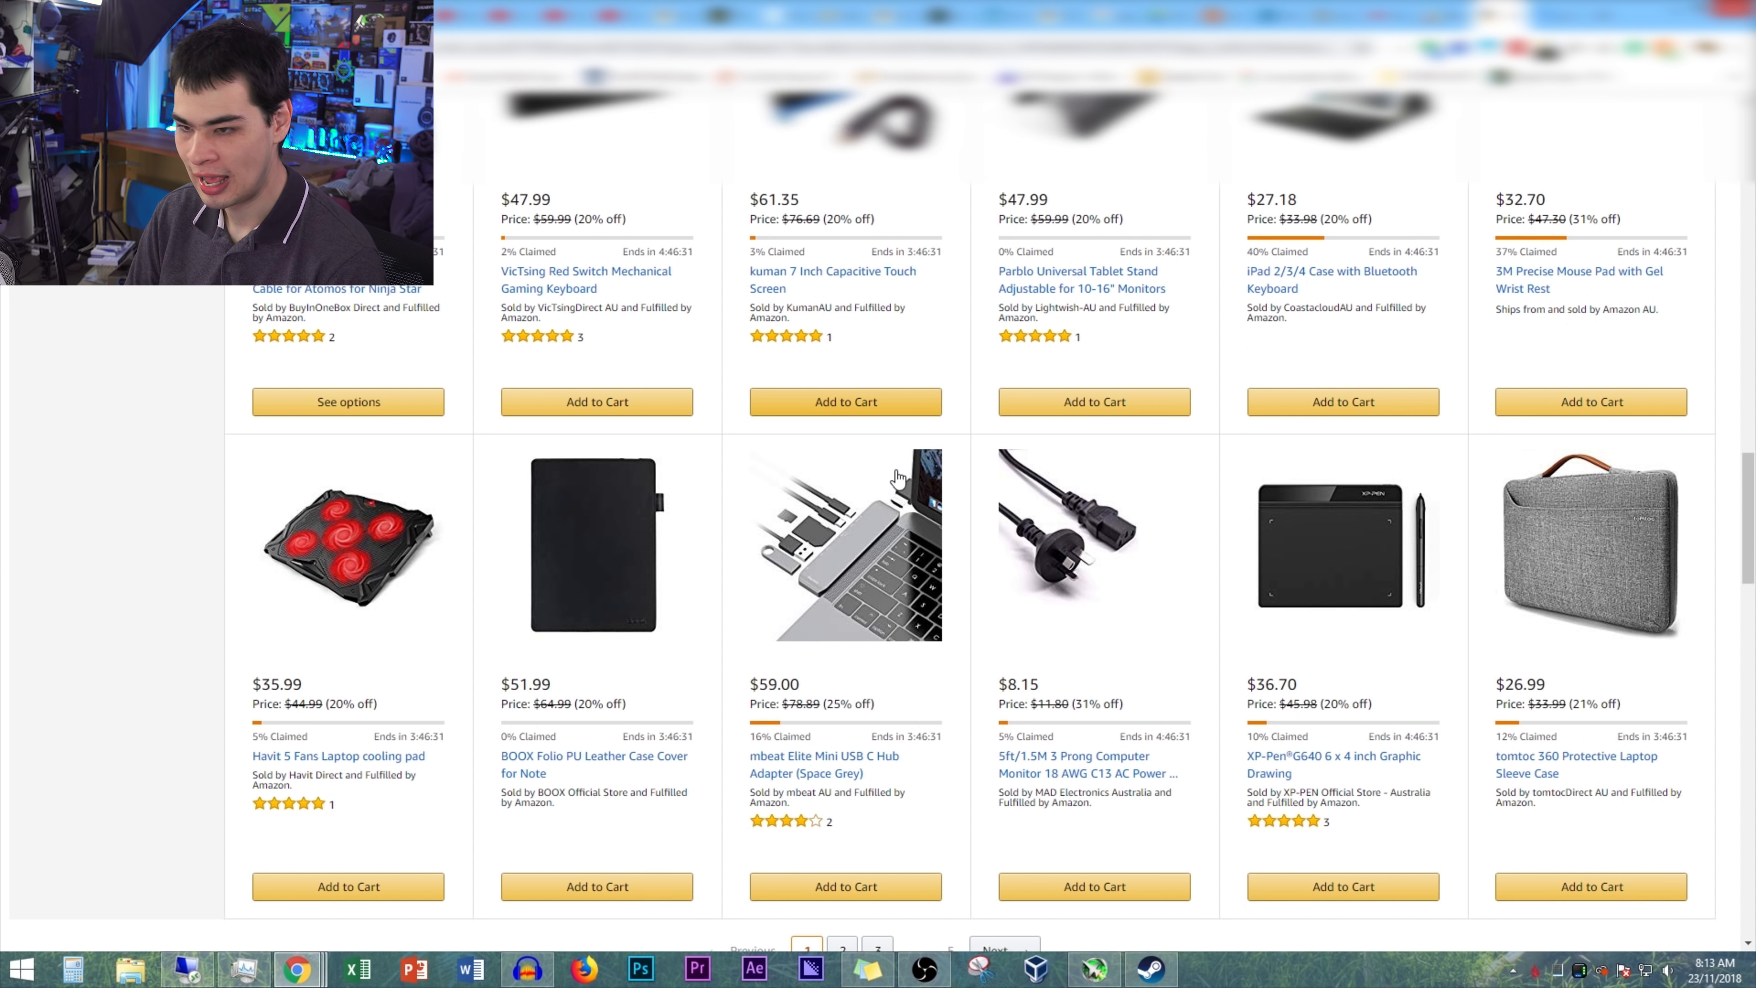
scroll("down", 3)
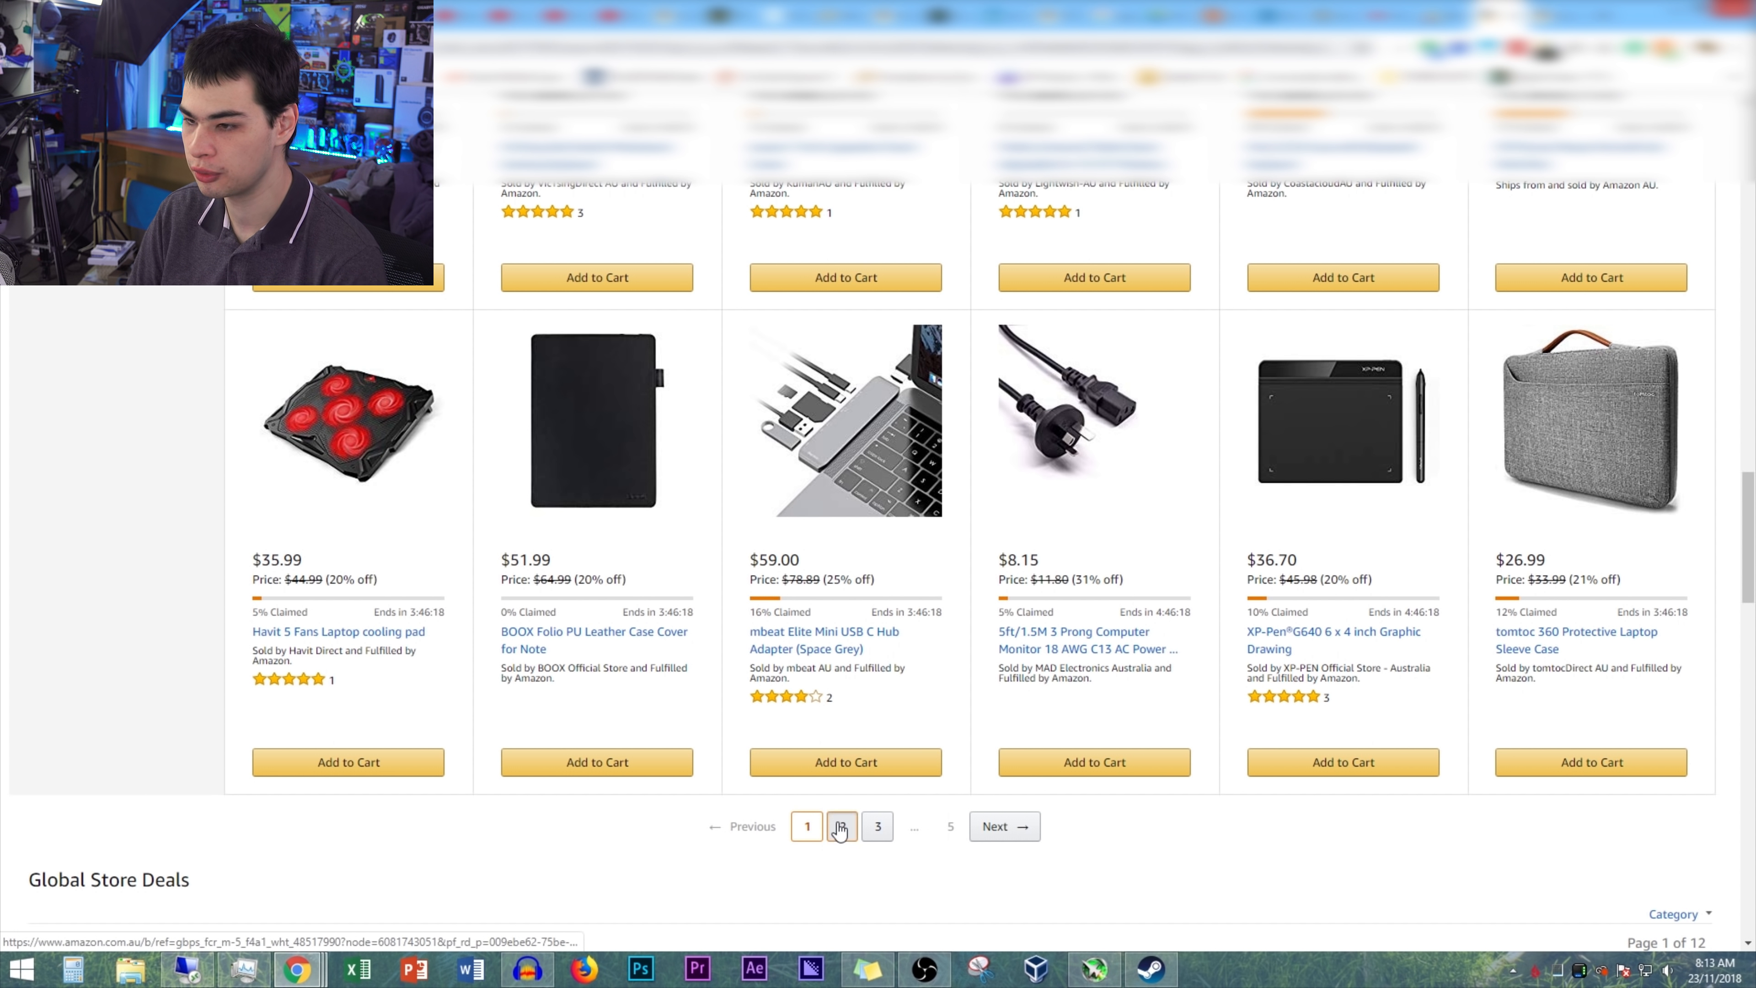
left_click(842, 827)
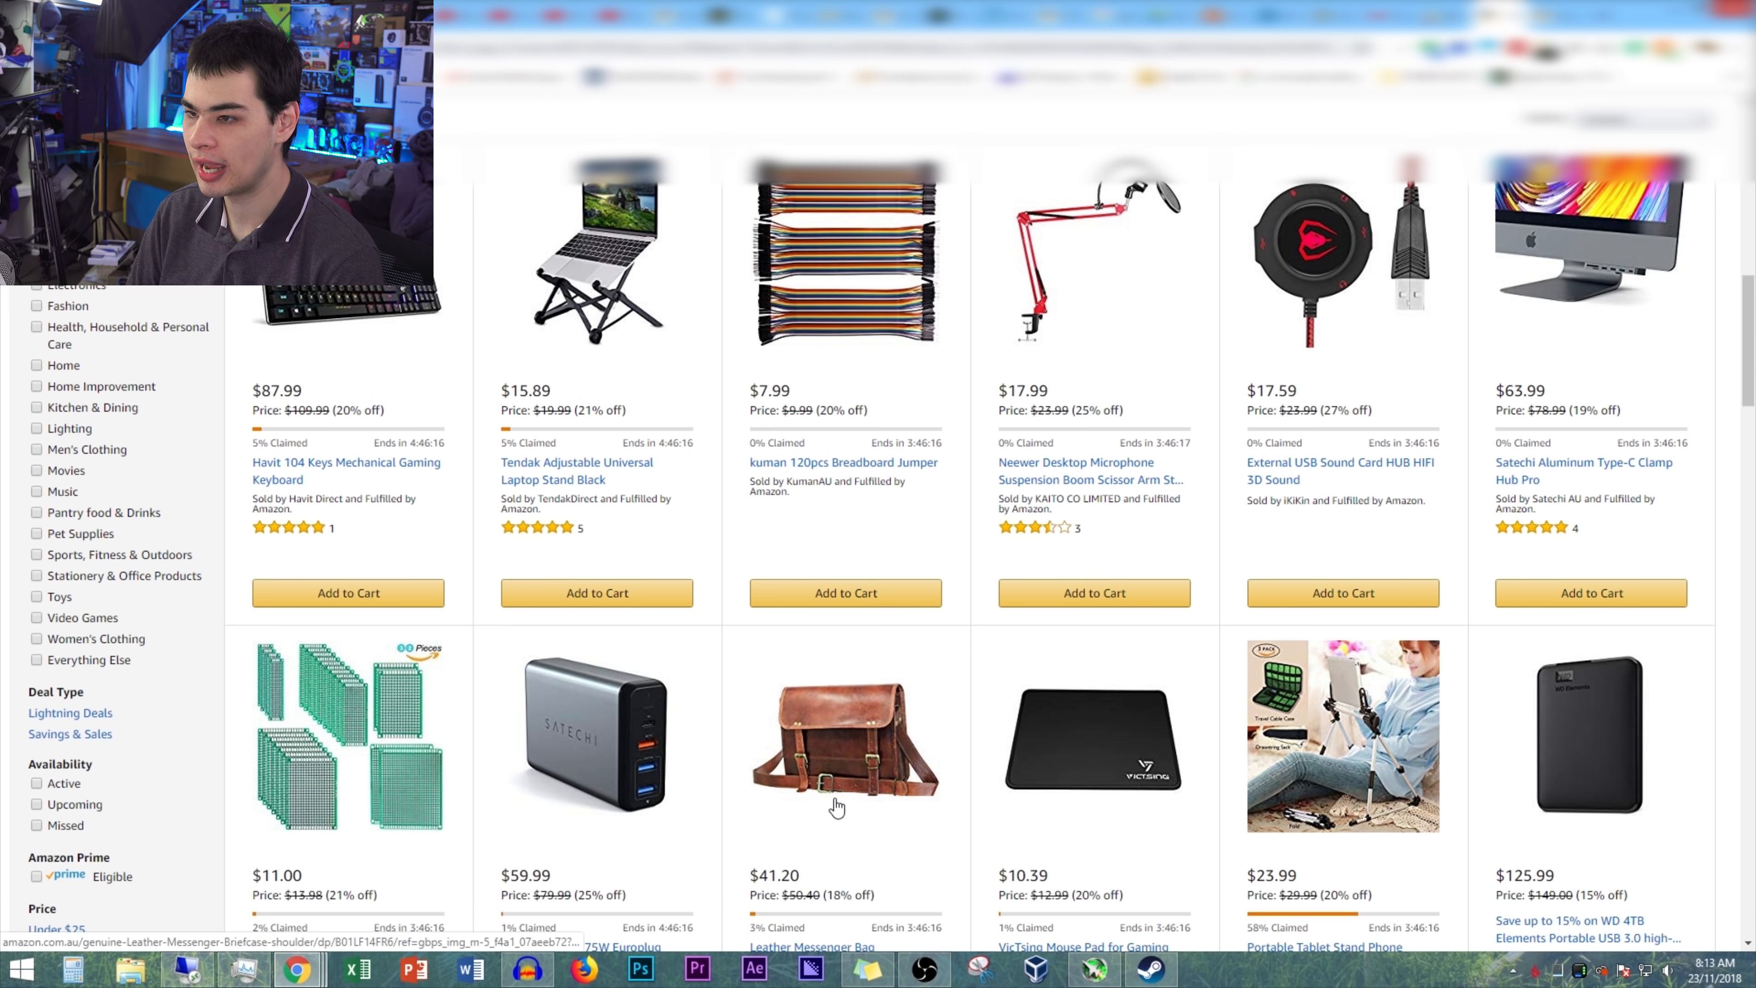
scroll("down", 3)
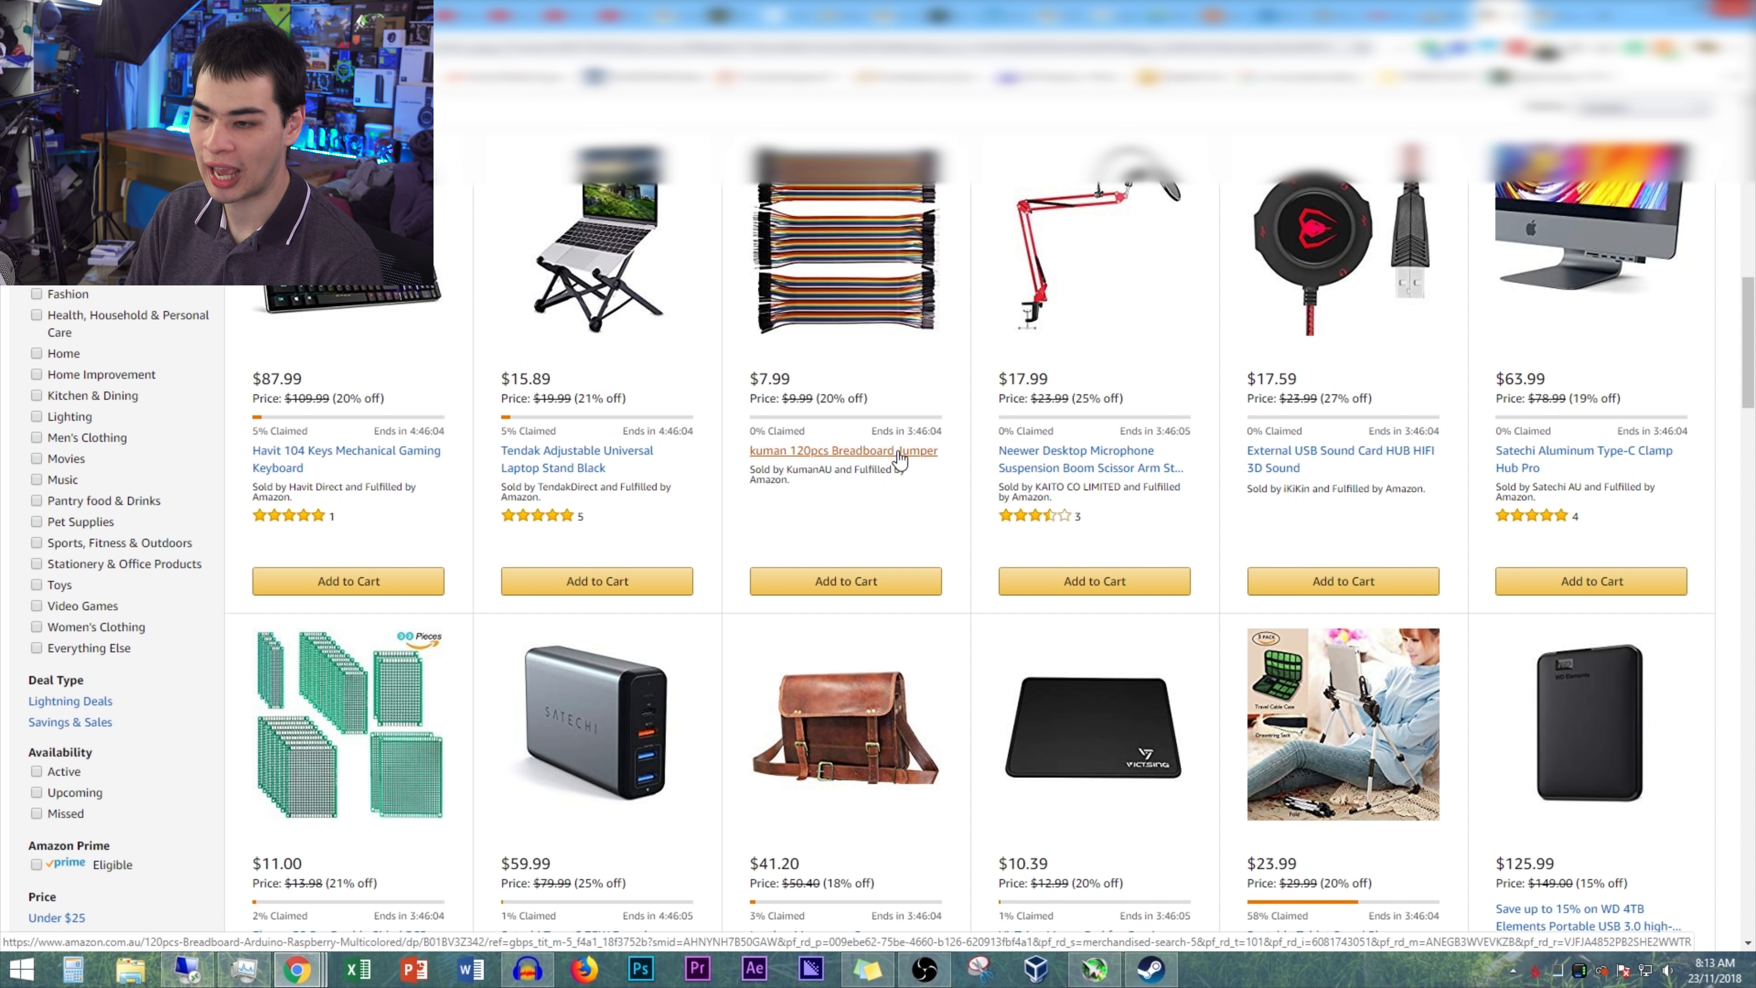
scroll("down", 3)
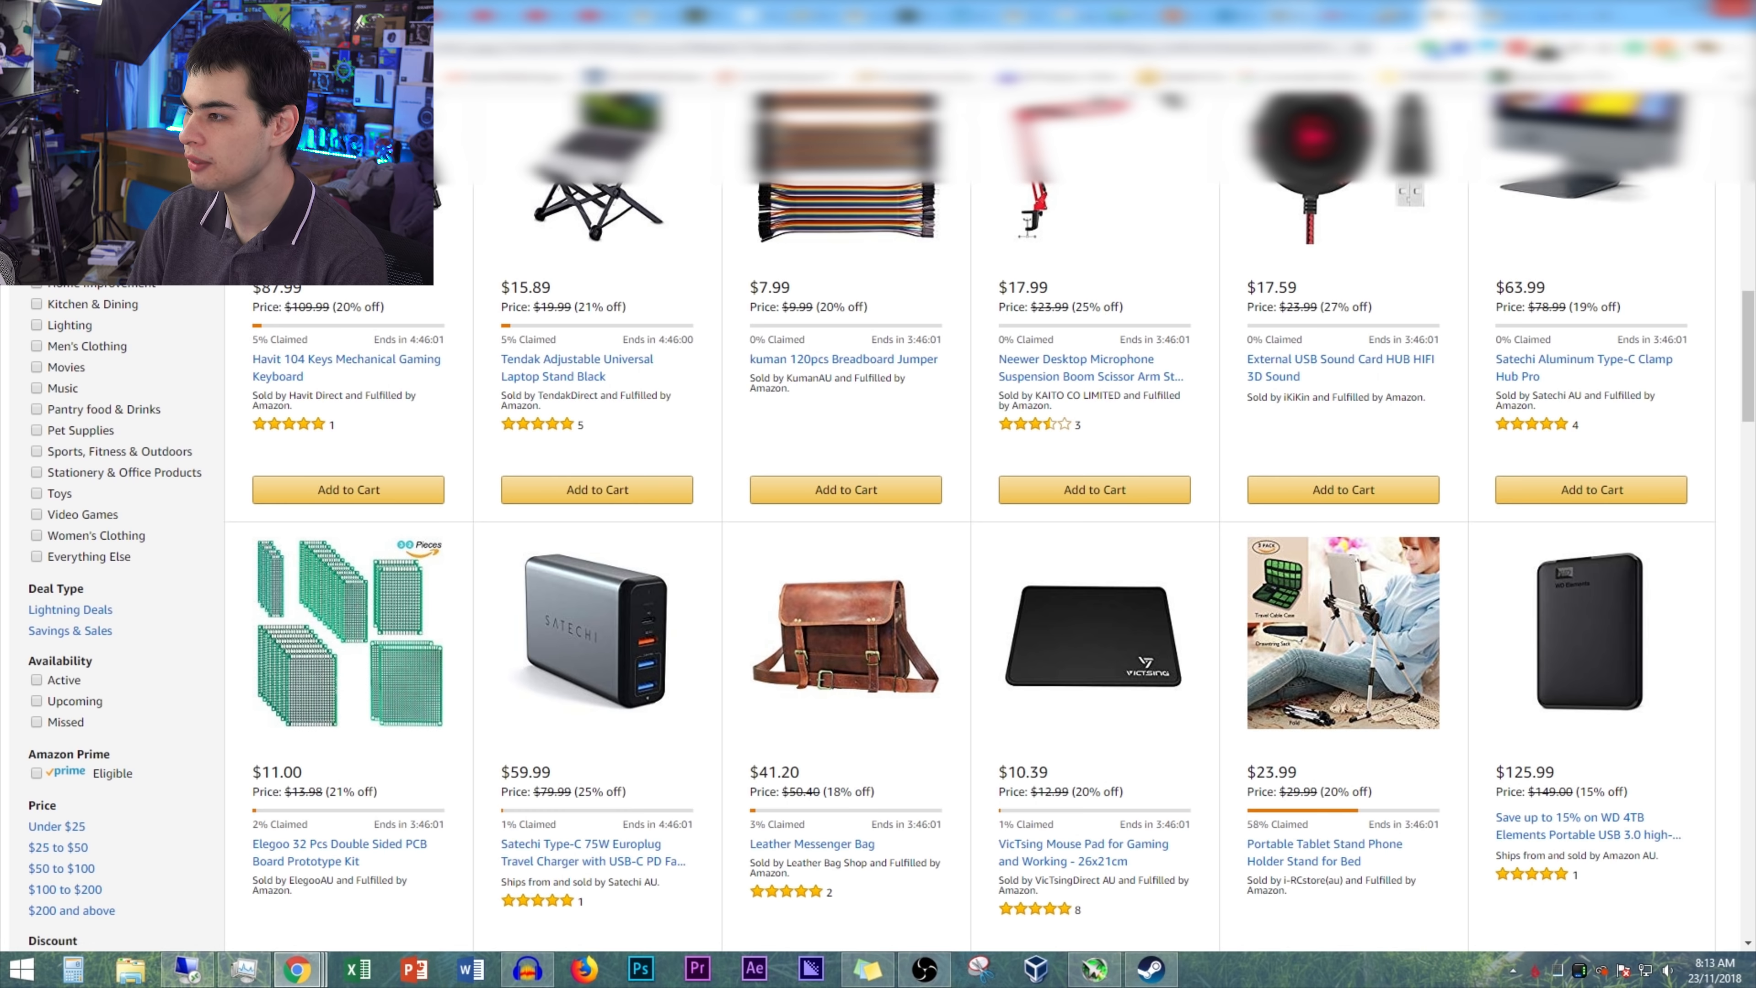
left_click(338, 843)
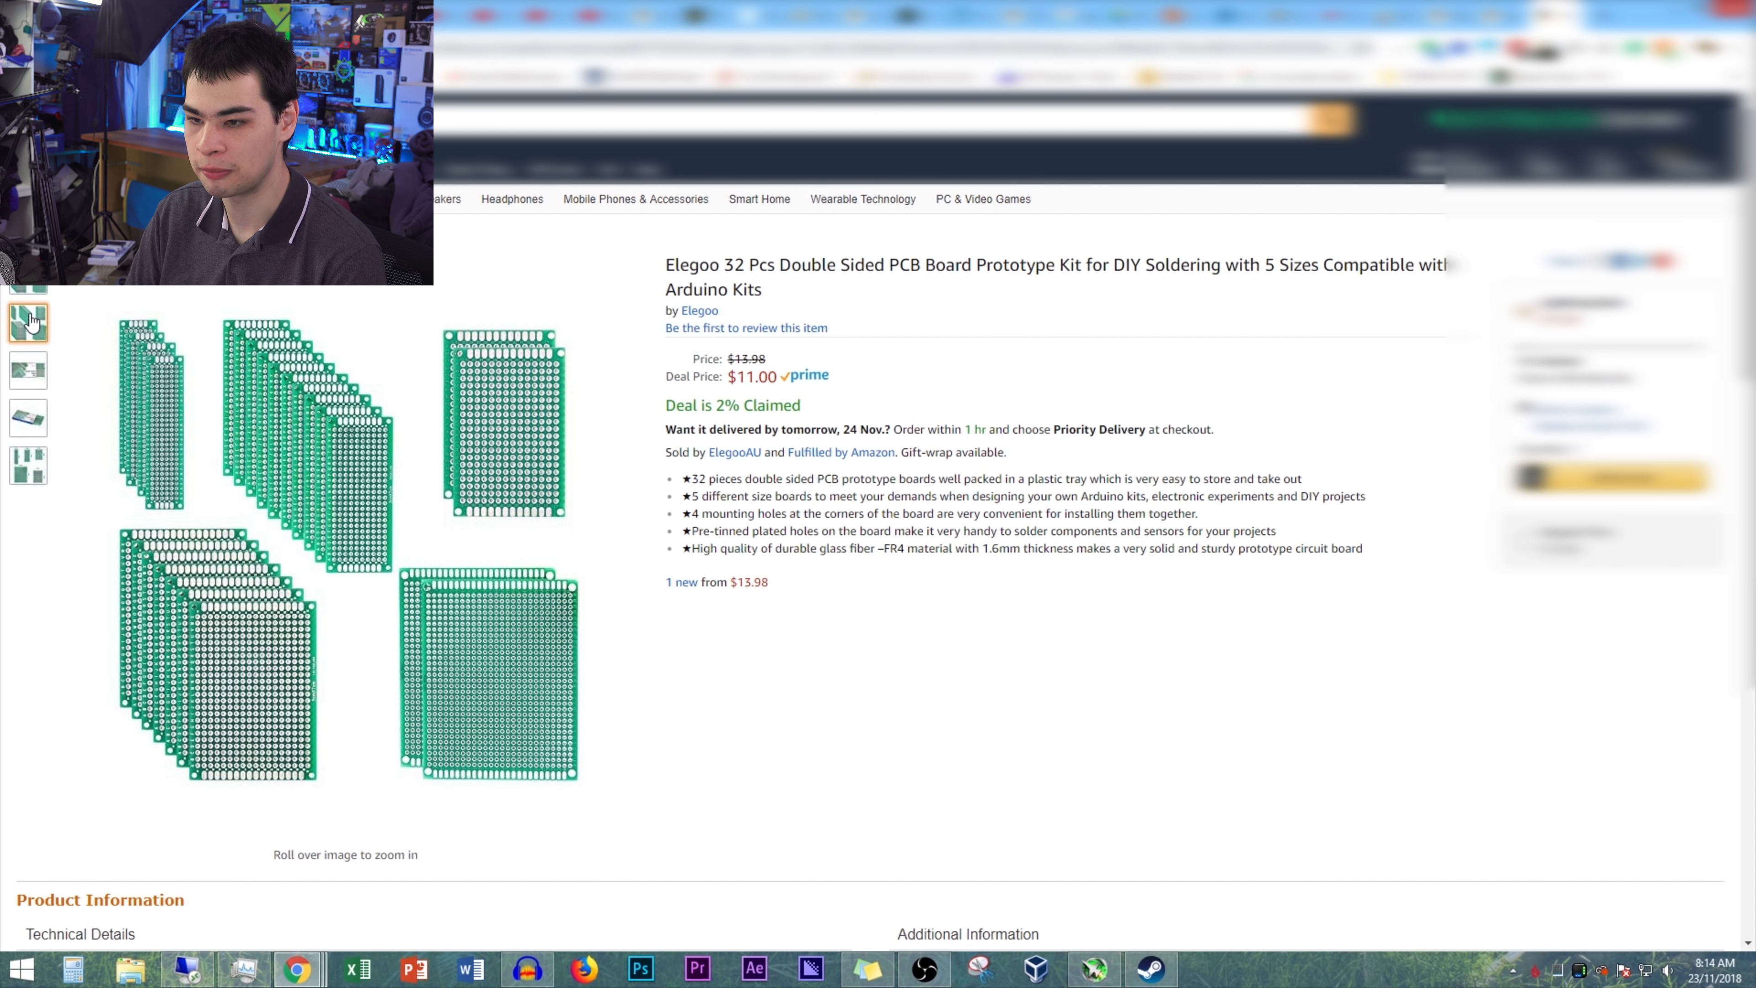
left_click(26, 465)
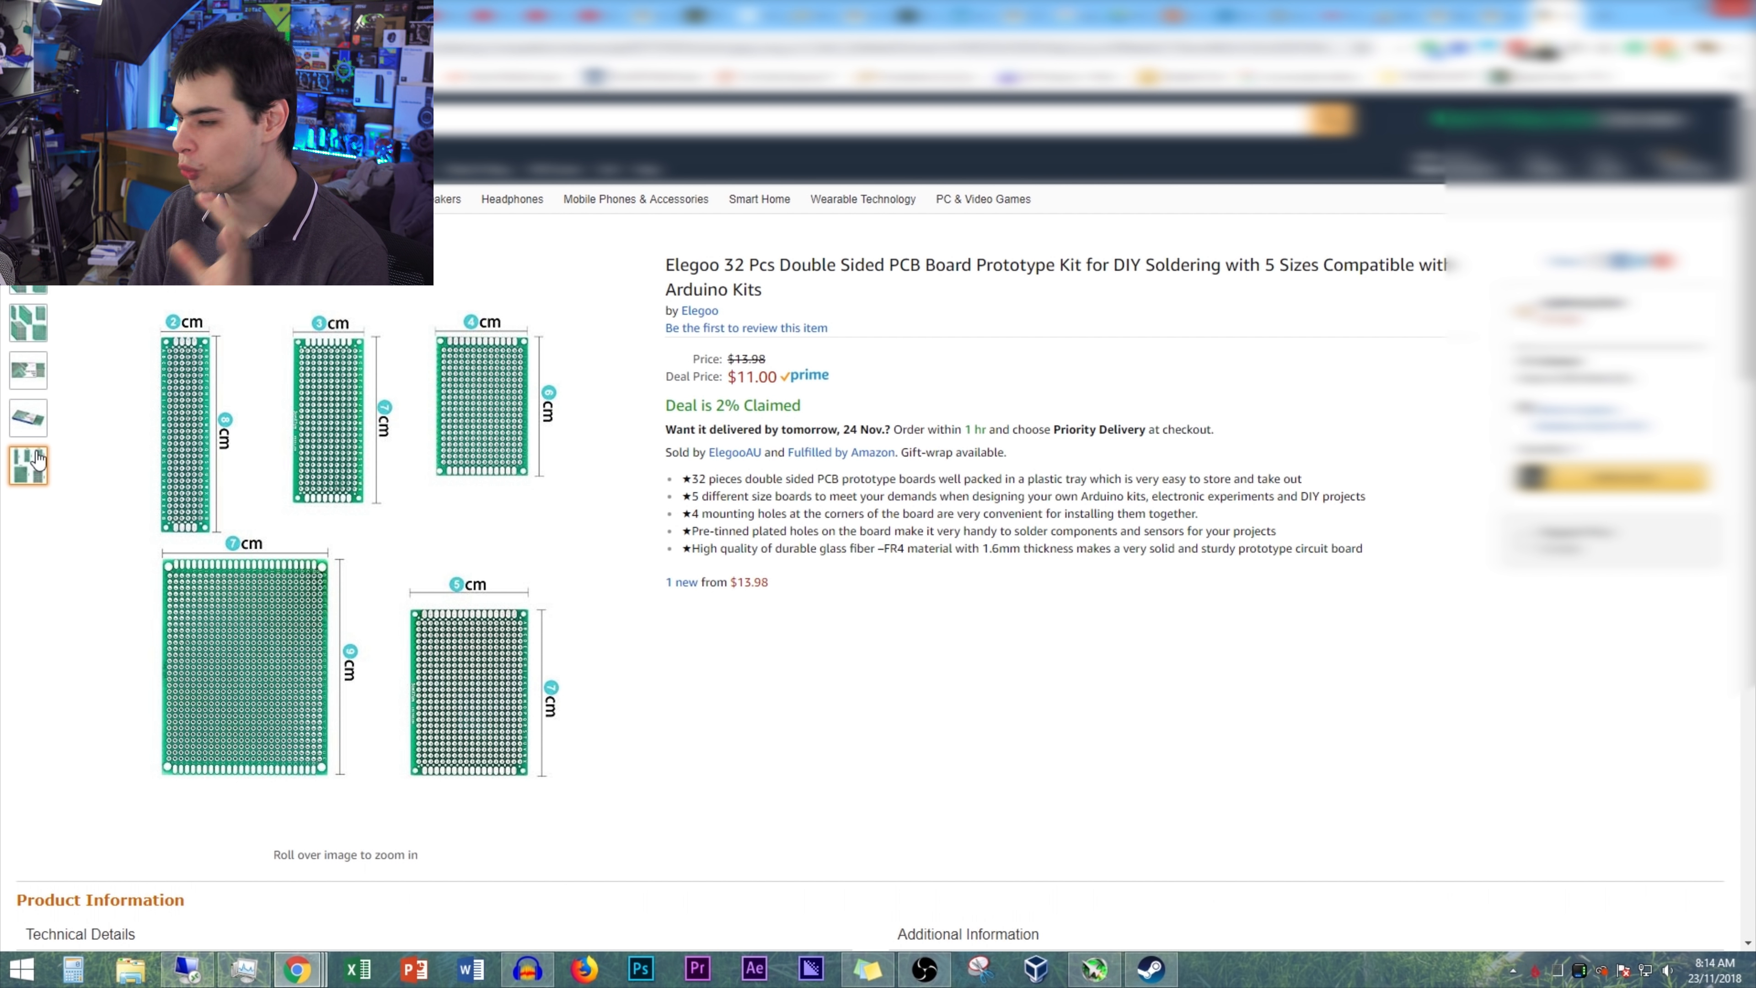
mouse_move(452, 455)
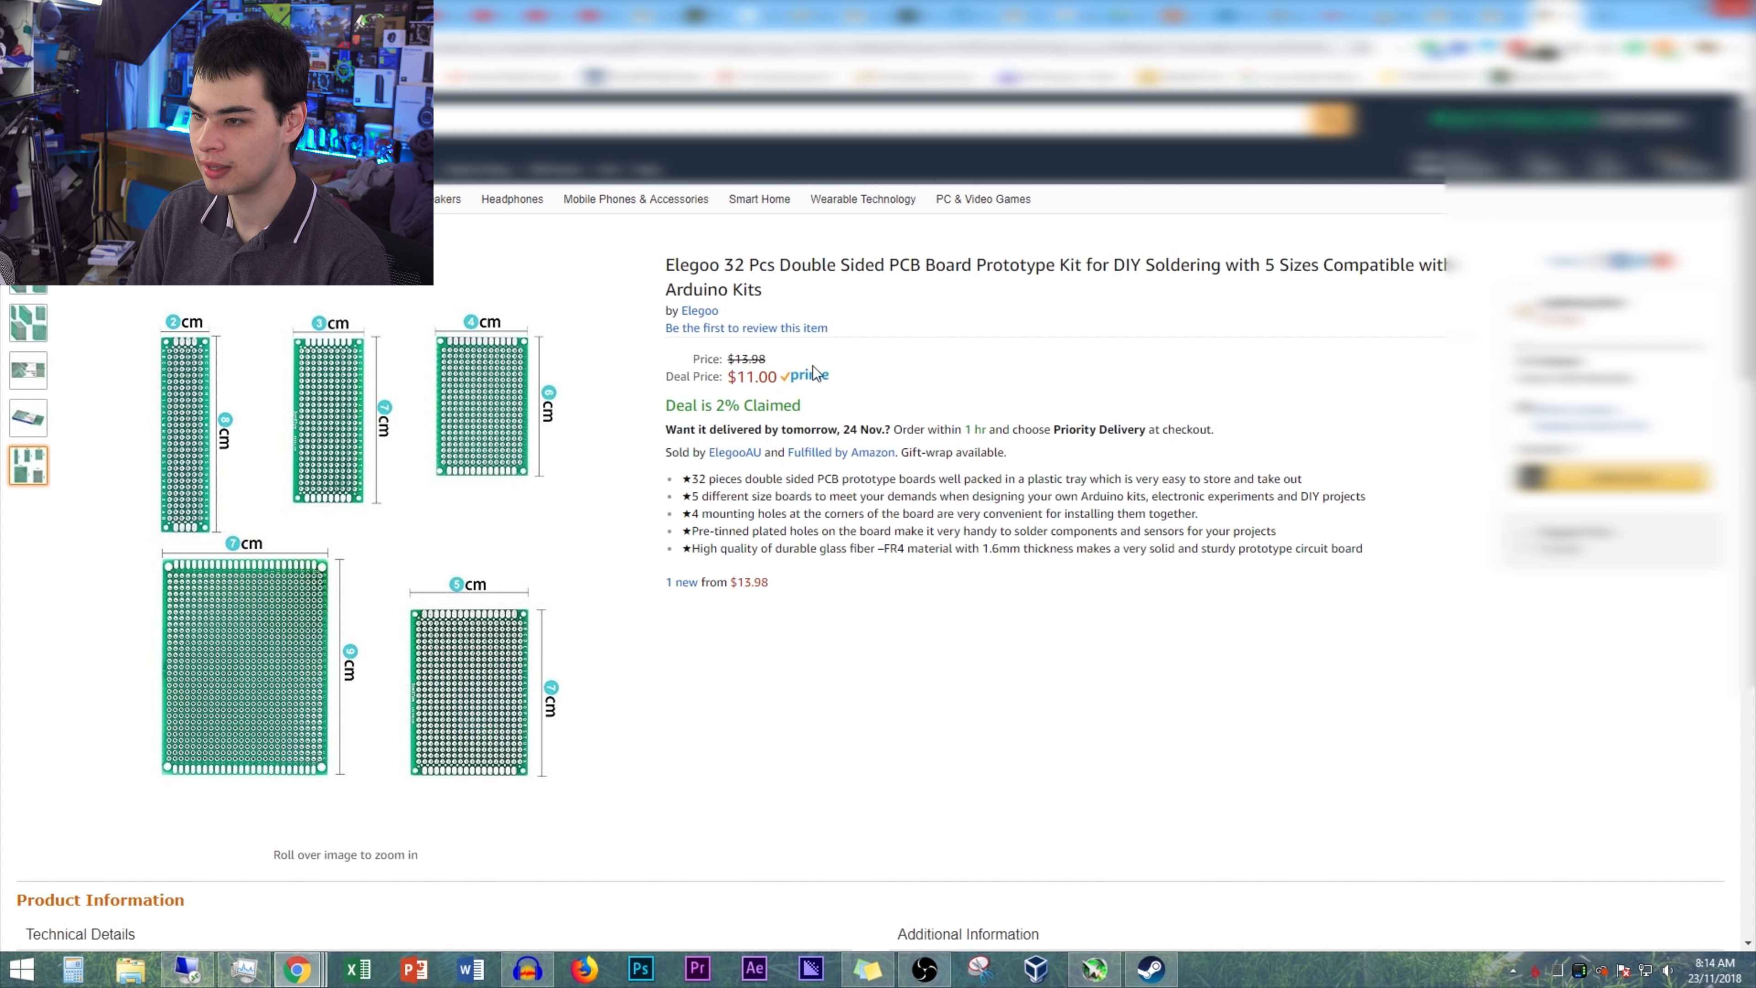
mouse_move(237, 339)
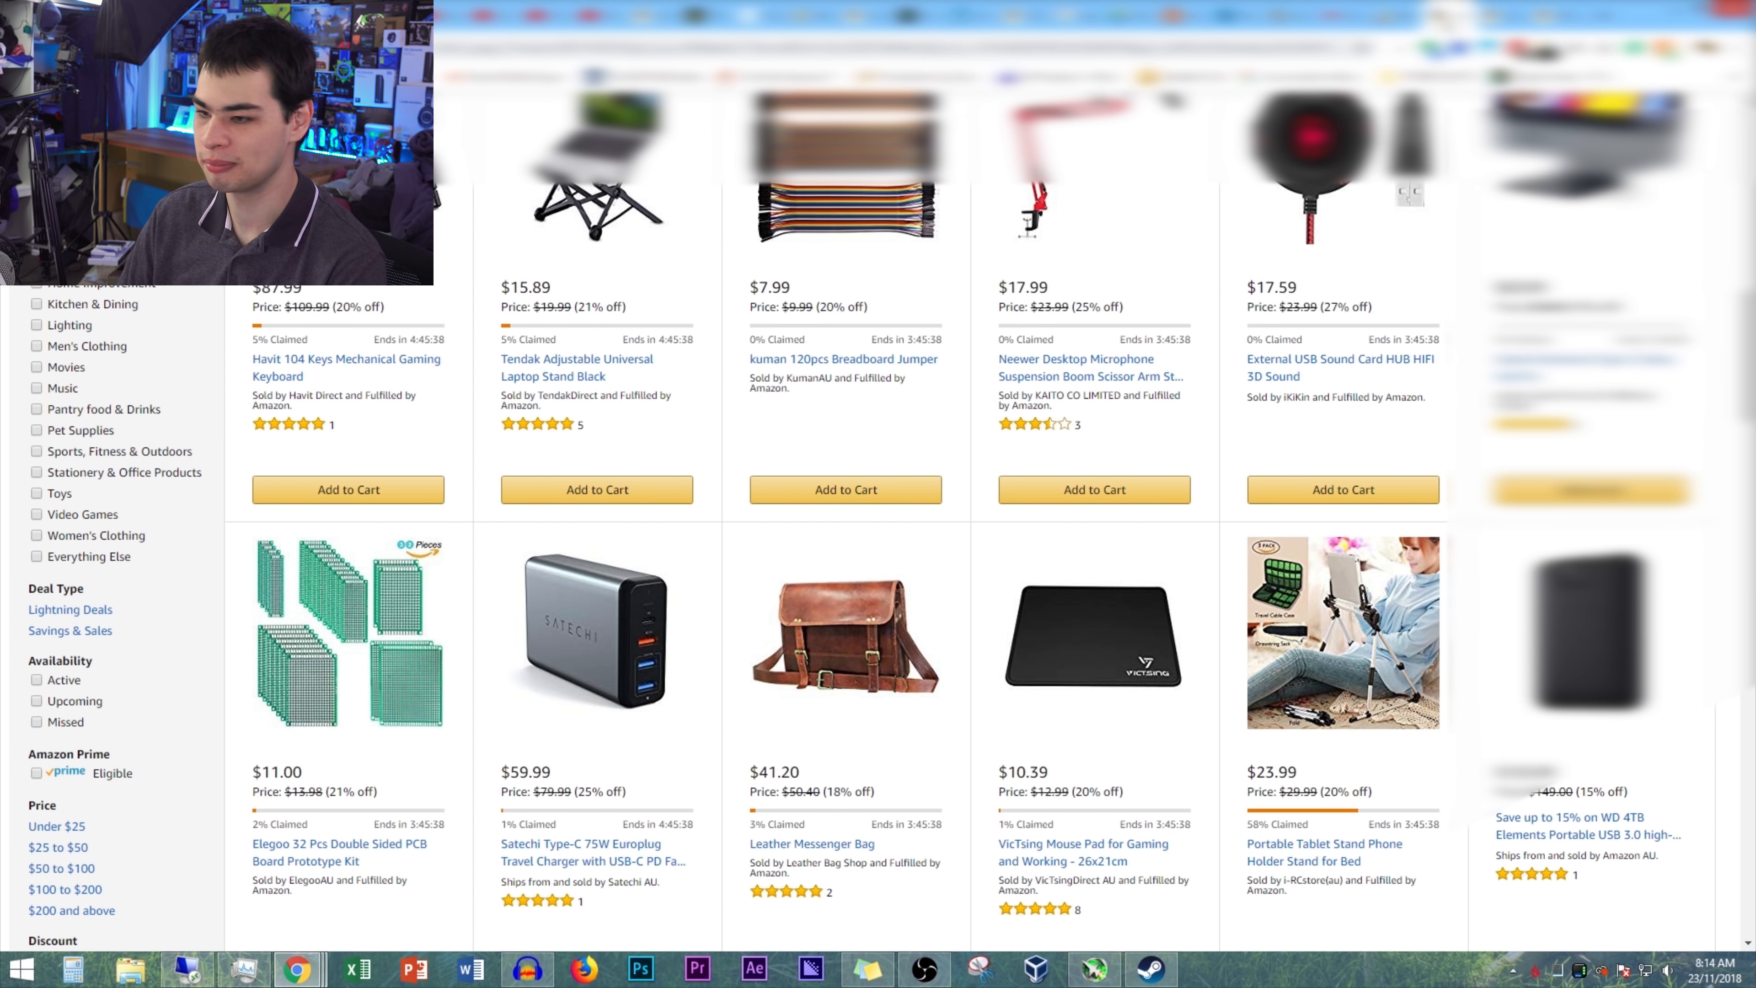
- Scroll page 3 of the Prime early access deals down to the Lenovo ThinkPad Ultra Dock and gaming headset
scroll("down", 3)
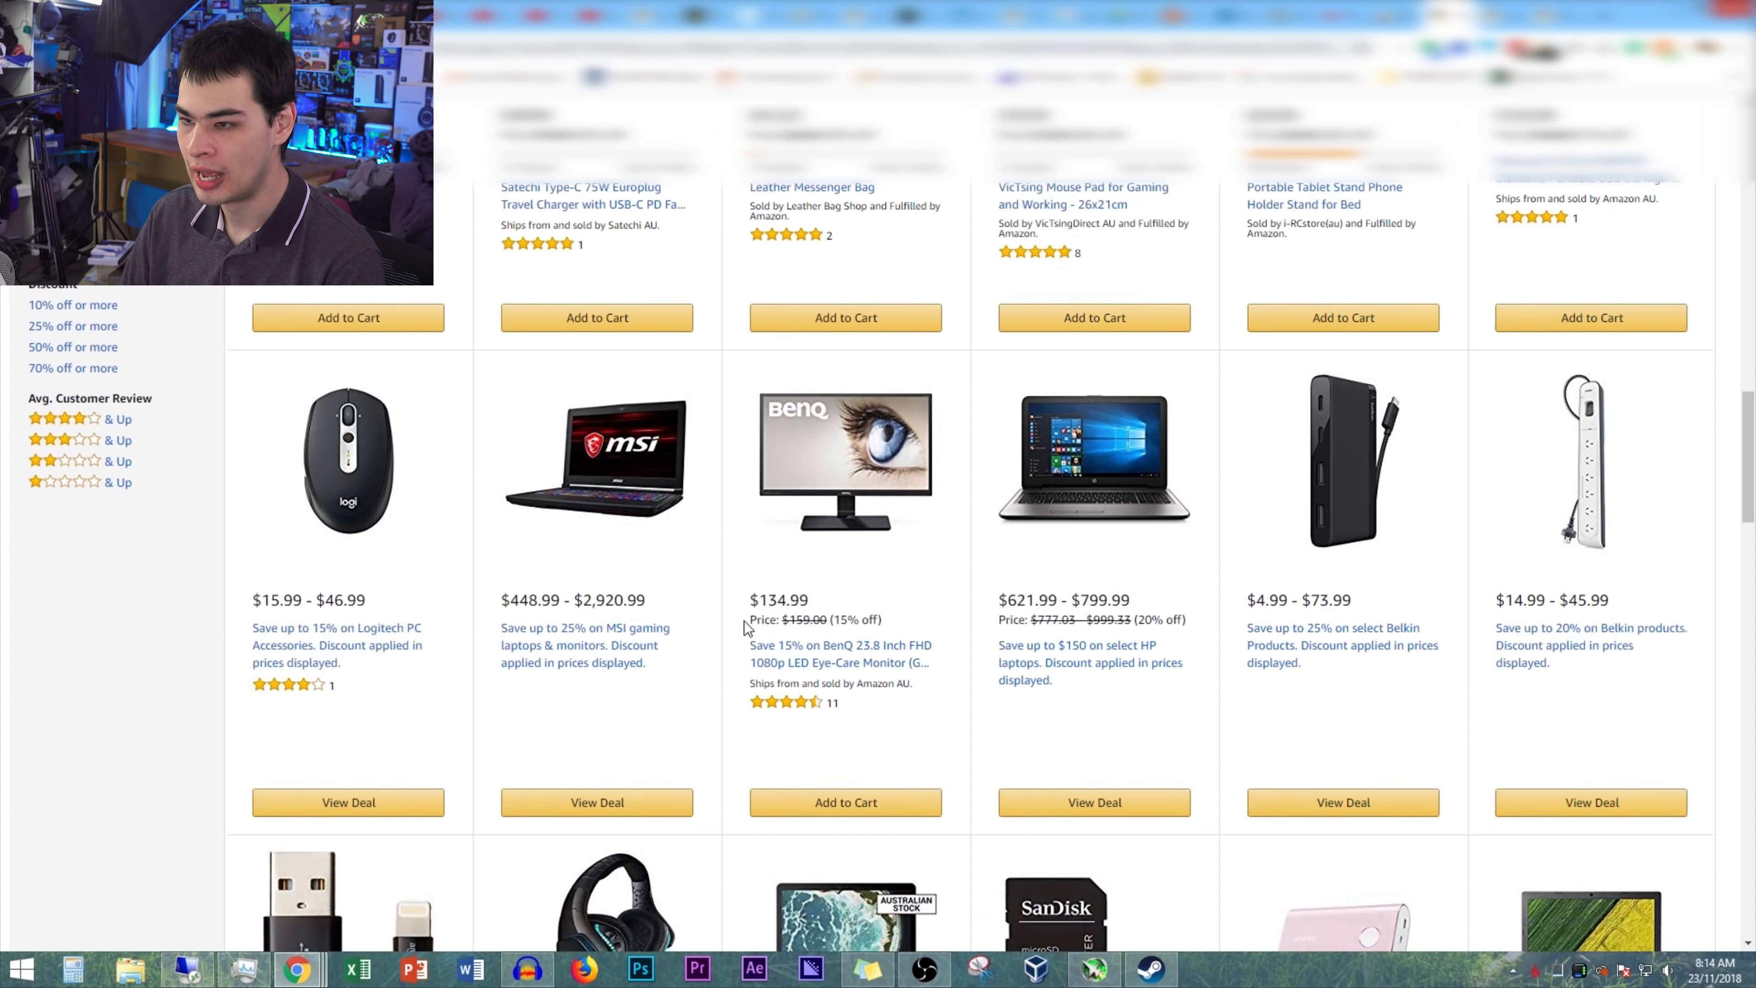
scroll("down", 3)
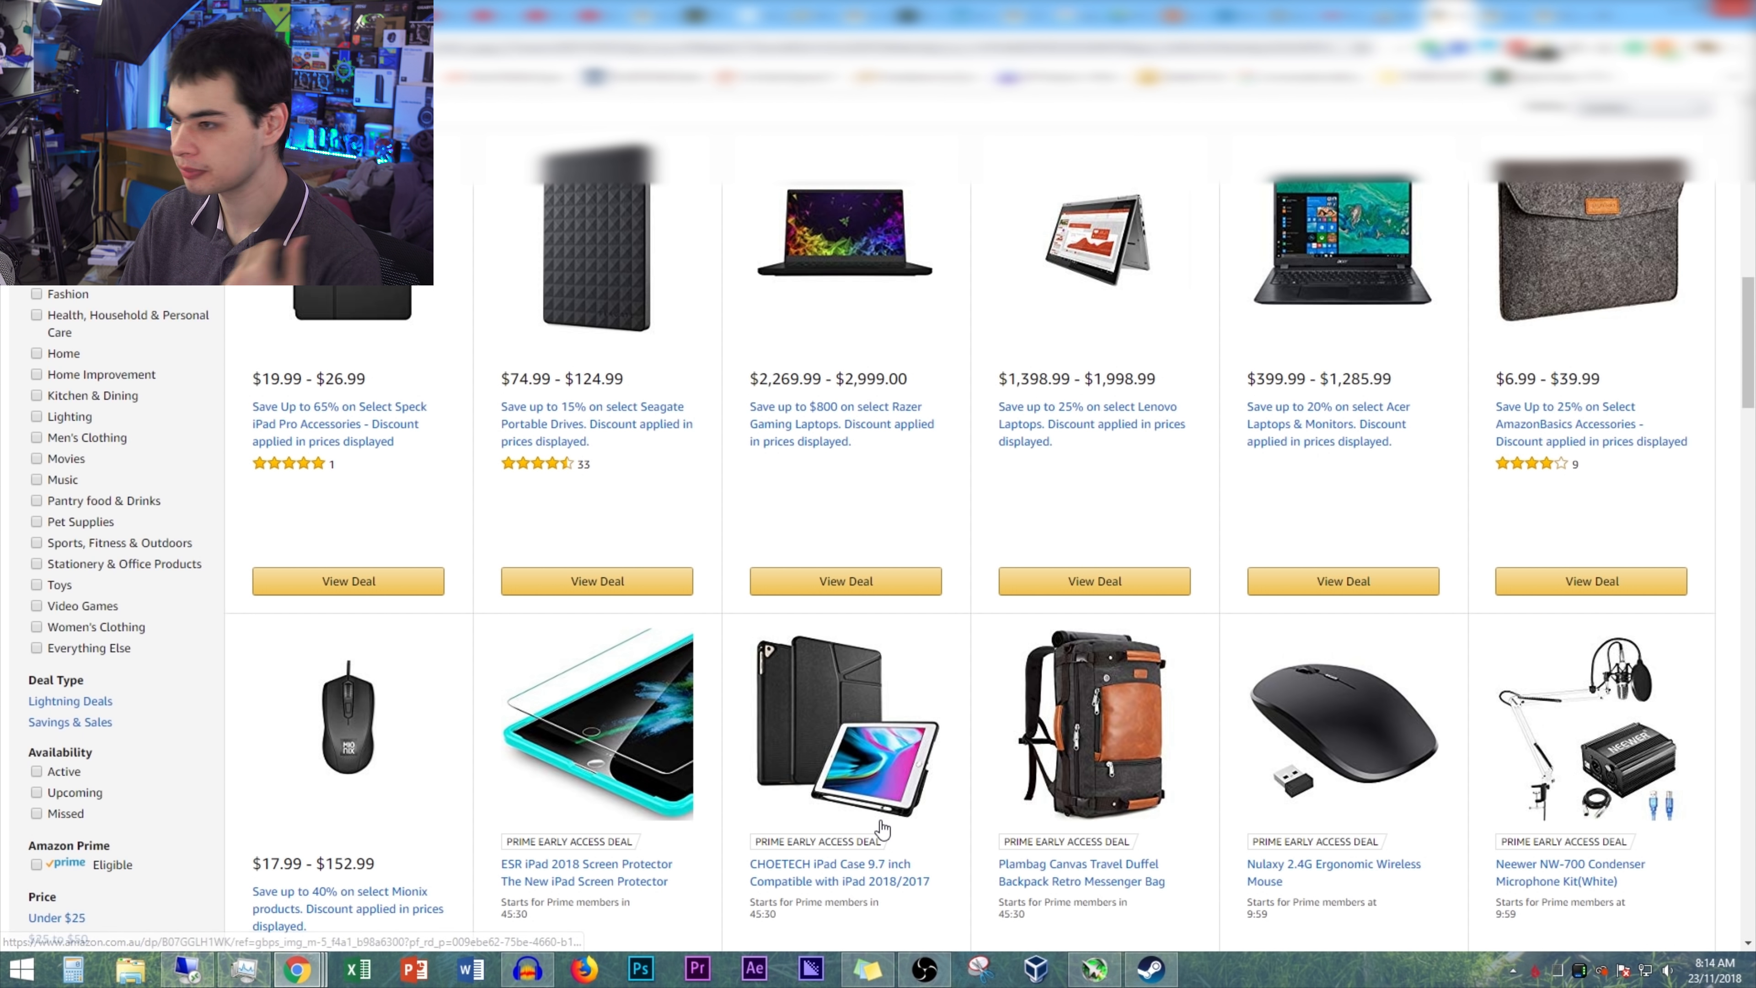
scroll("down", 3)
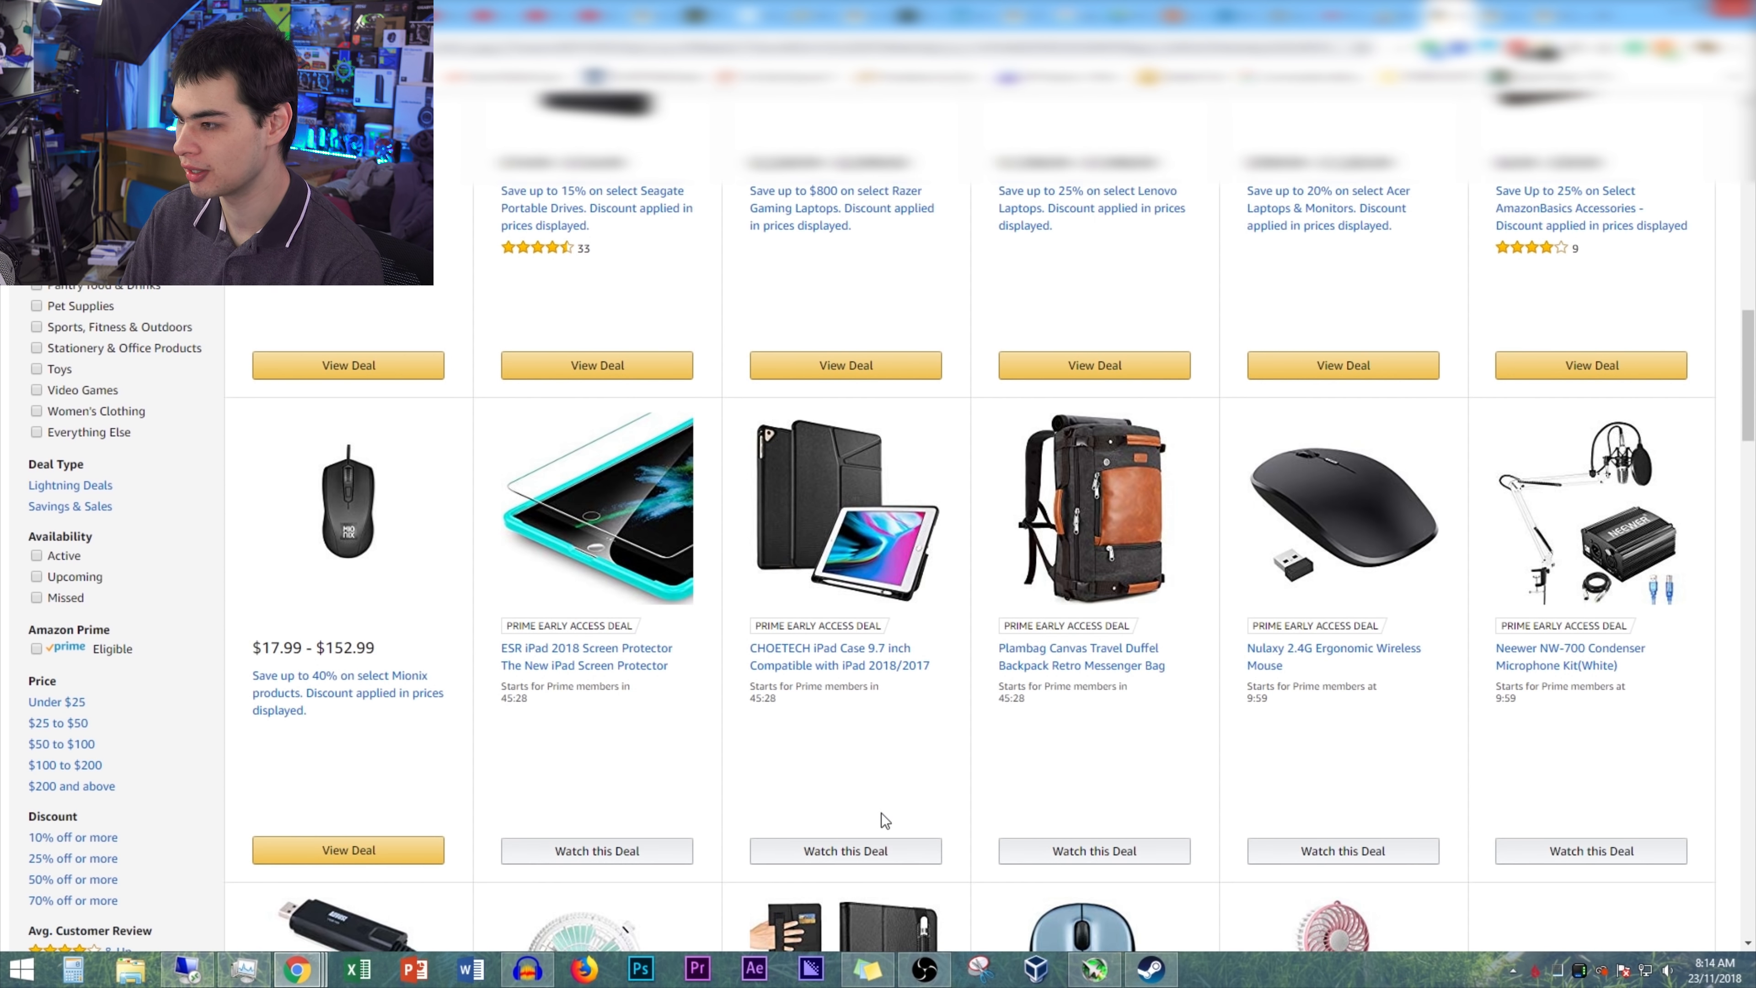
scroll("down", 3)
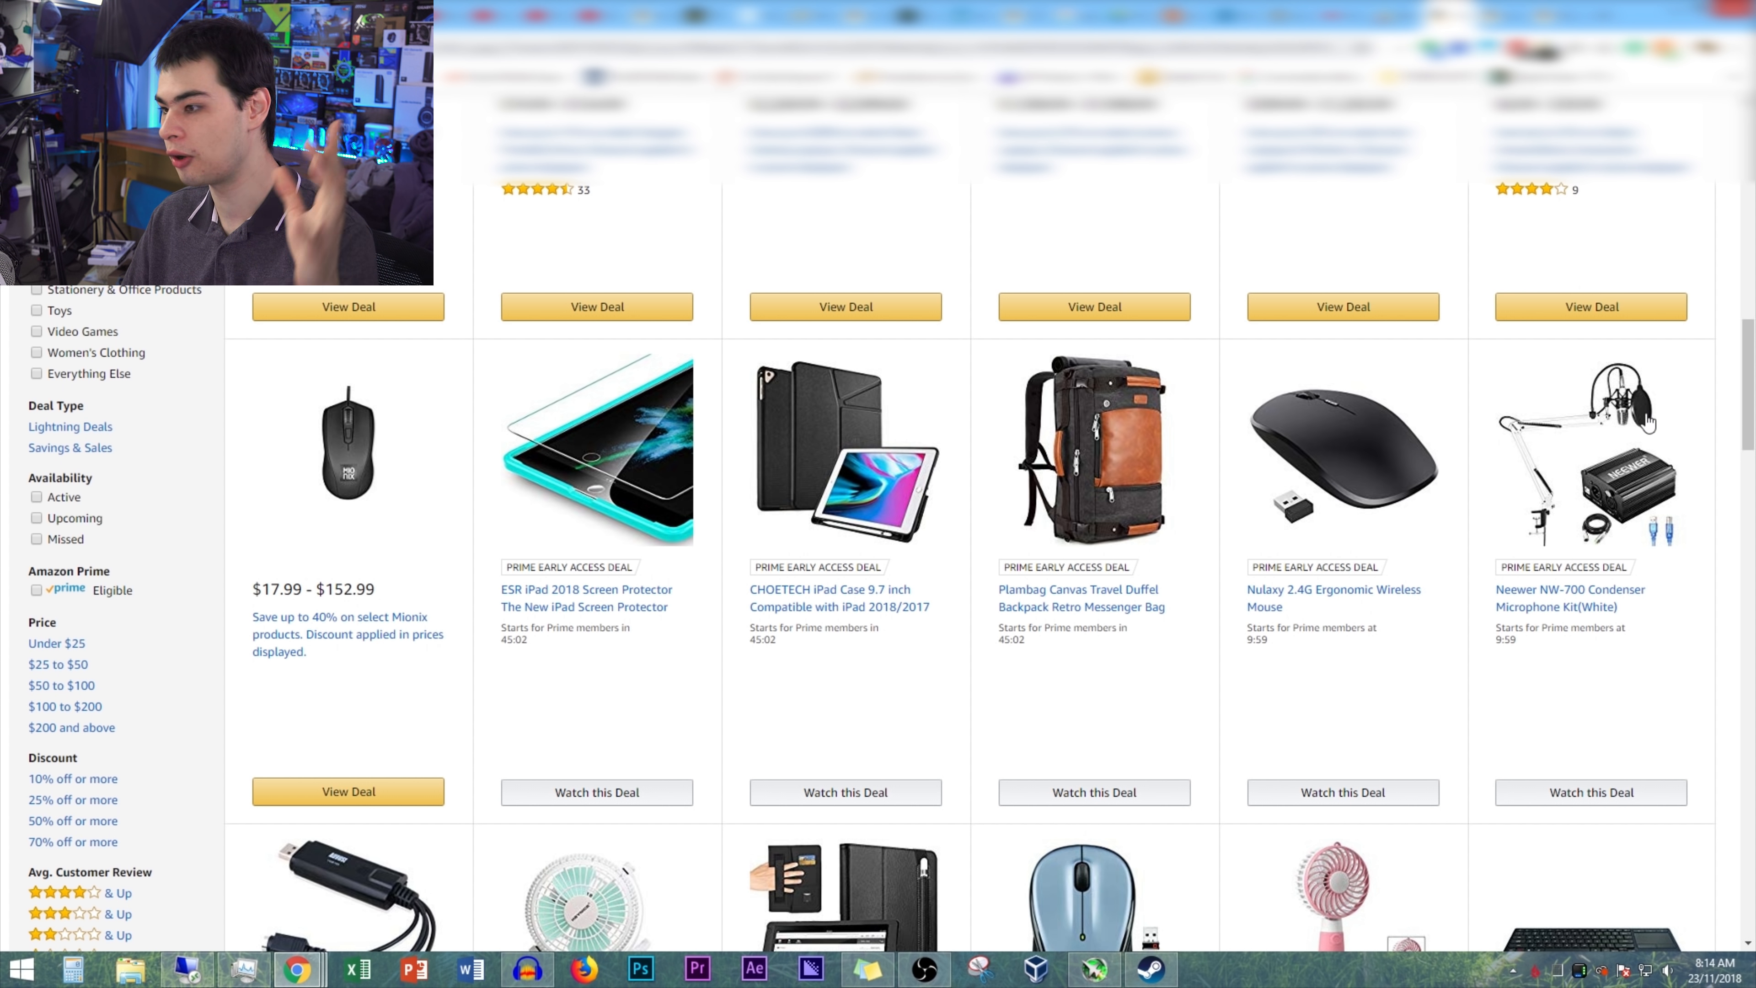
mouse_move(1598, 443)
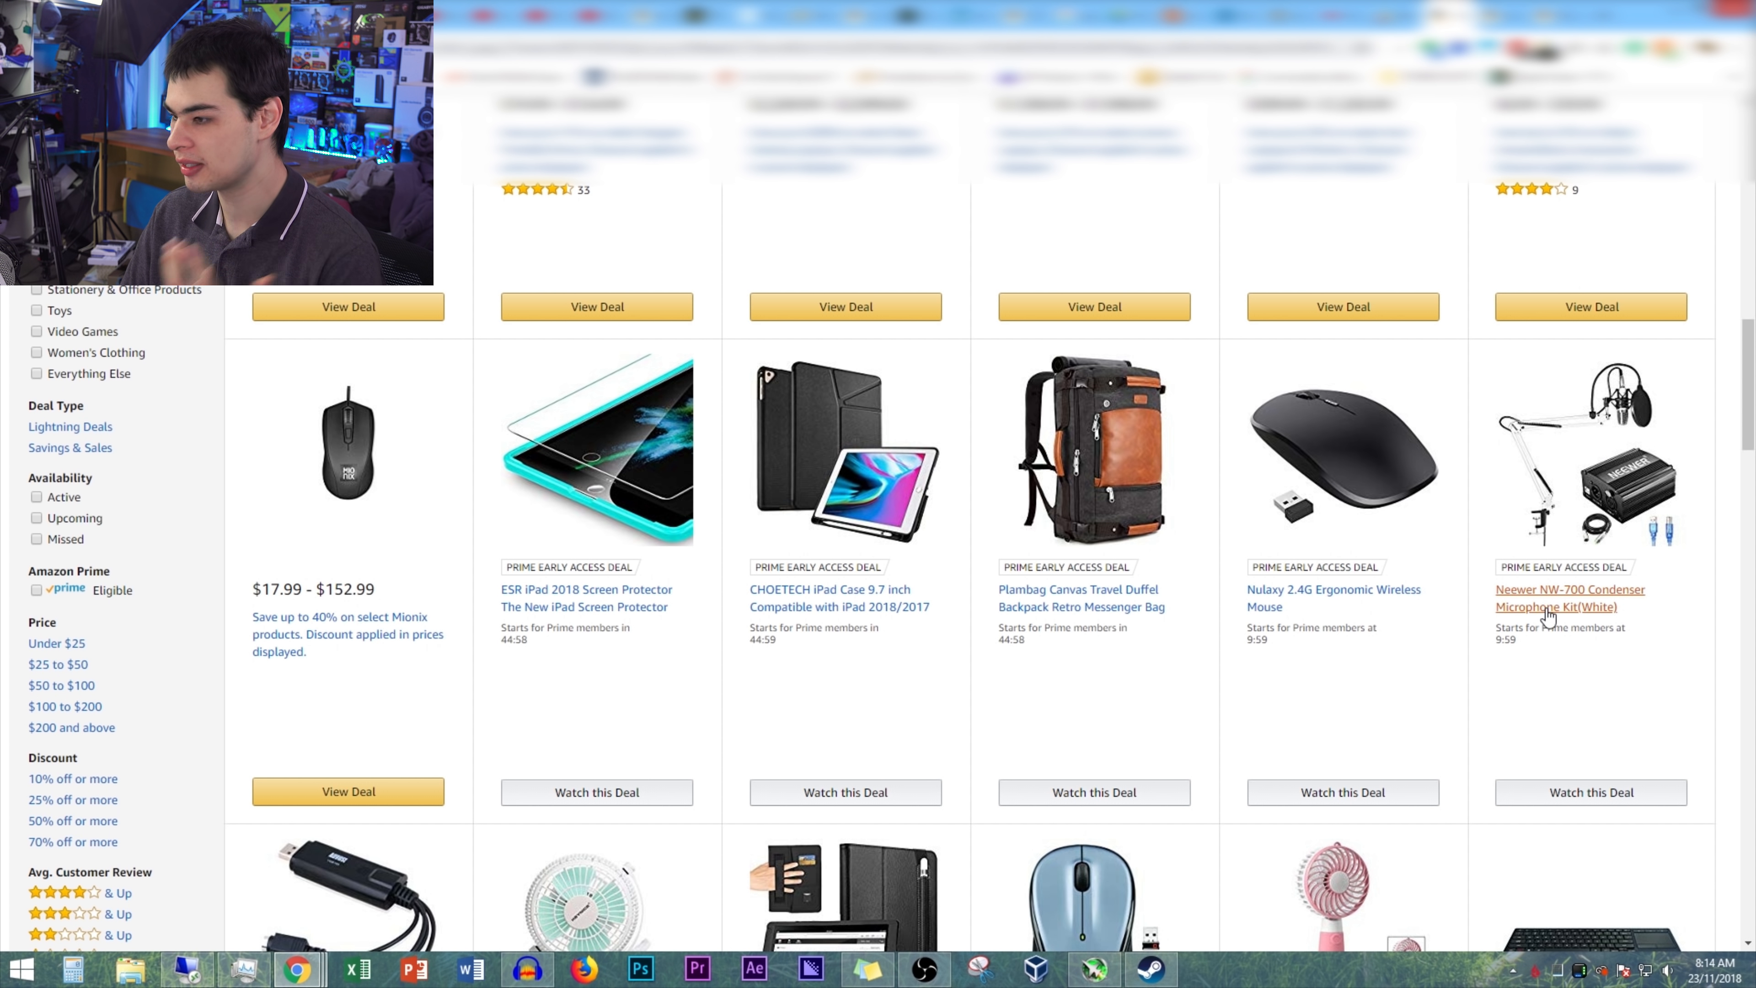
mouse_move(1618, 656)
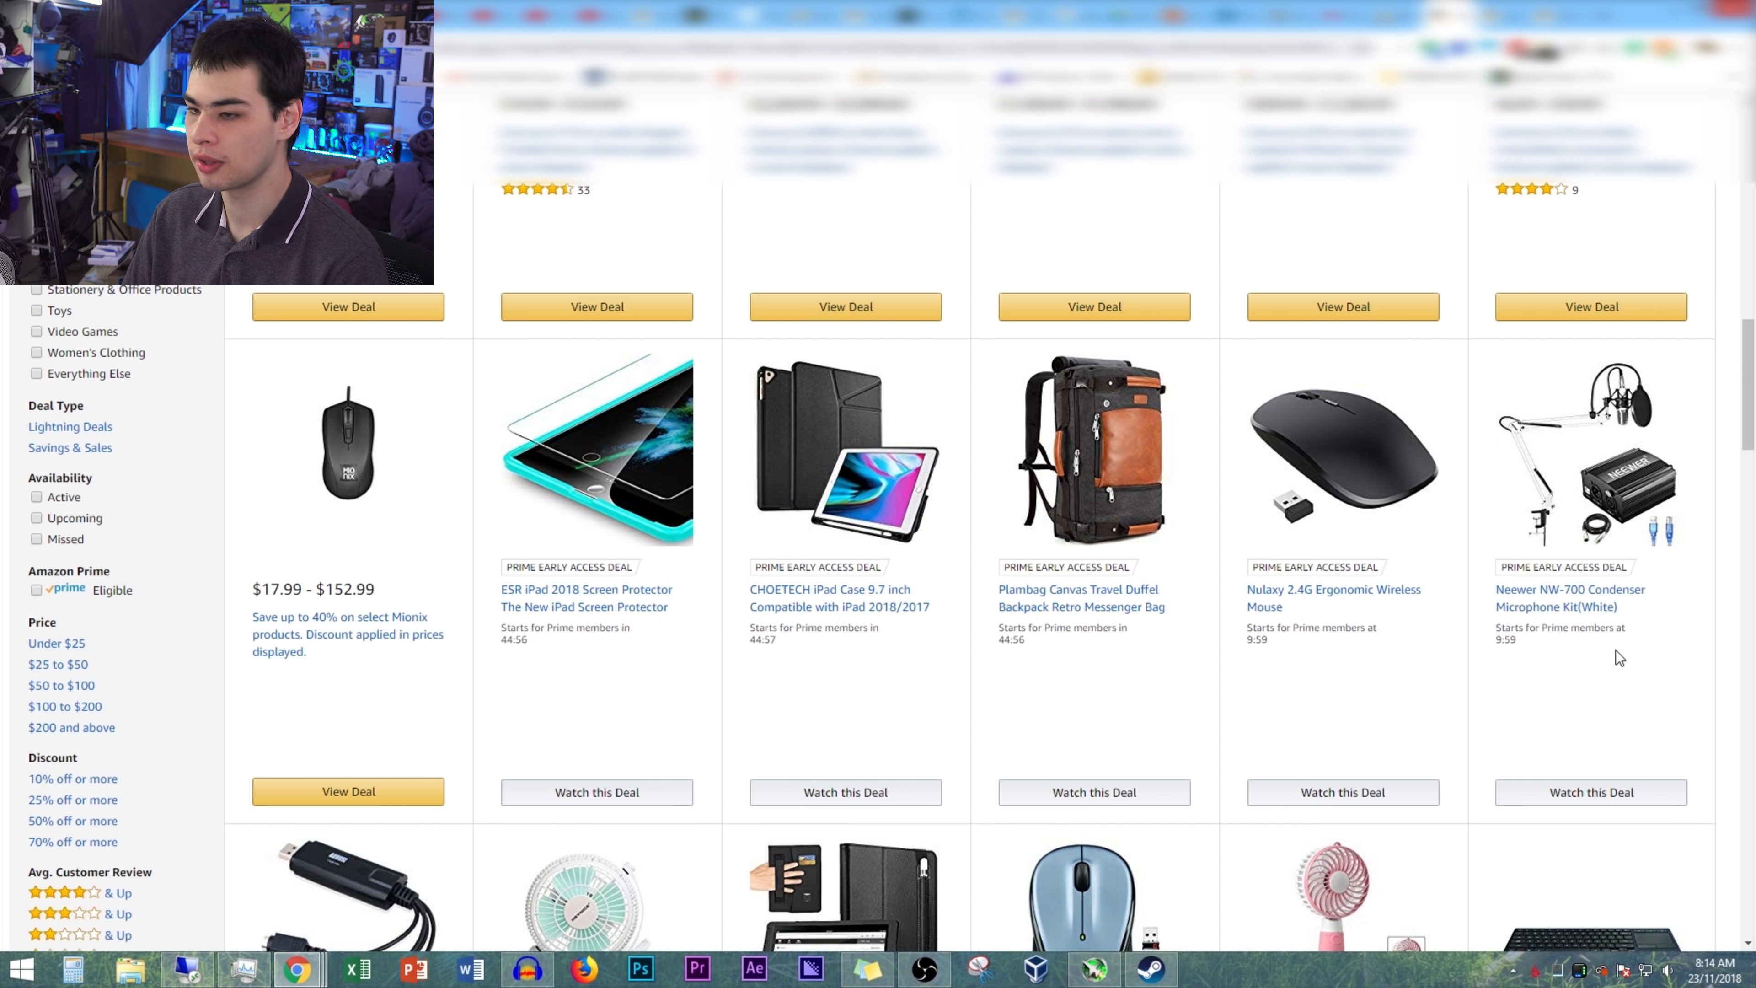
scroll("down", 3)
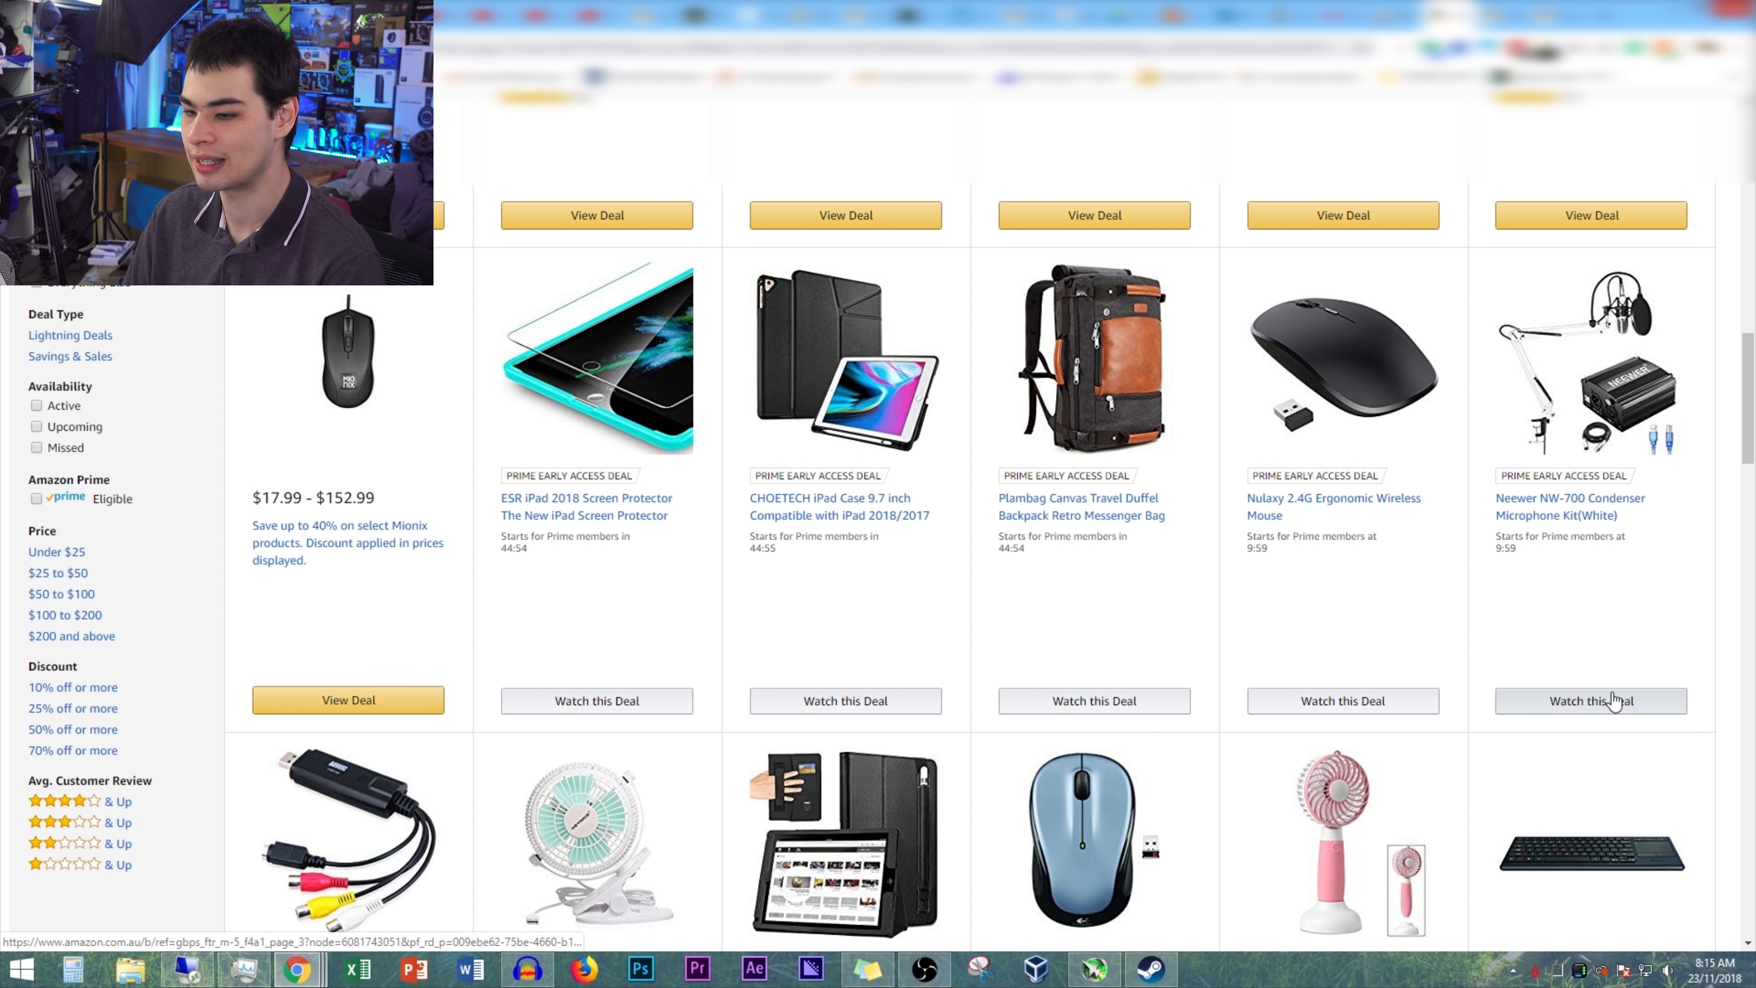
scroll("down", 3)
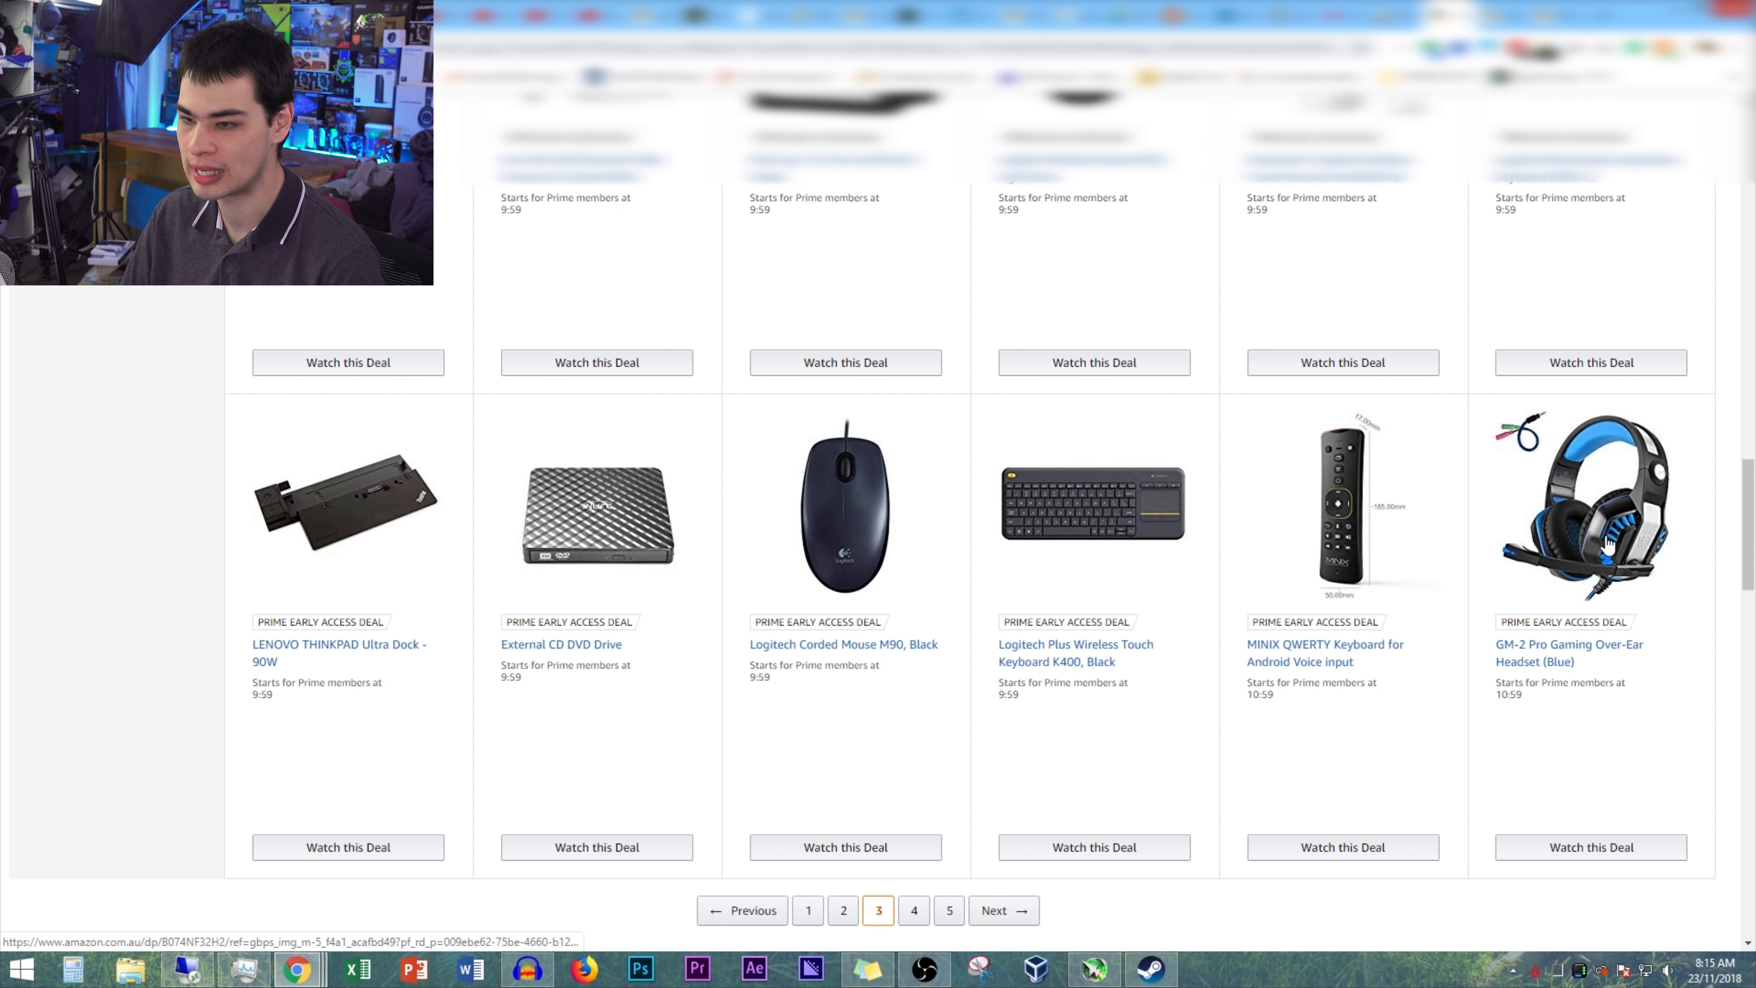
- Scroll to the end of page 5 where the Global Store Deals section begins
scroll("down", 3)
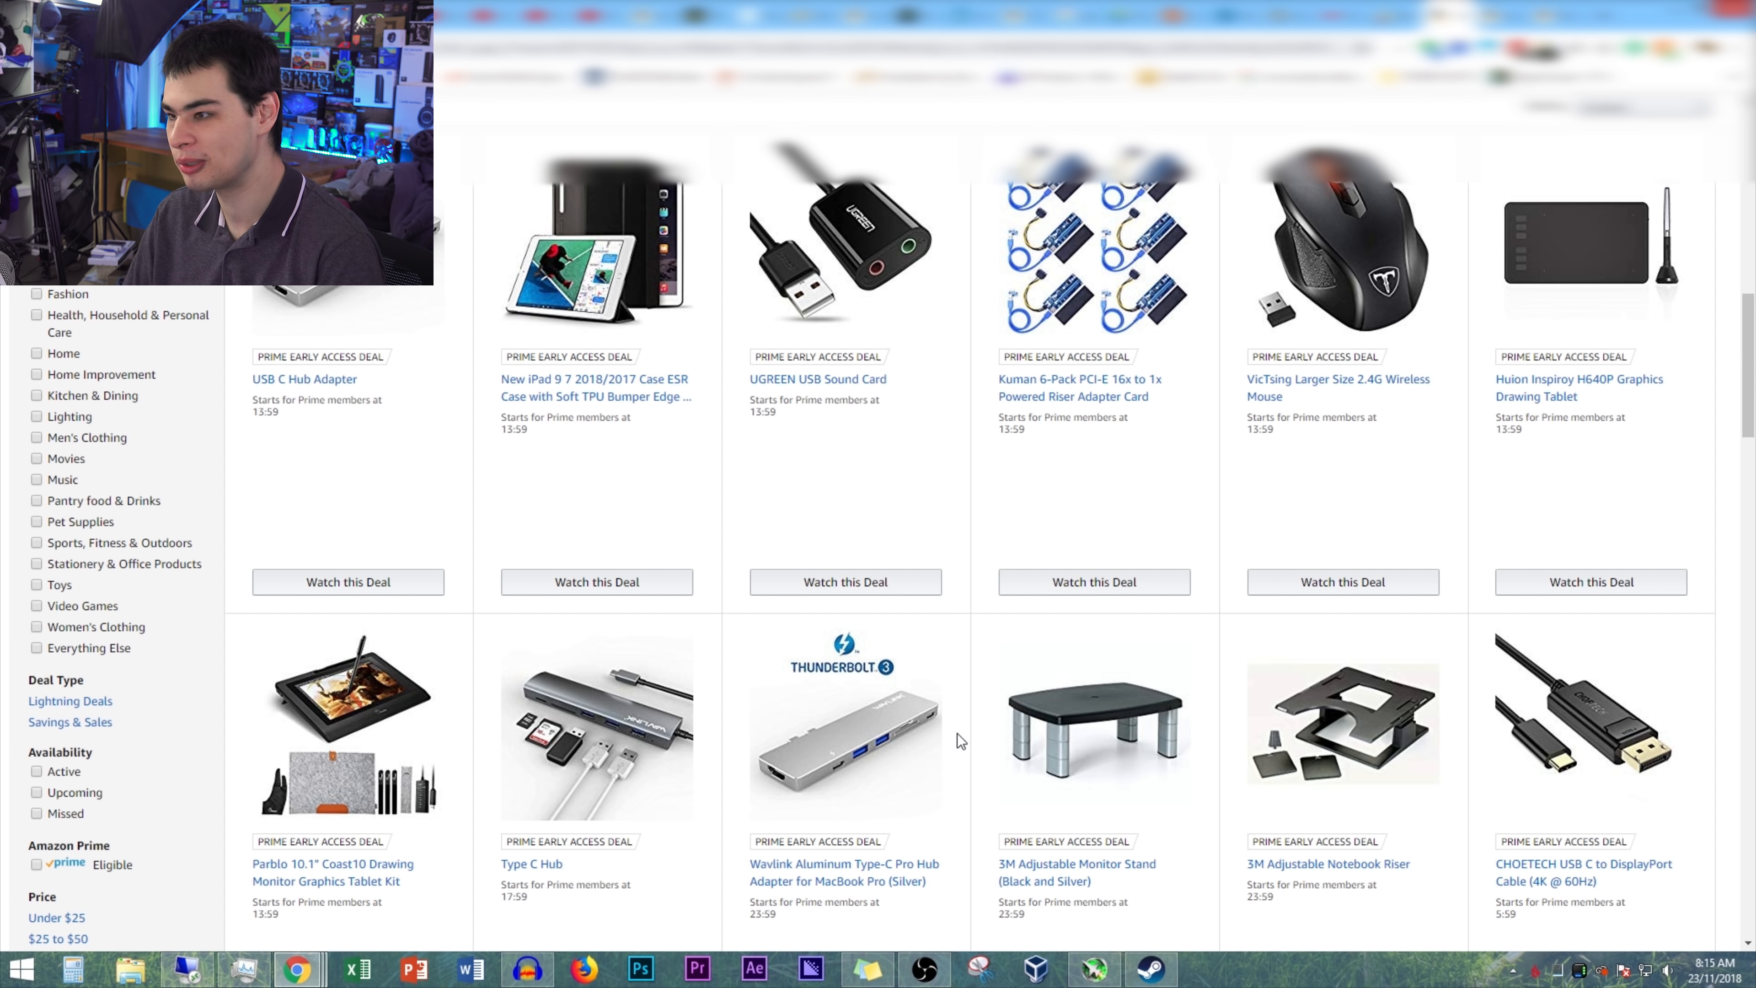
scroll("down", 3)
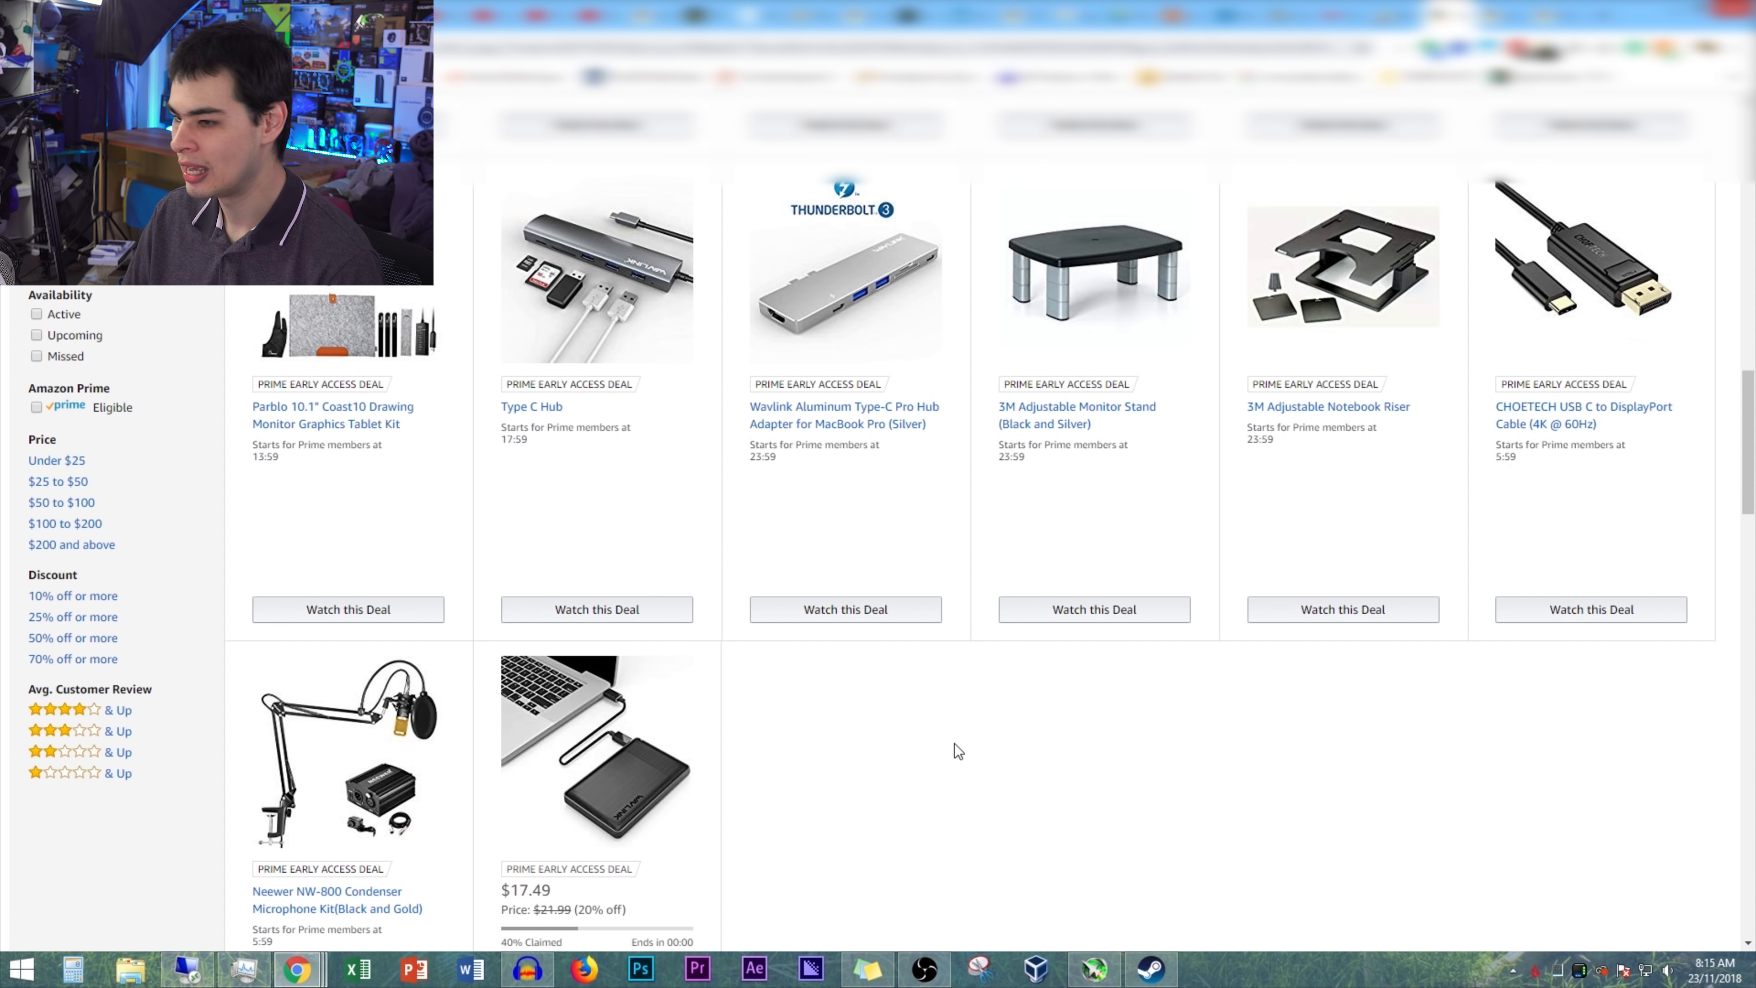
scroll("down", 3)
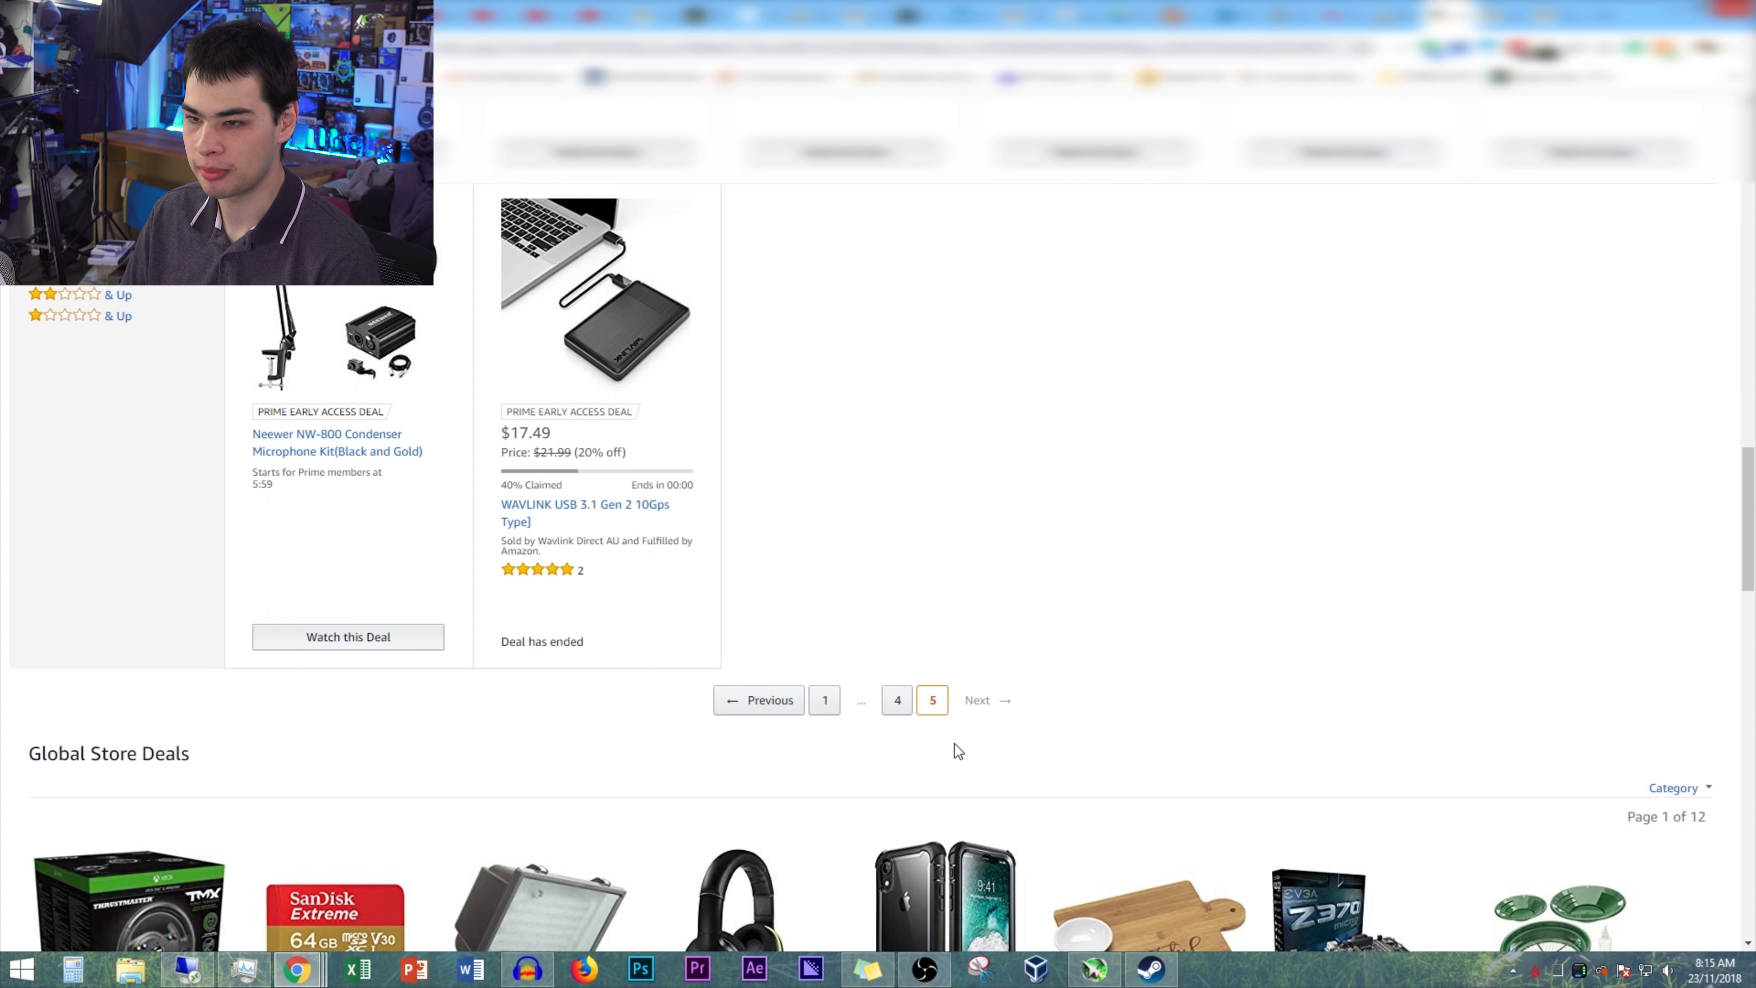
mouse_move(305, 456)
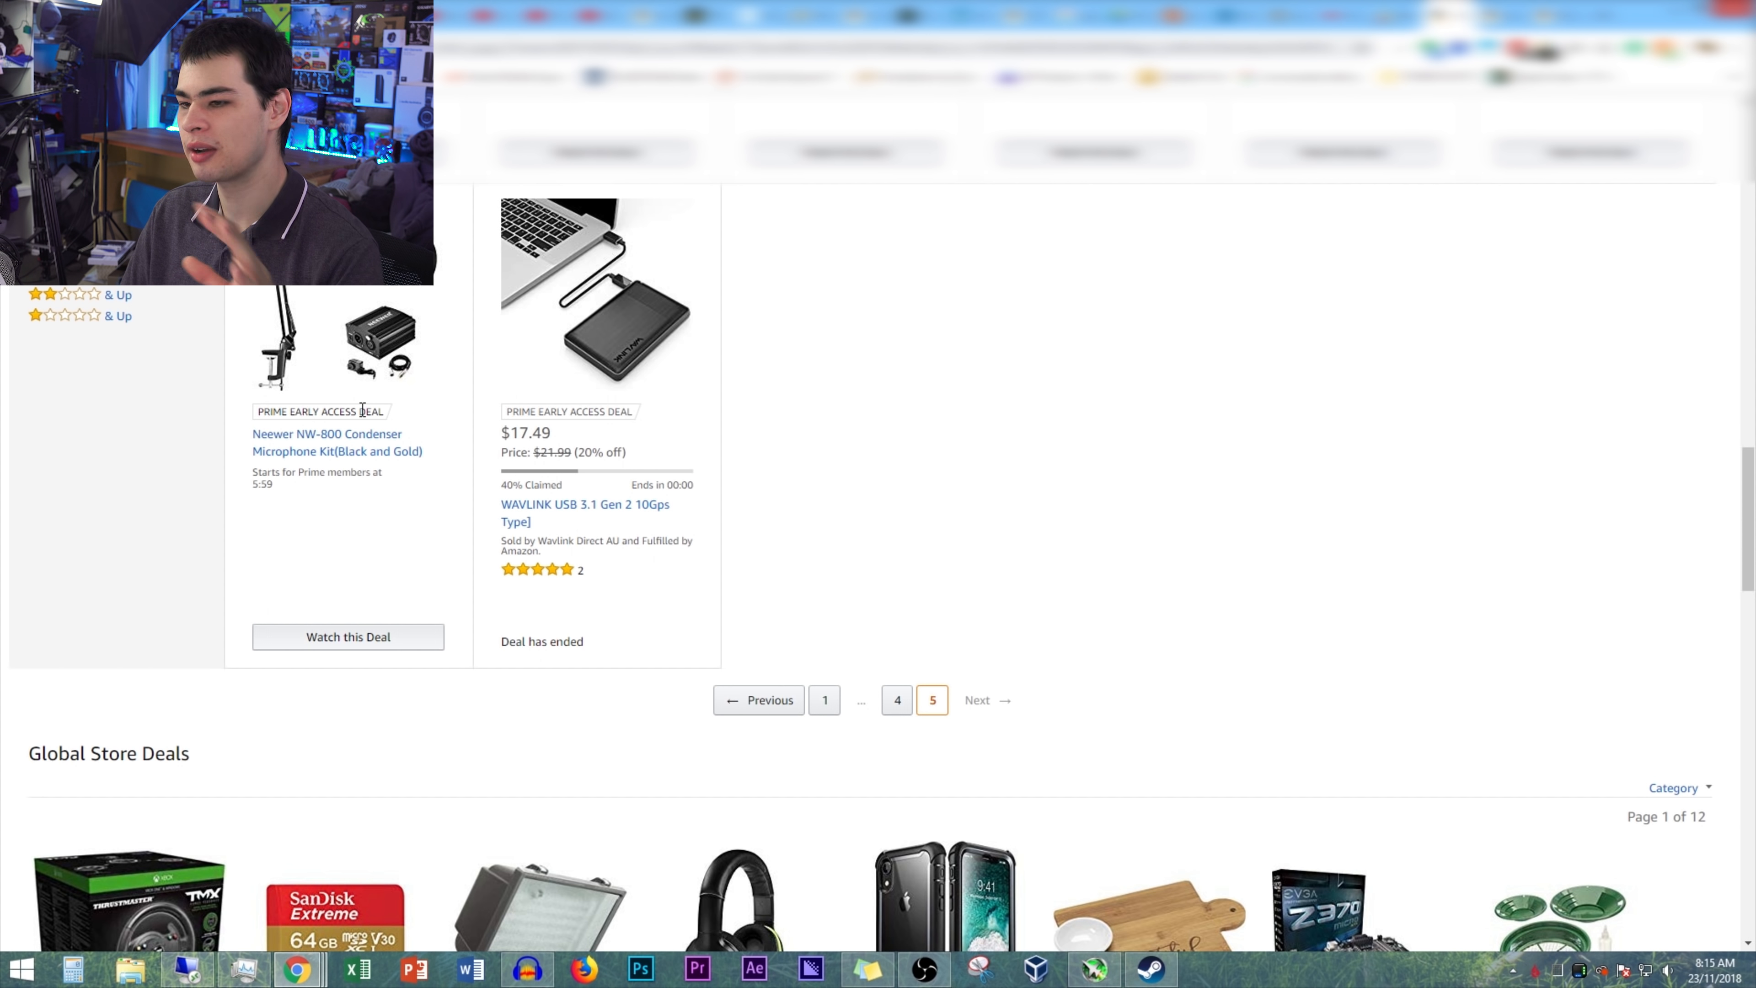
mouse_move(766, 686)
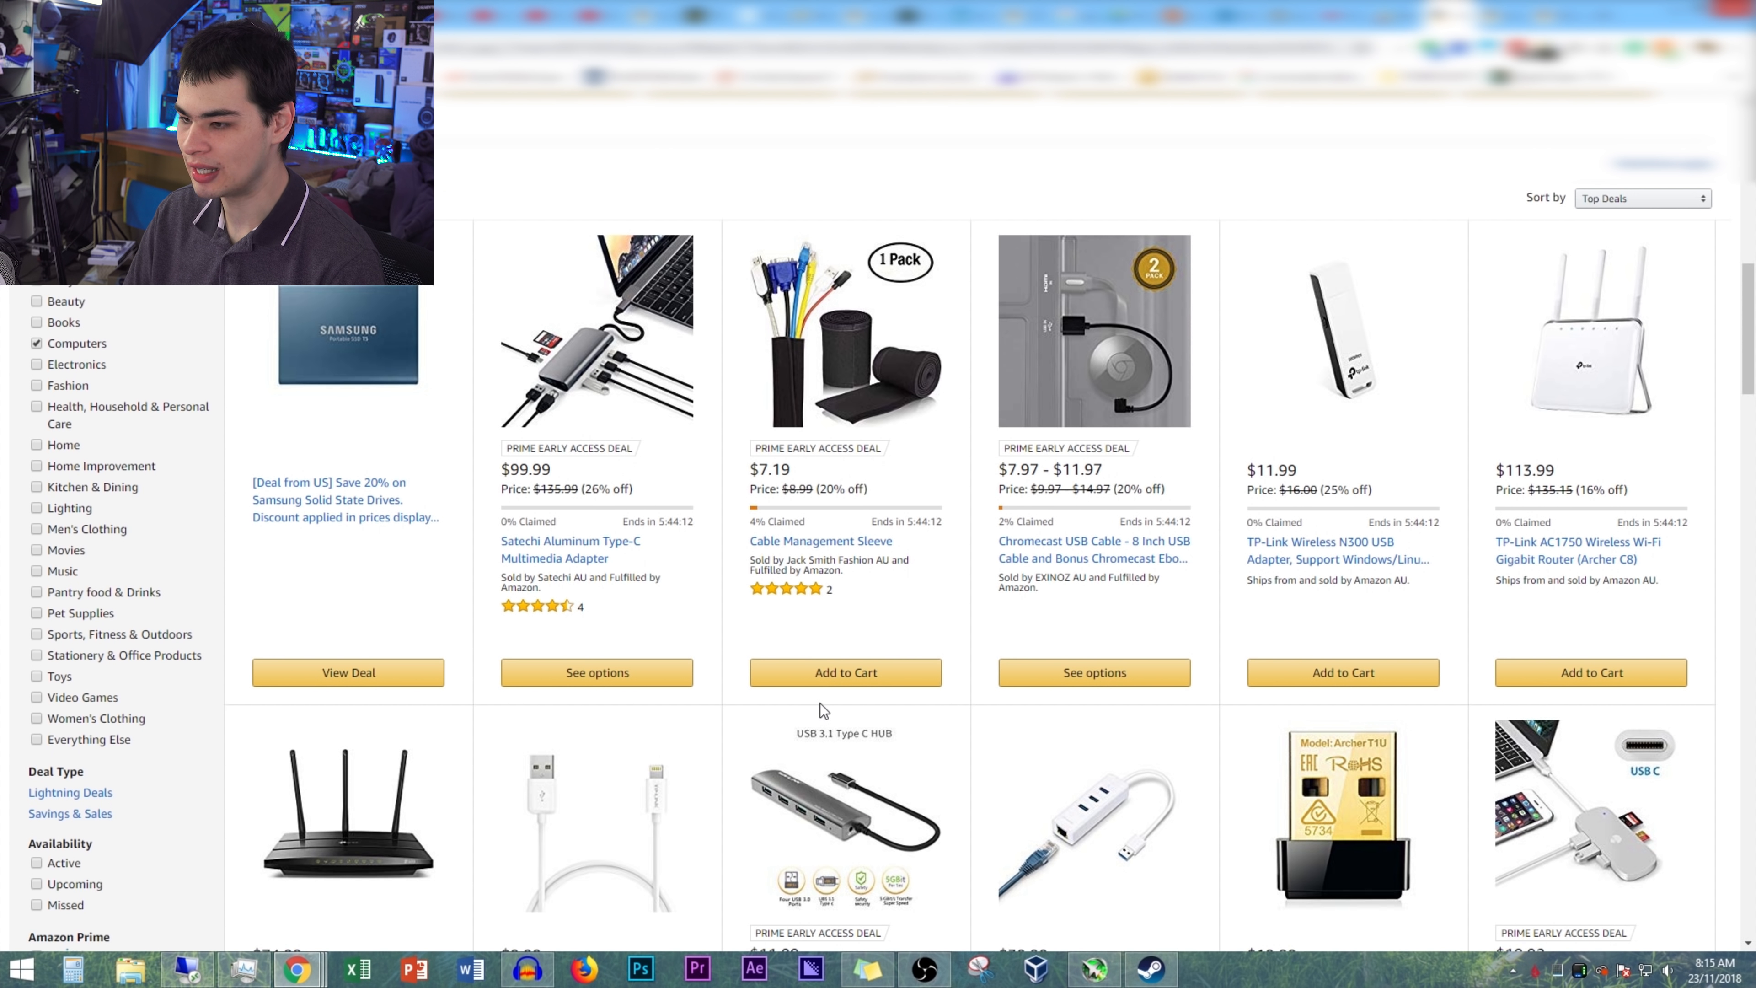
- Scroll the Computers deals past TP-Link networking gear to laptop accessories like the Havit cooling pad
scroll("down", 3)
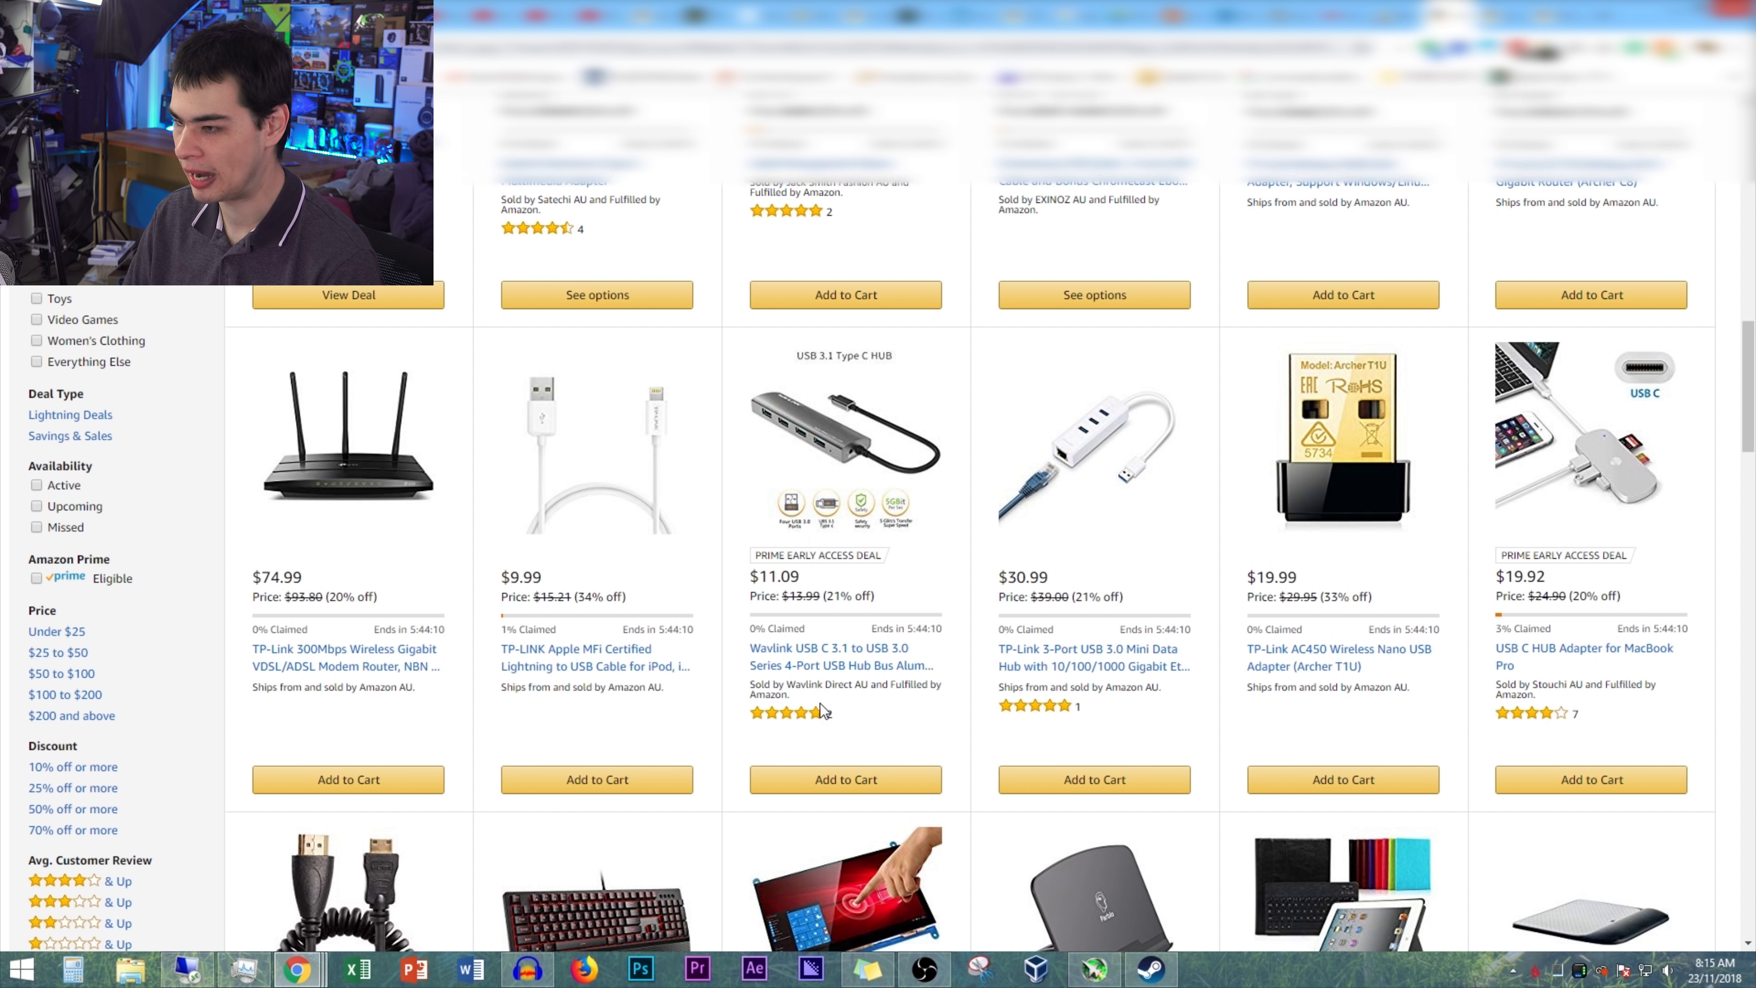
scroll("down", 3)
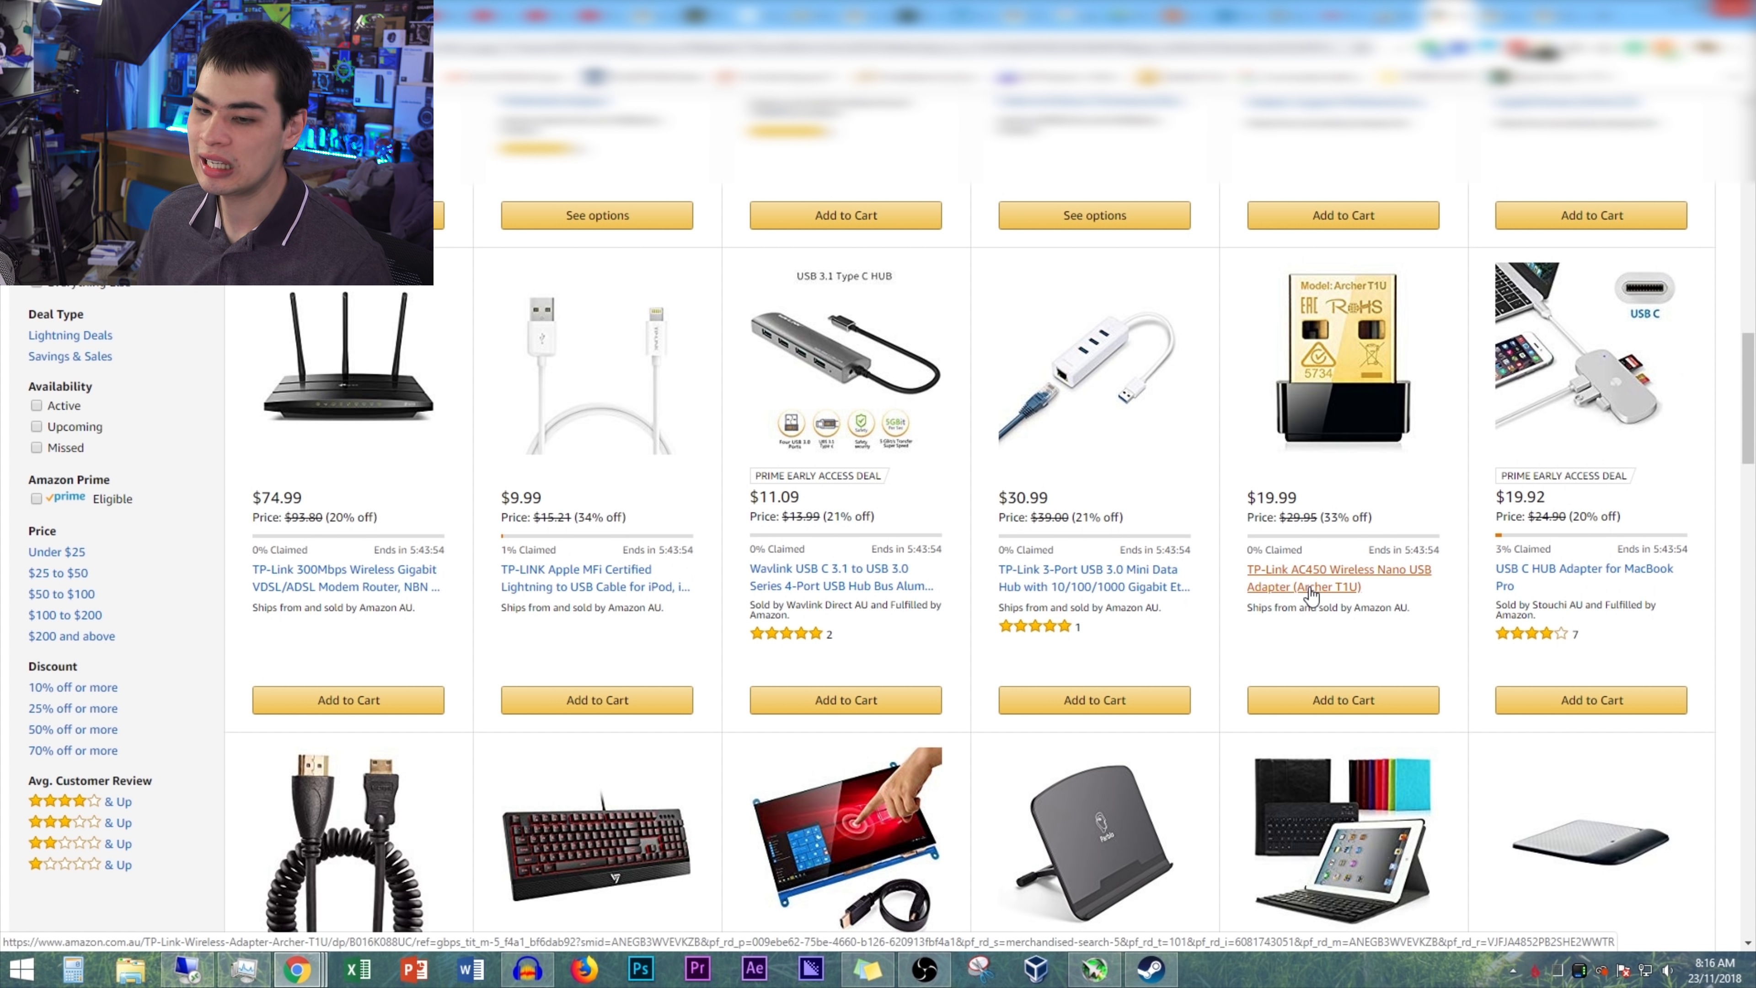
scroll("down", 3)
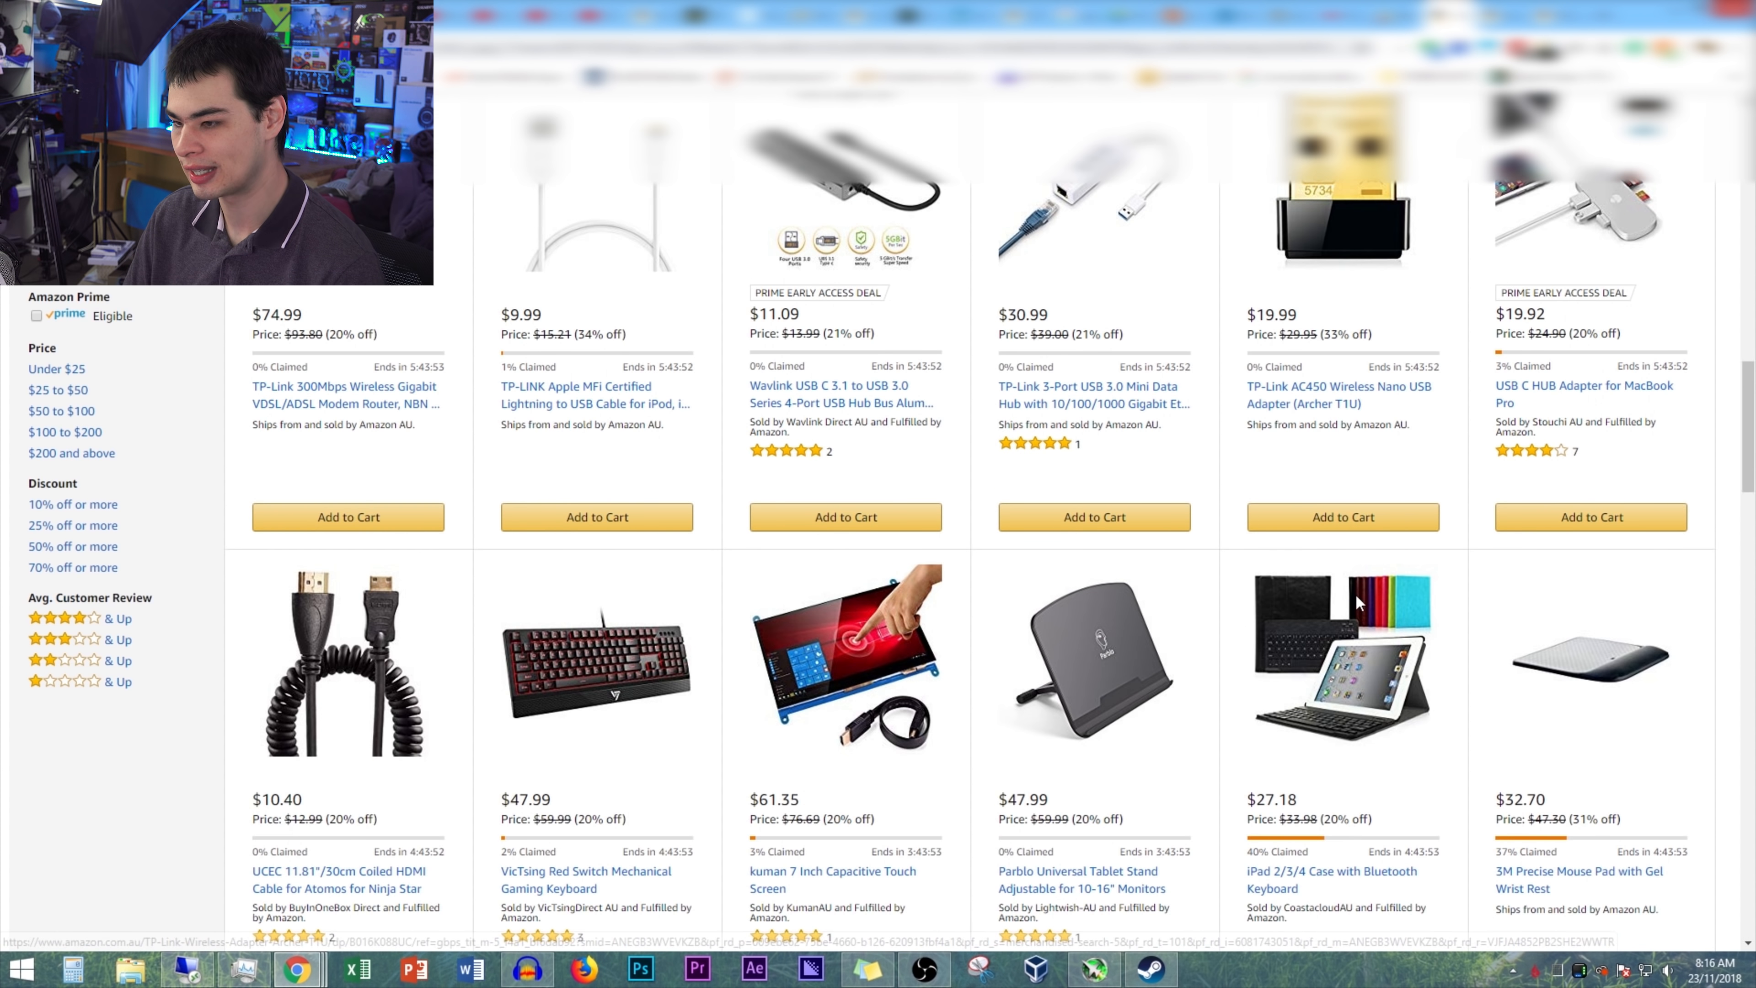
scroll("down", 3)
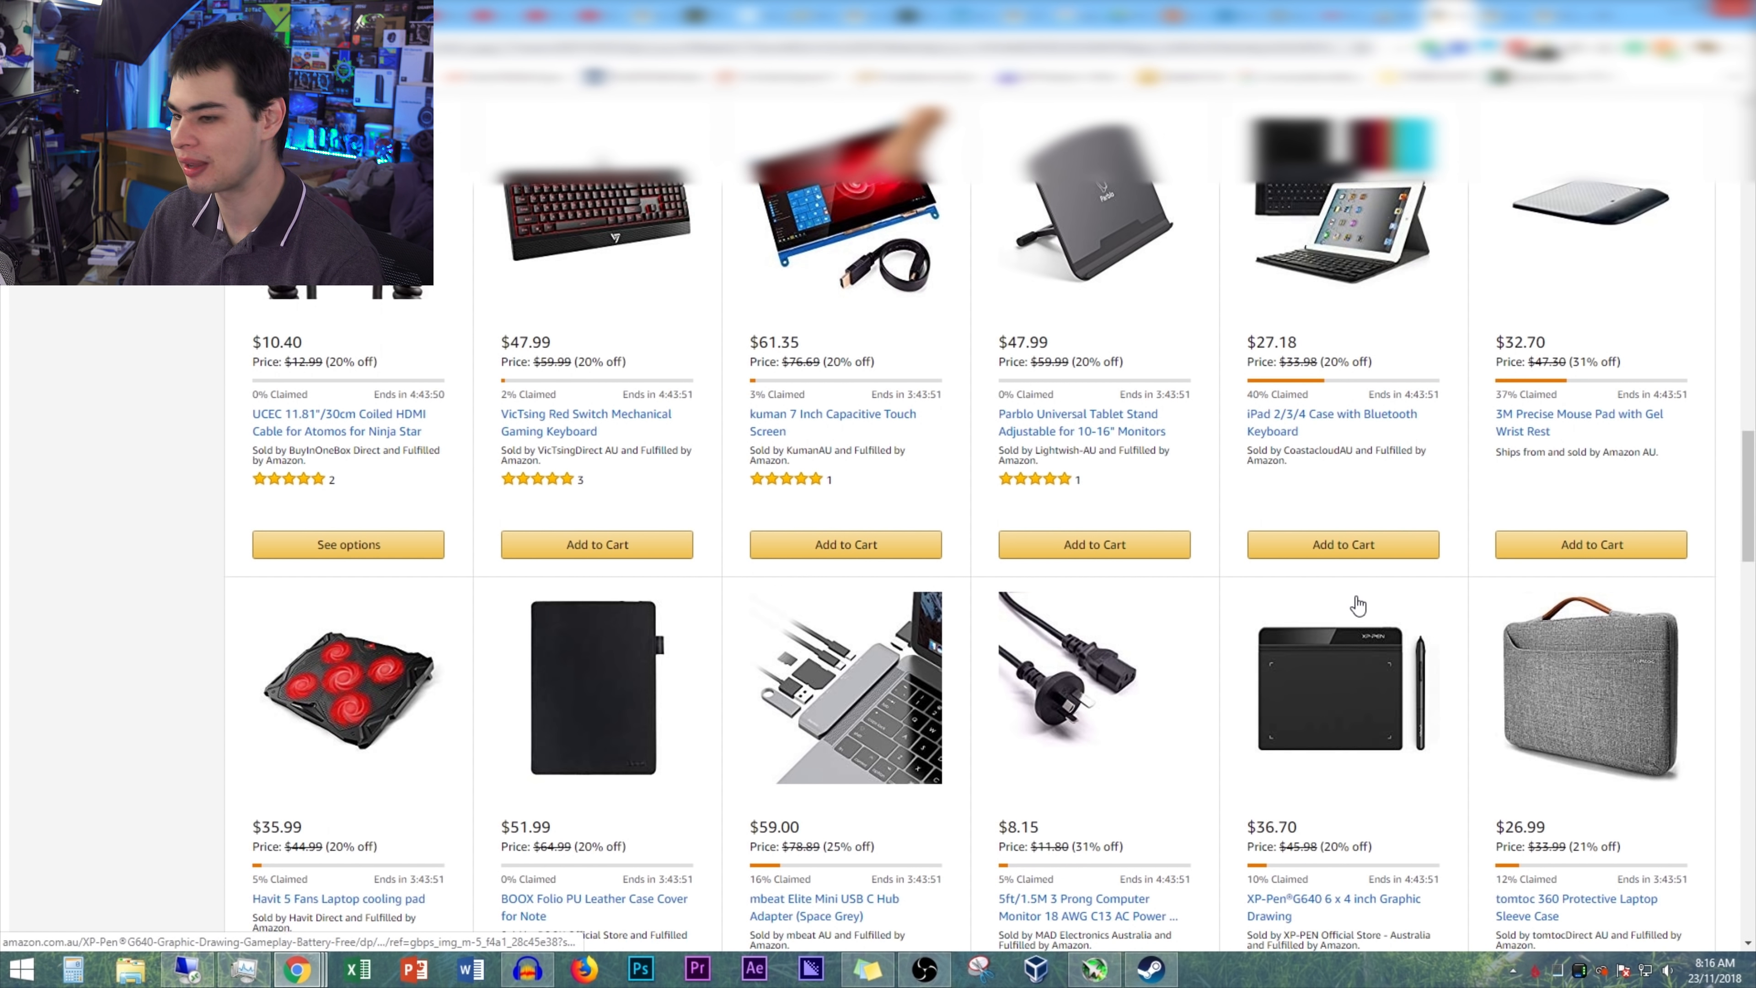
scroll("down", 3)
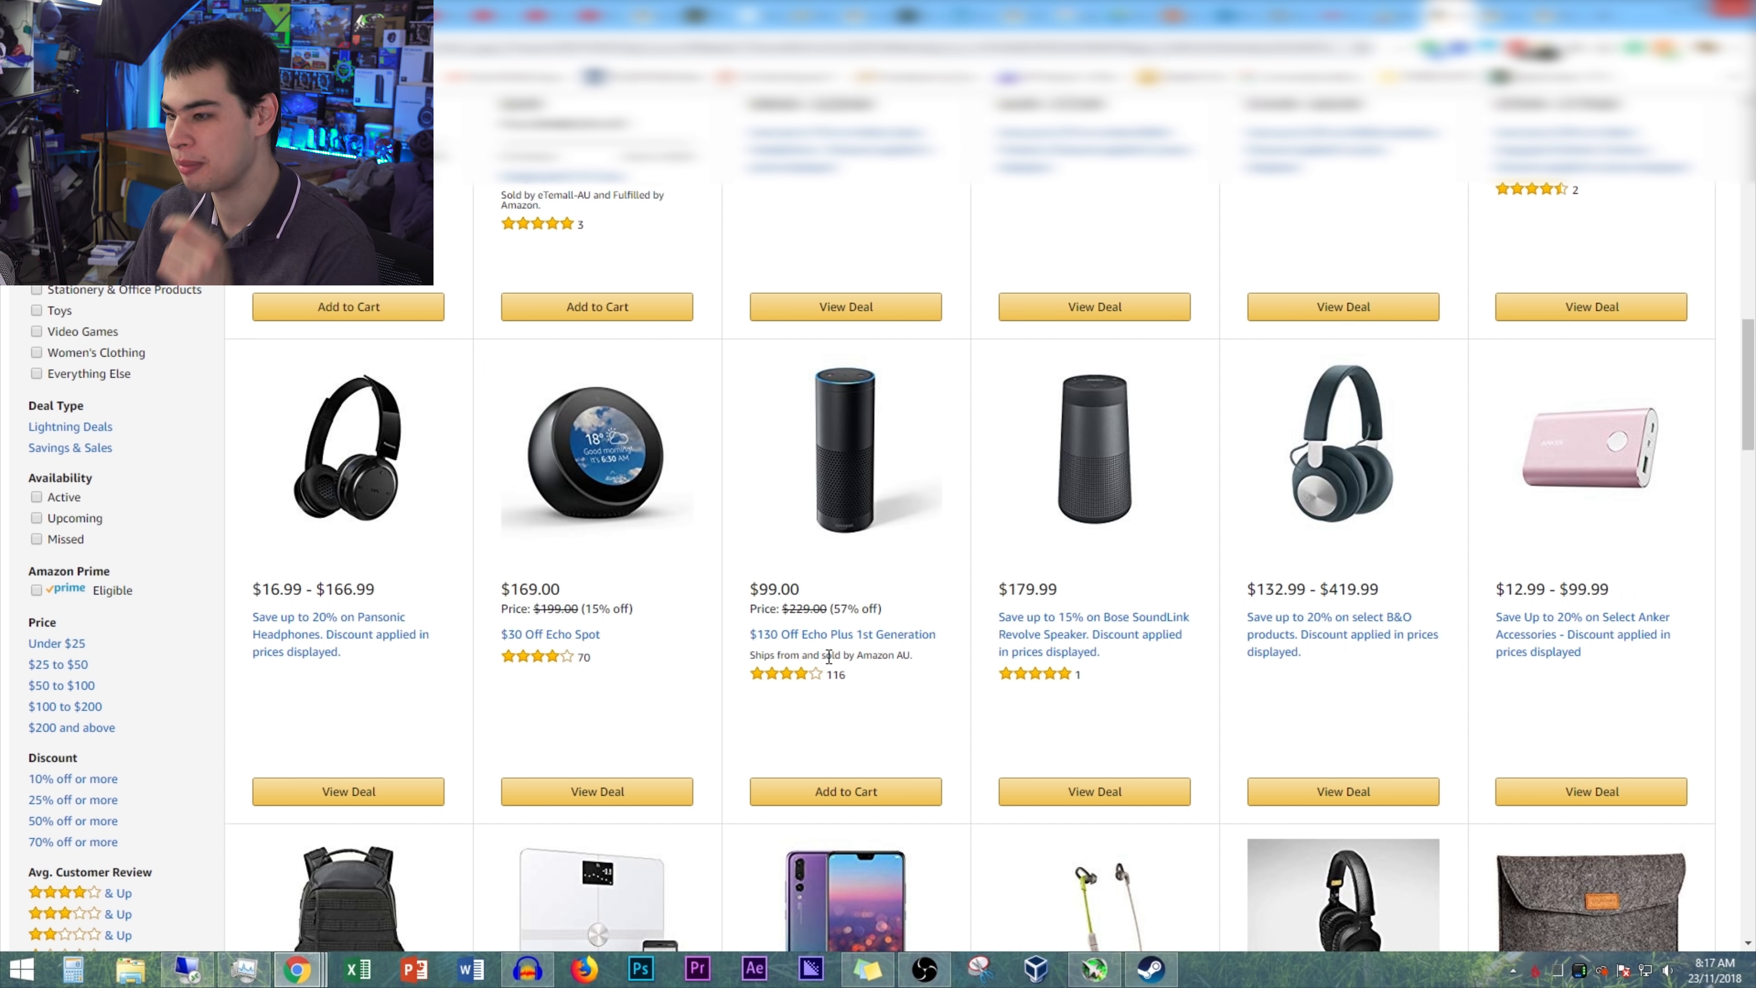
- Scroll the electronics brand deals and highlight the Echo Dot 2nd Generation's $39.00 price
scroll("down", 3)
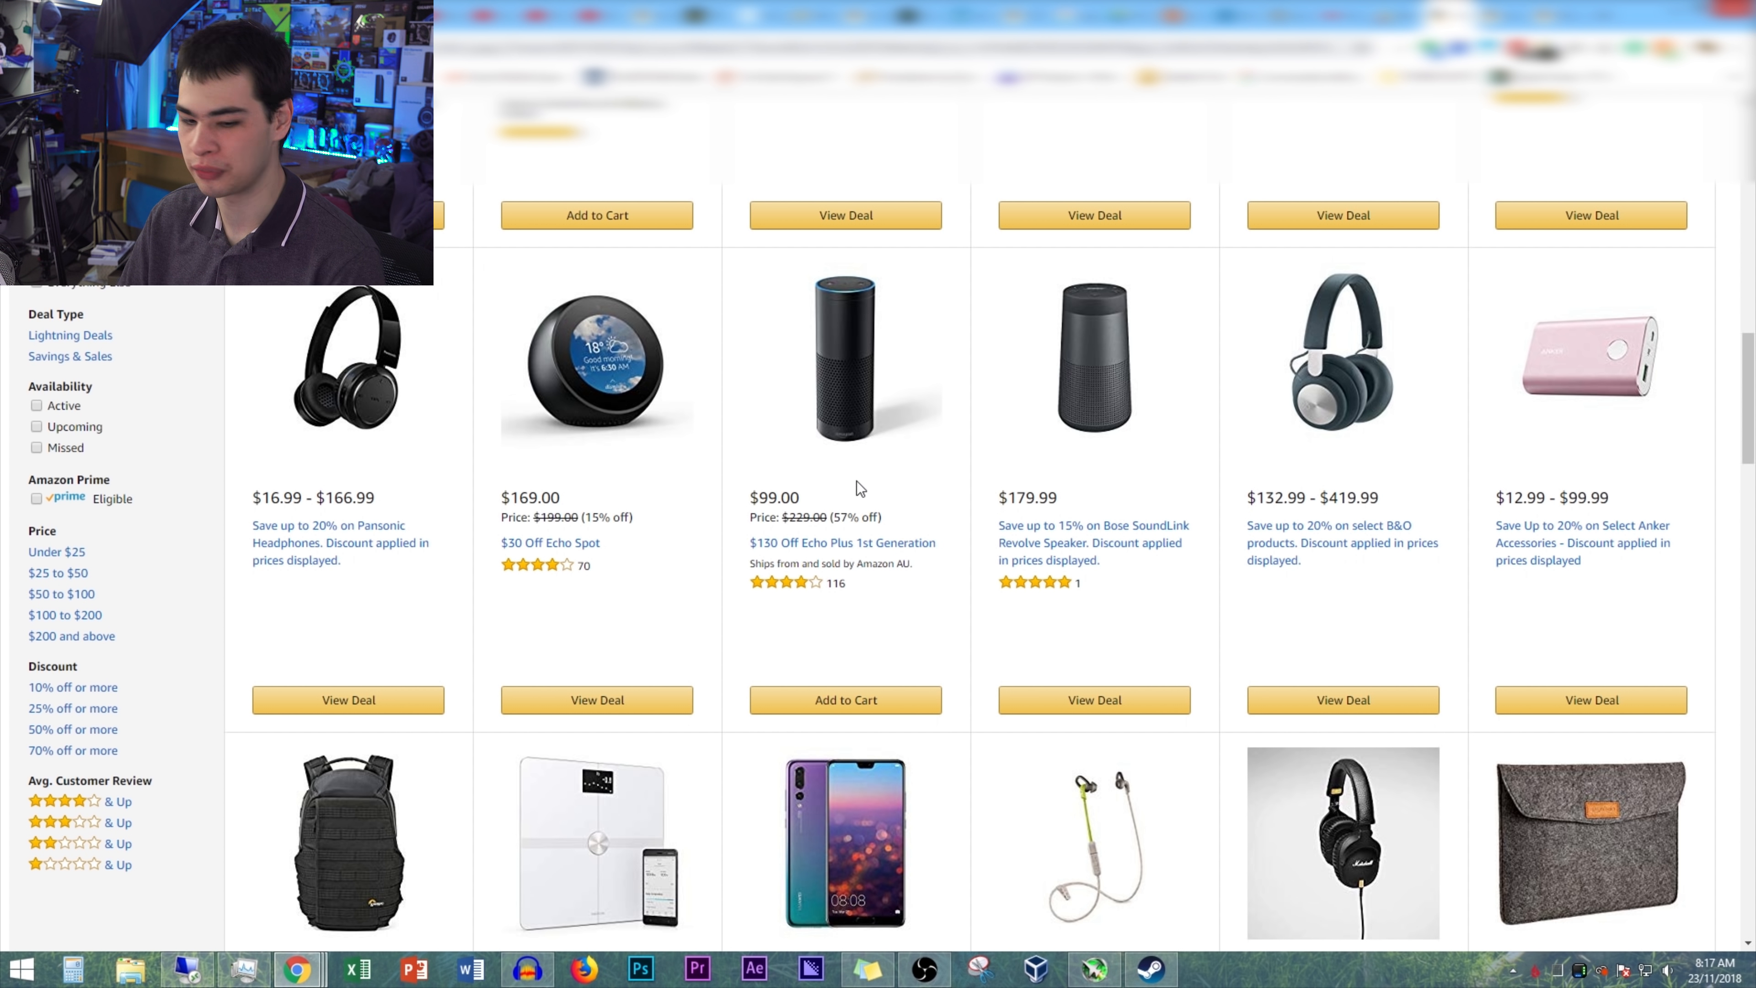
mouse_move(868, 483)
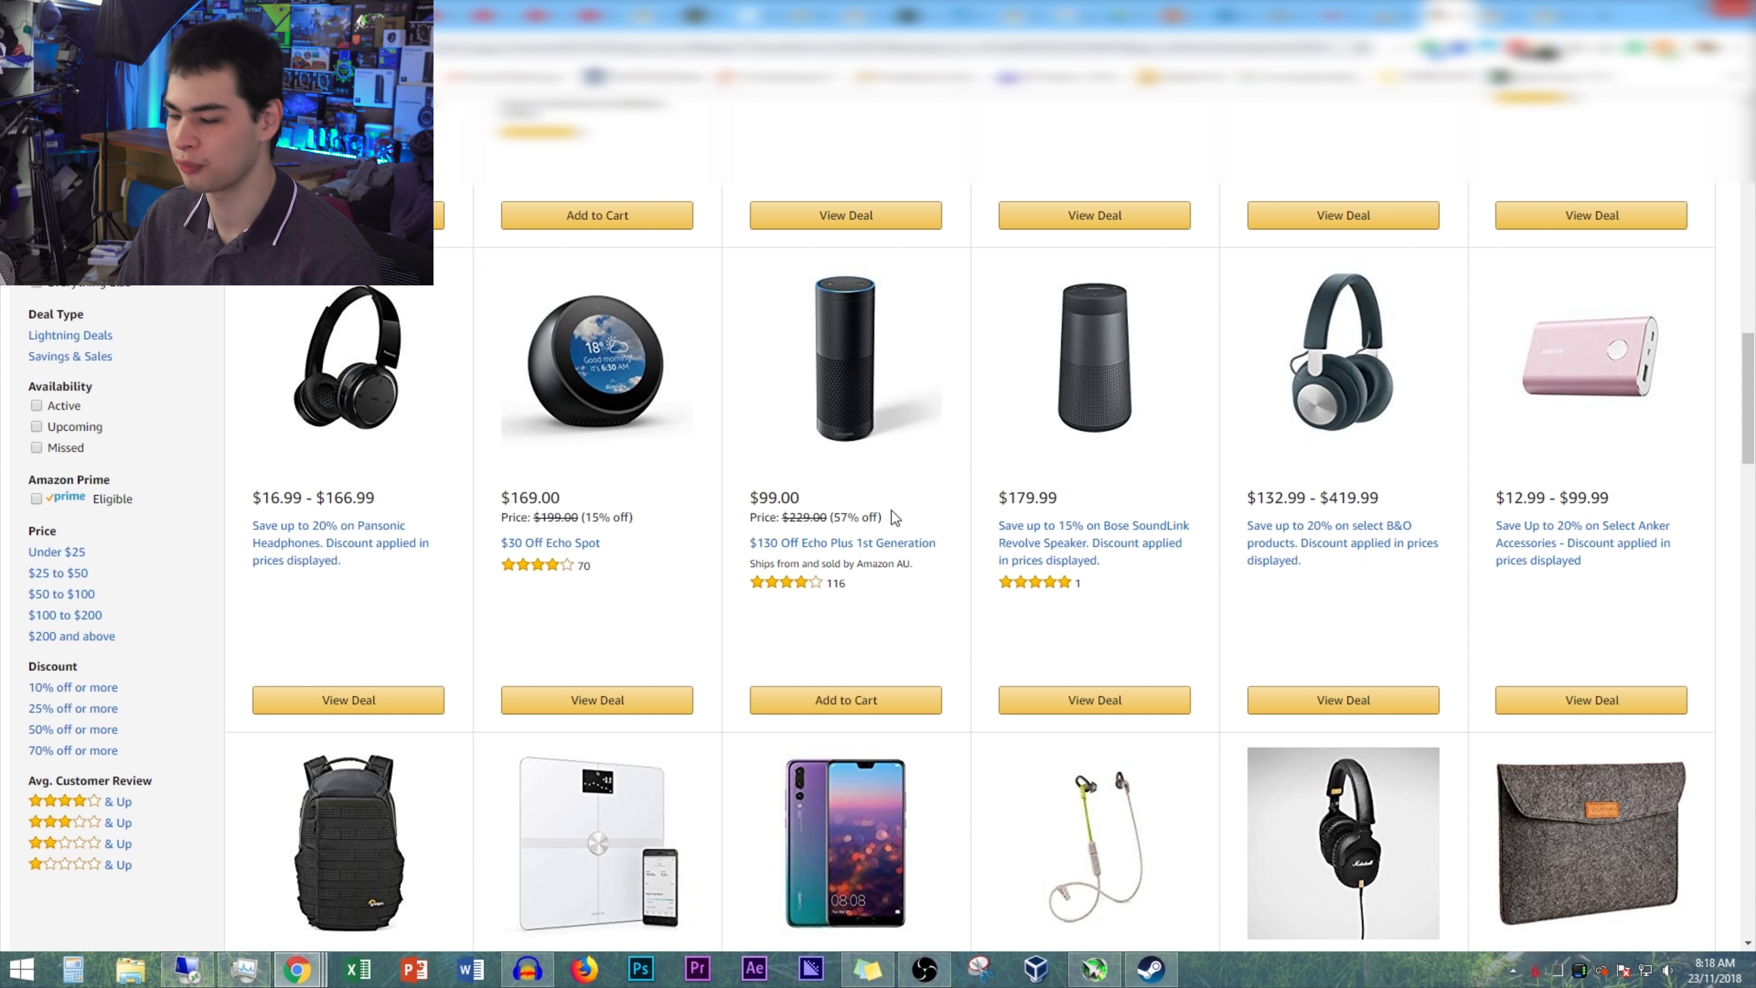
scroll("down", 3)
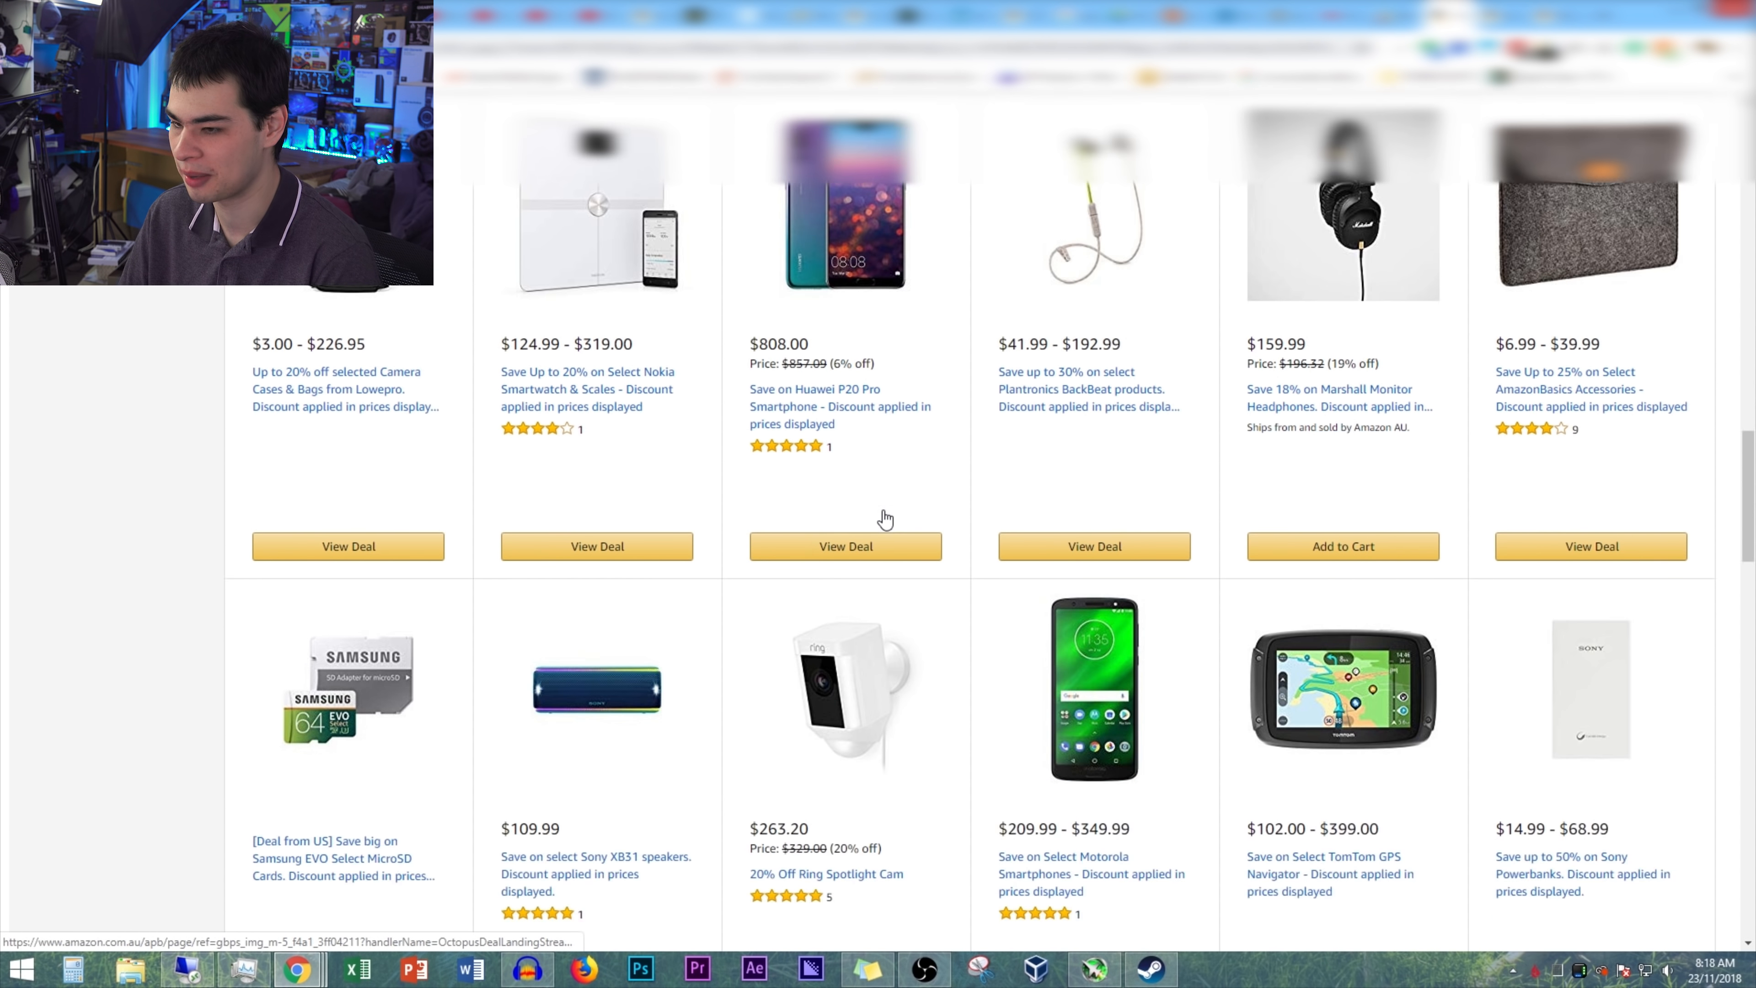
scroll("down", 3)
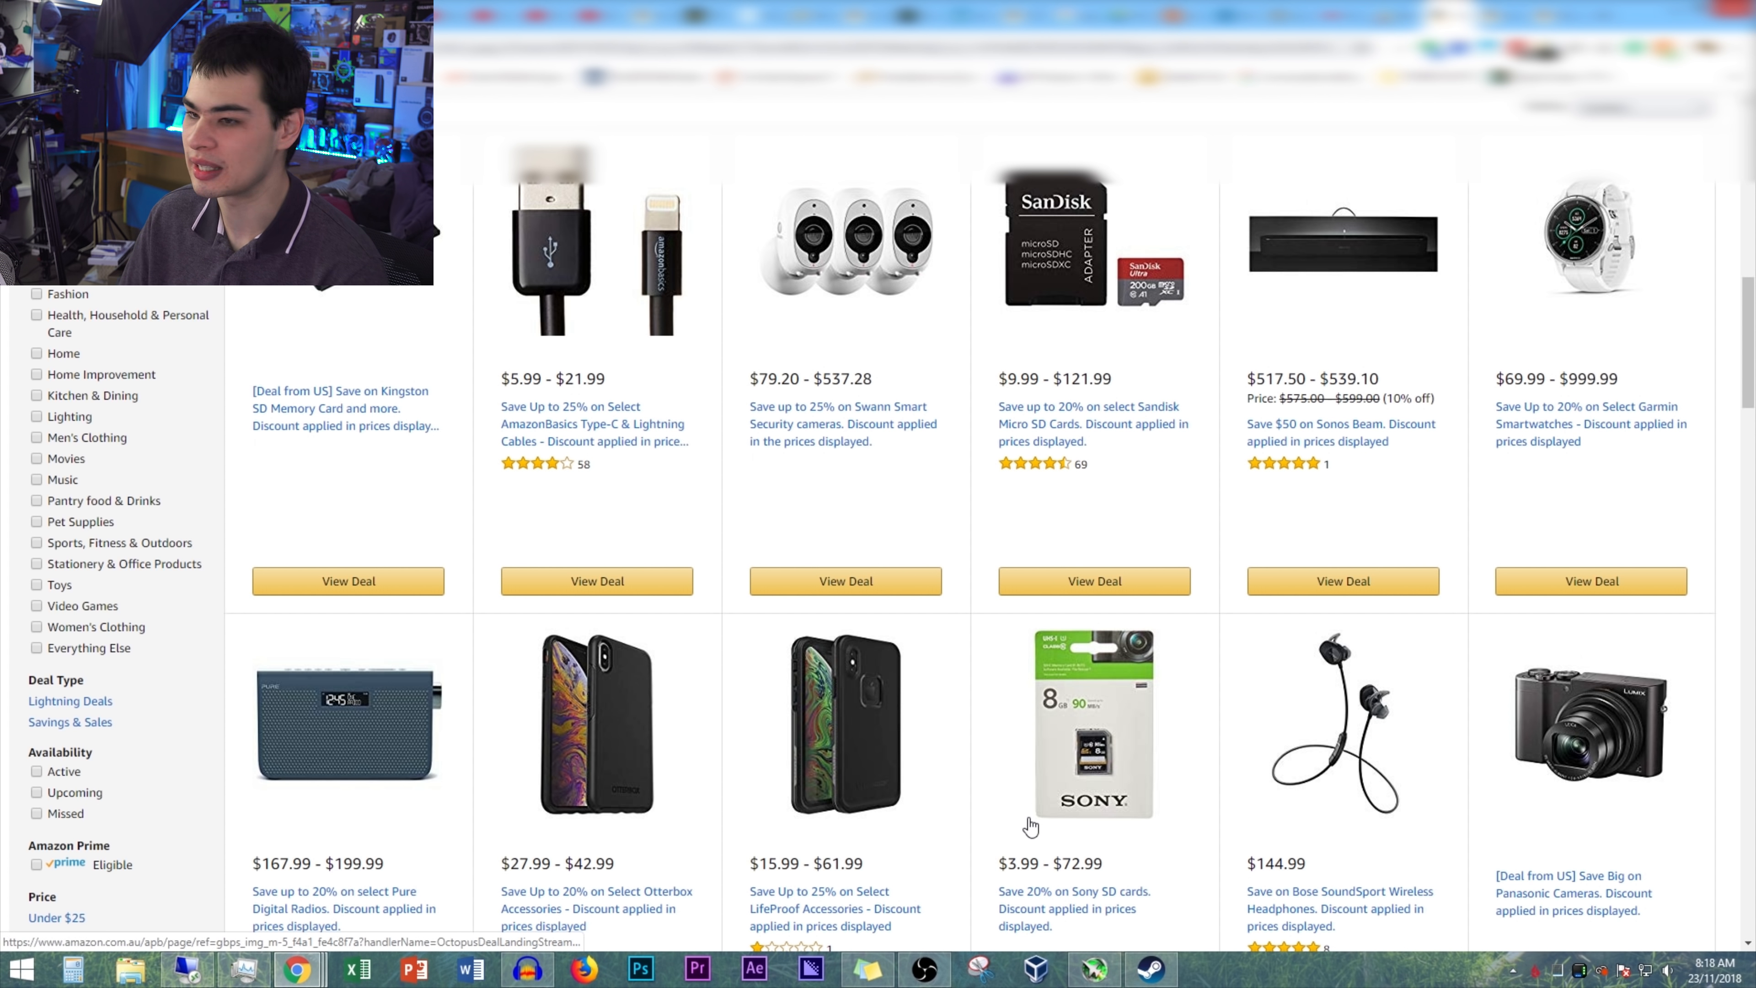
scroll("down", 3)
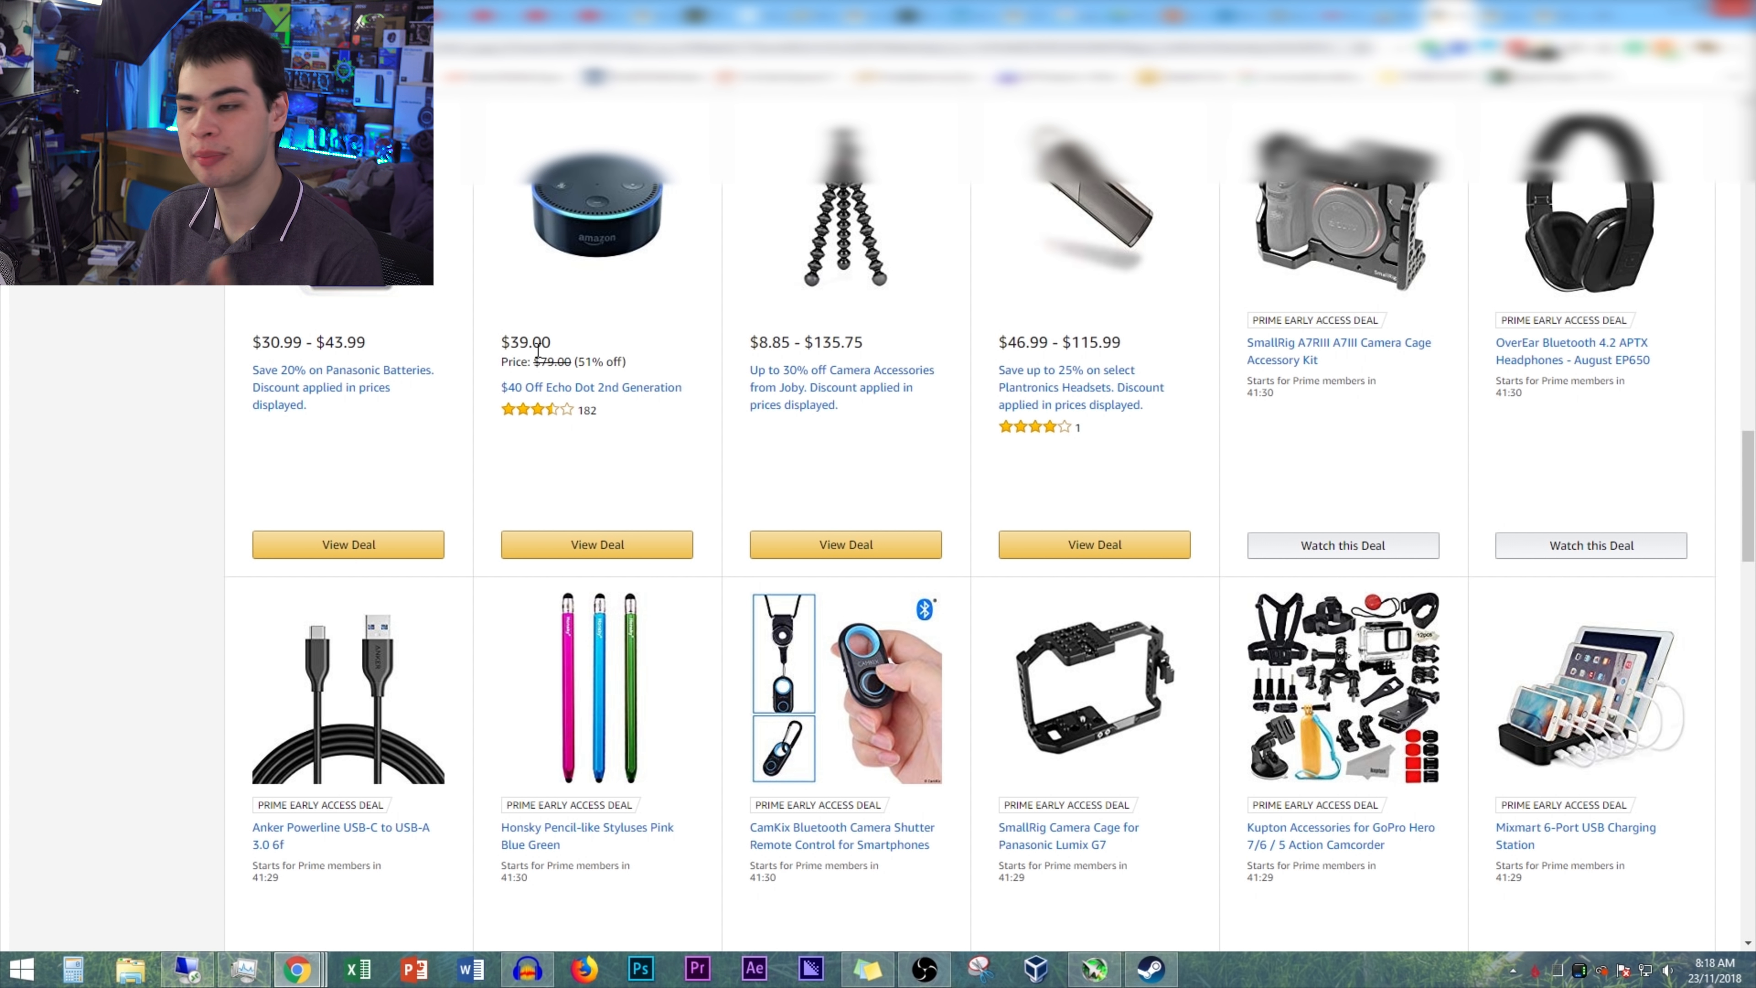
mouse_move(591, 333)
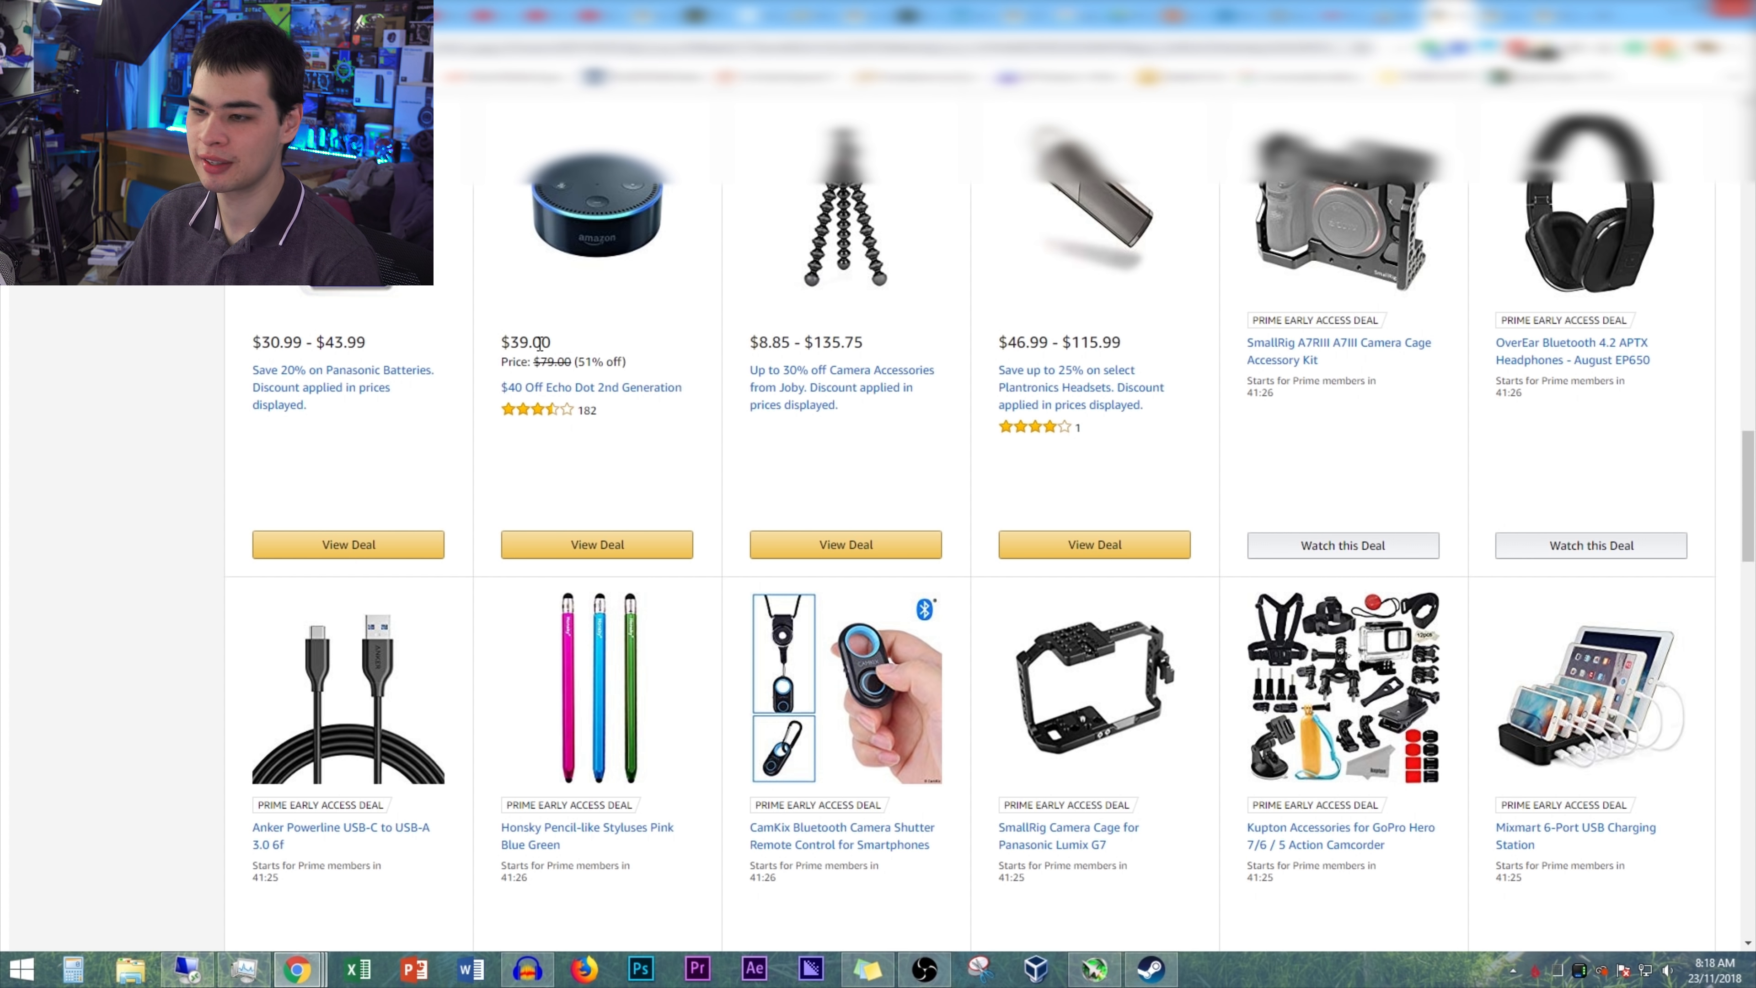
double_click(527, 342)
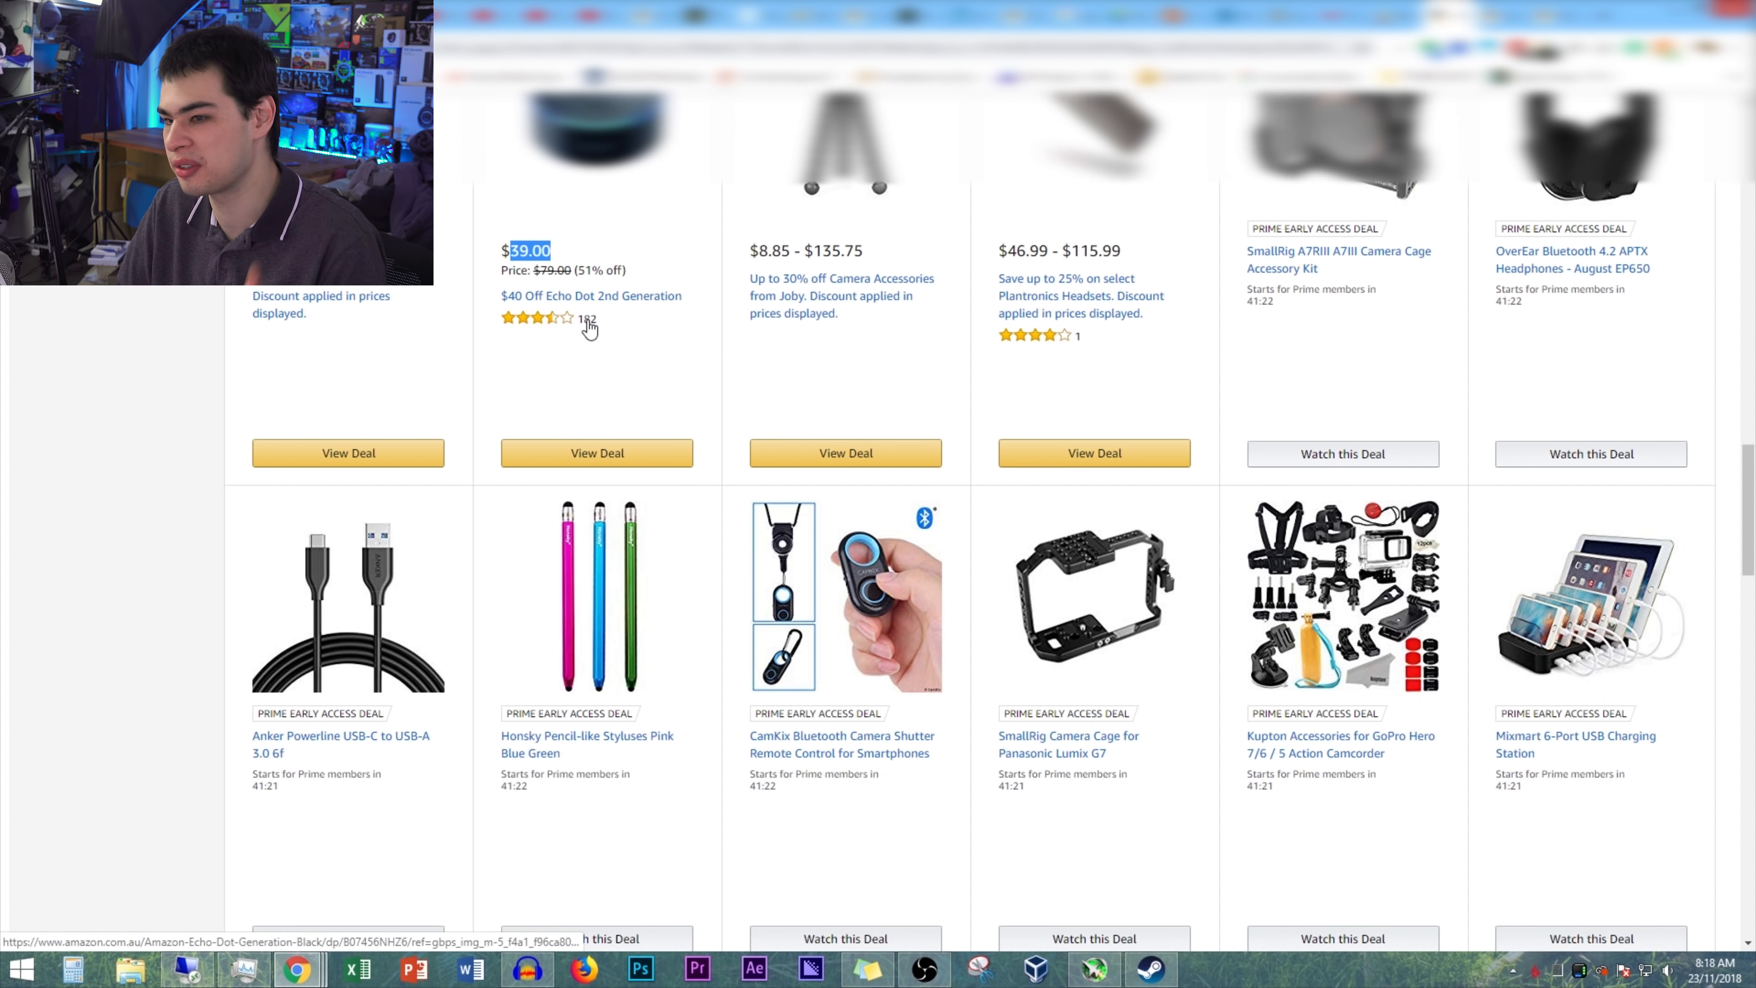
scroll("down", 3)
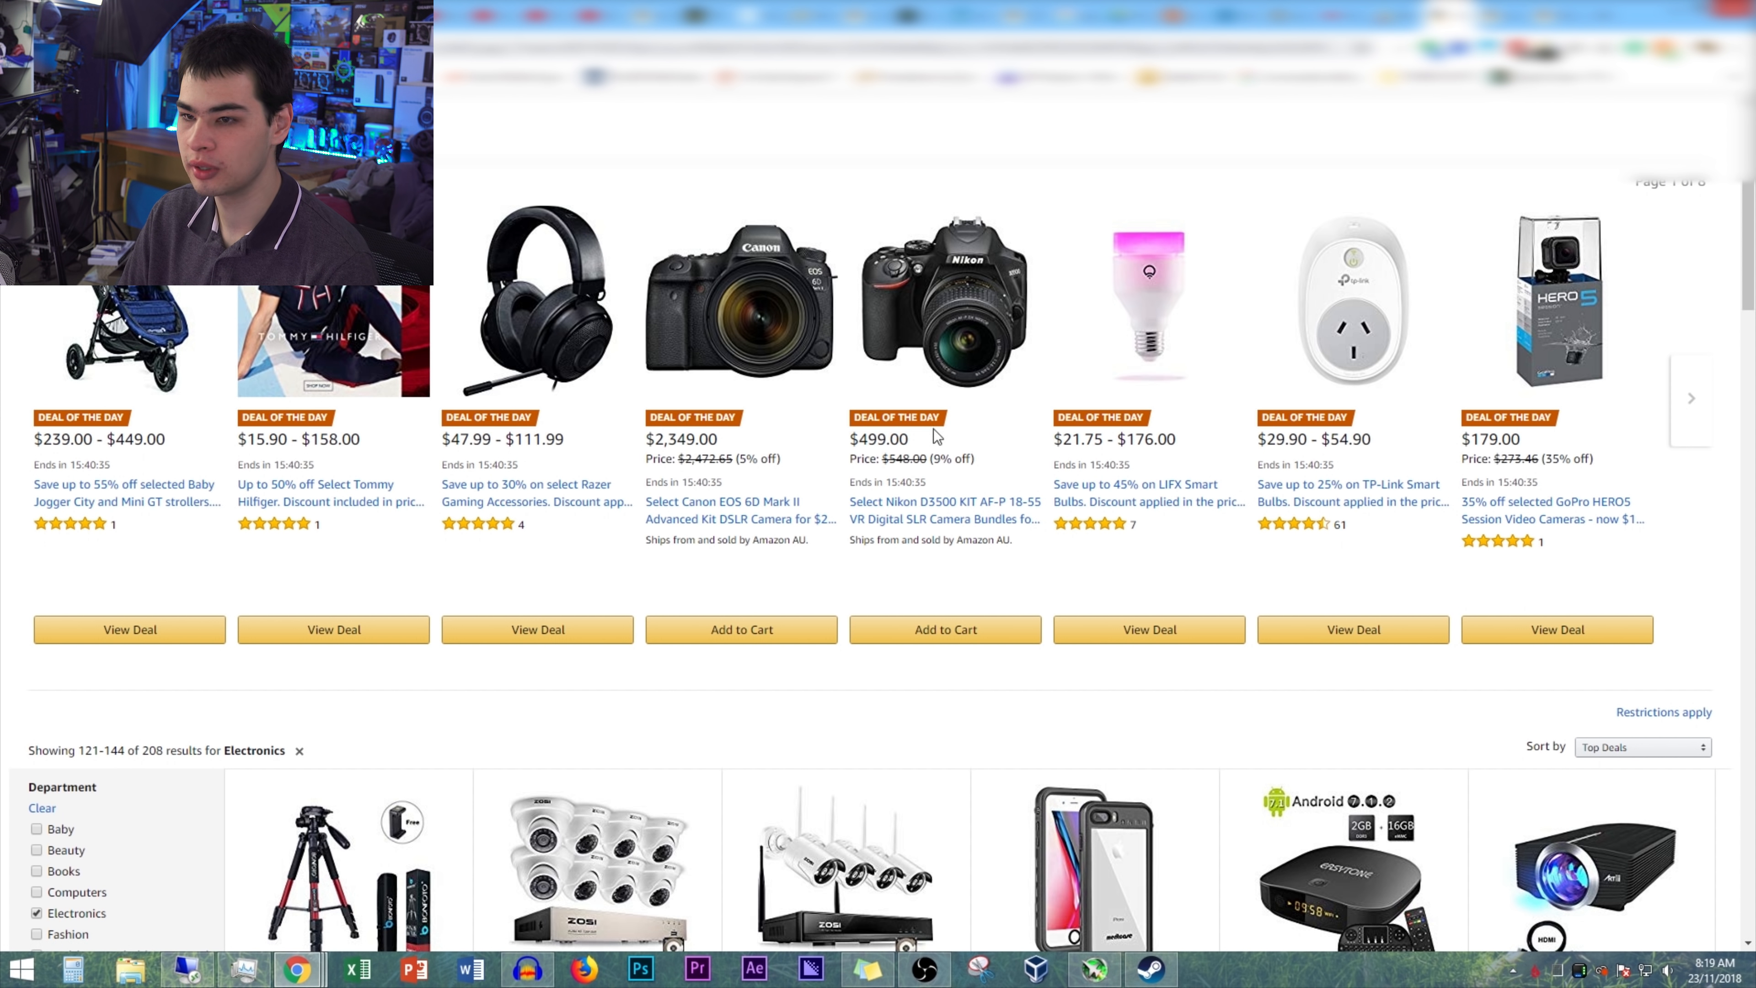
mouse_move(1514, 336)
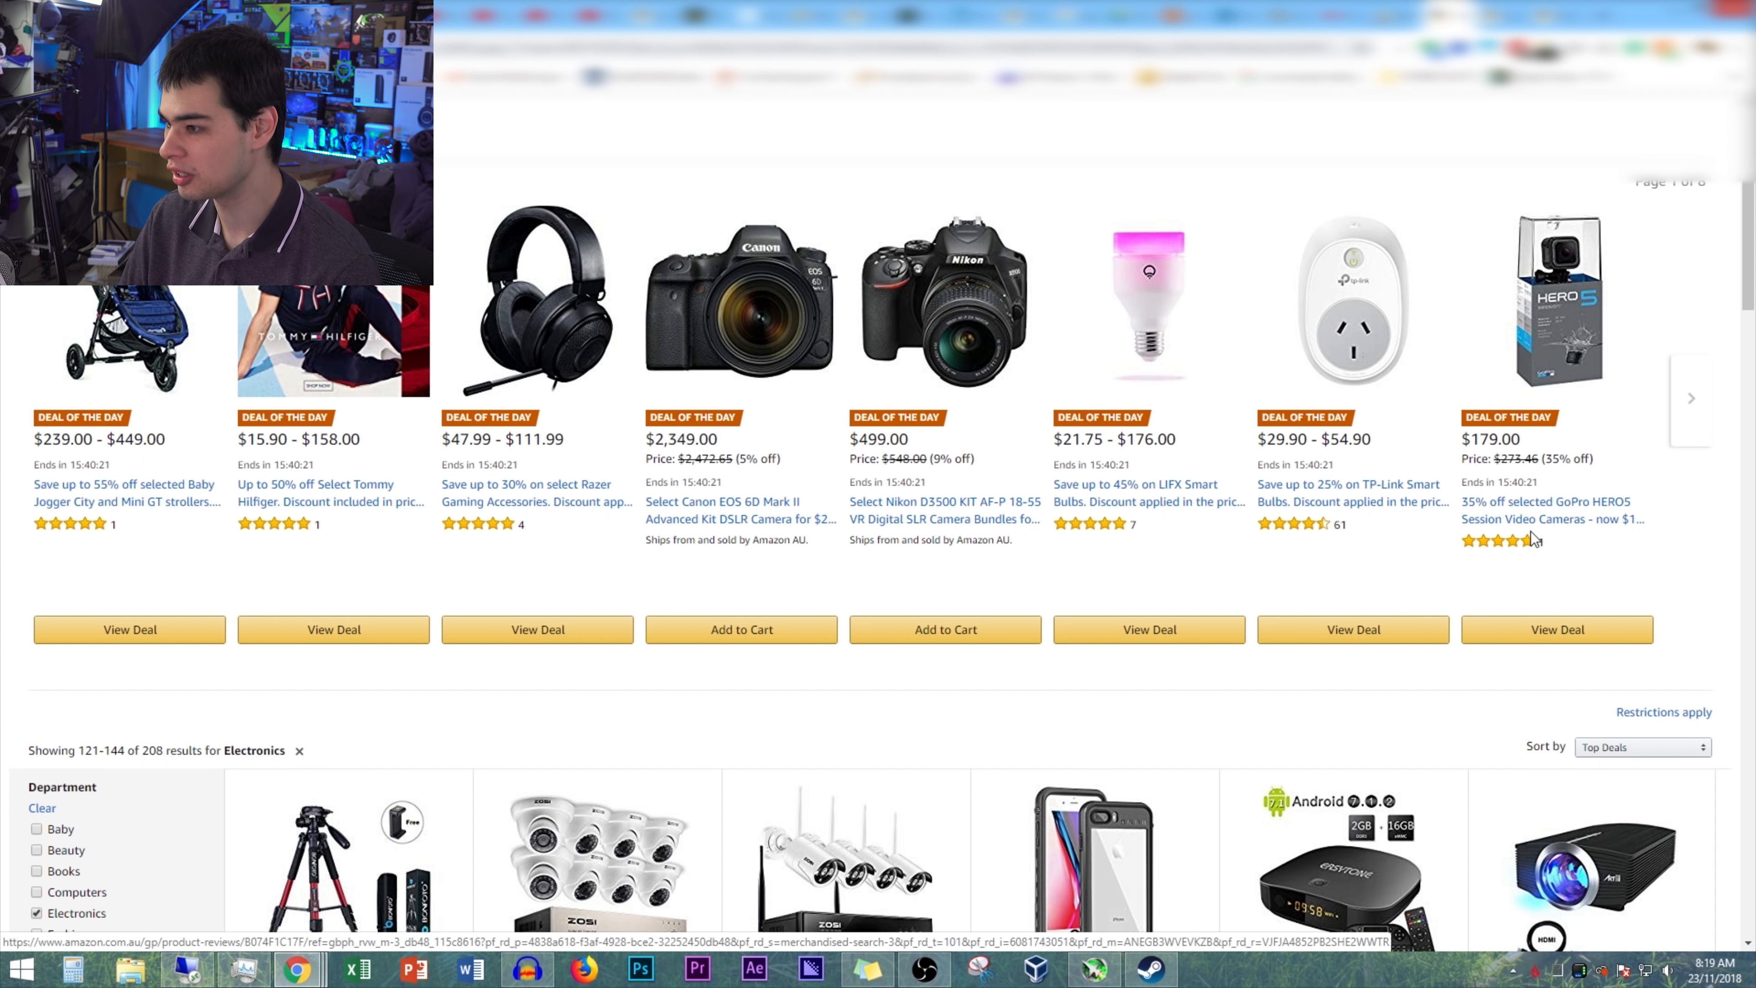
mouse_move(1567, 525)
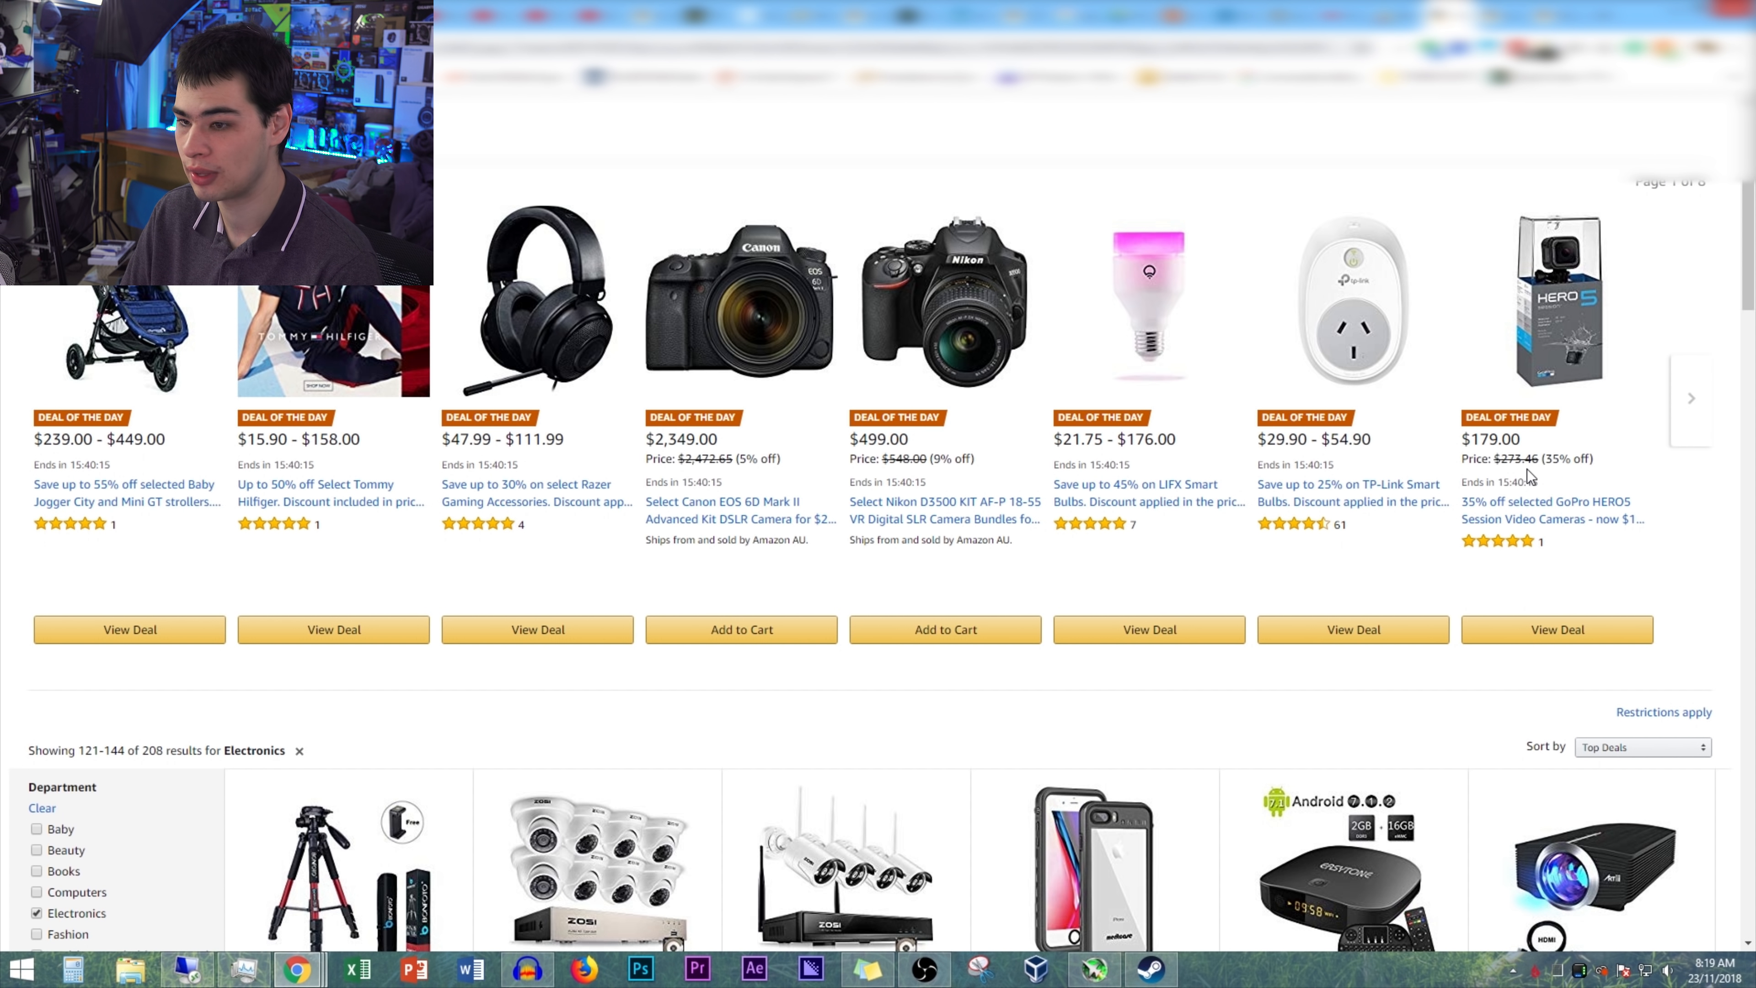
mouse_move(1521, 436)
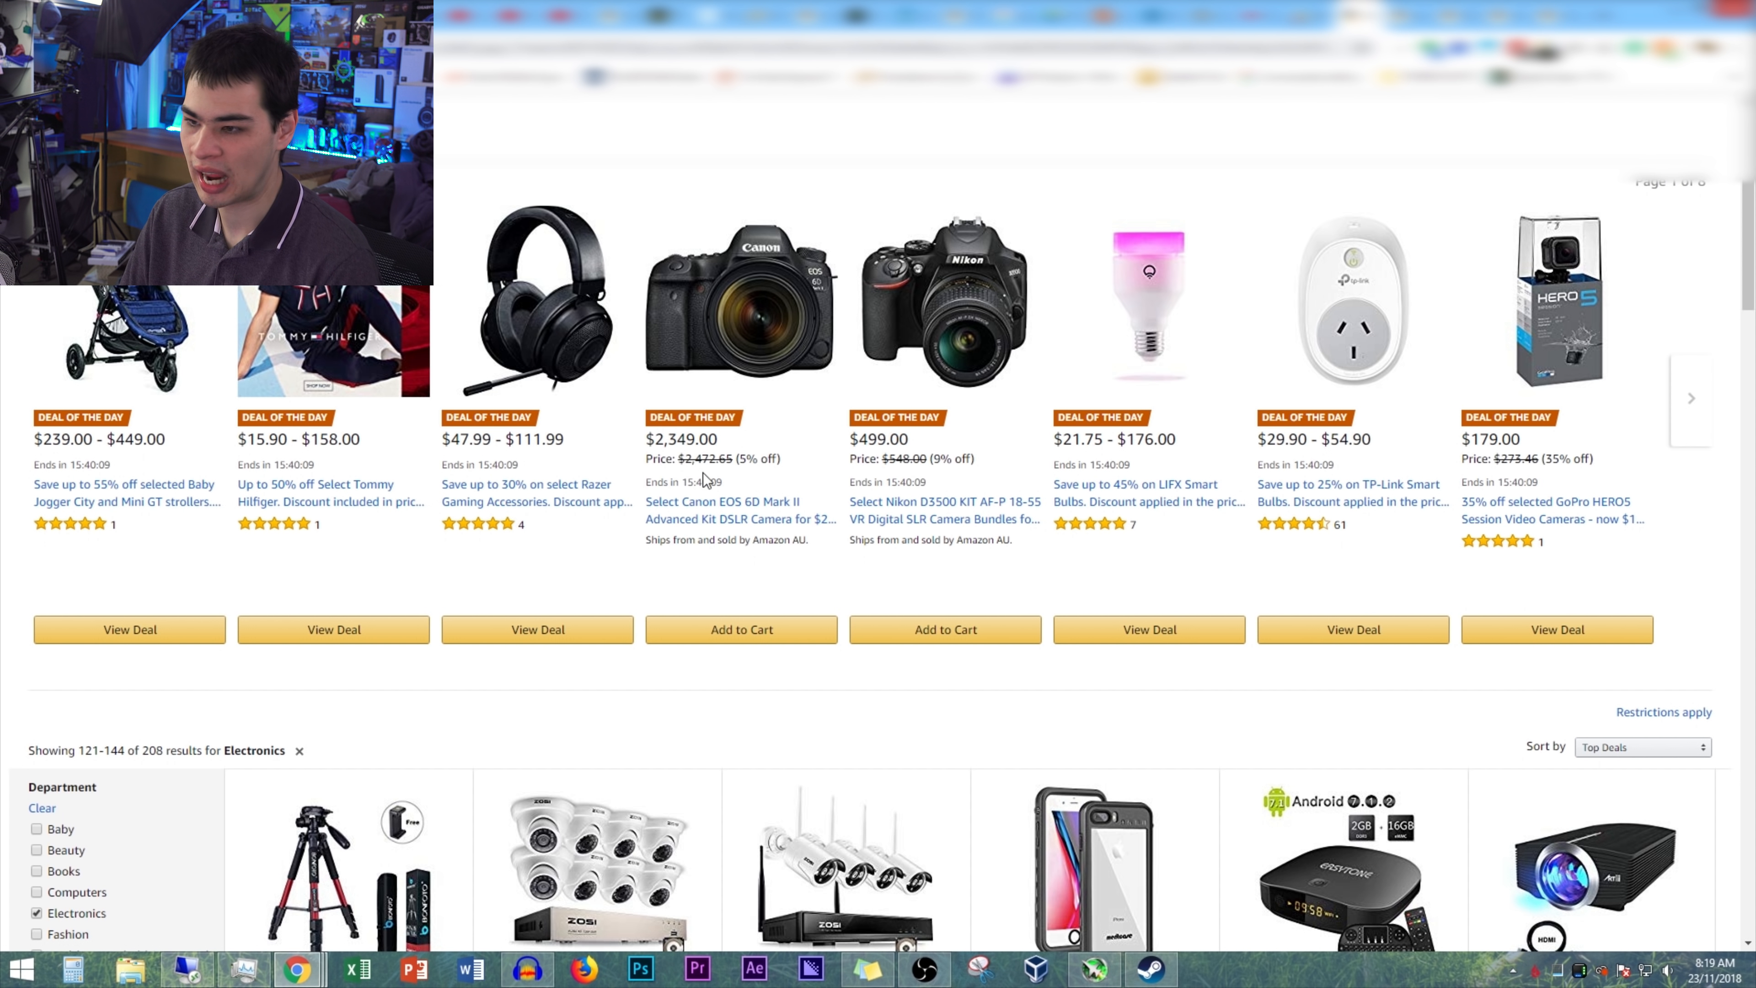
mouse_move(706, 360)
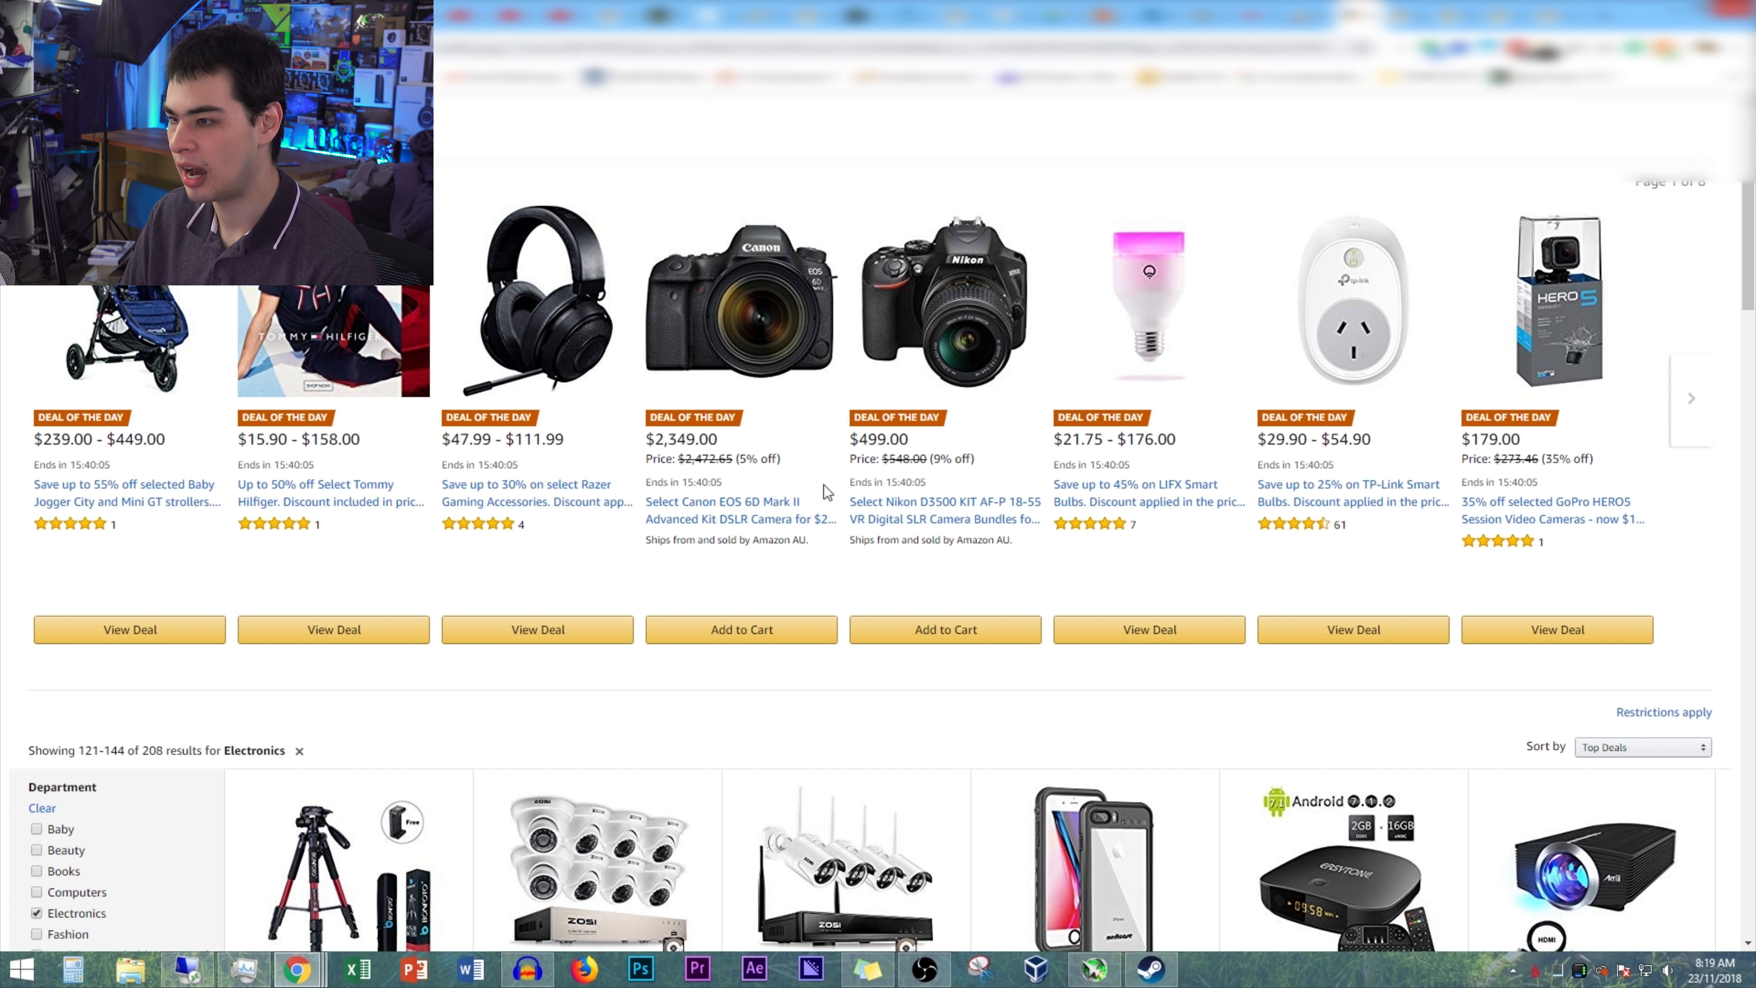
- Advance the Deal of the Day carousel three pages, then return to the Electronics results grid
left_click(1692, 399)
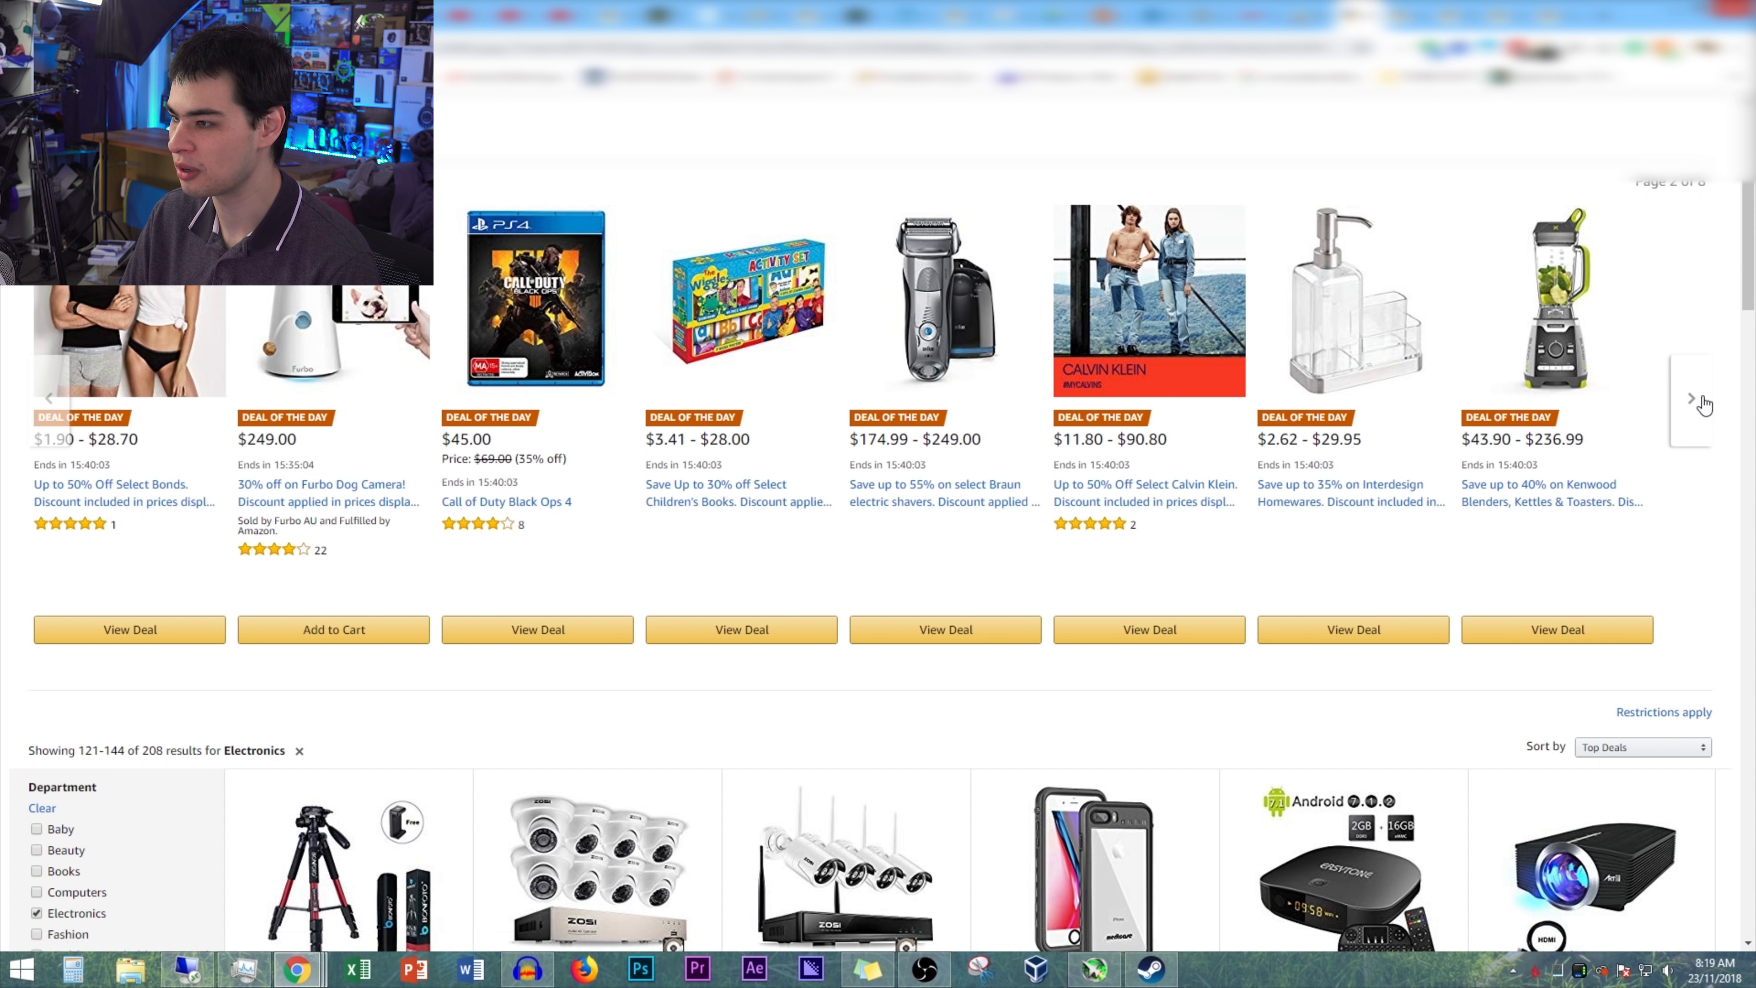
left_click(1691, 399)
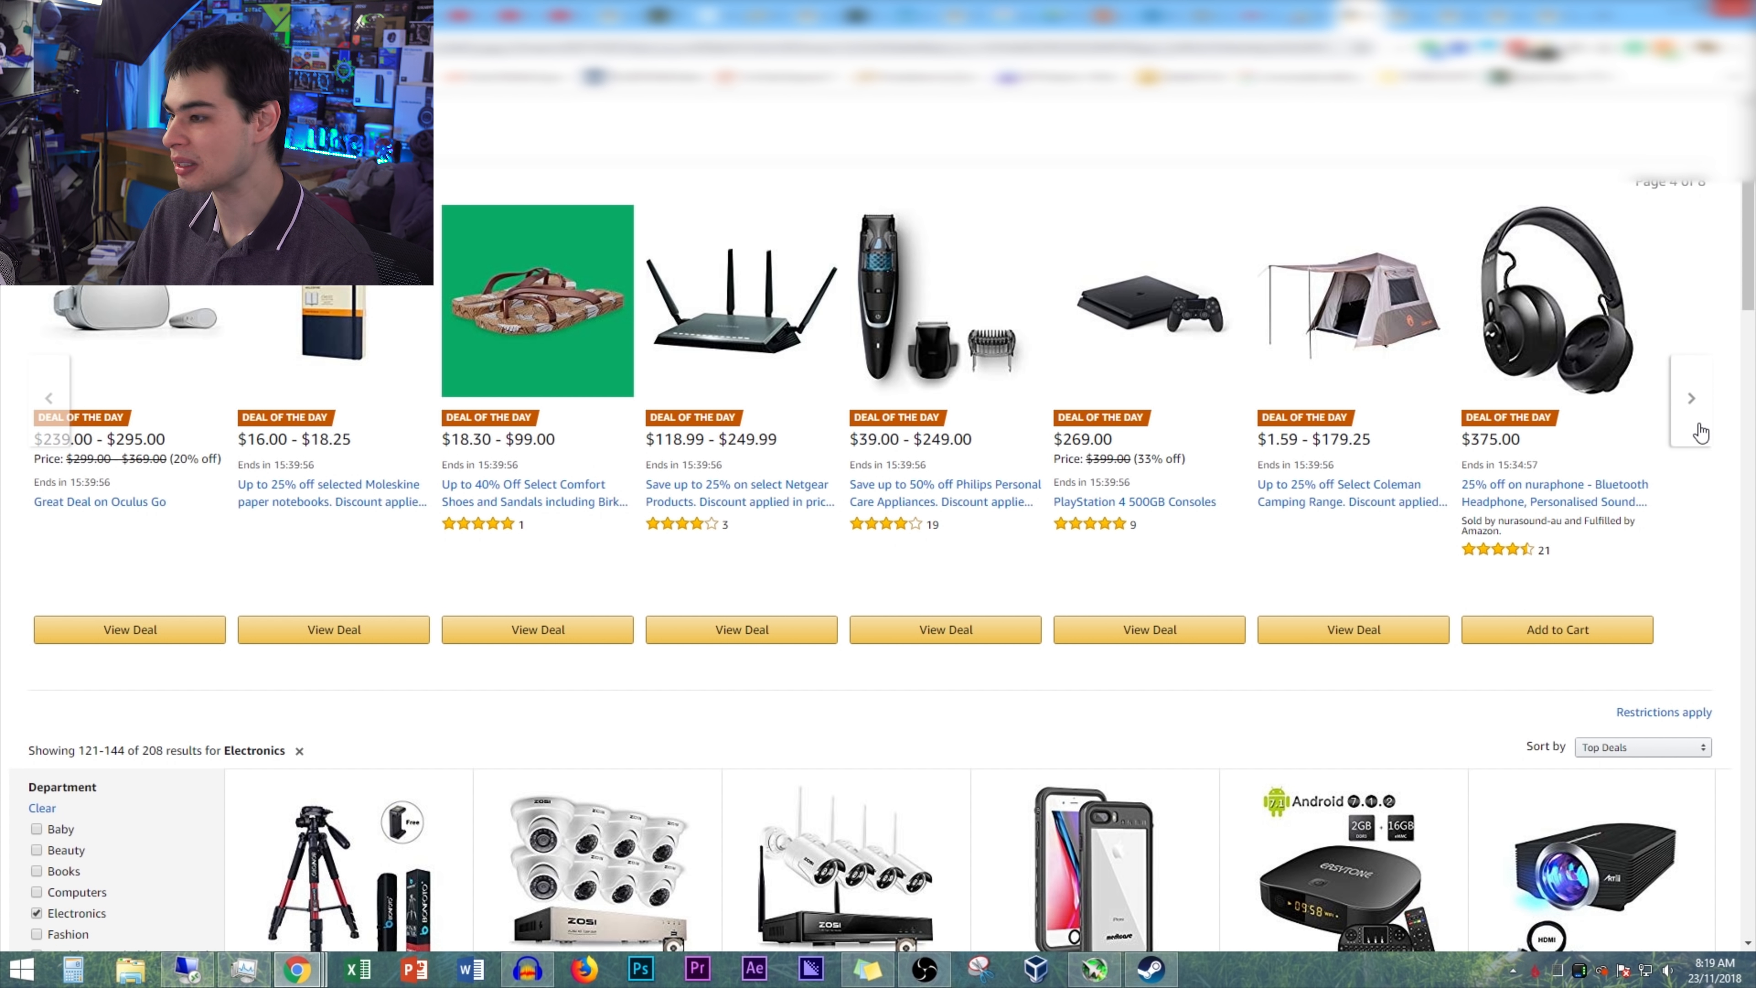
left_click(1690, 399)
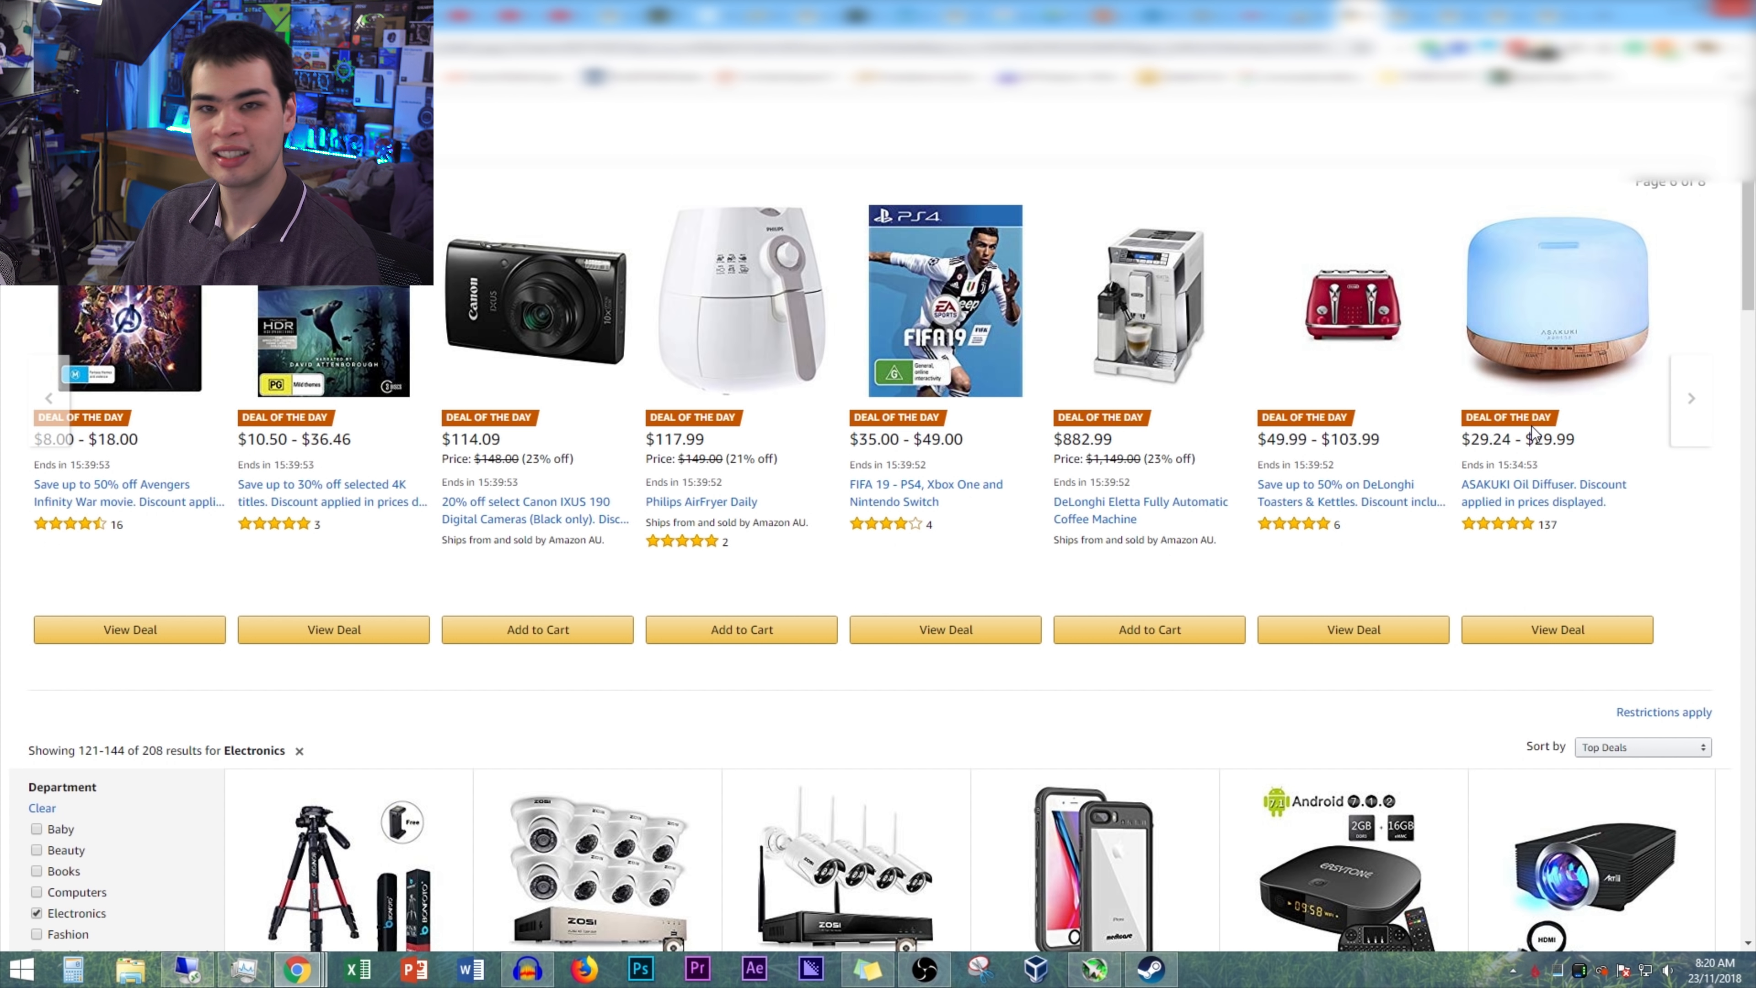
scroll("down", 3)
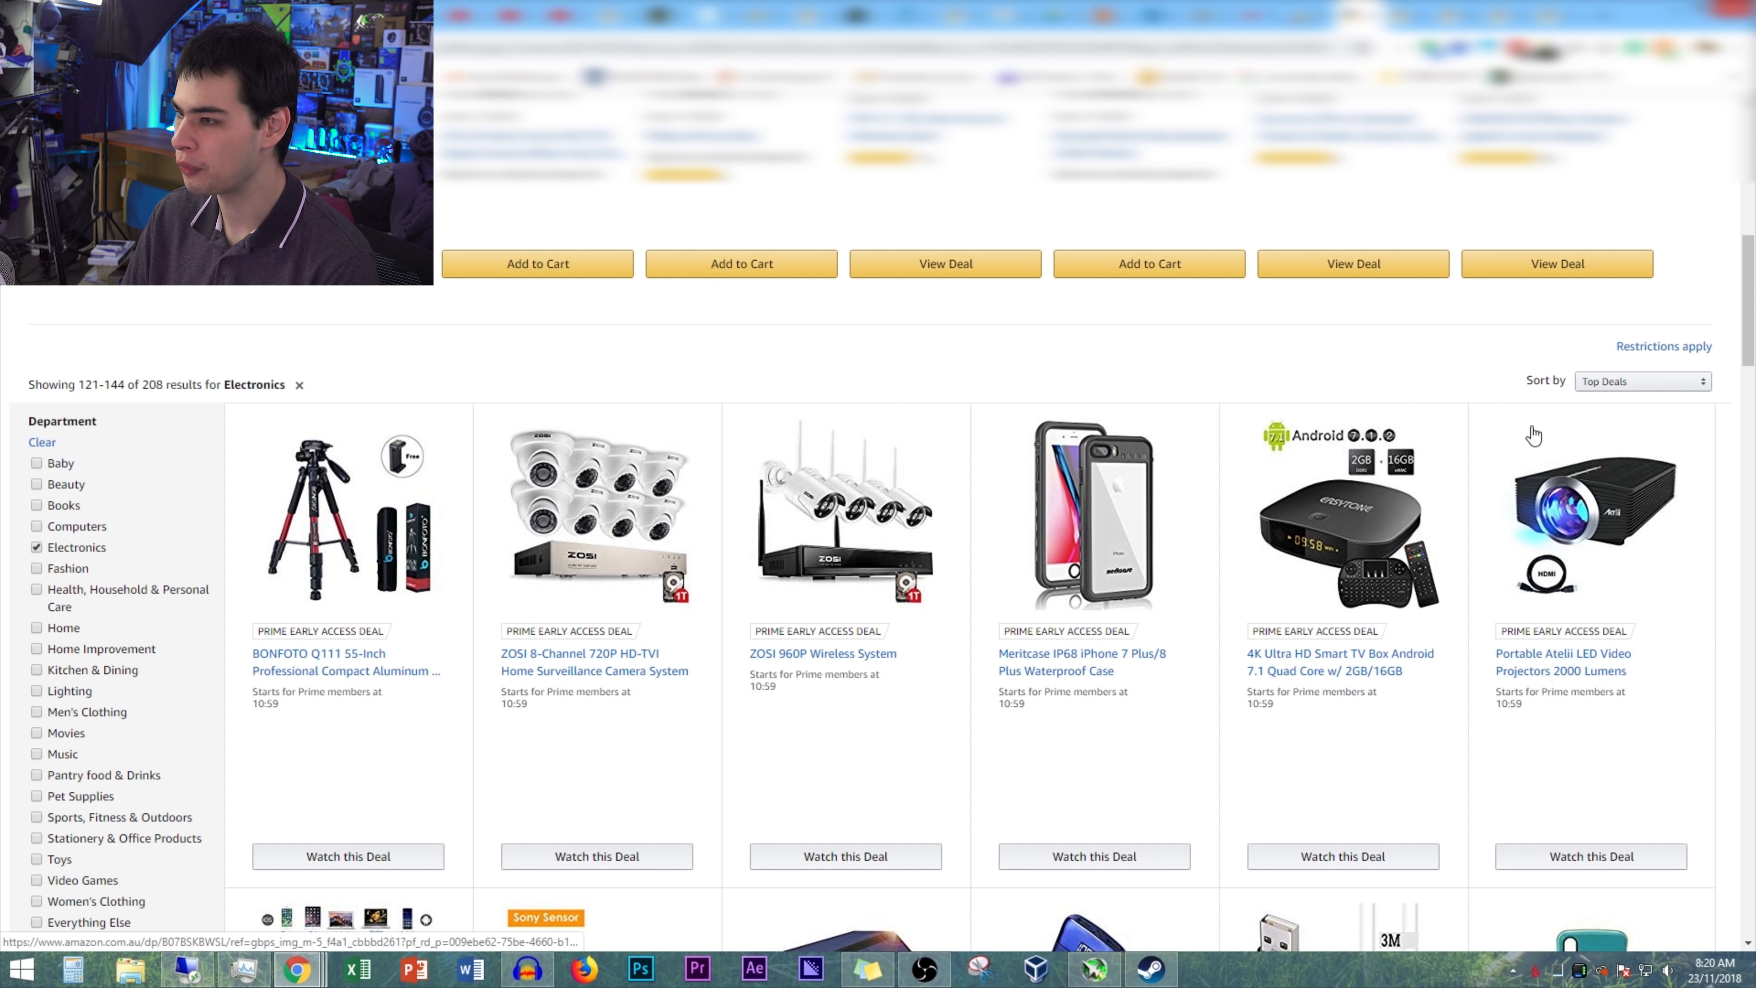